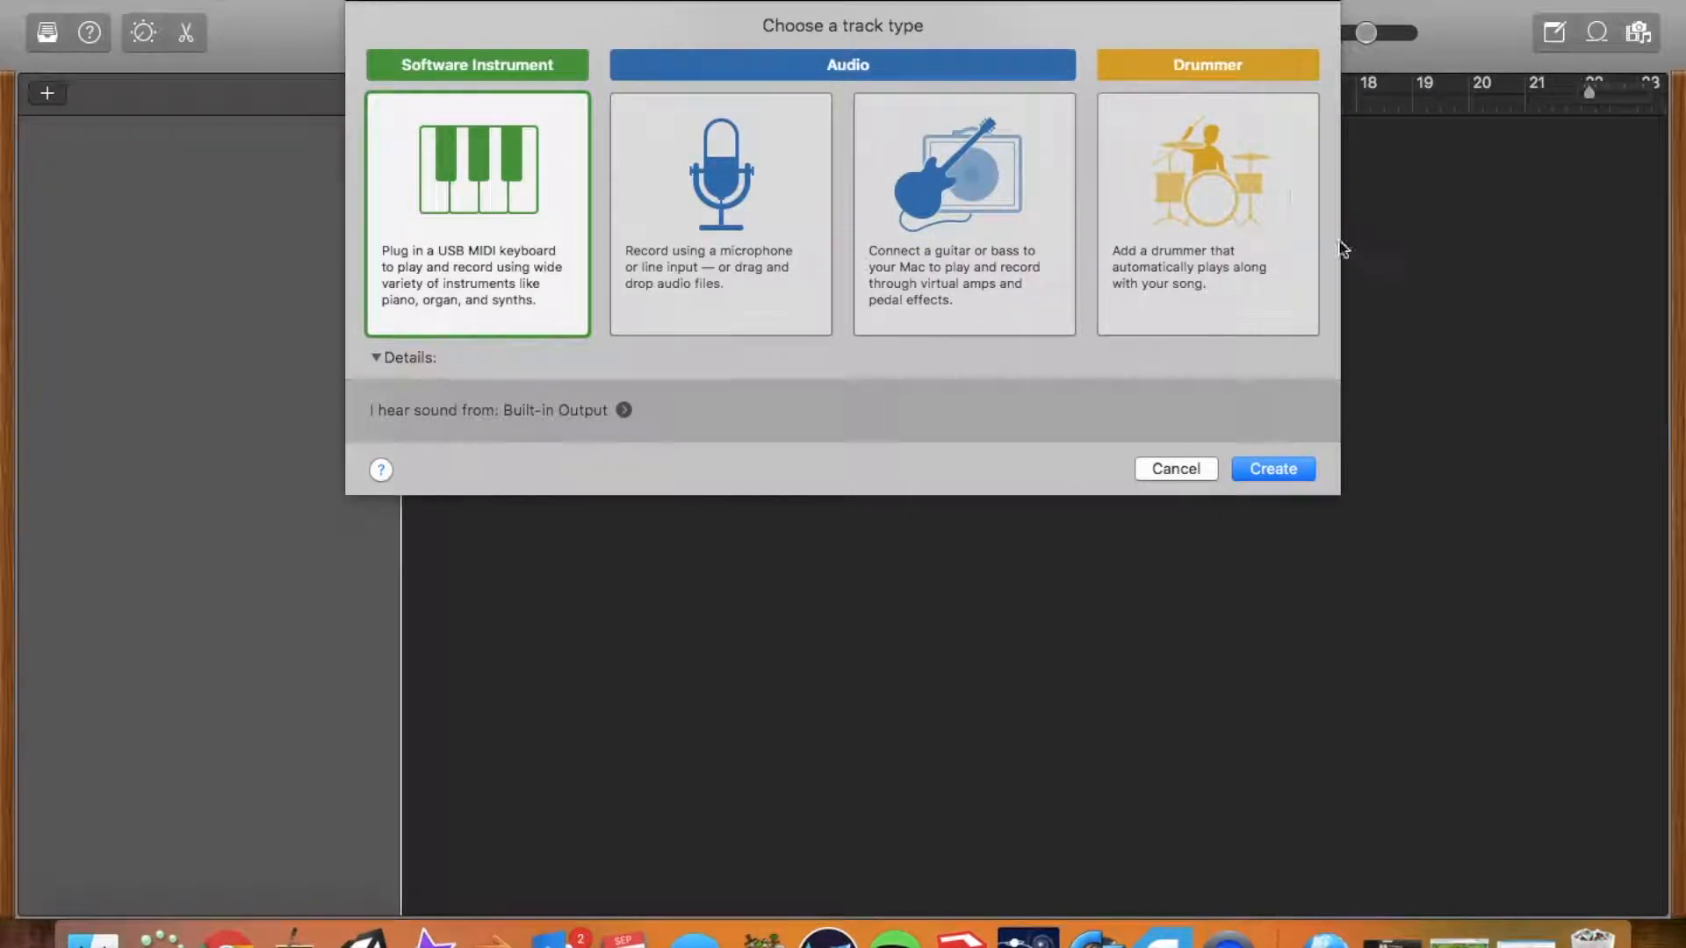
mouse_move(1220, 178)
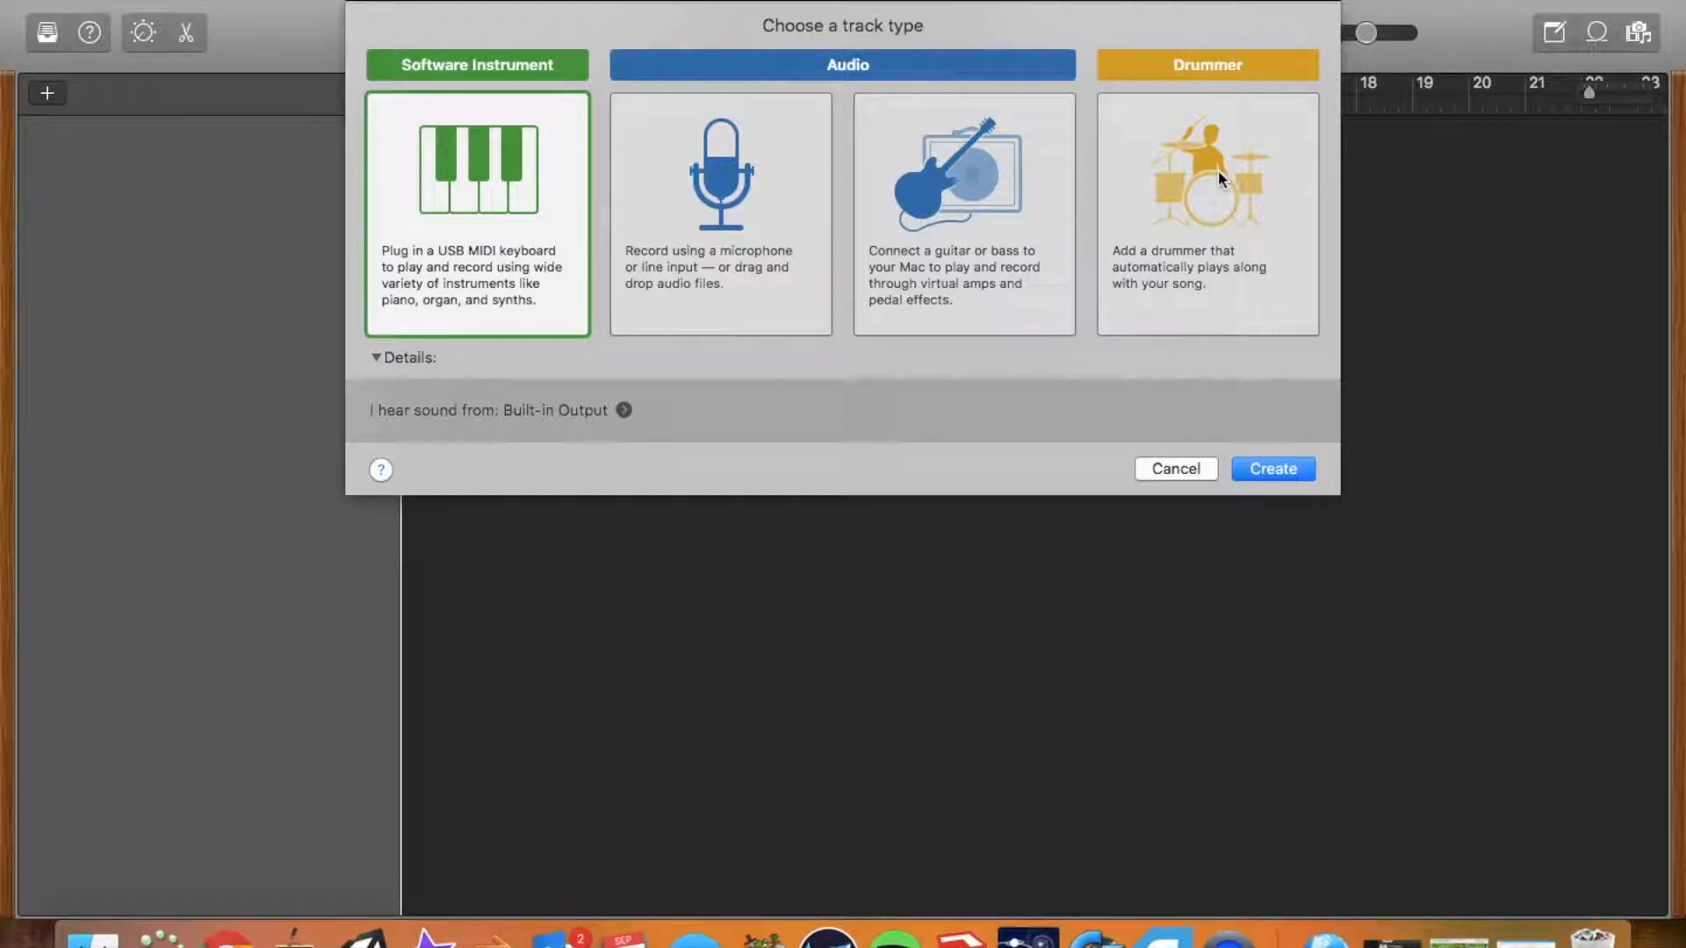
mouse_move(1309, 226)
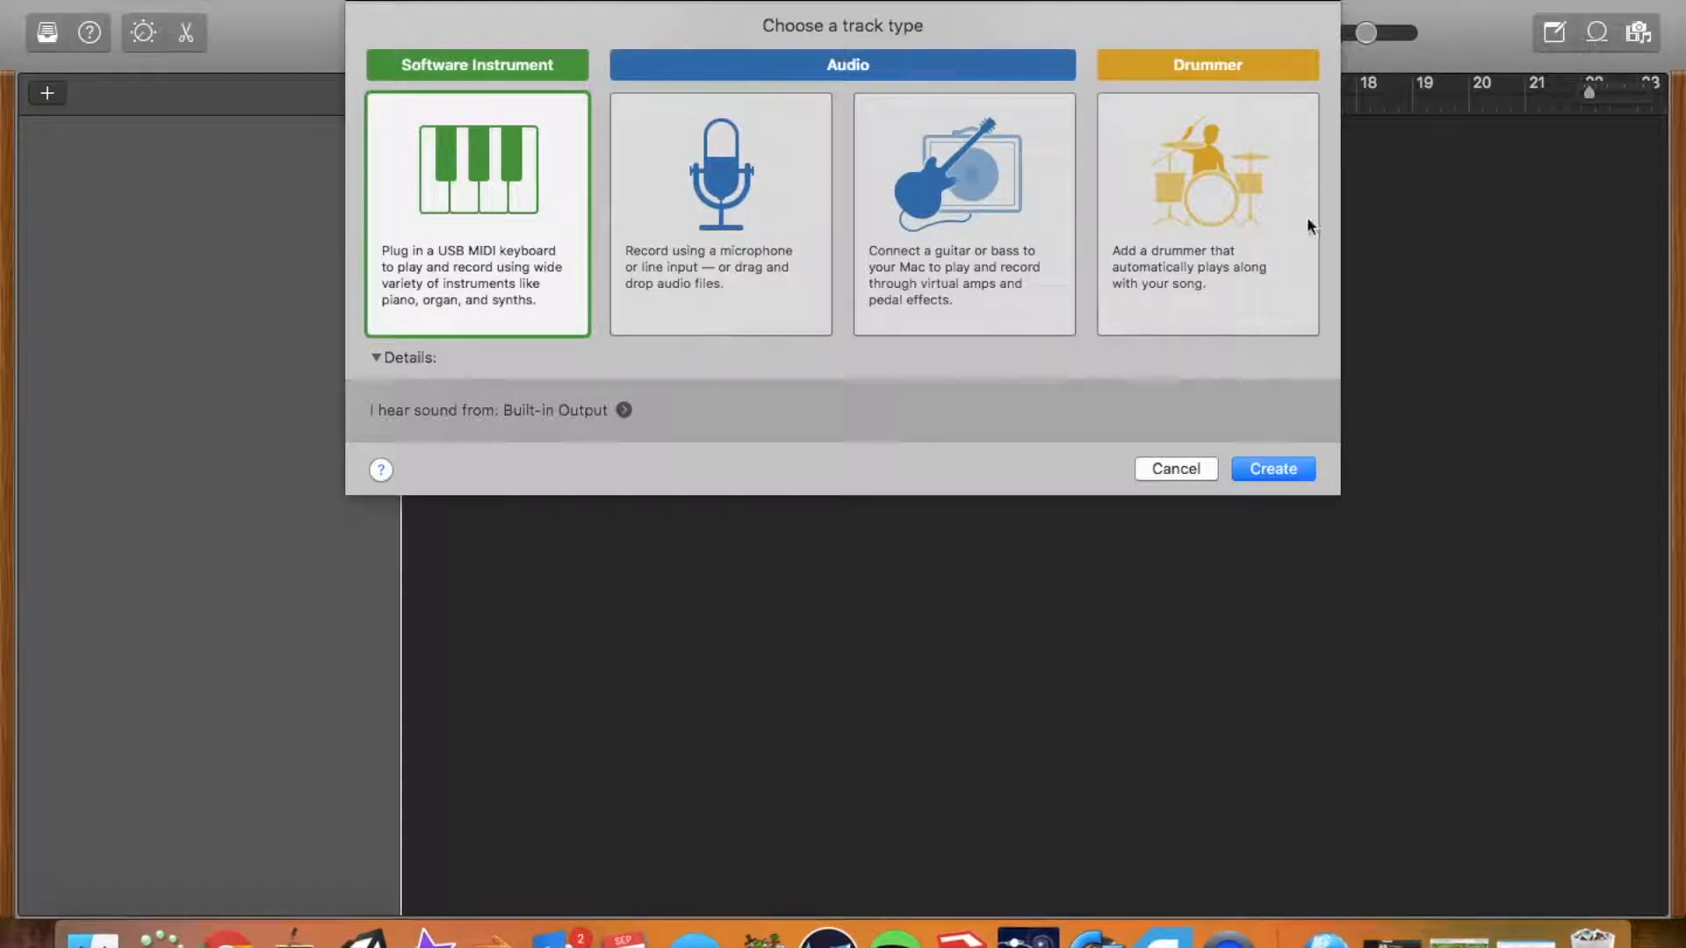
mouse_move(1220, 169)
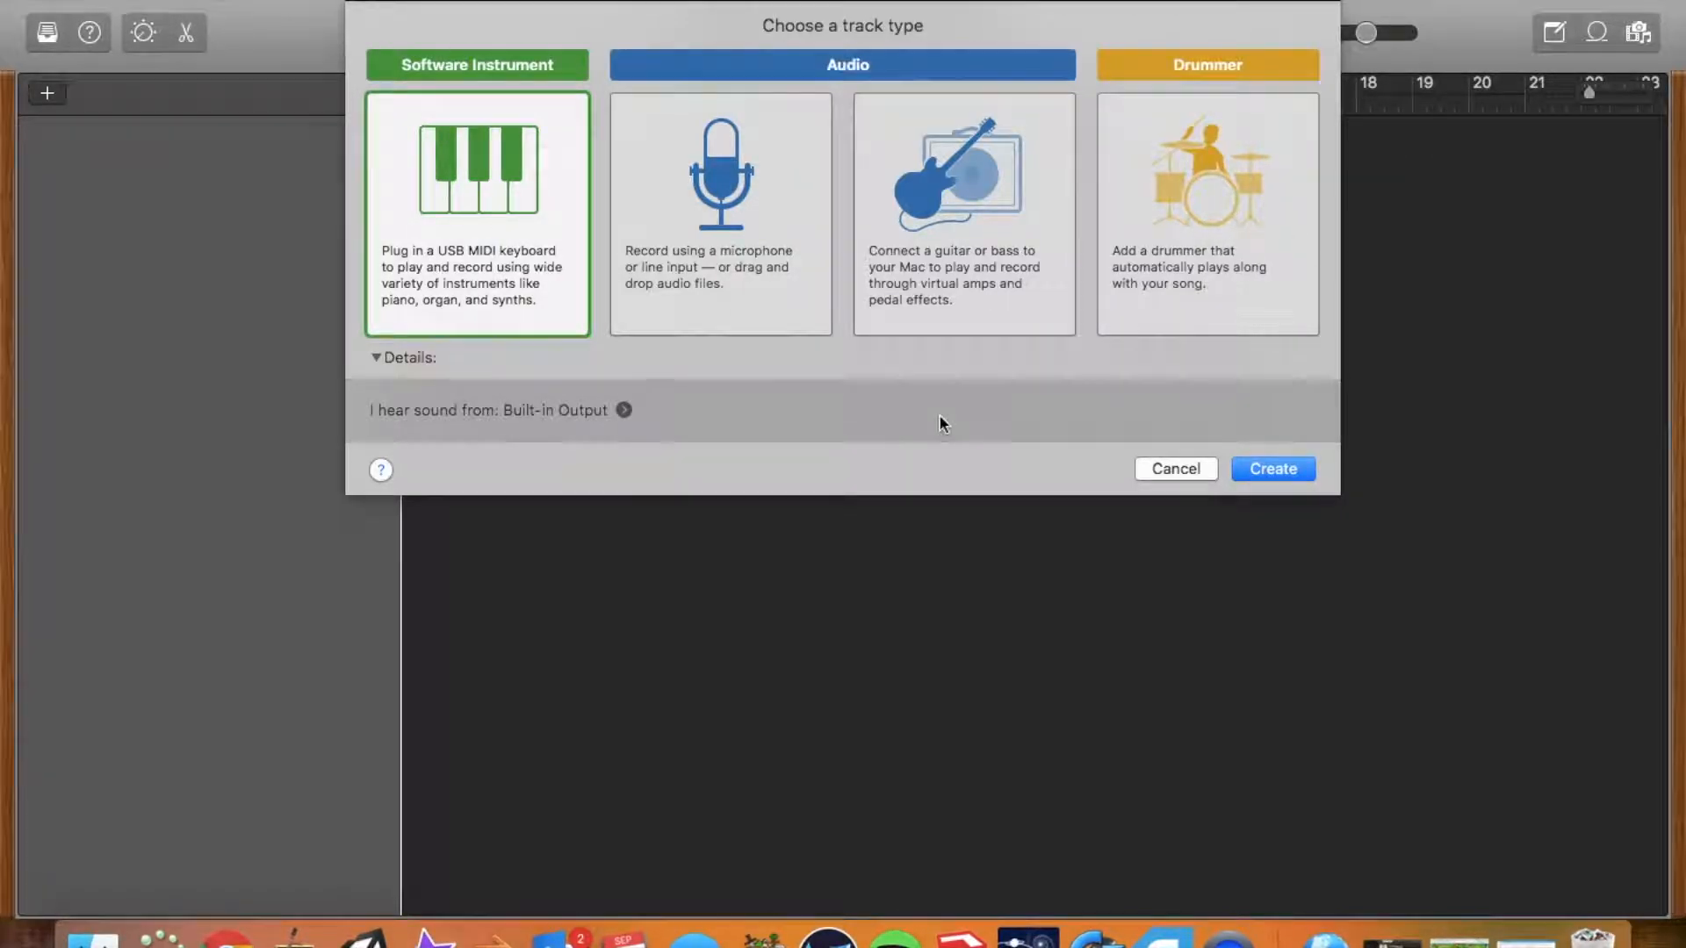
Step: Create the Classic Electric Piano software instrument track, then hide the library from the View menu
left_click(1270, 468)
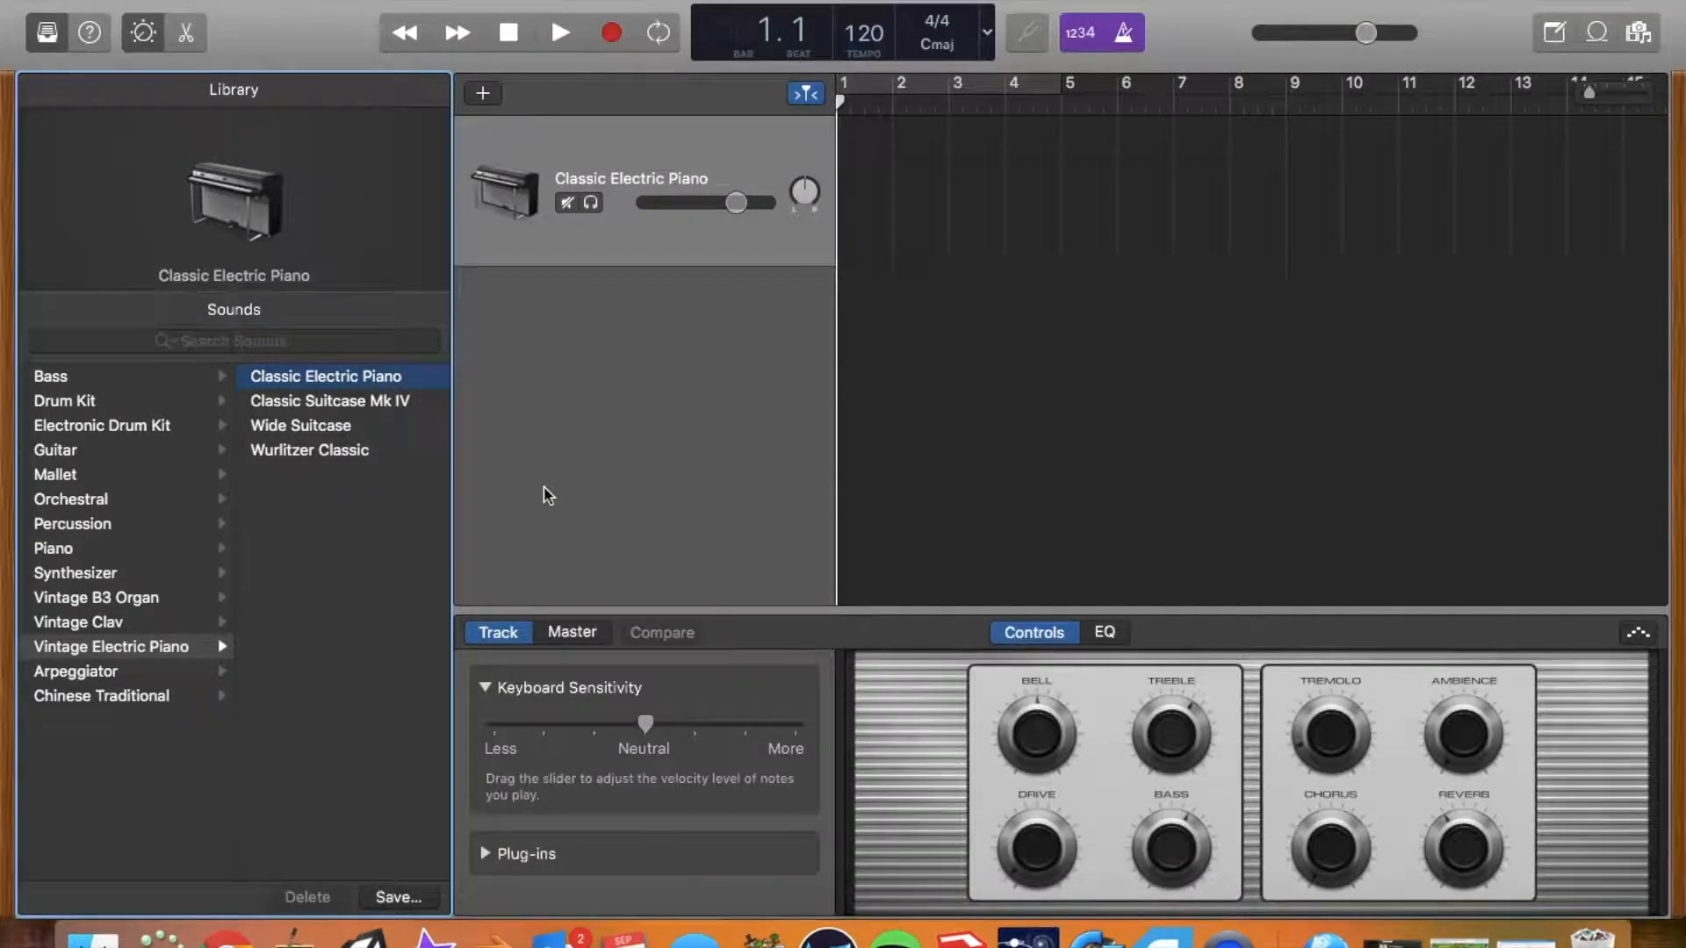
mouse_move(990, 708)
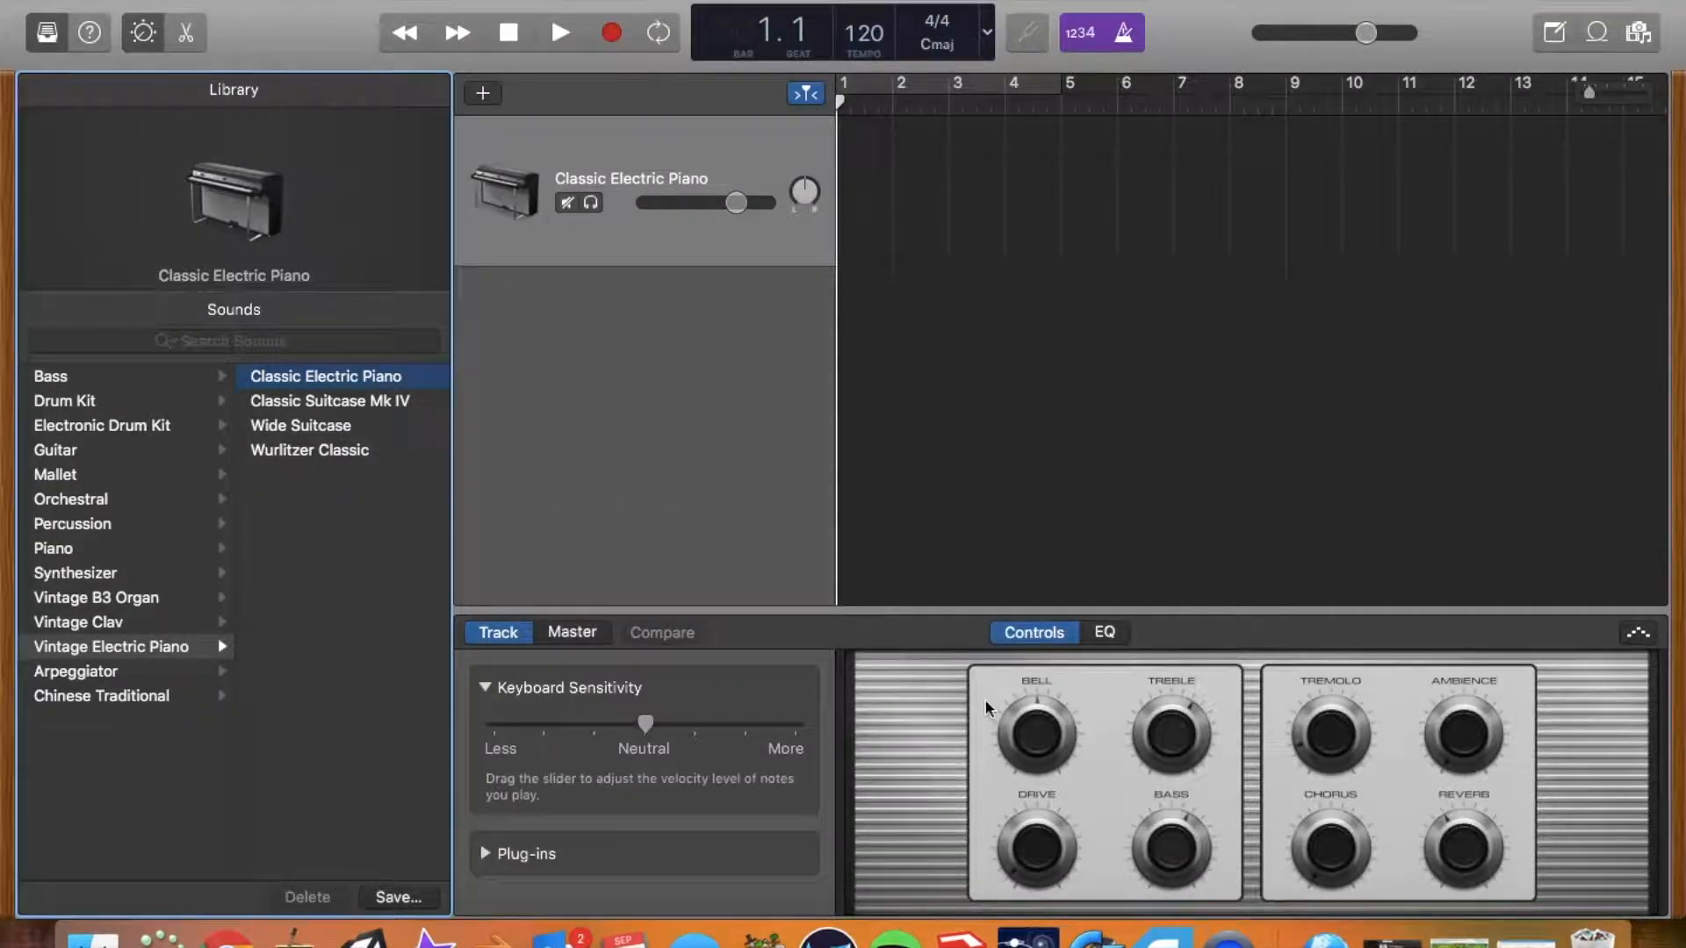
left_click(586, 9)
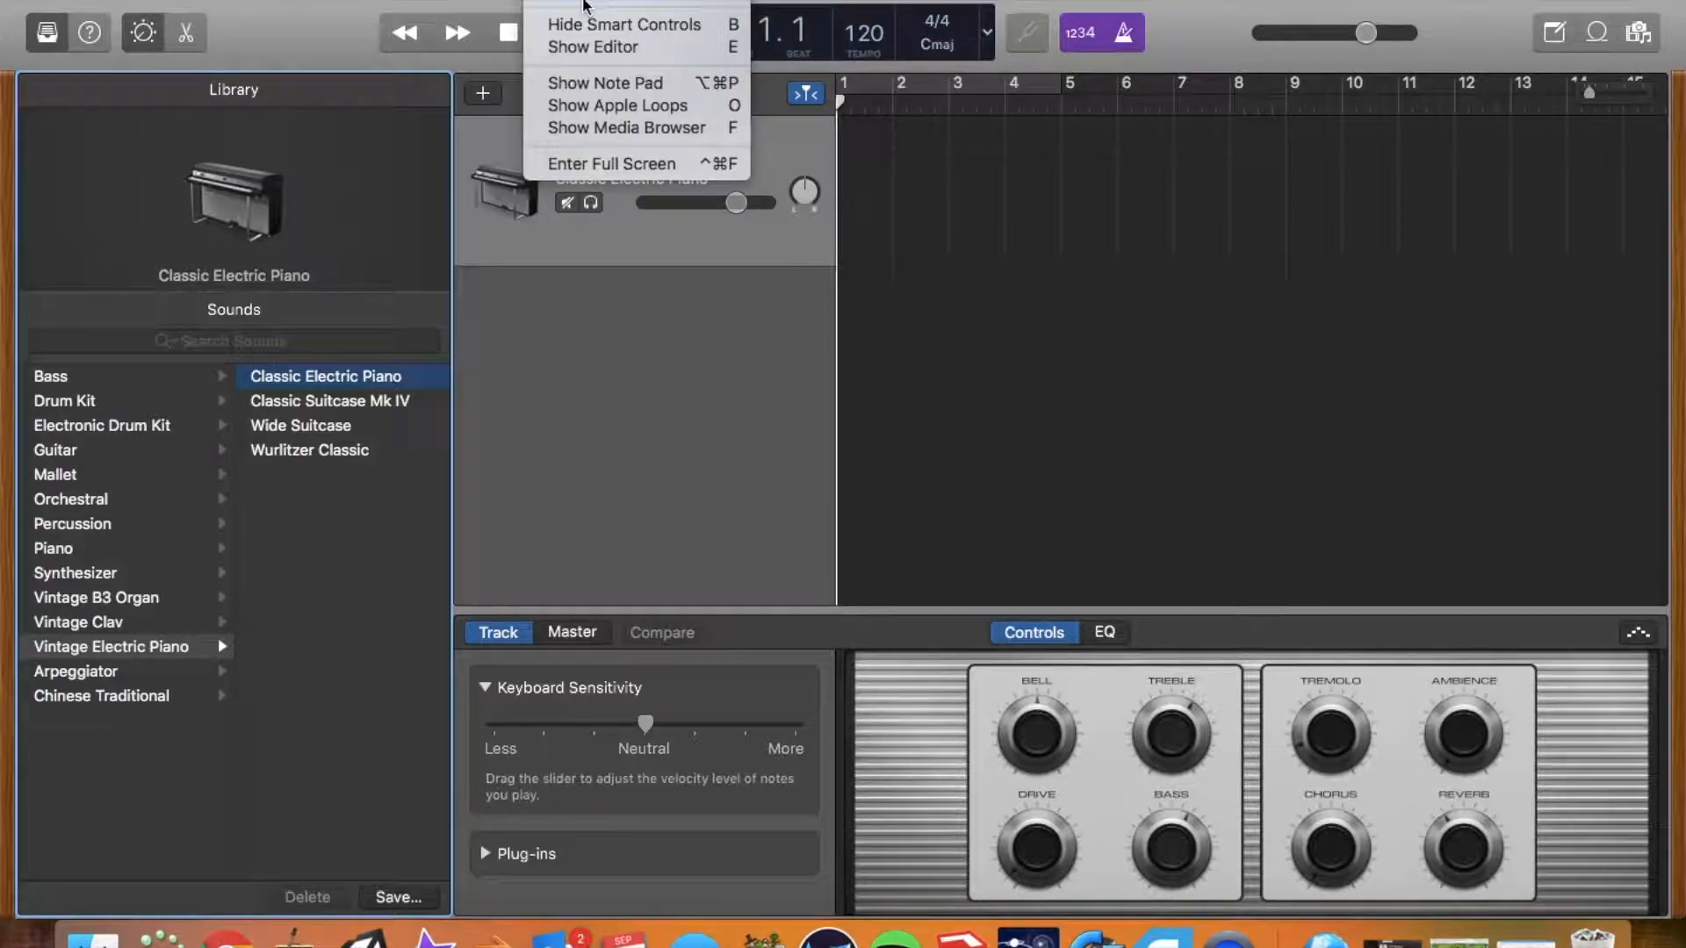
mouse_move(268, 89)
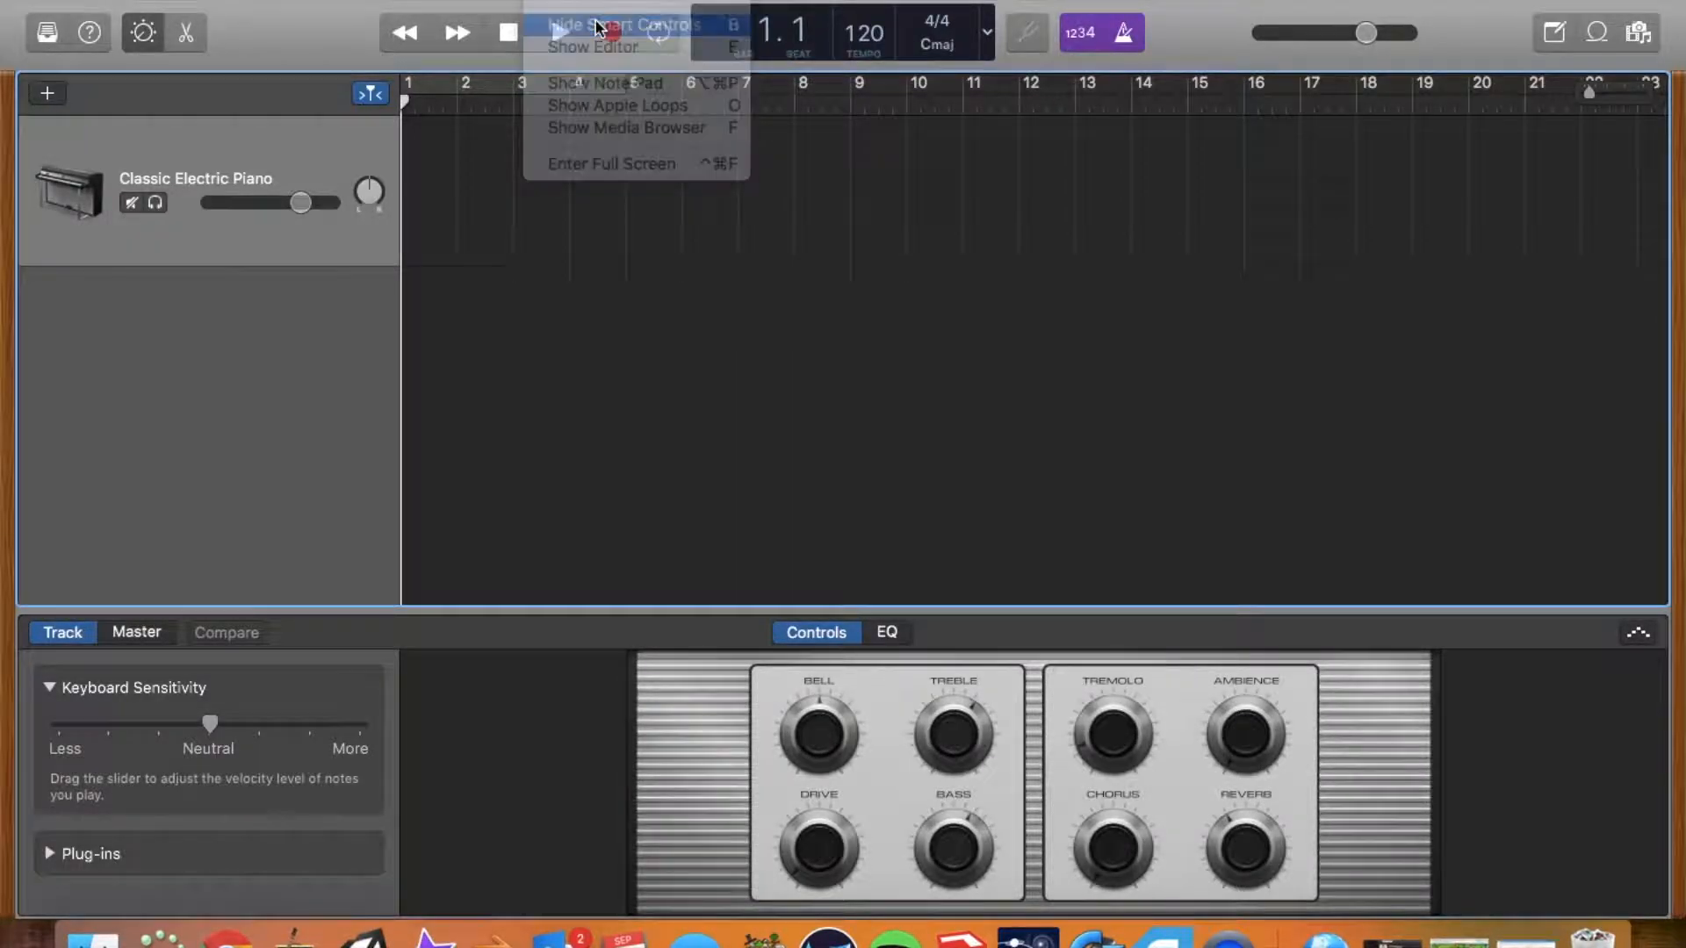
Step: Show Apple Loops, search for 'aflo', and preview the Afloat Synth Arp loop
left_click(1595, 33)
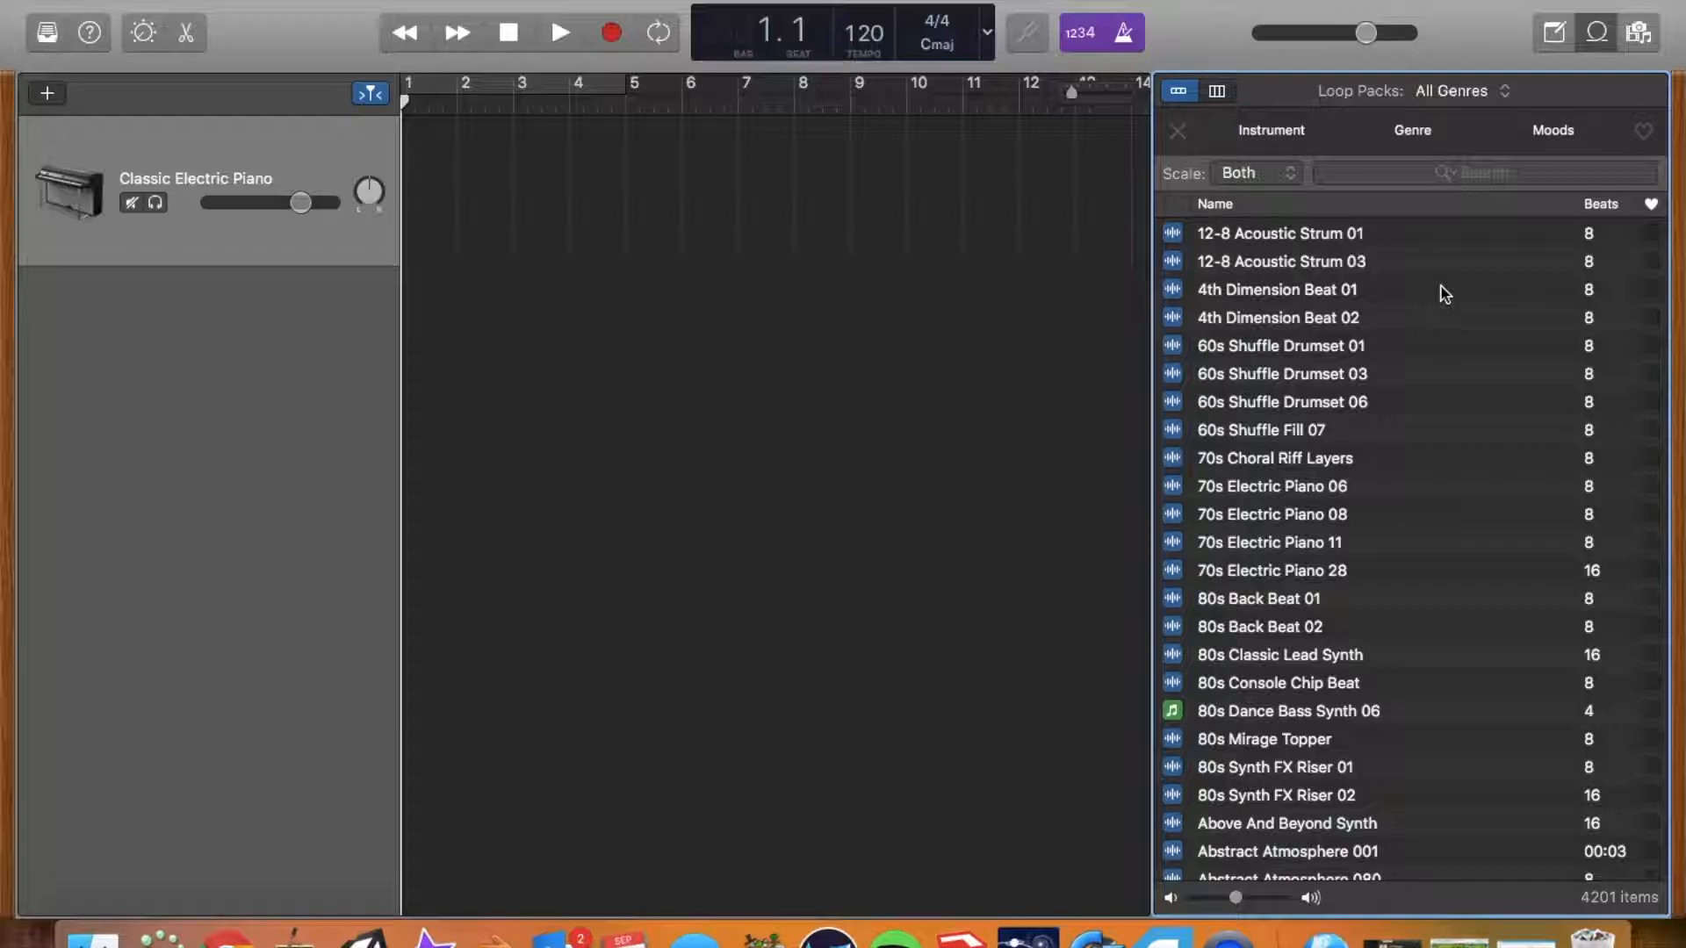
left_click(1486, 172)
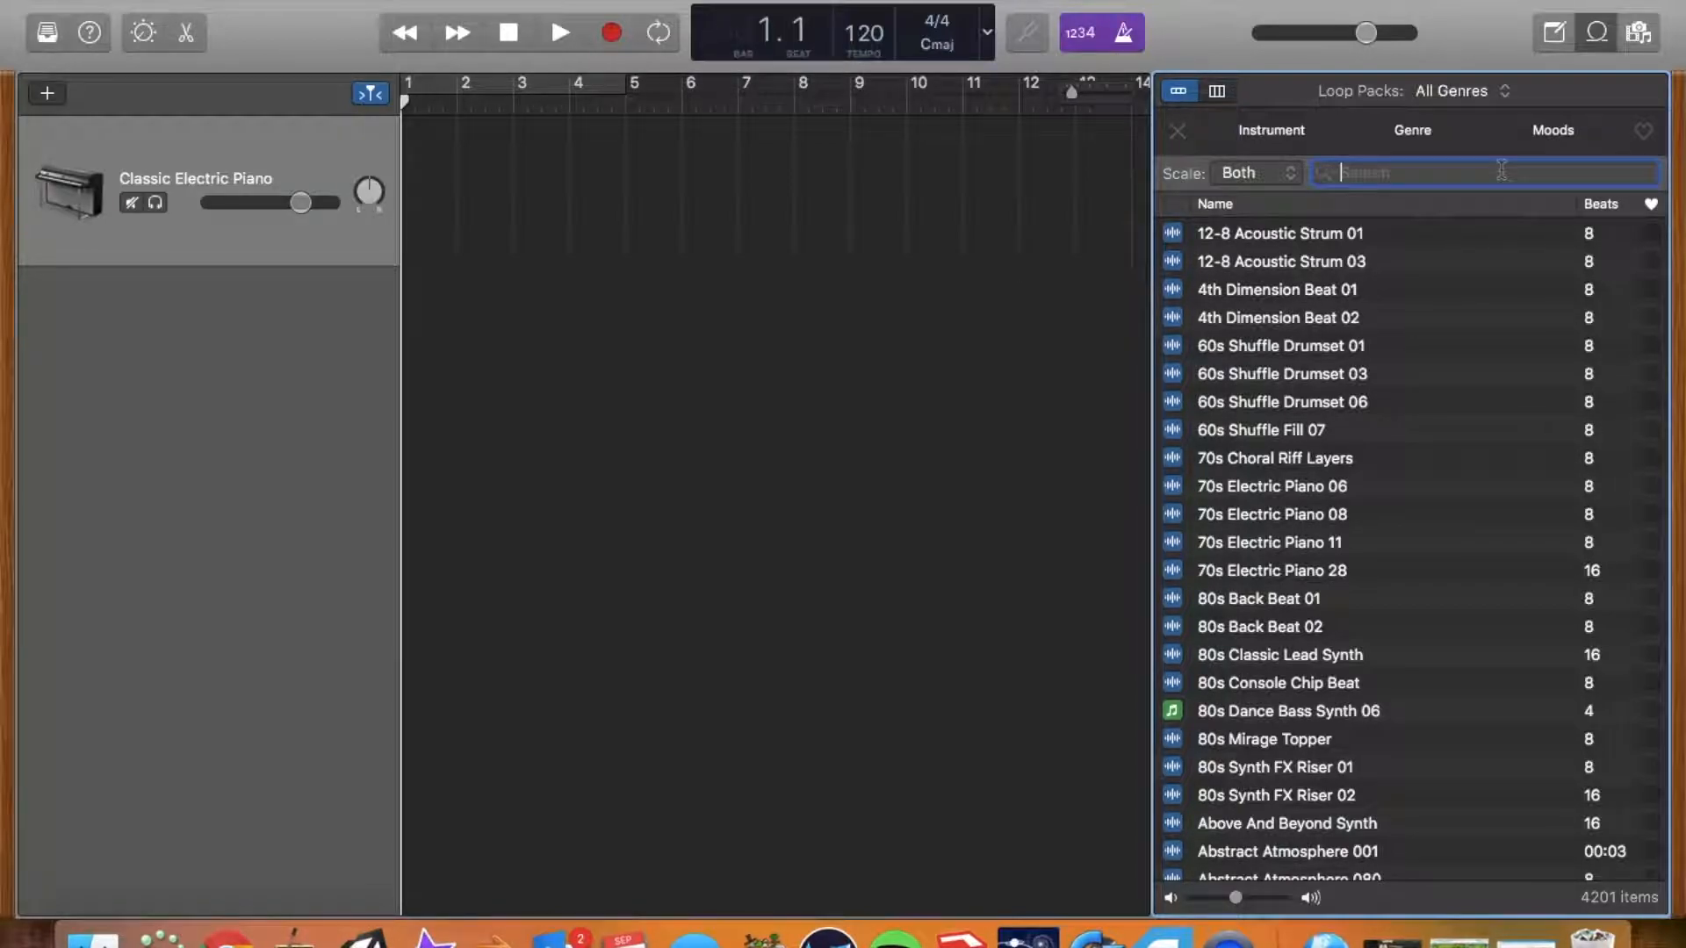
type("aflo")
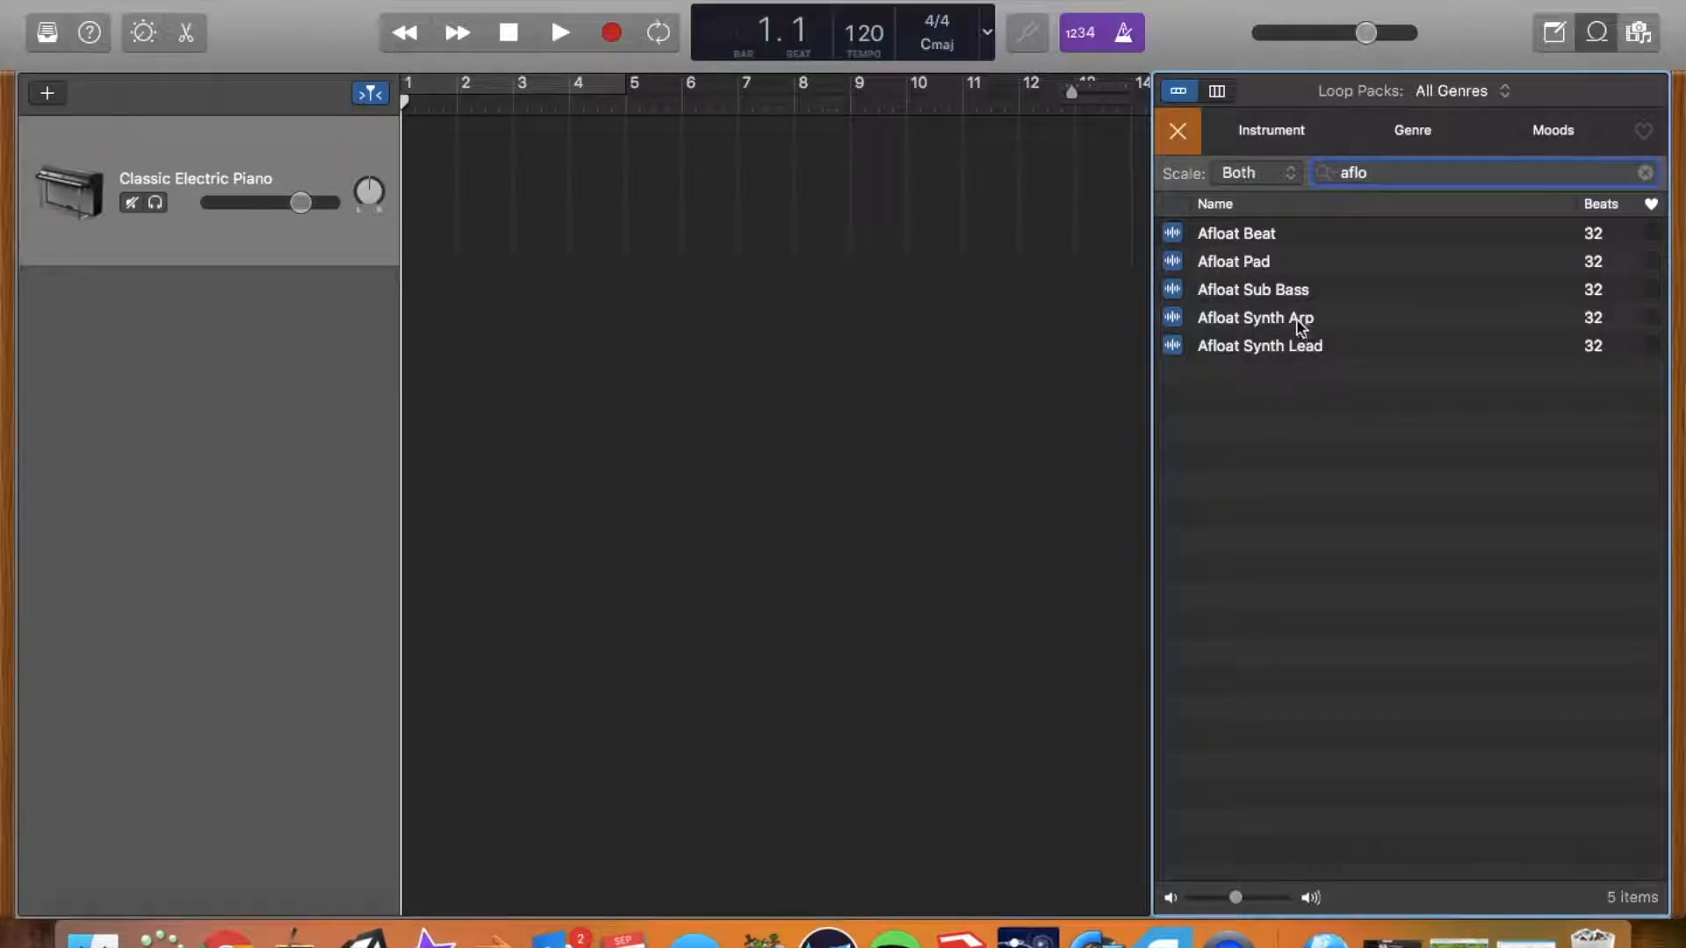
left_click(1254, 317)
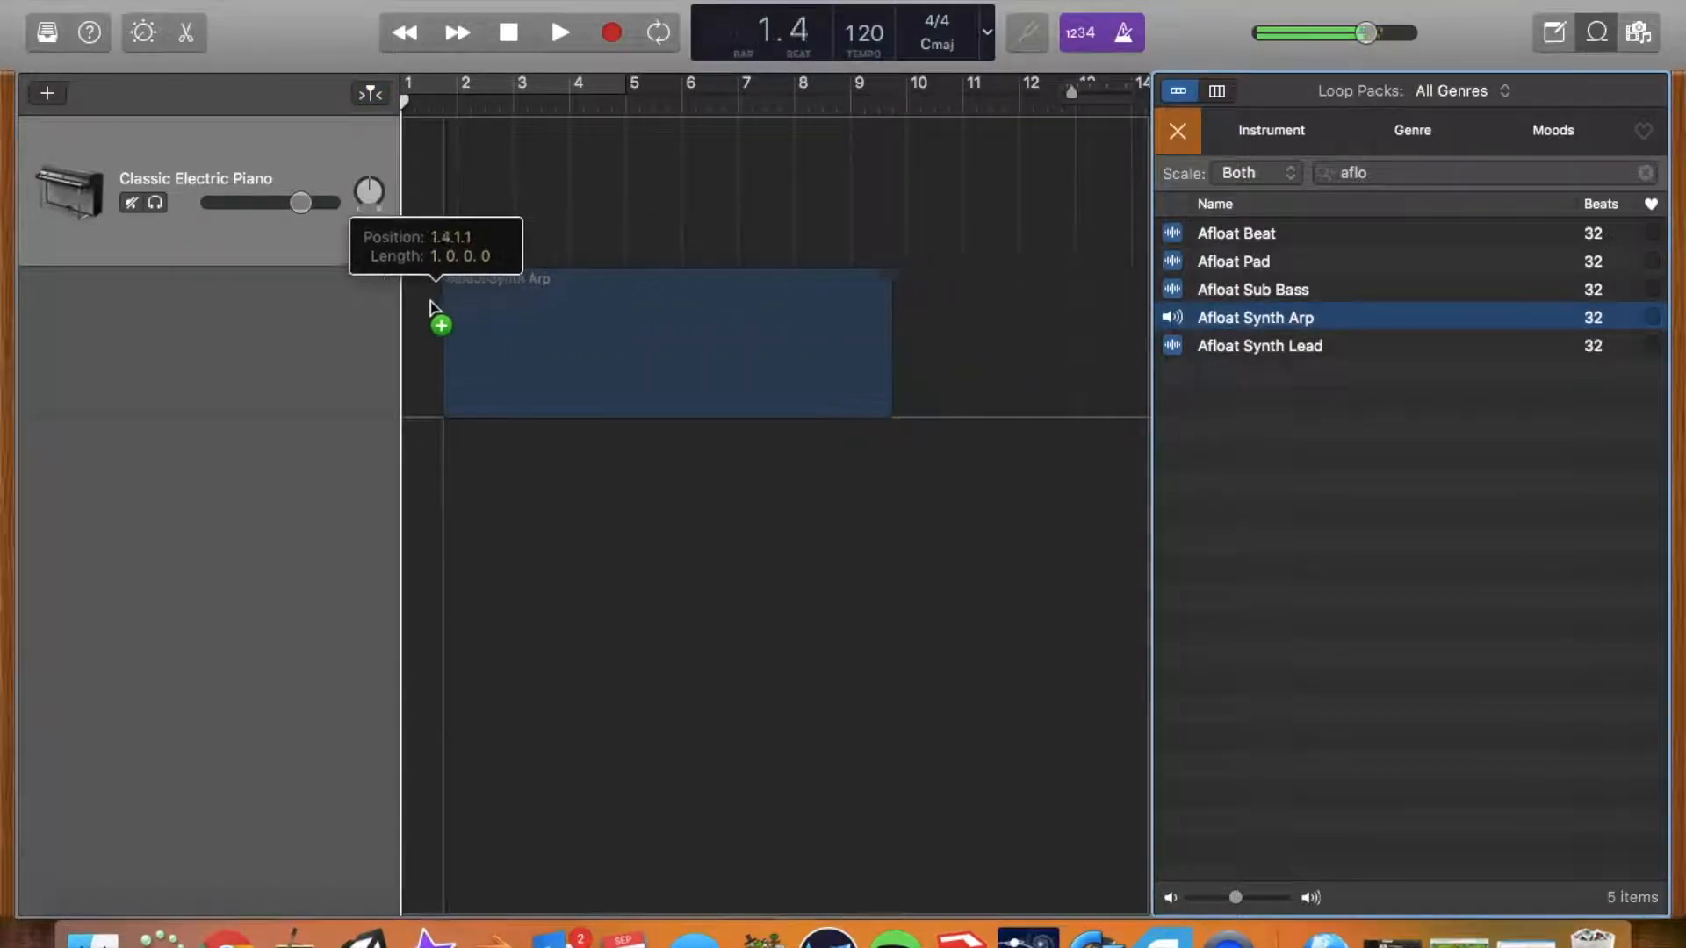
Step: Add Afloat Synth Arp at bar 1 (98 BPM, C minor) and keep its region at one repetition
left_click_drag(1254, 316, 626, 341)
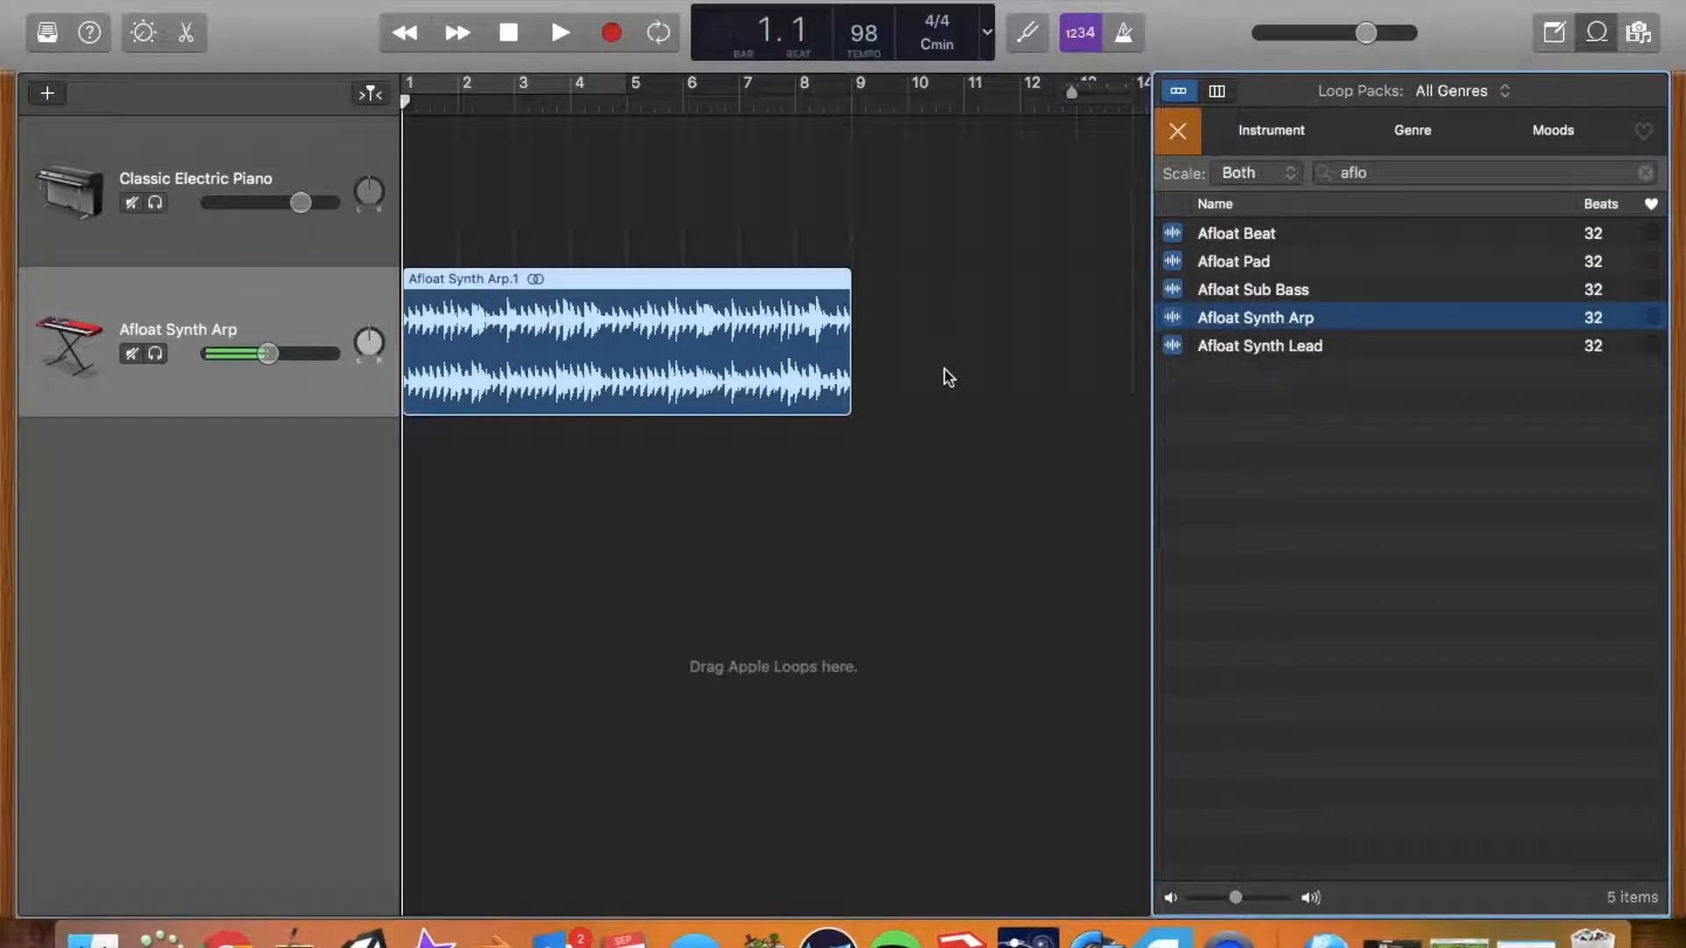
key("cmd+c")
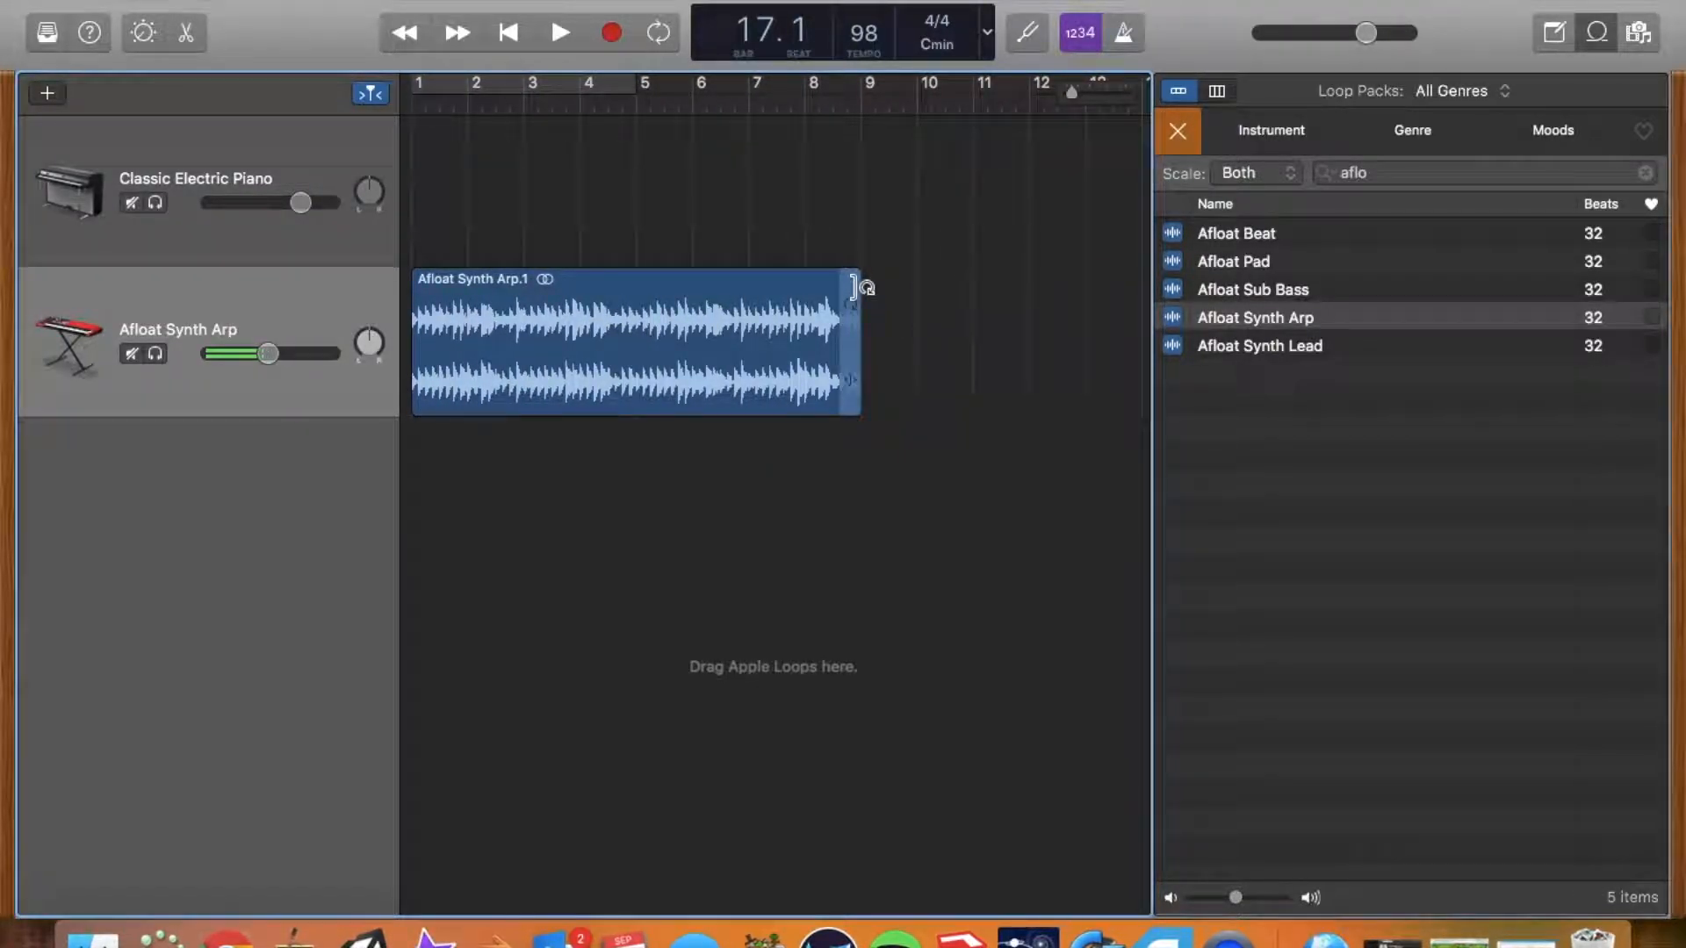
mouse_move(849, 291)
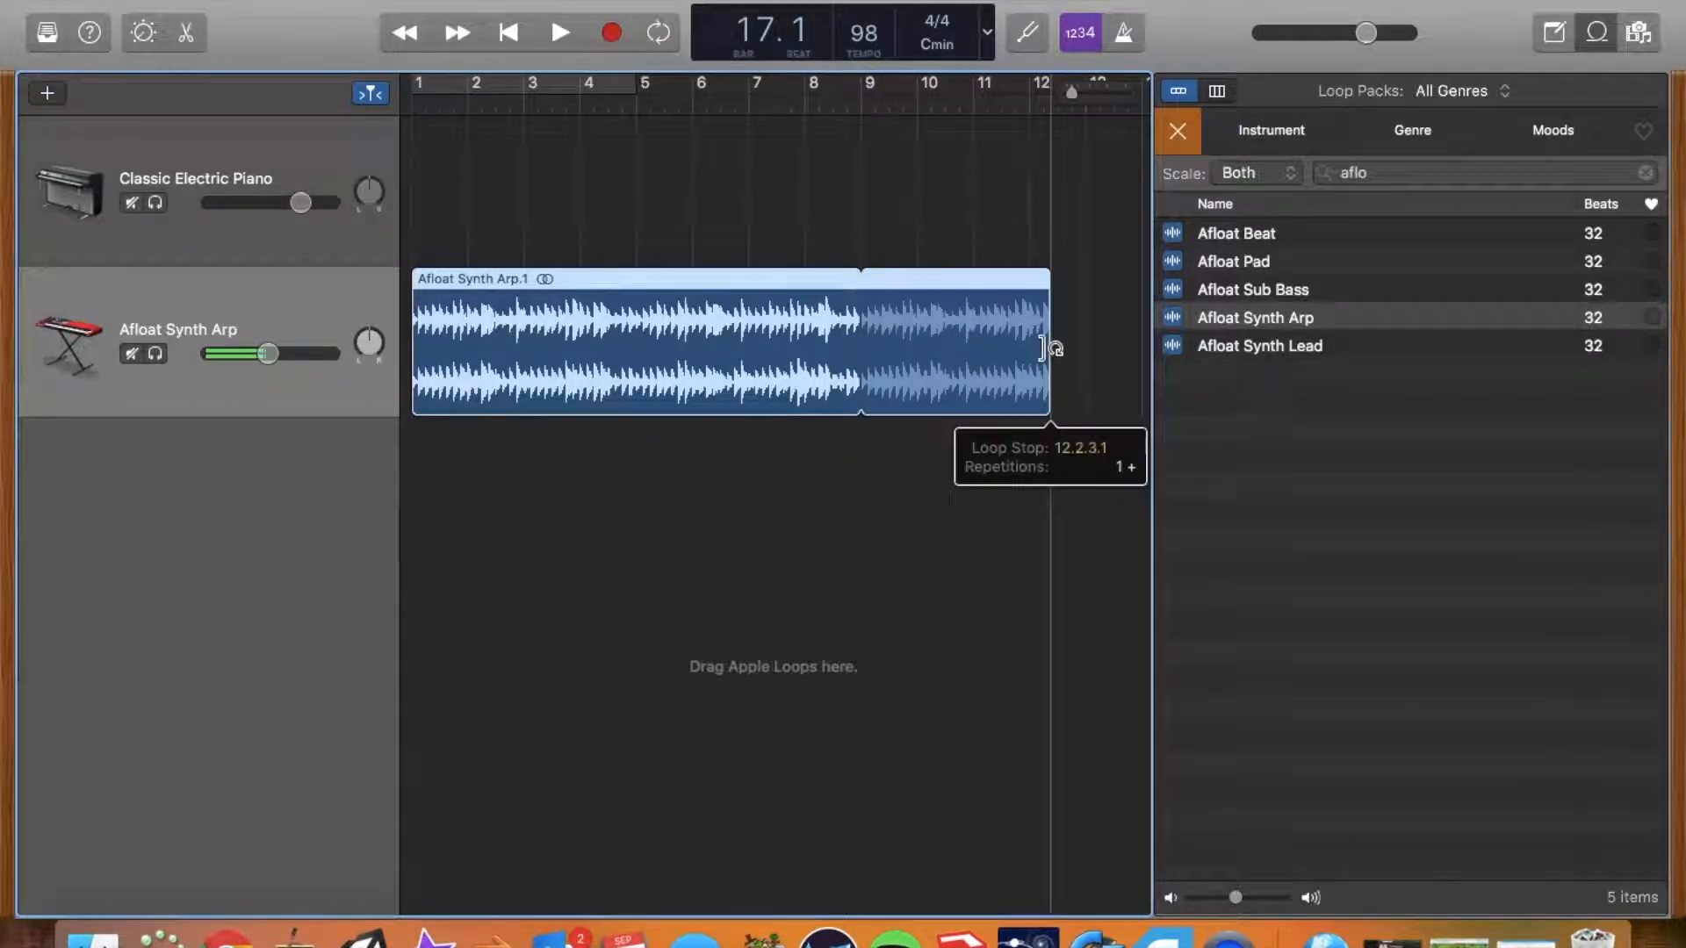
left_click_drag(1048, 341, 860, 342)
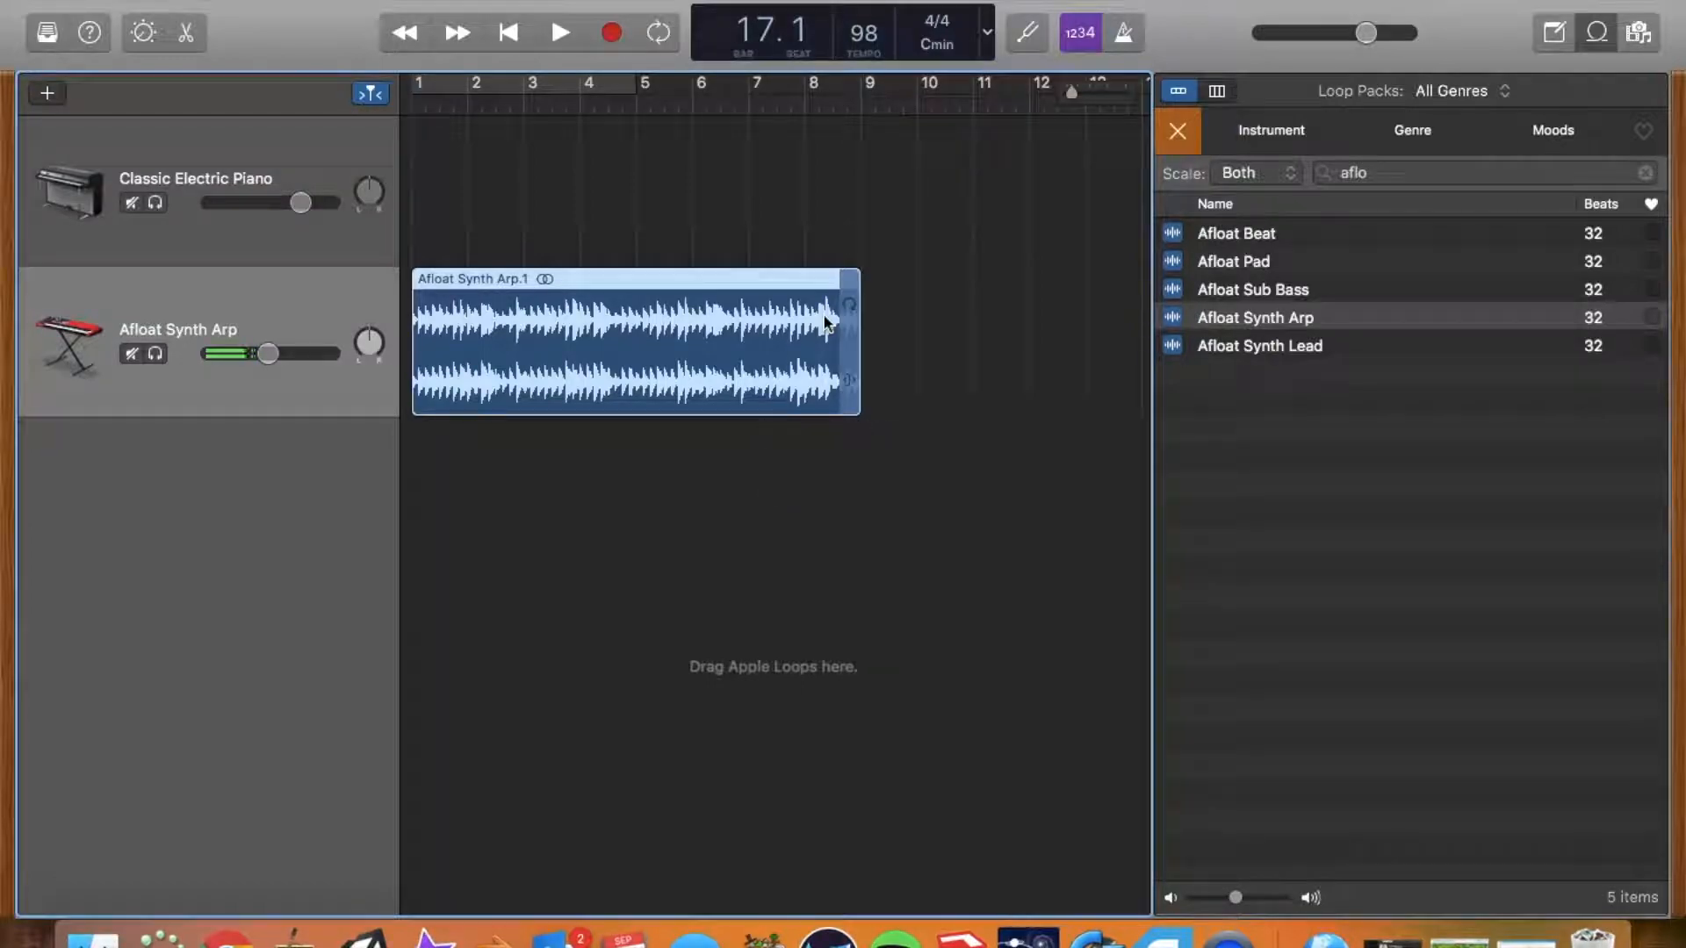
left_click_drag(239, 353, 265, 354)
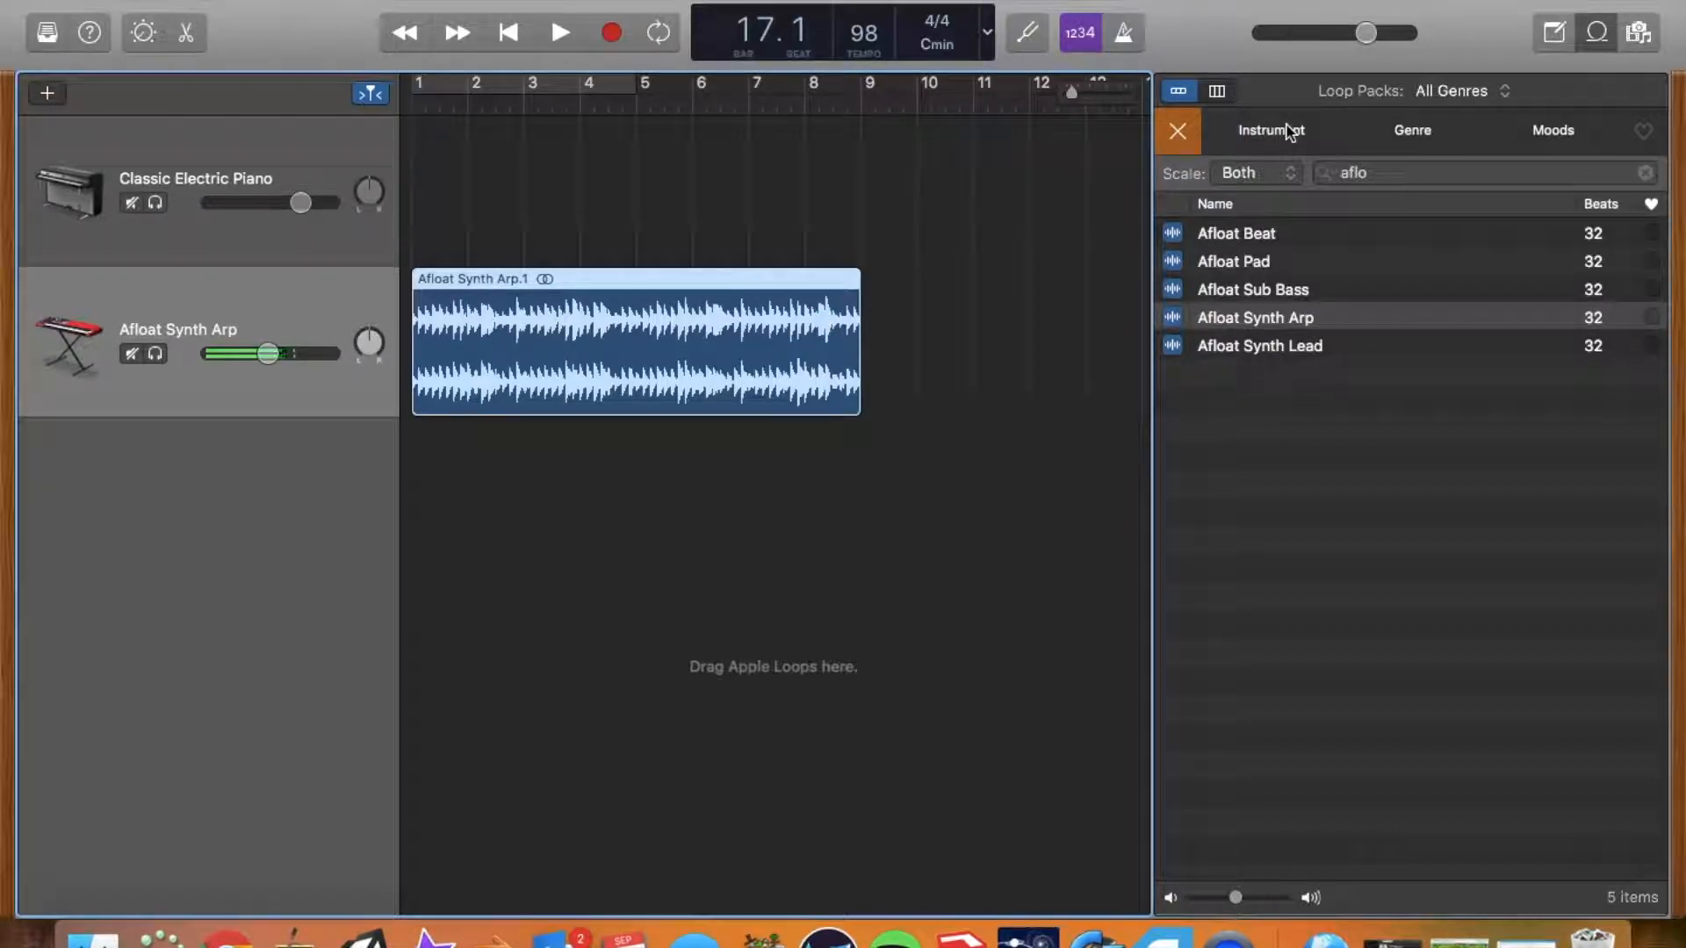
Step: Browse the Instrument and Genre loop categories, then search 'aflo' again
left_click(1271, 130)
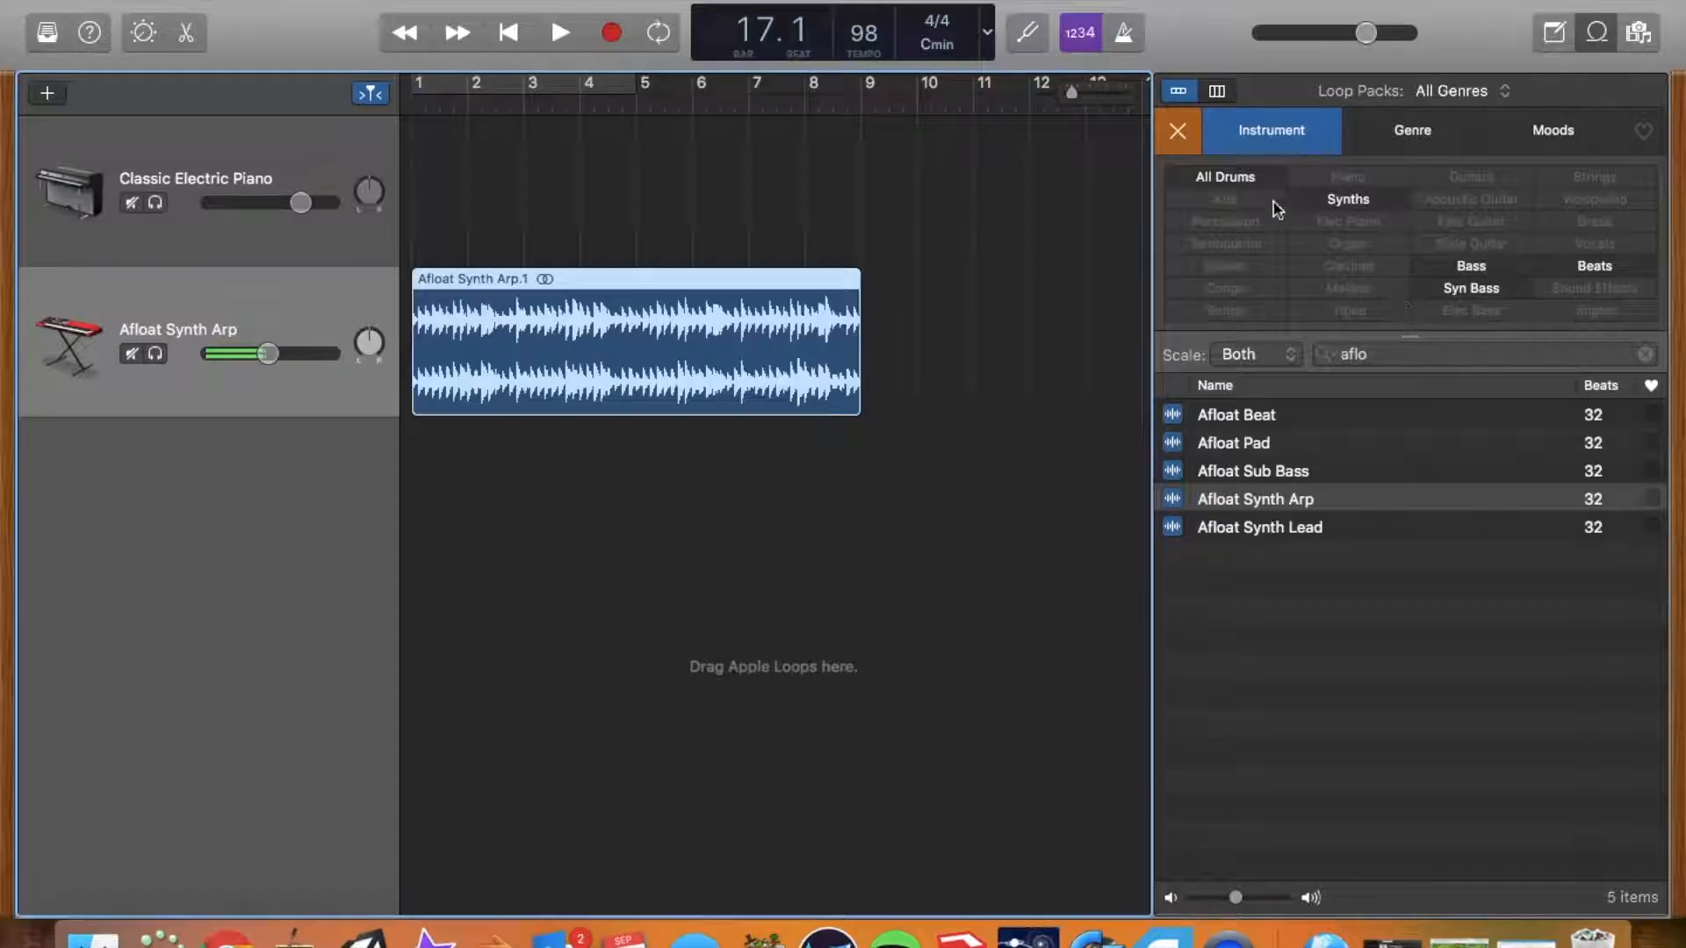
mouse_move(1411, 202)
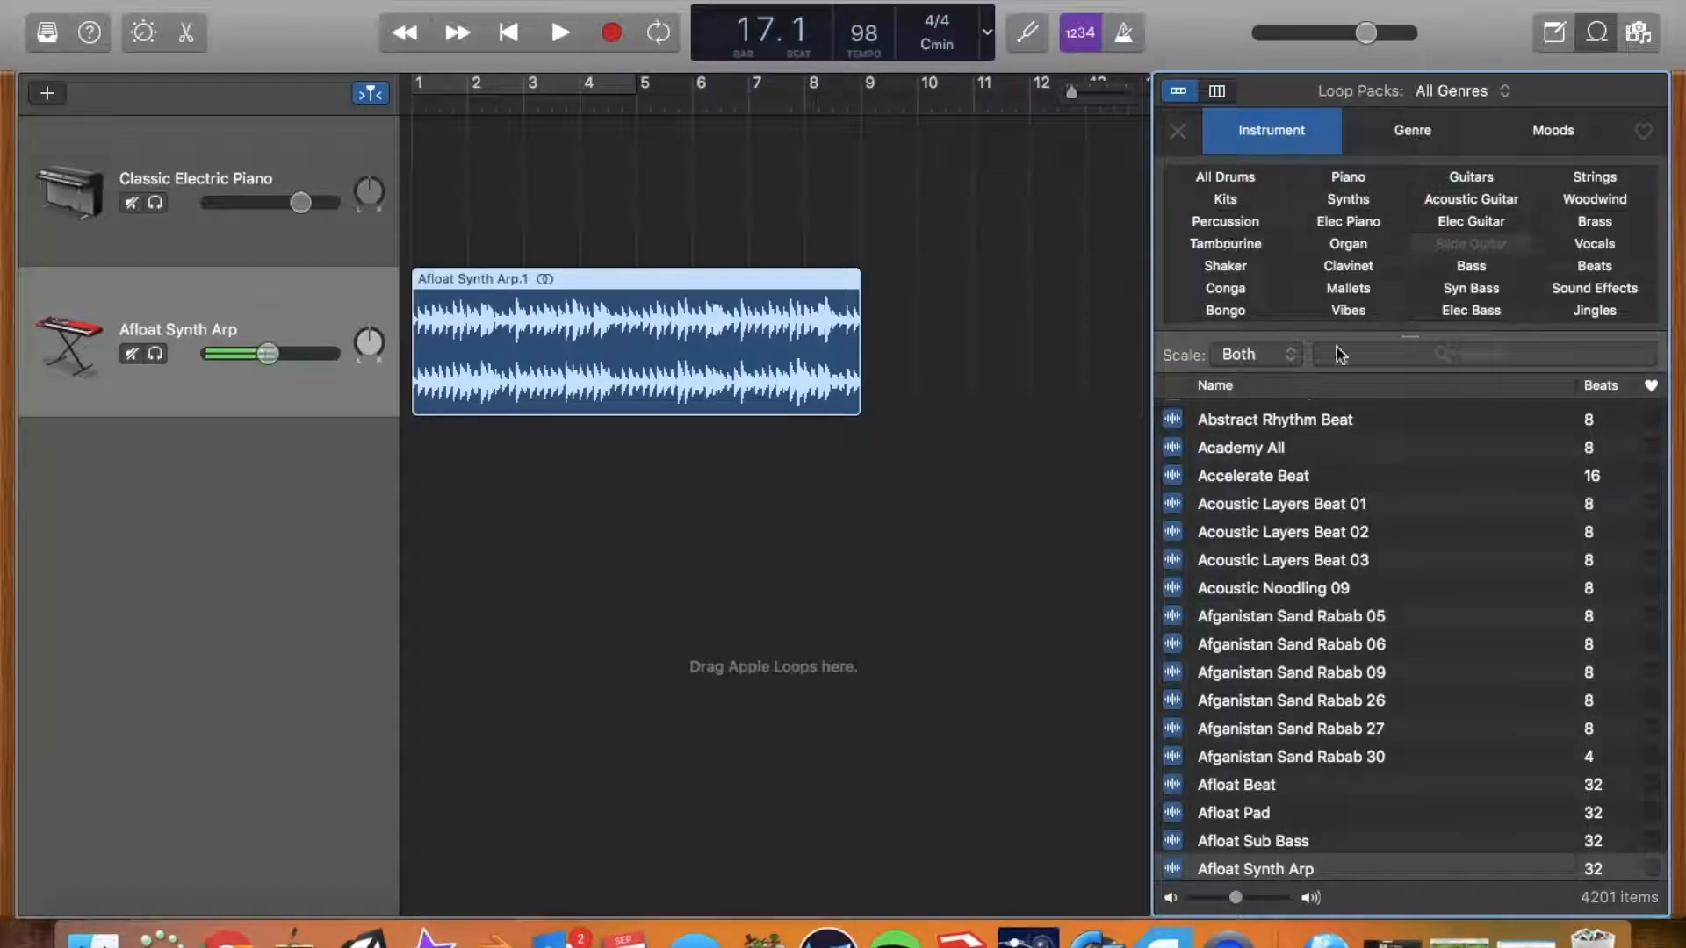
left_click(1411, 129)
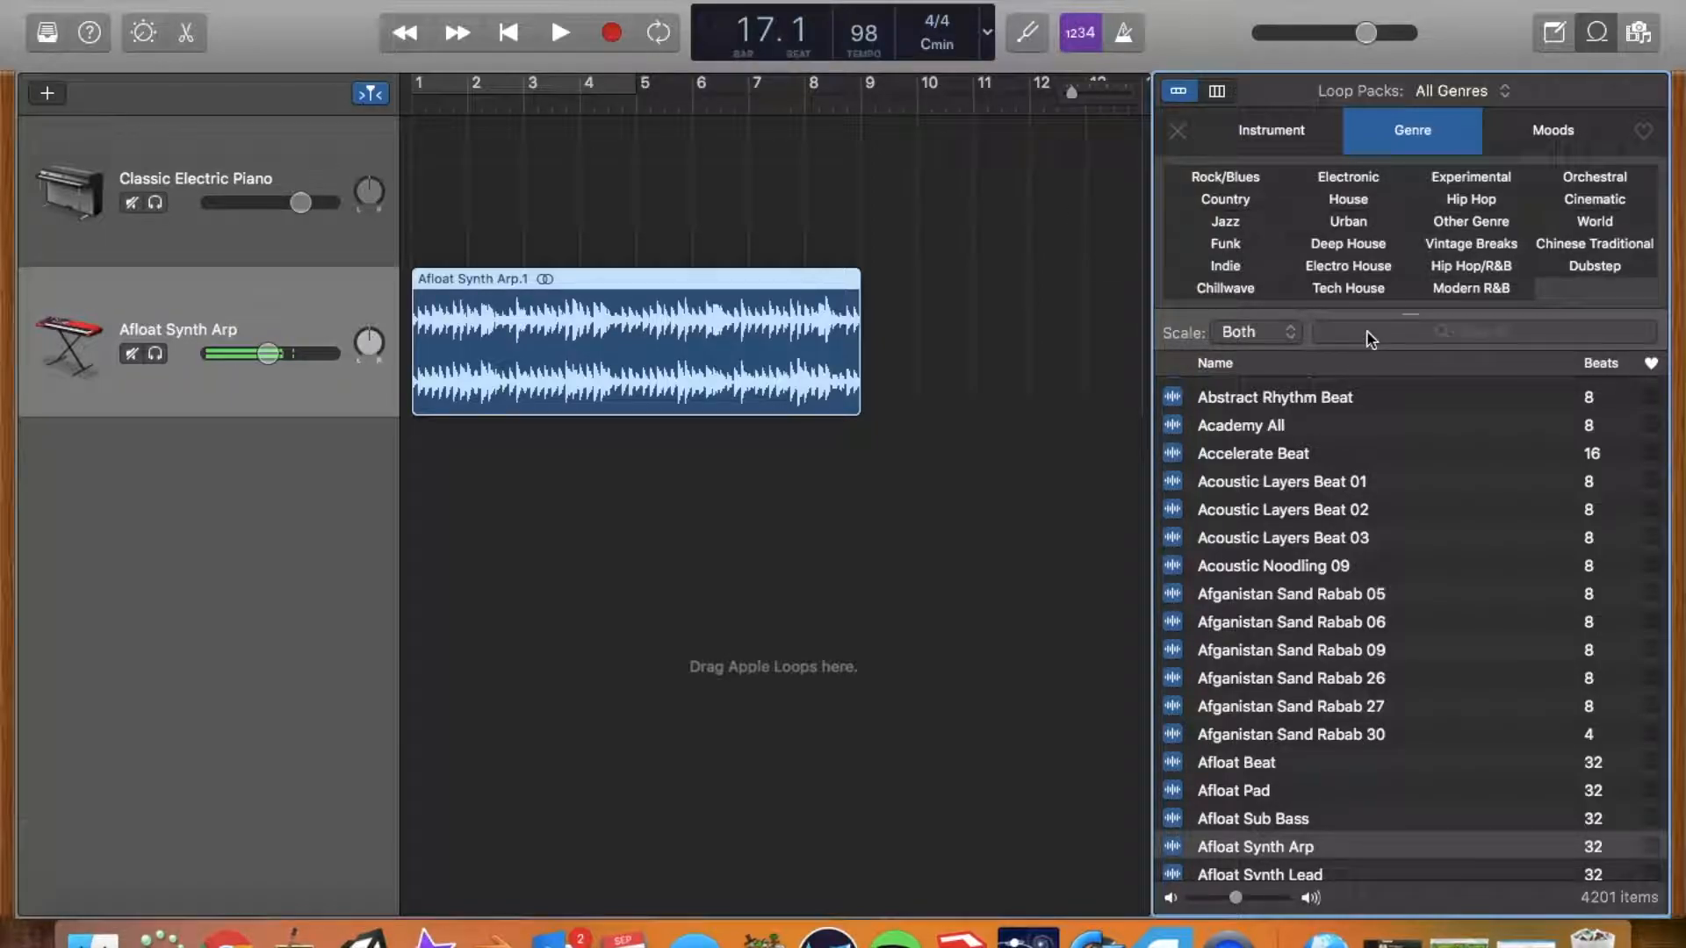
type("aflo")
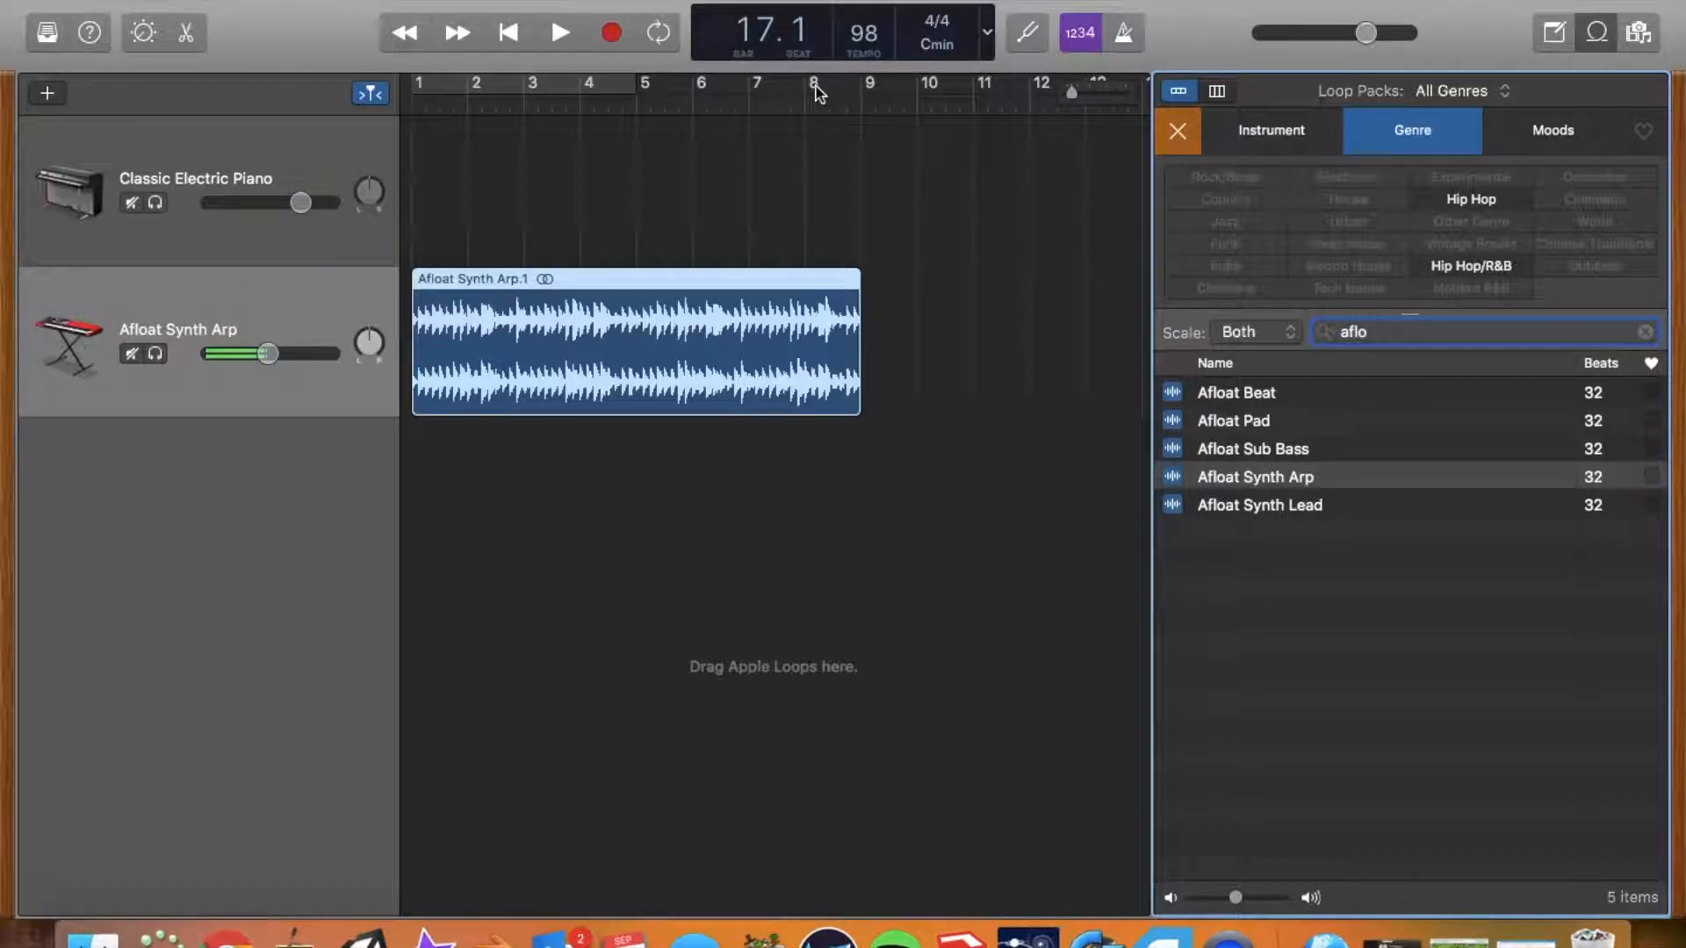
mouse_move(738, 164)
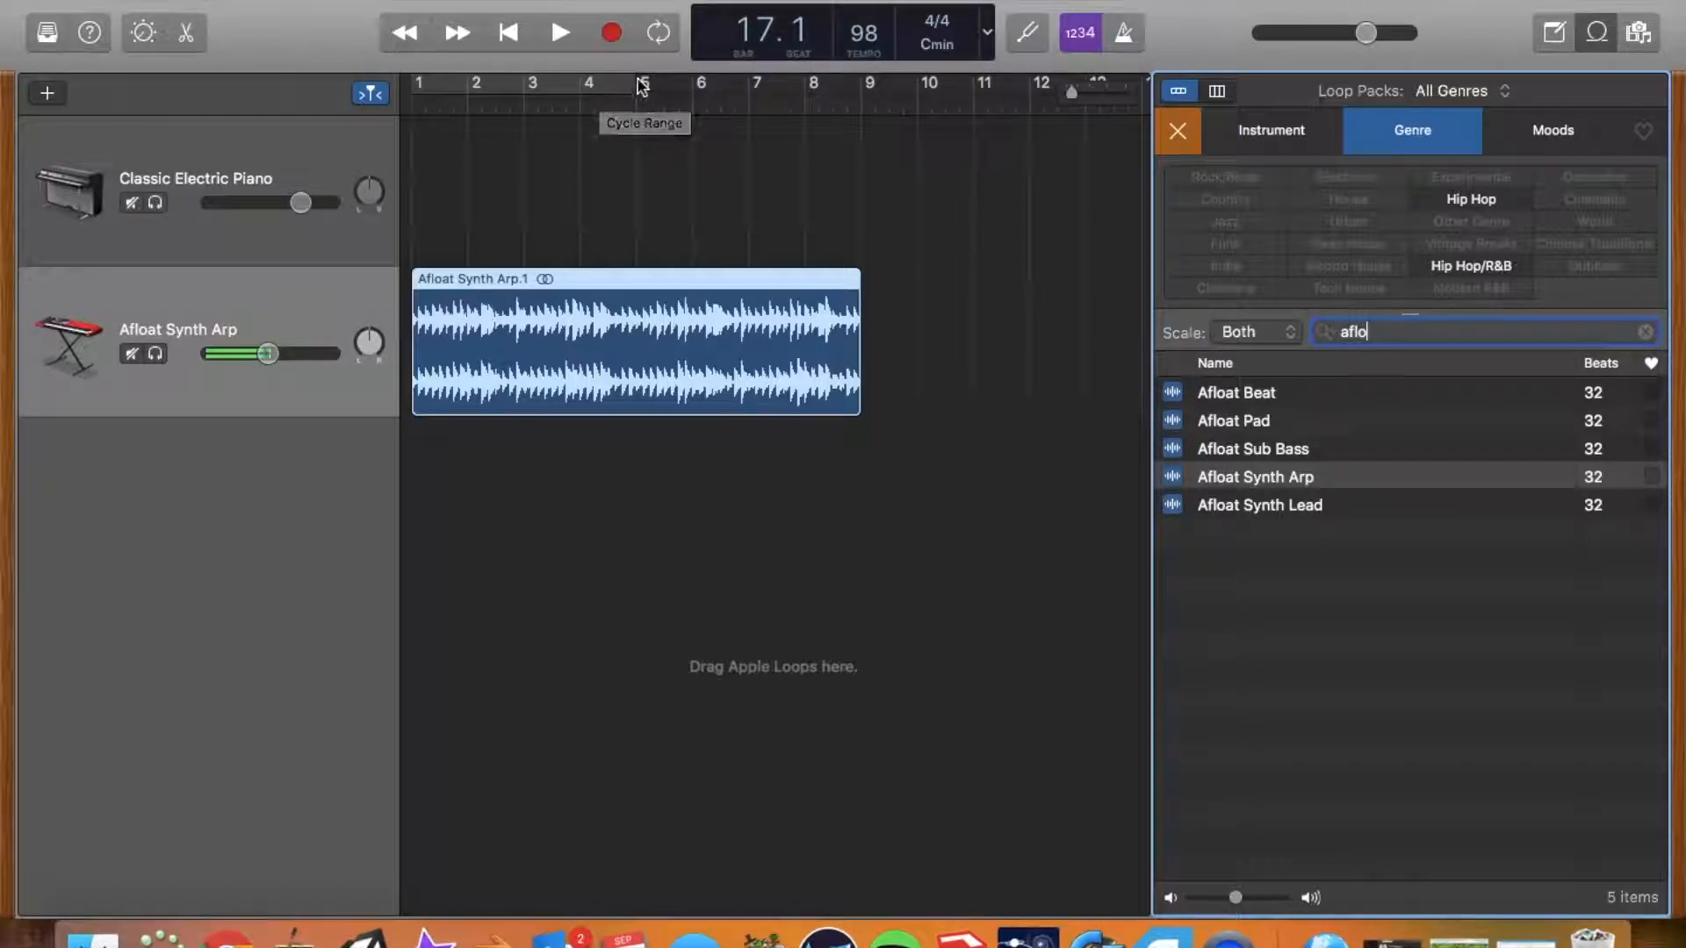
mouse_move(722, 245)
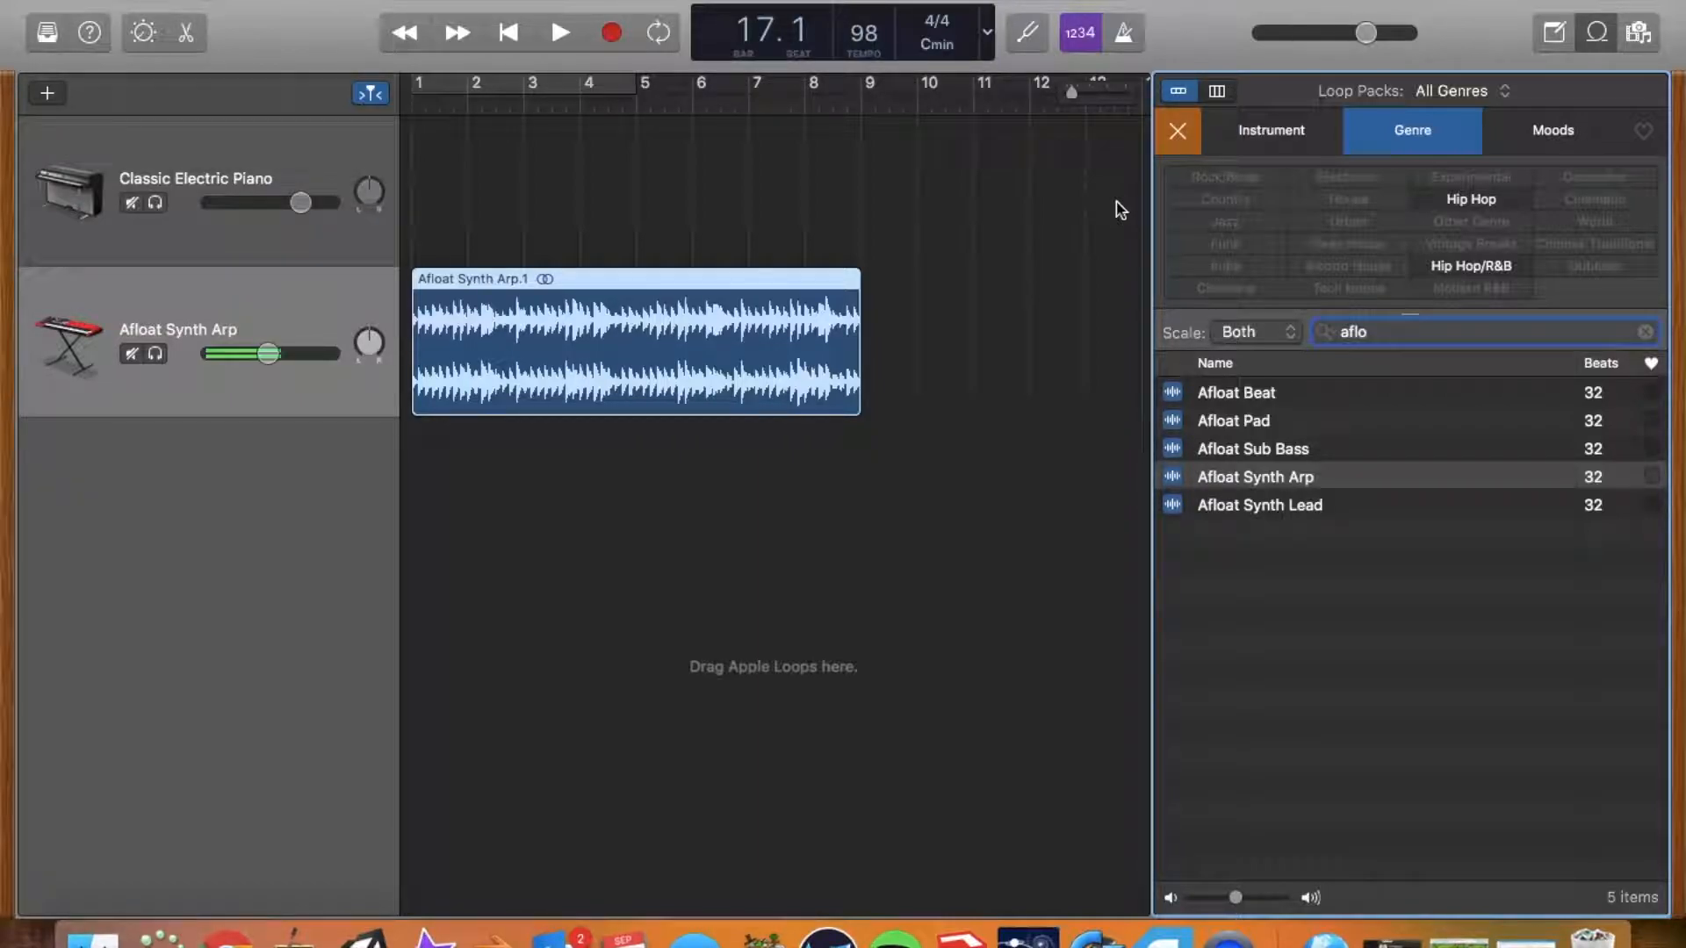
mouse_move(507, 243)
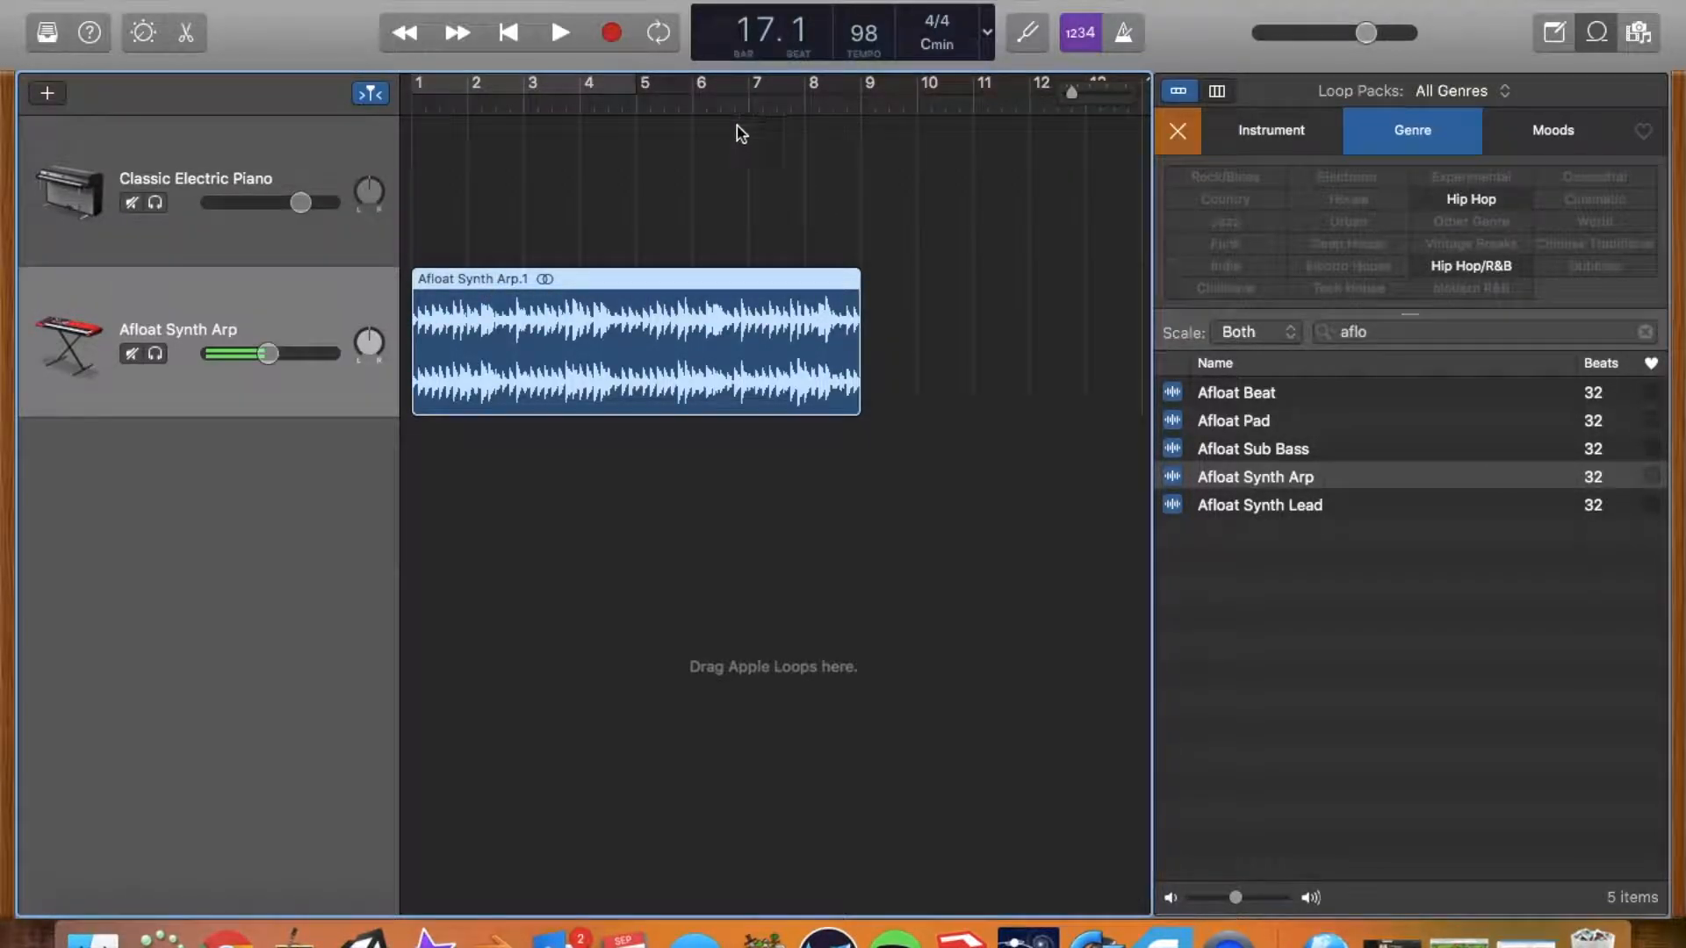
mouse_move(850, 224)
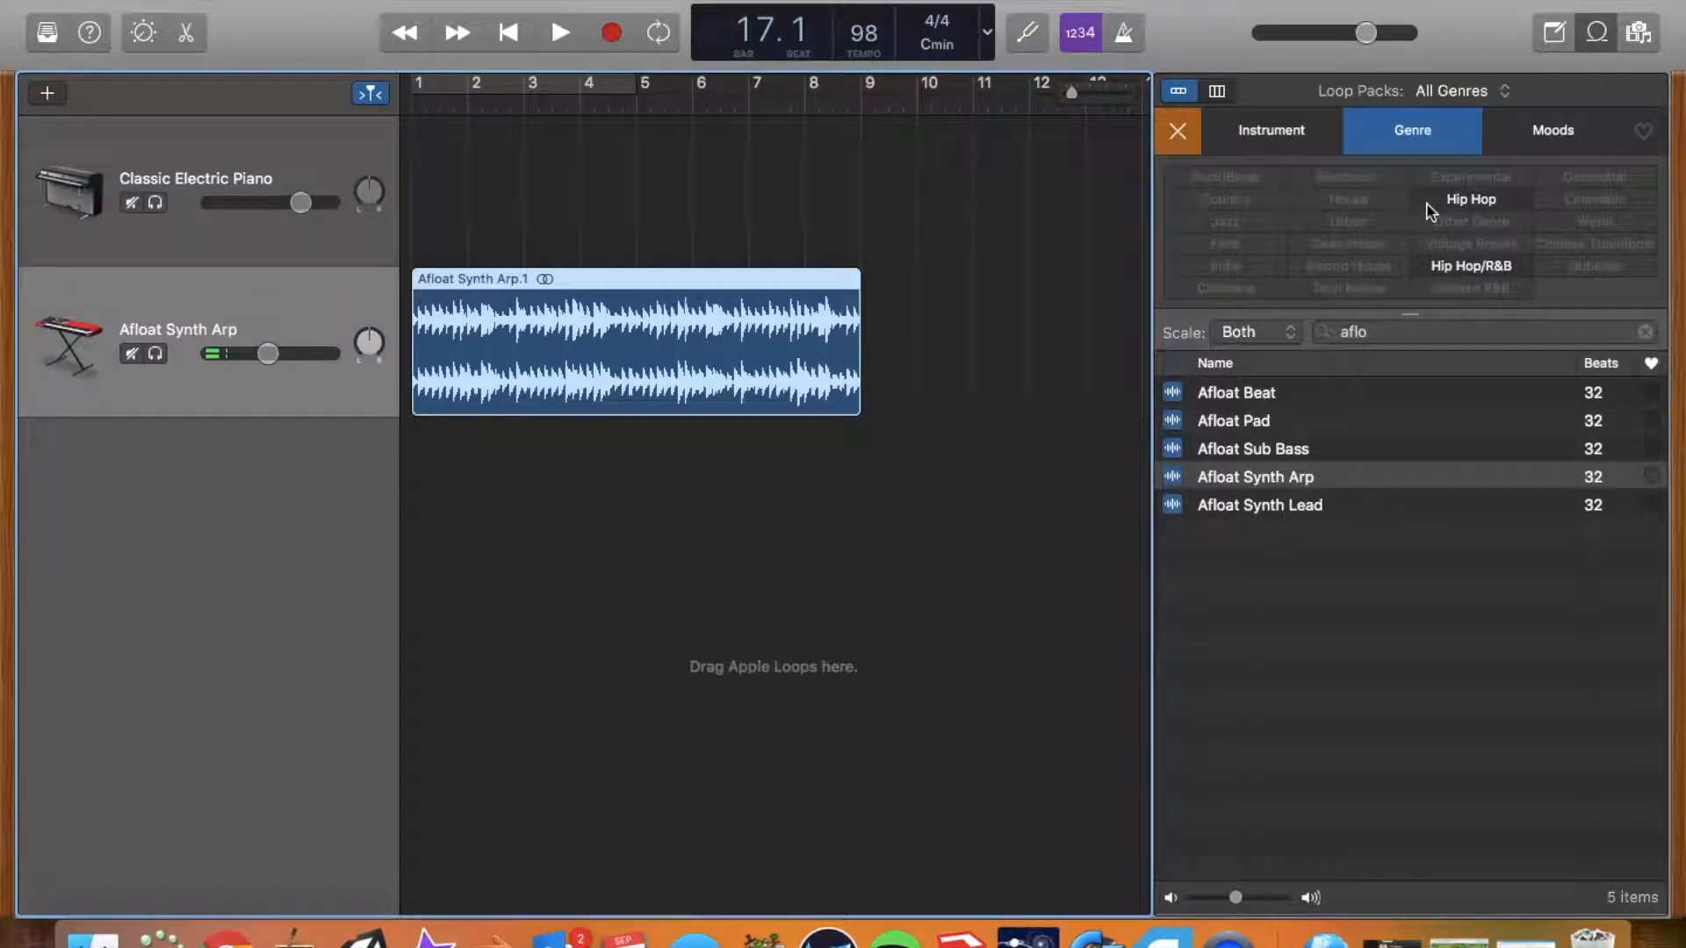
Step: Search loops for 'fire', preview Fire it Up Beat 01, 02 and Fired Up Beat, and pick Beat 01
left_click(1387, 331)
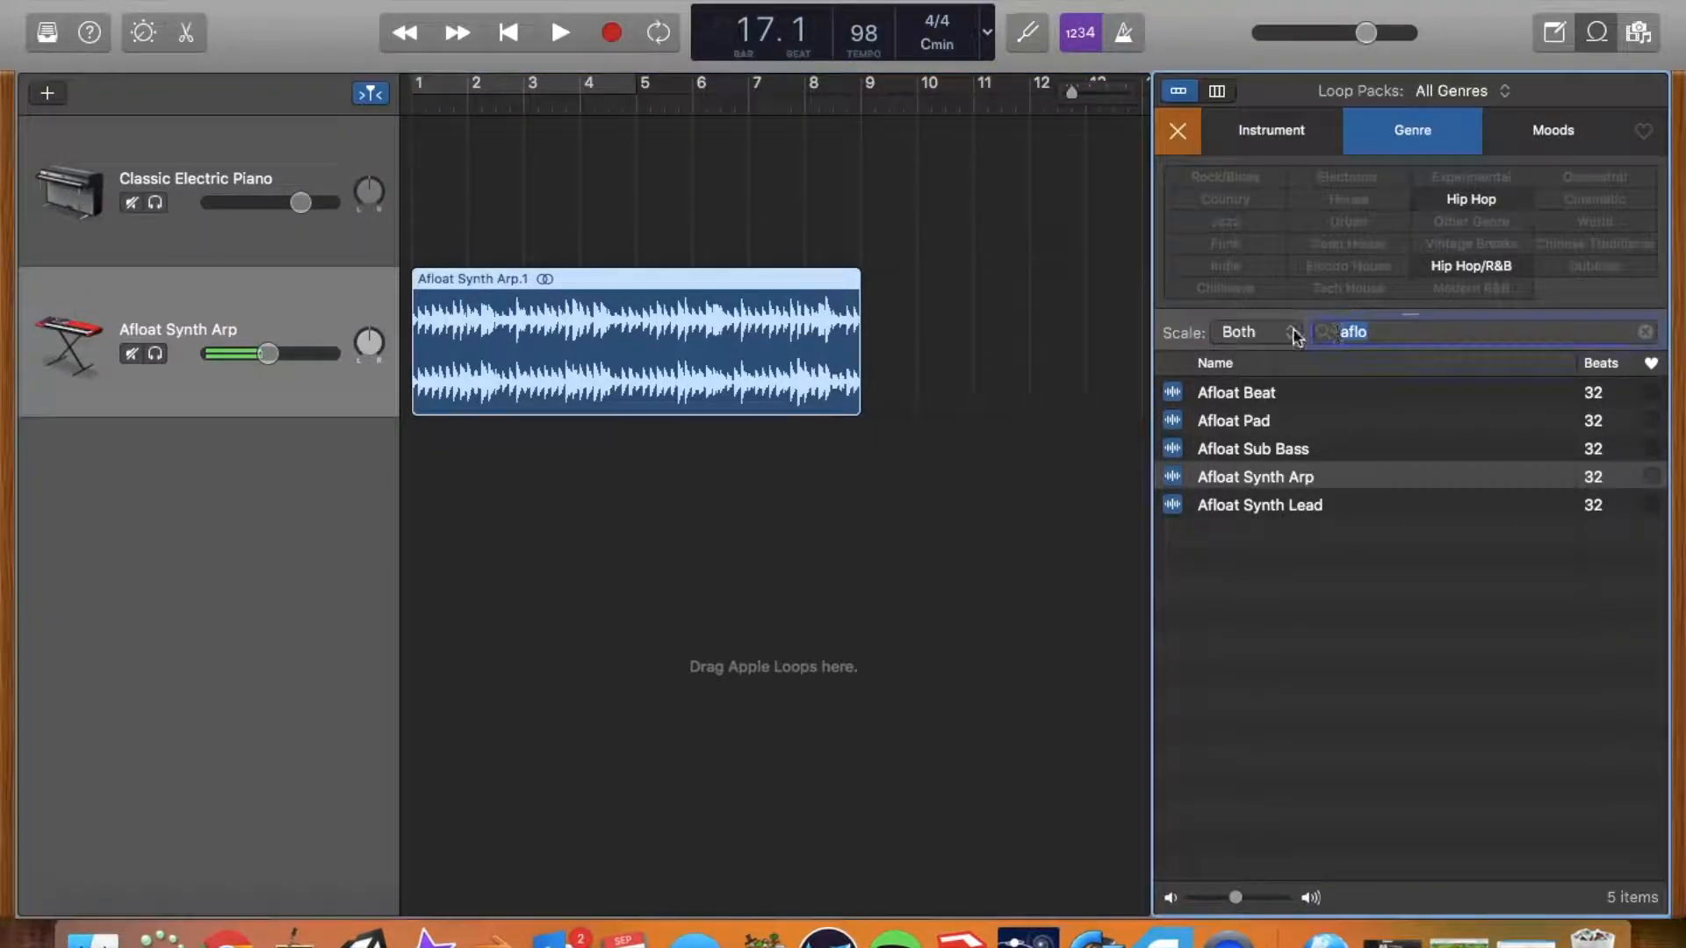
type("fire")
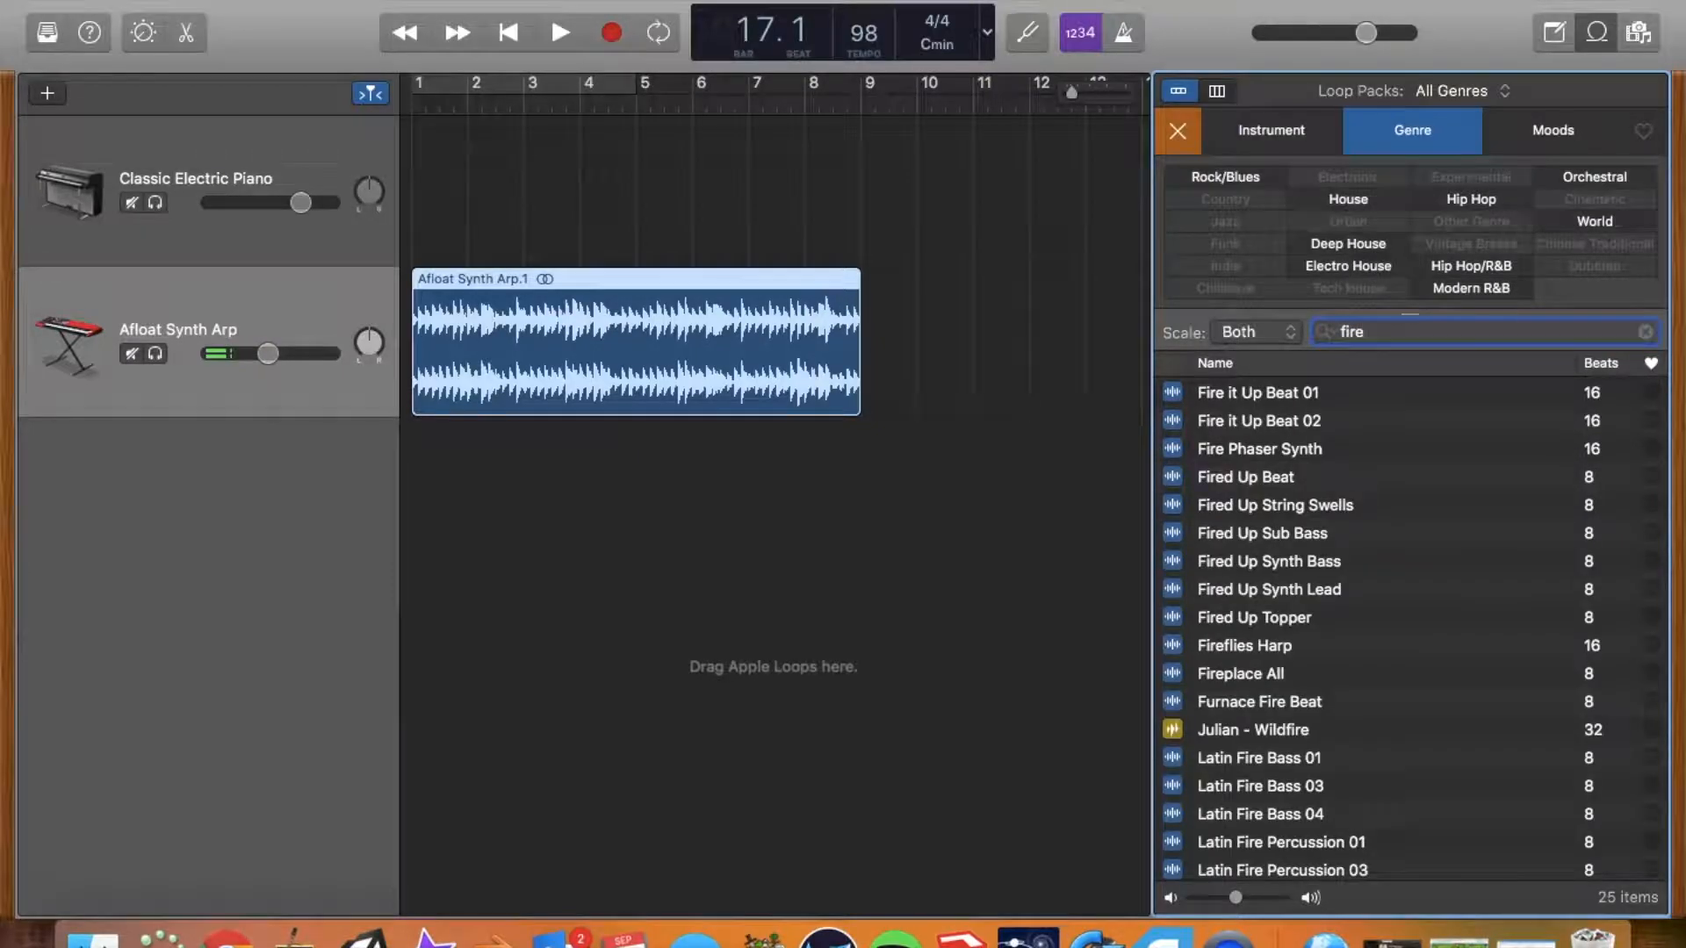
left_click(1256, 393)
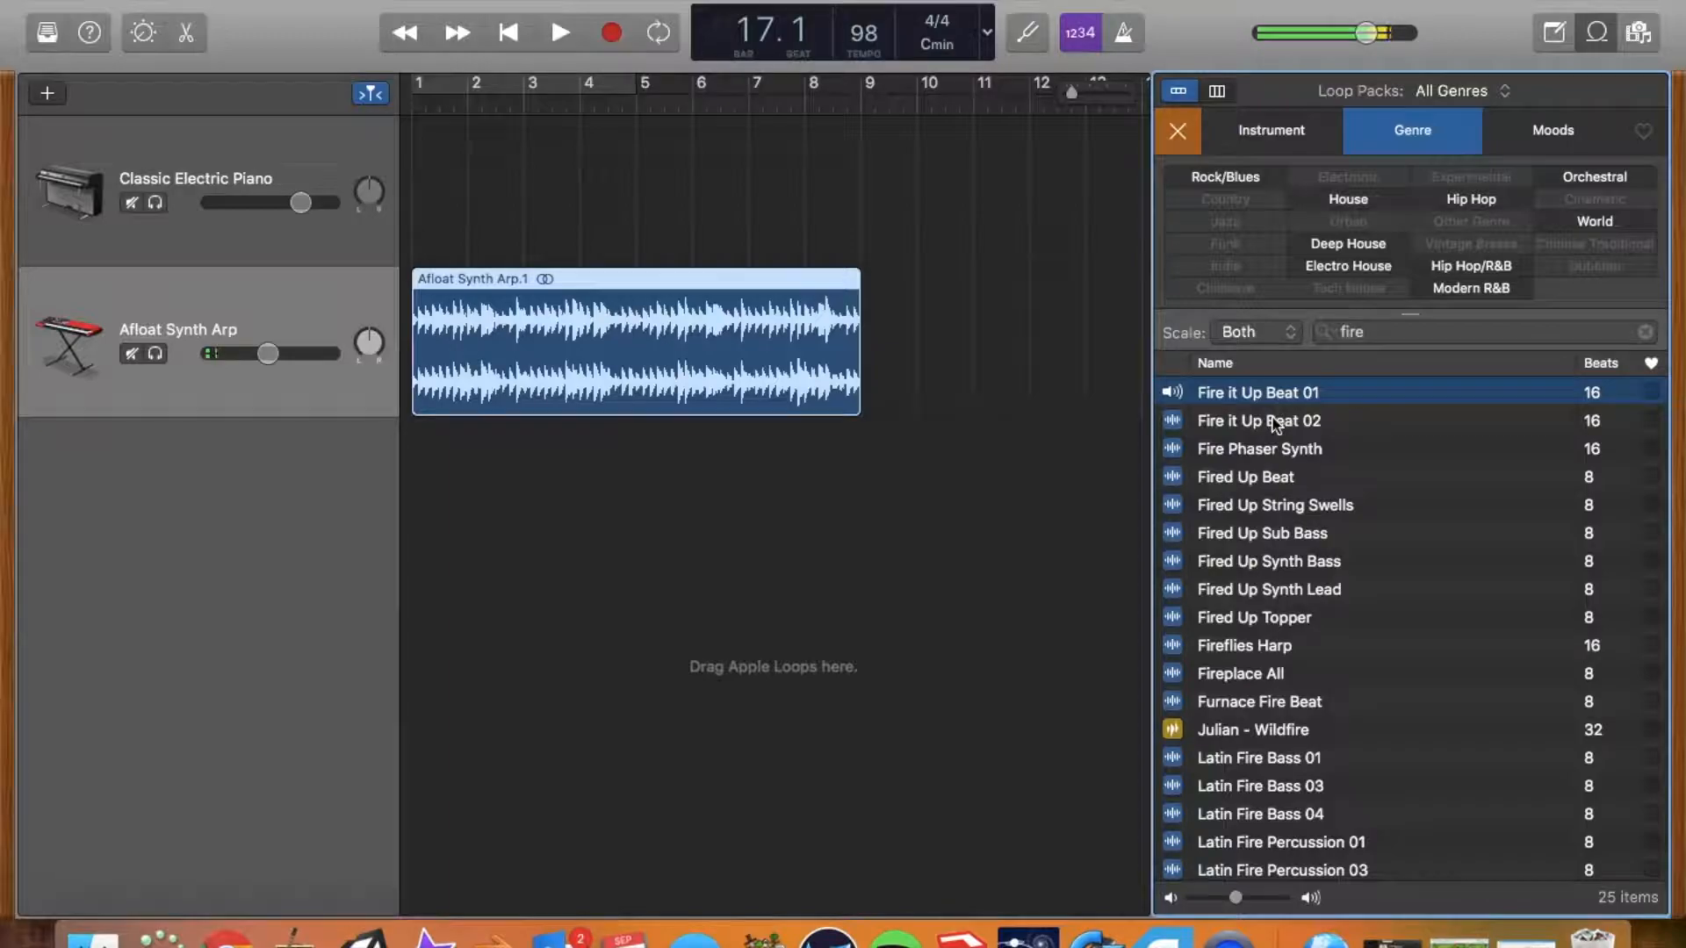
left_click(1259, 420)
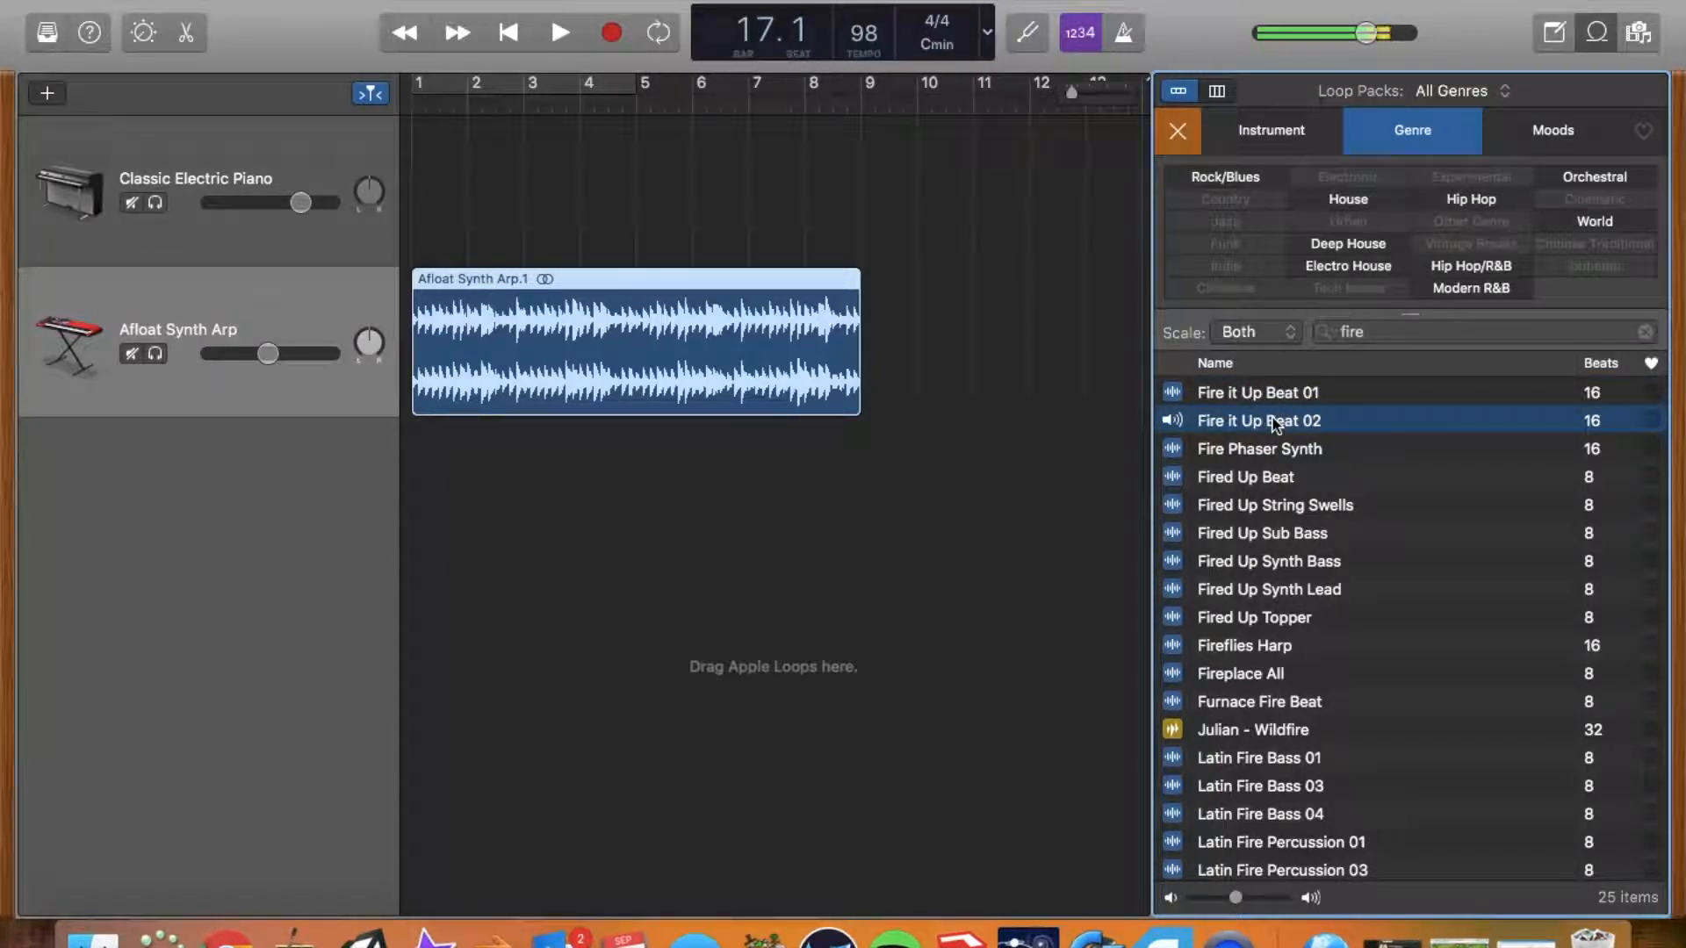
left_click(1245, 476)
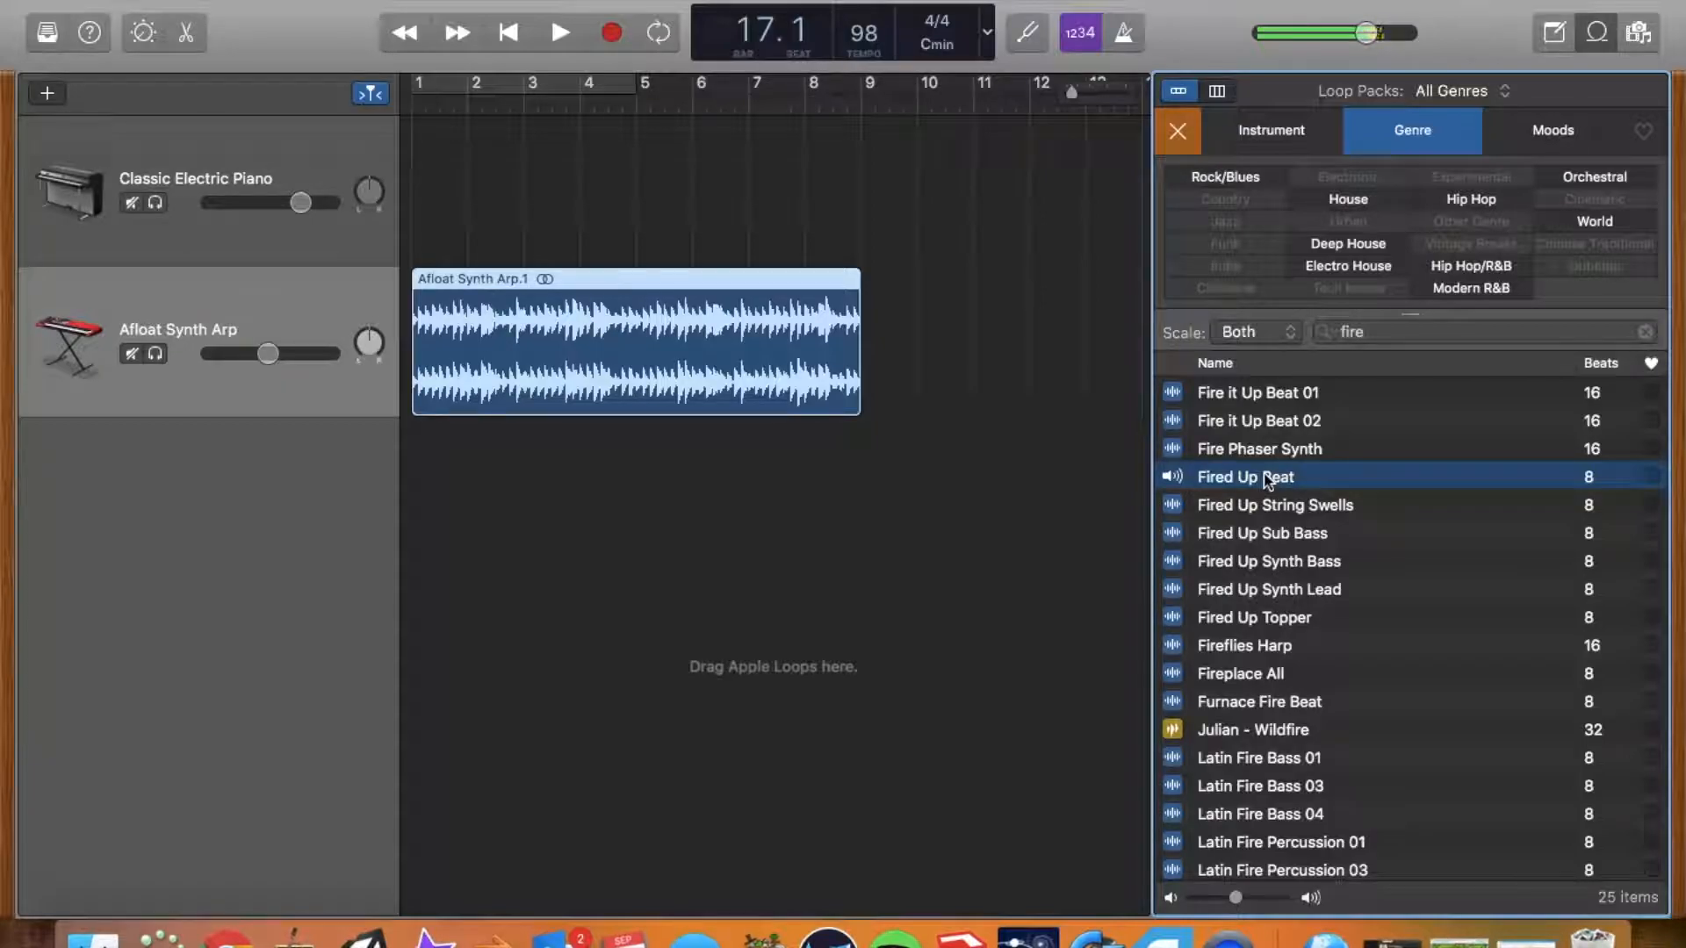
left_click(1258, 392)
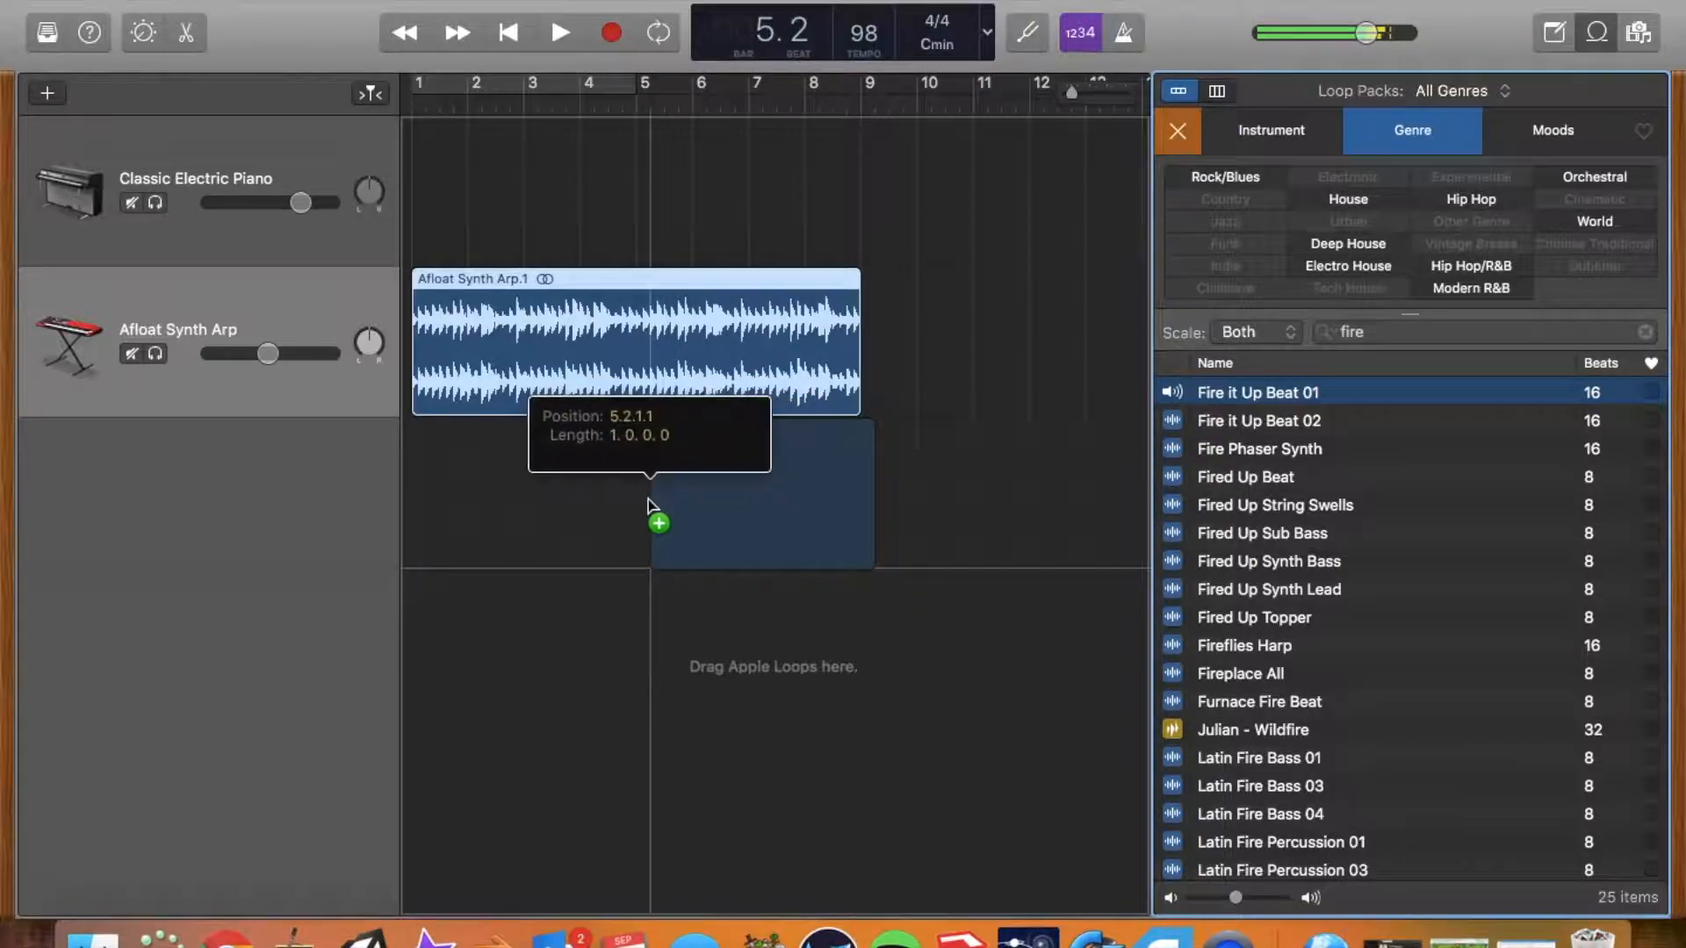
Step: Add Fire it Up Beat 01 as a new track below the arp and play back the loops
left_click_drag(1256, 392, 749, 494)
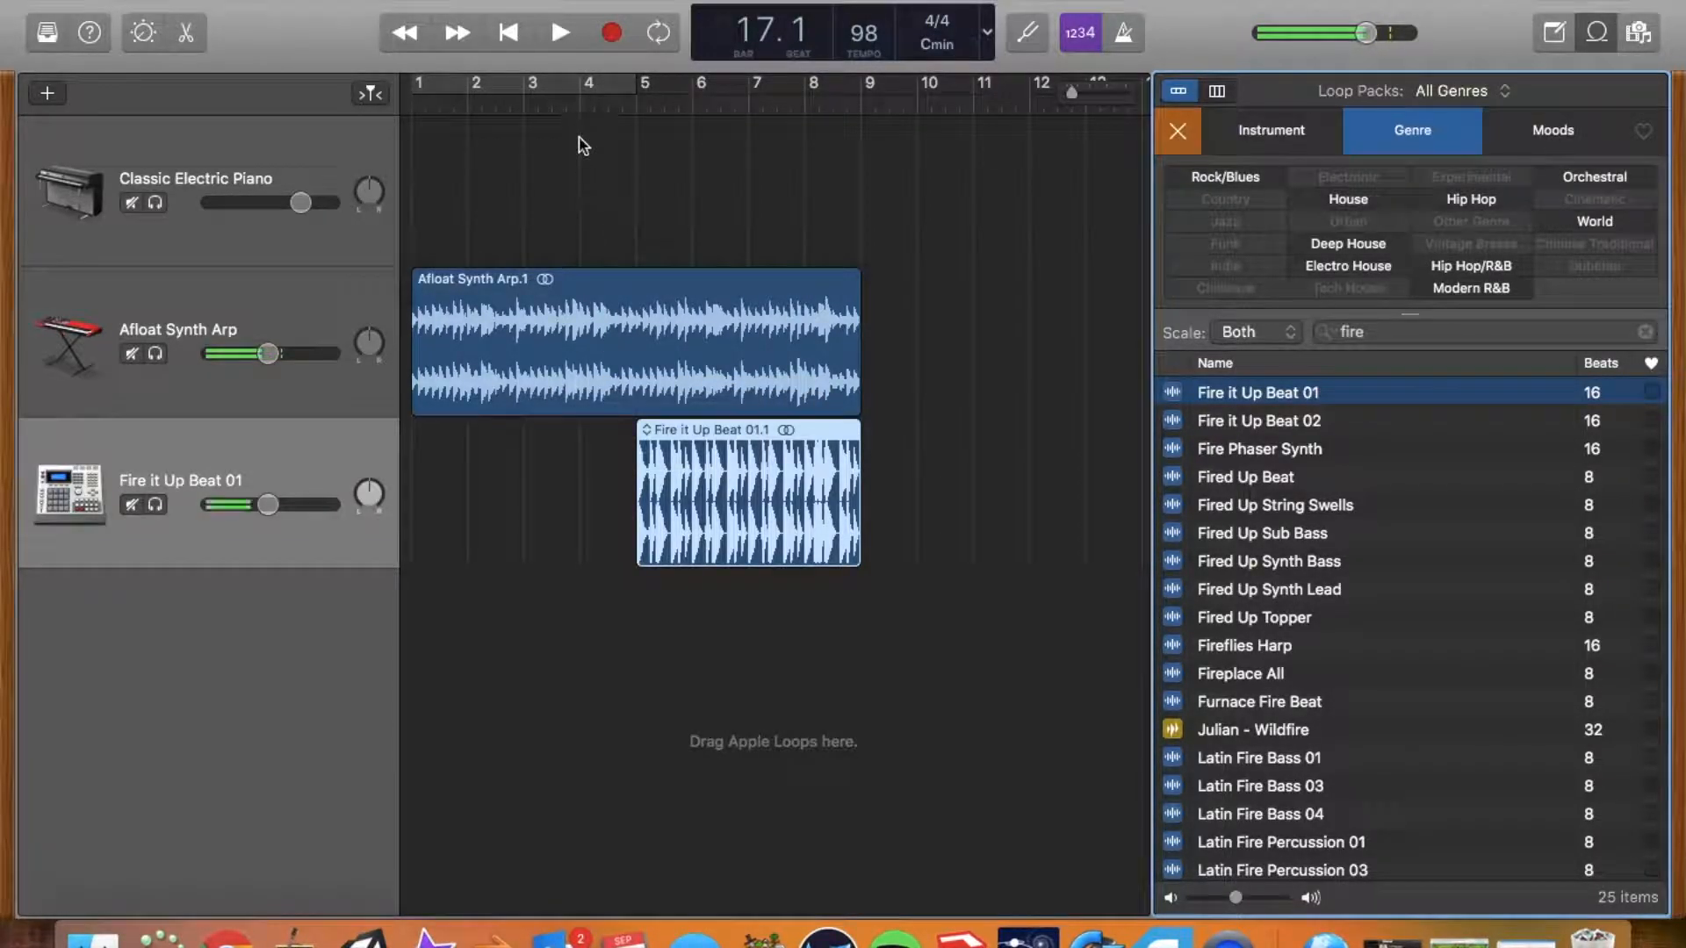
left_click(556, 33)
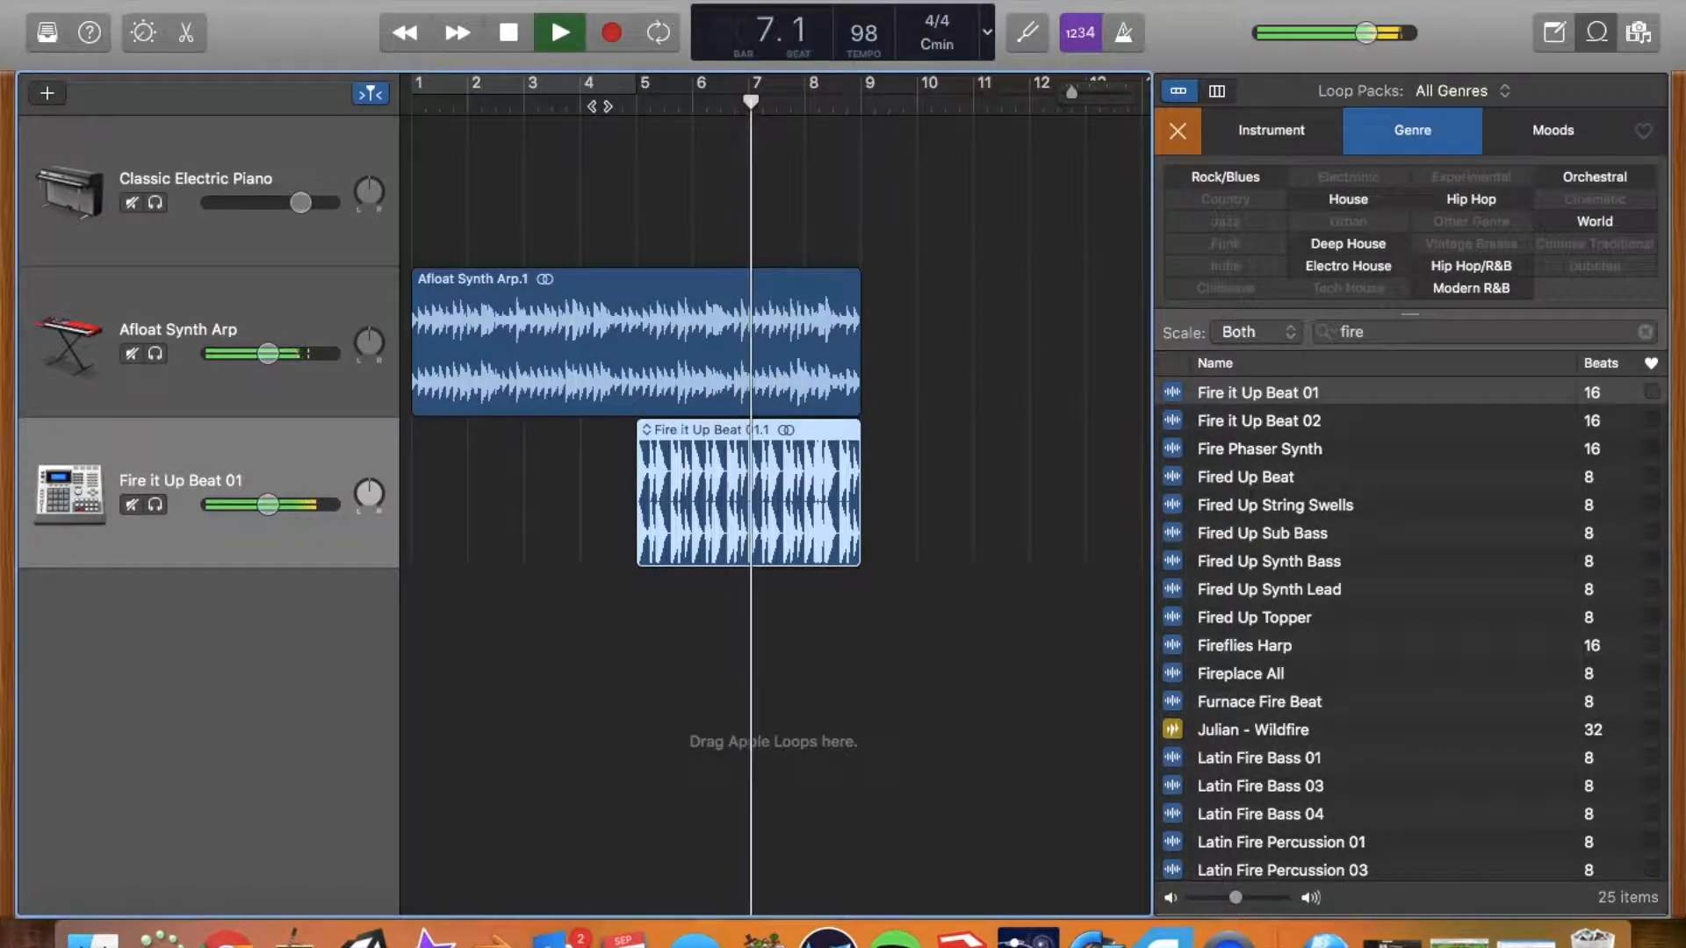
left_click(558, 33)
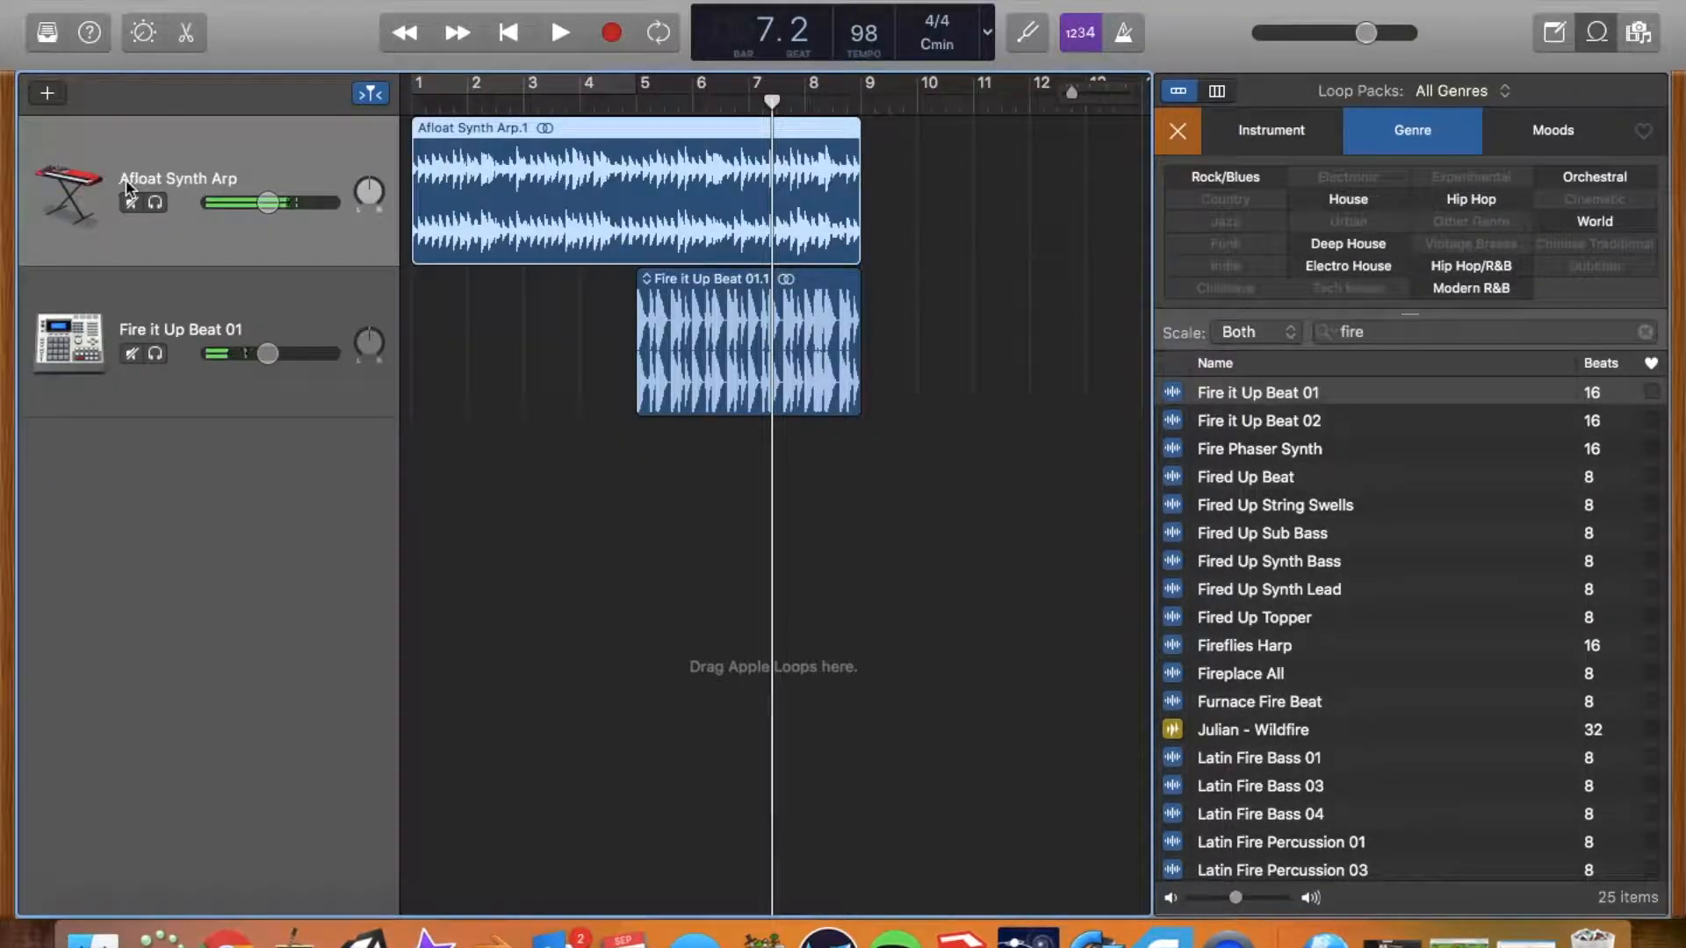
mouse_move(166, 200)
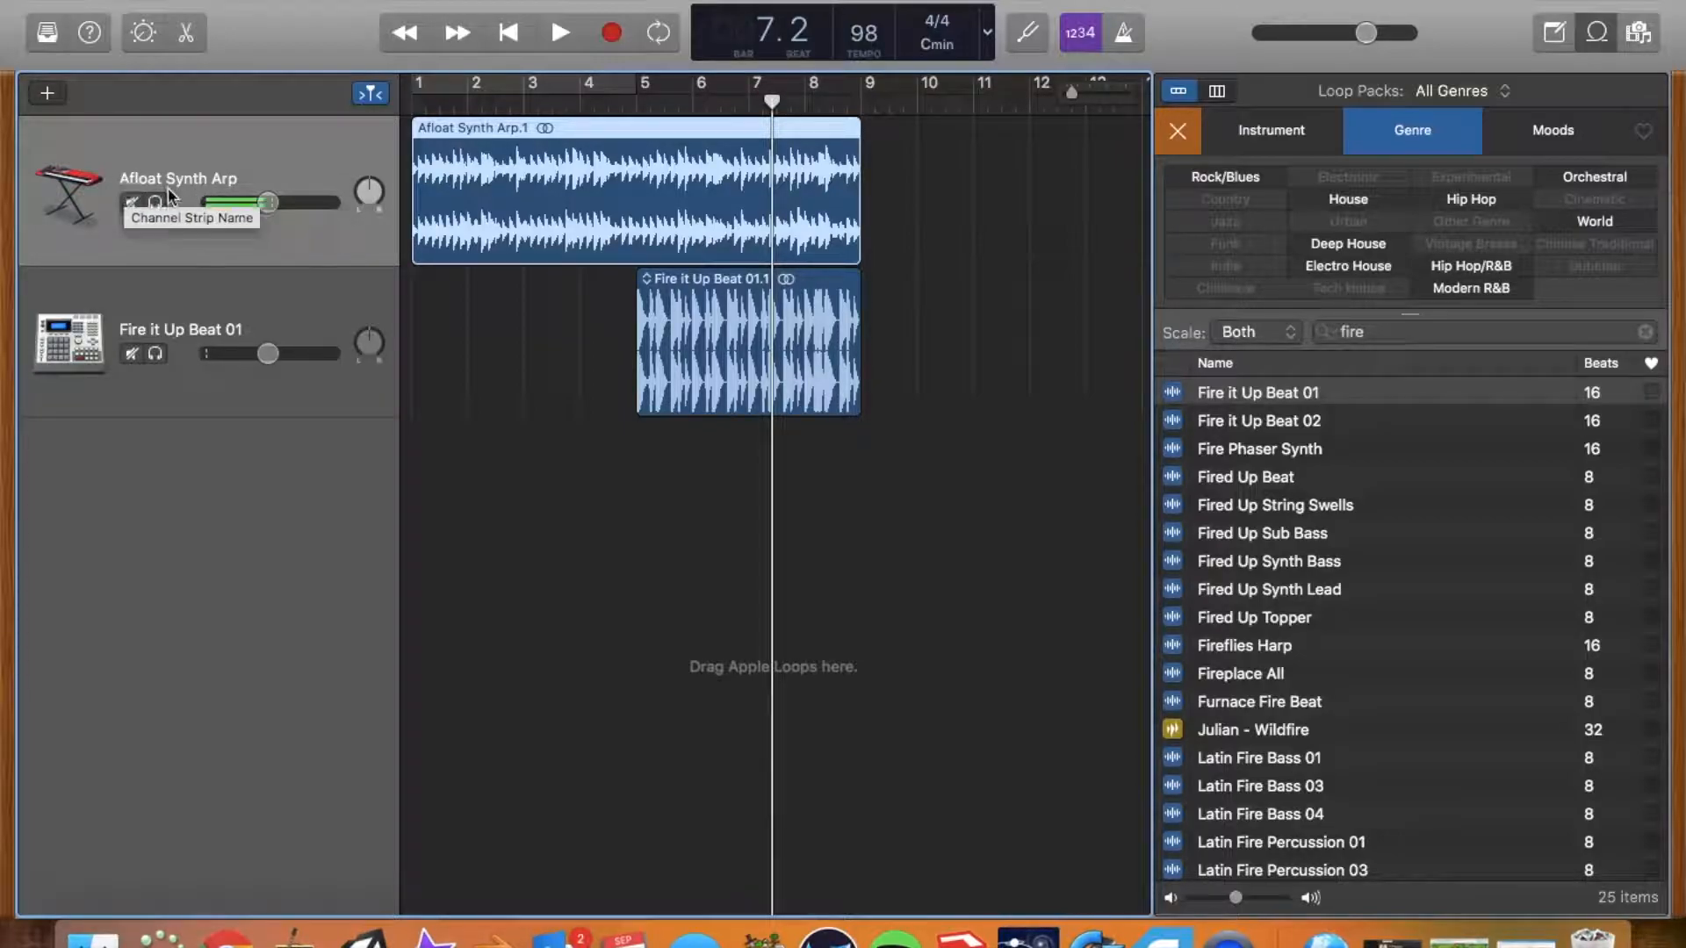
mouse_move(479, 365)
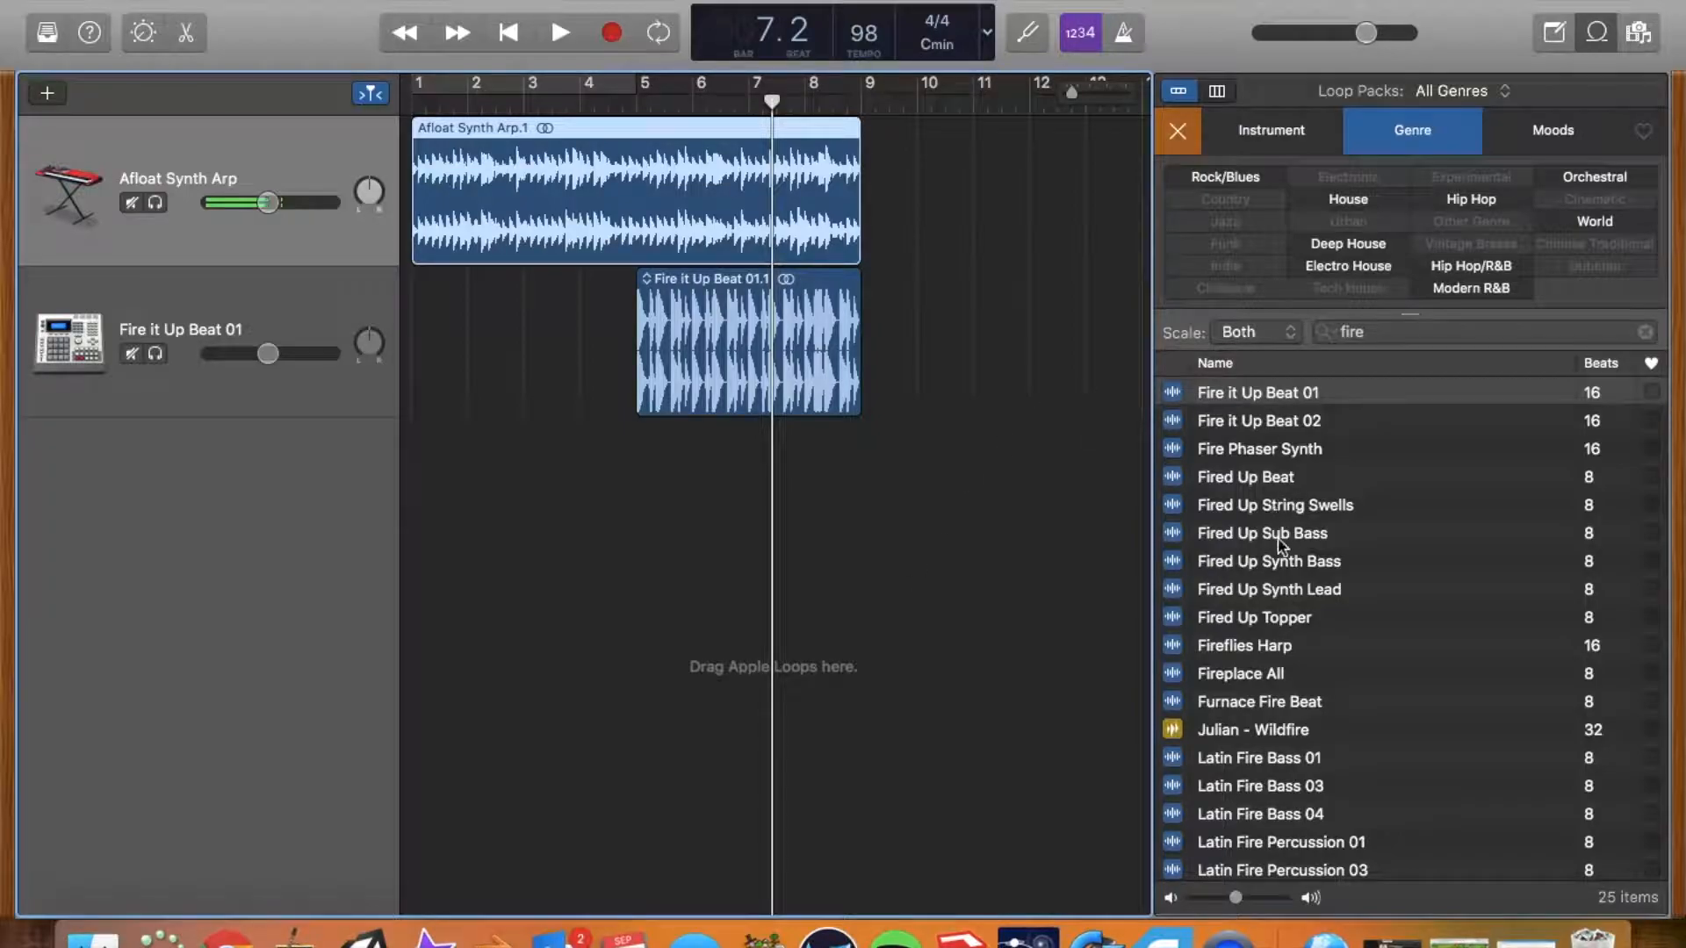
mouse_move(1269, 621)
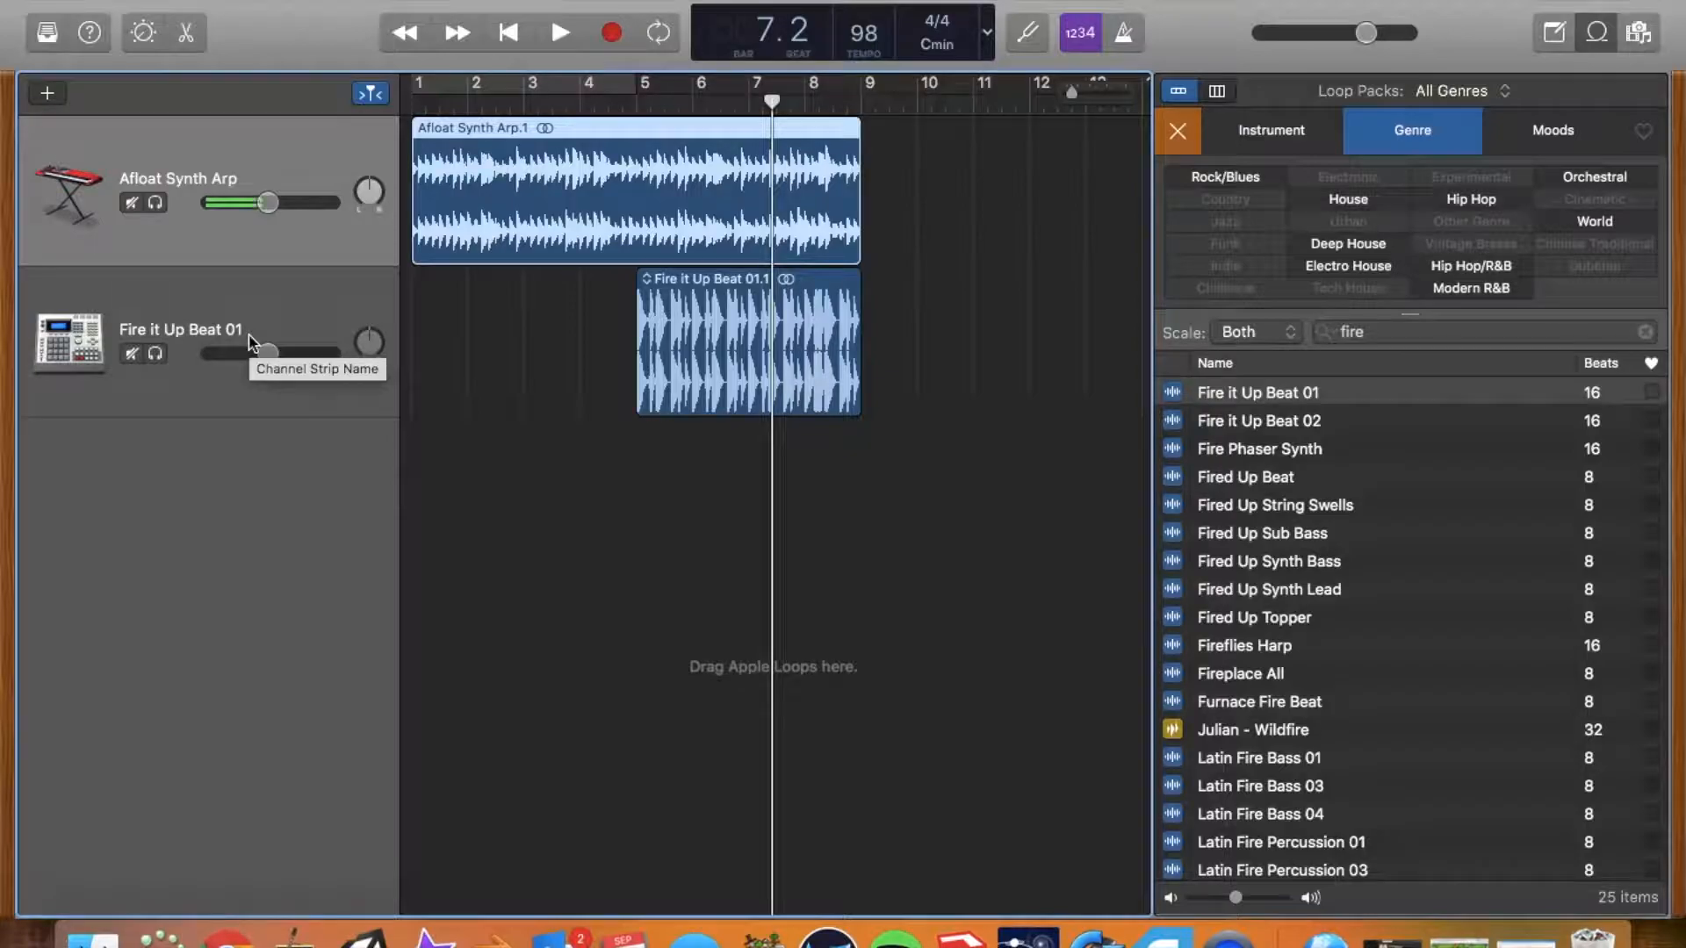
mouse_move(1000, 553)
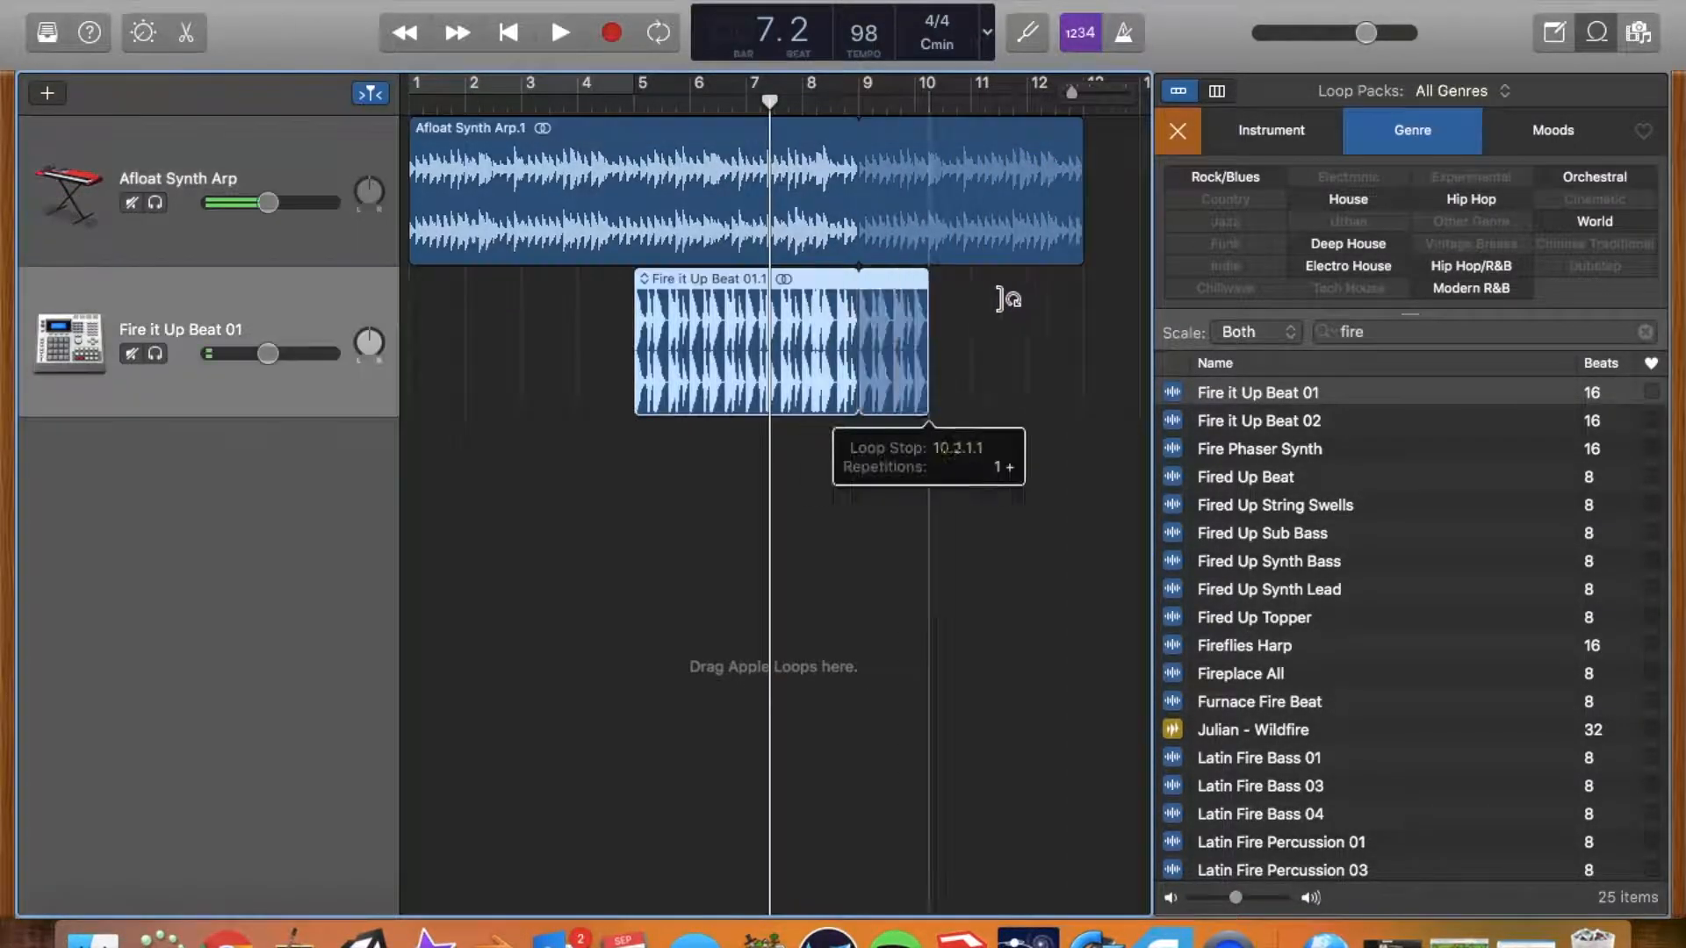
Step: Loop the Fire it Up Beat region to bar 13 and search loops for '70'
left_click_drag(927, 340, 1080, 341)
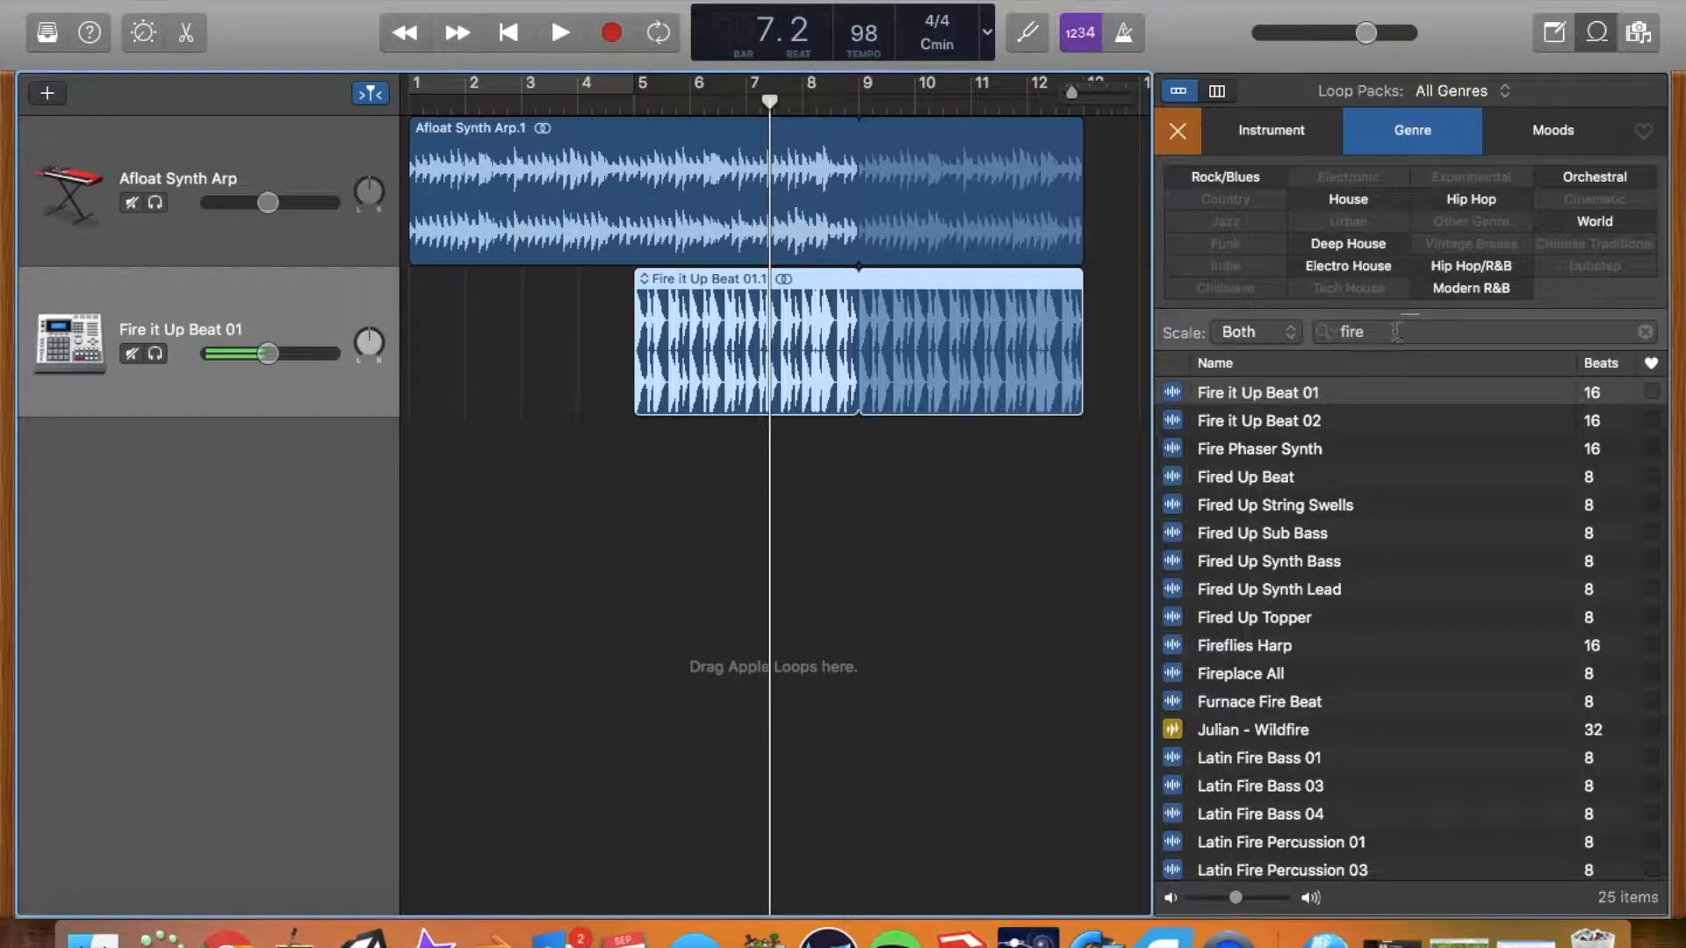
type("70")
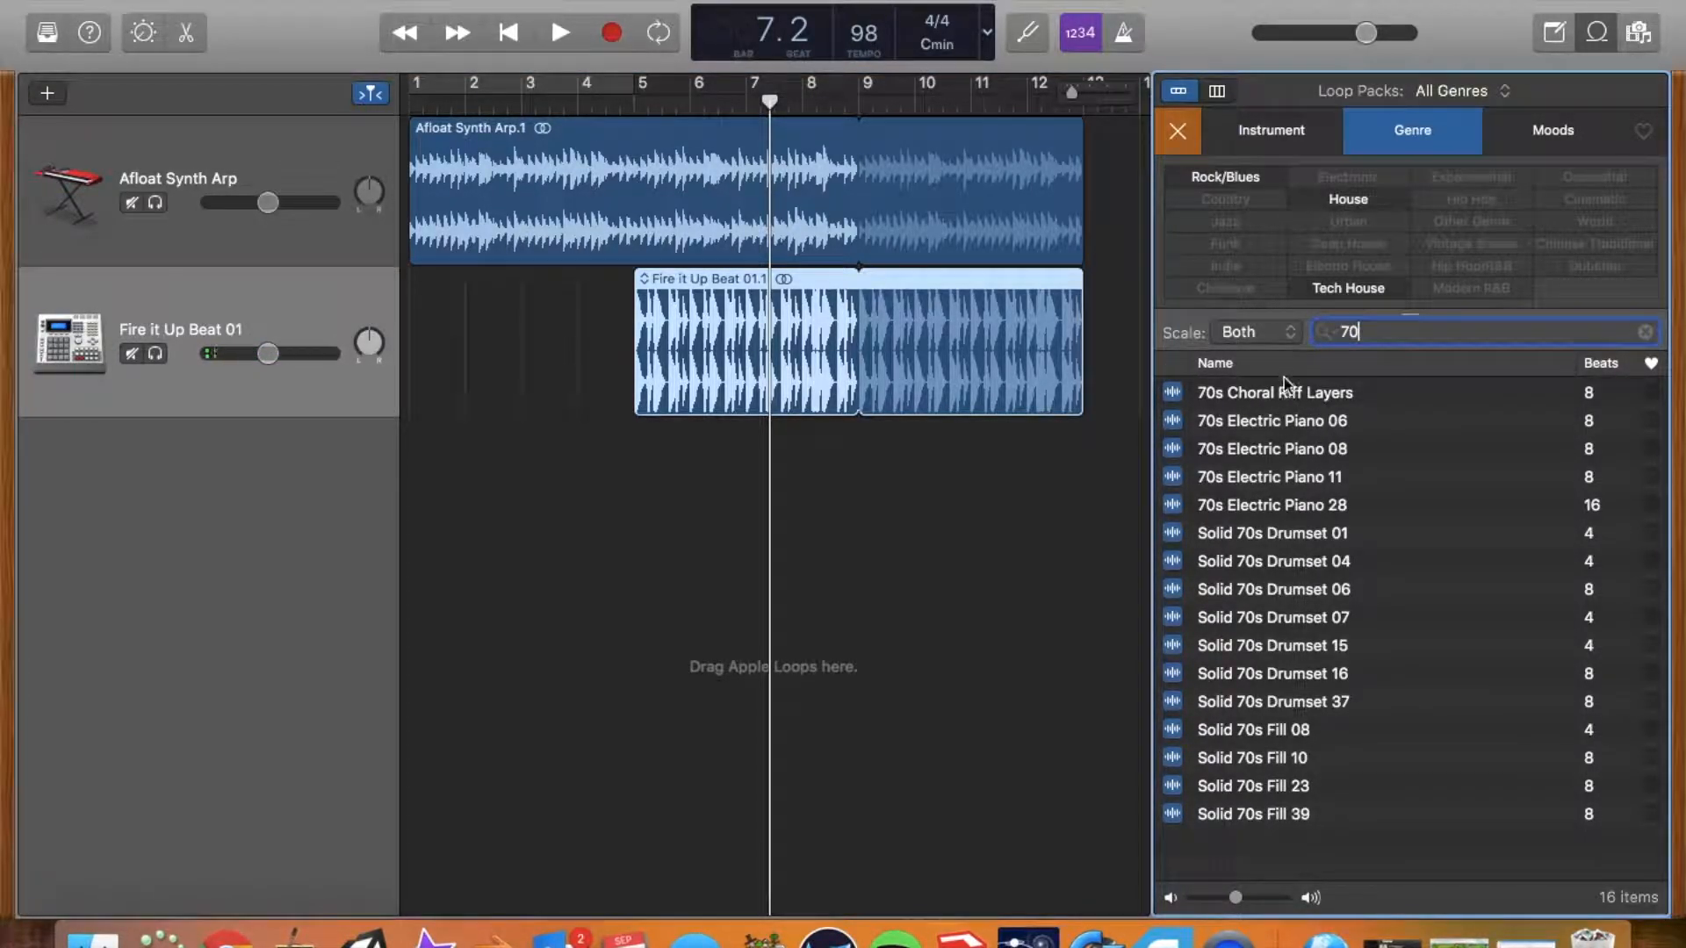
Step: Preview 70s Choral Riff Layers, add it as a new track, and move it to bar 9
left_click(1275, 393)
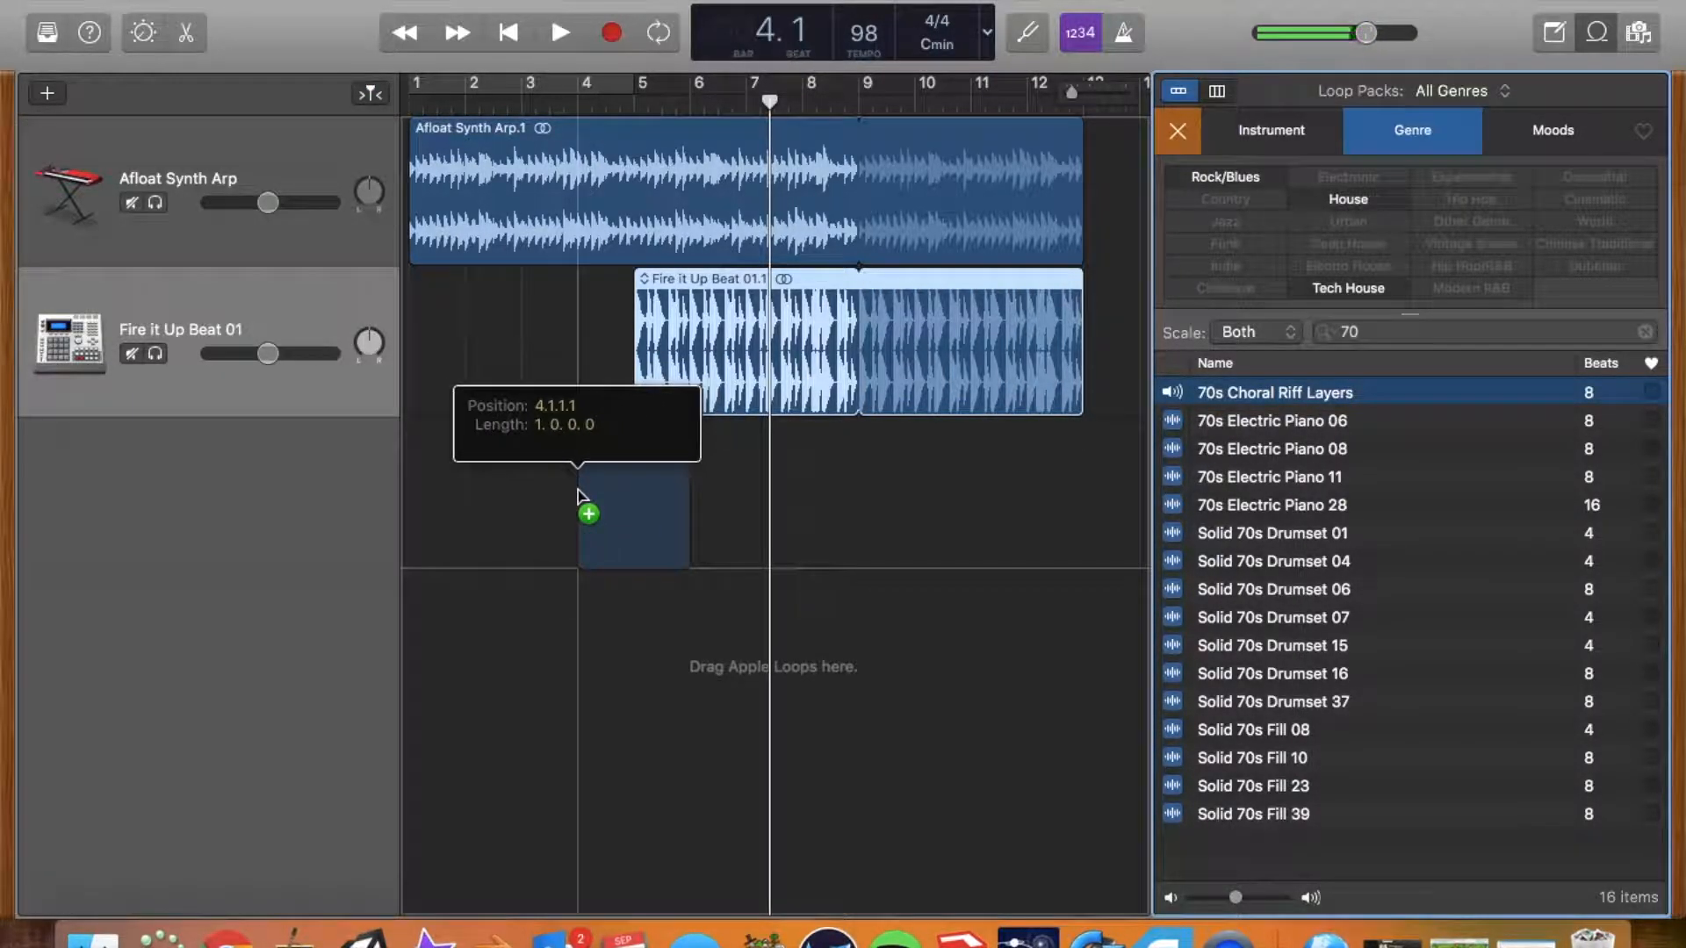
left_click_drag(1274, 391, 633, 494)
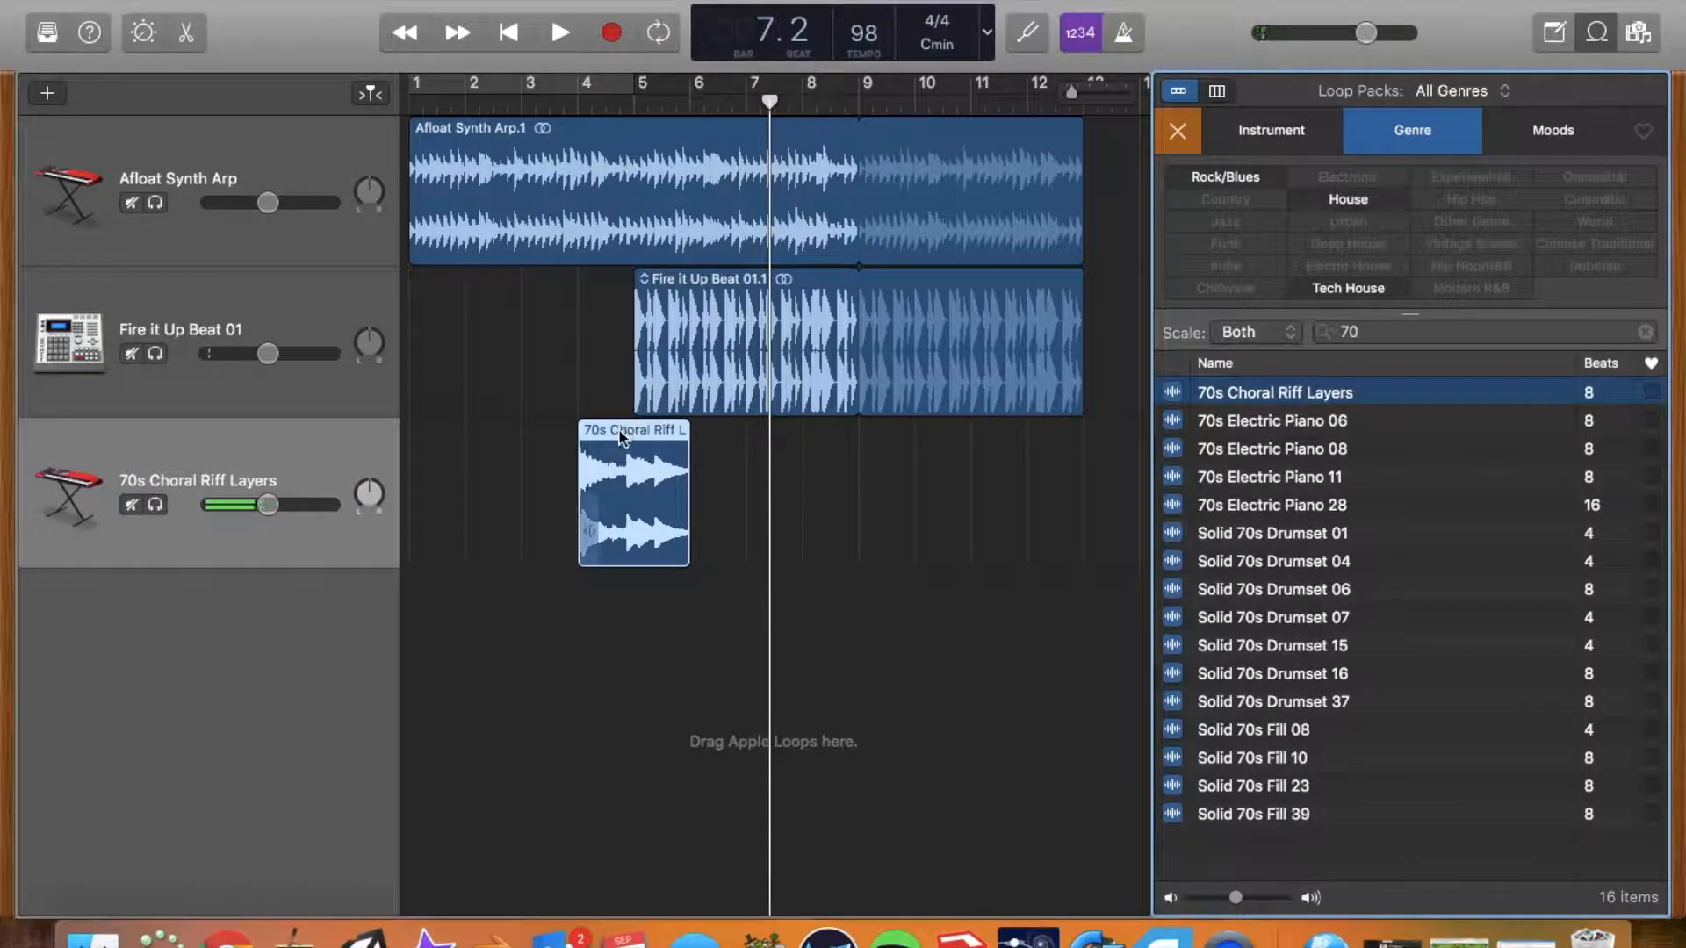
left_click_drag(632, 494, 914, 494)
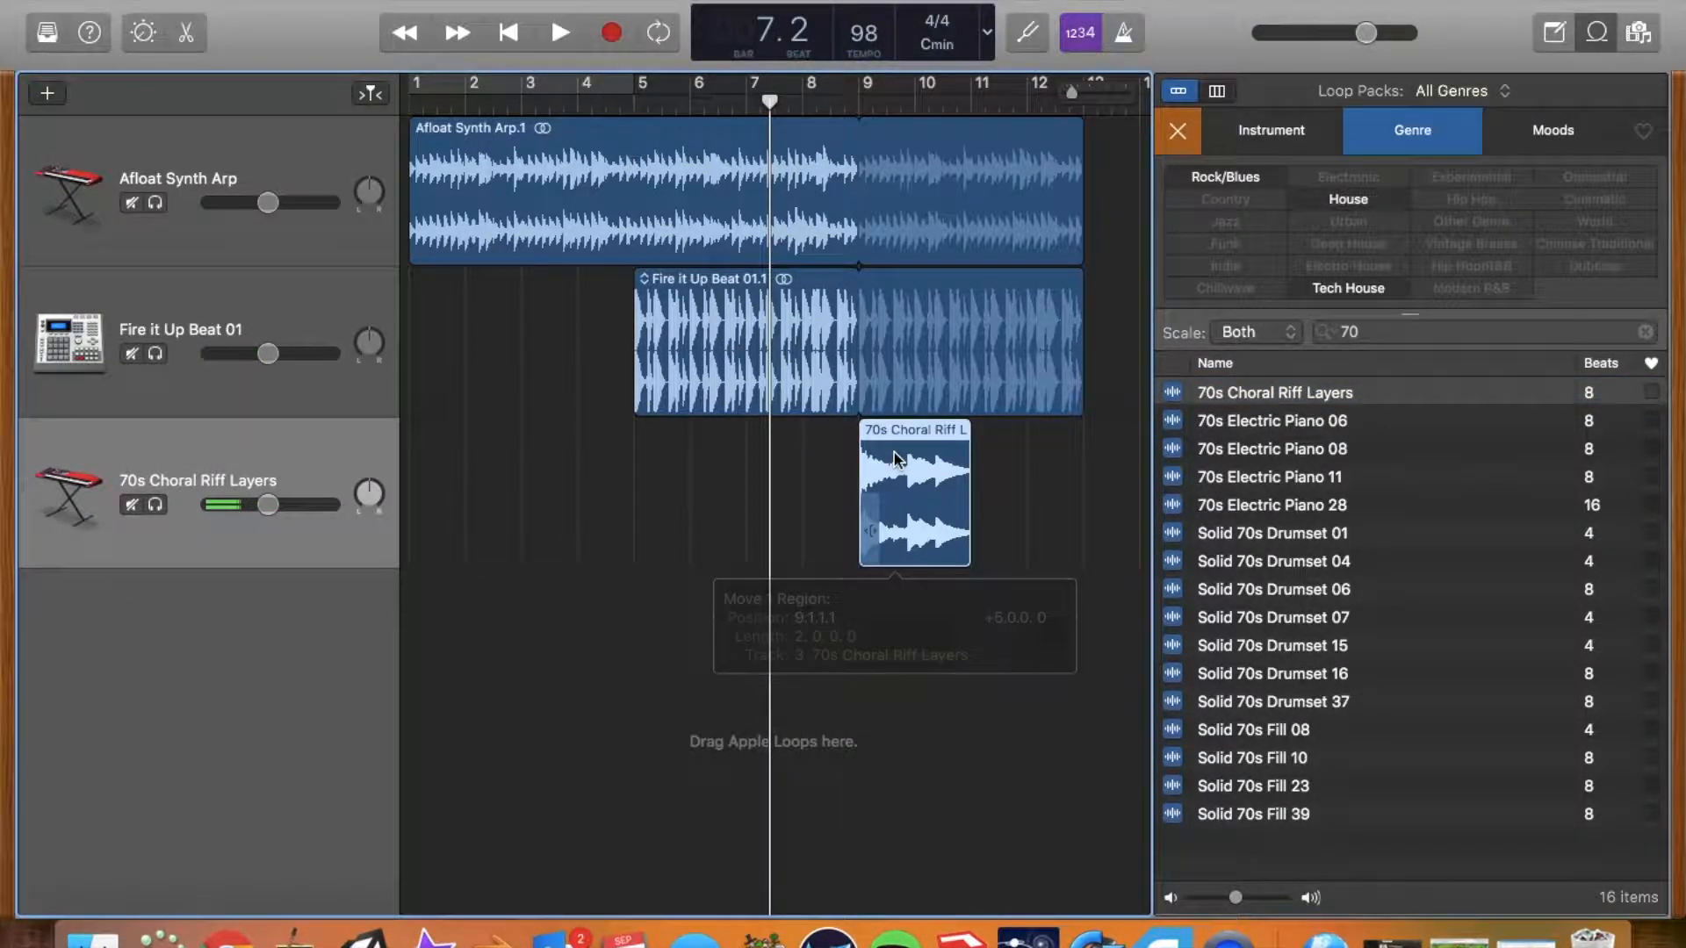
left_click(558, 33)
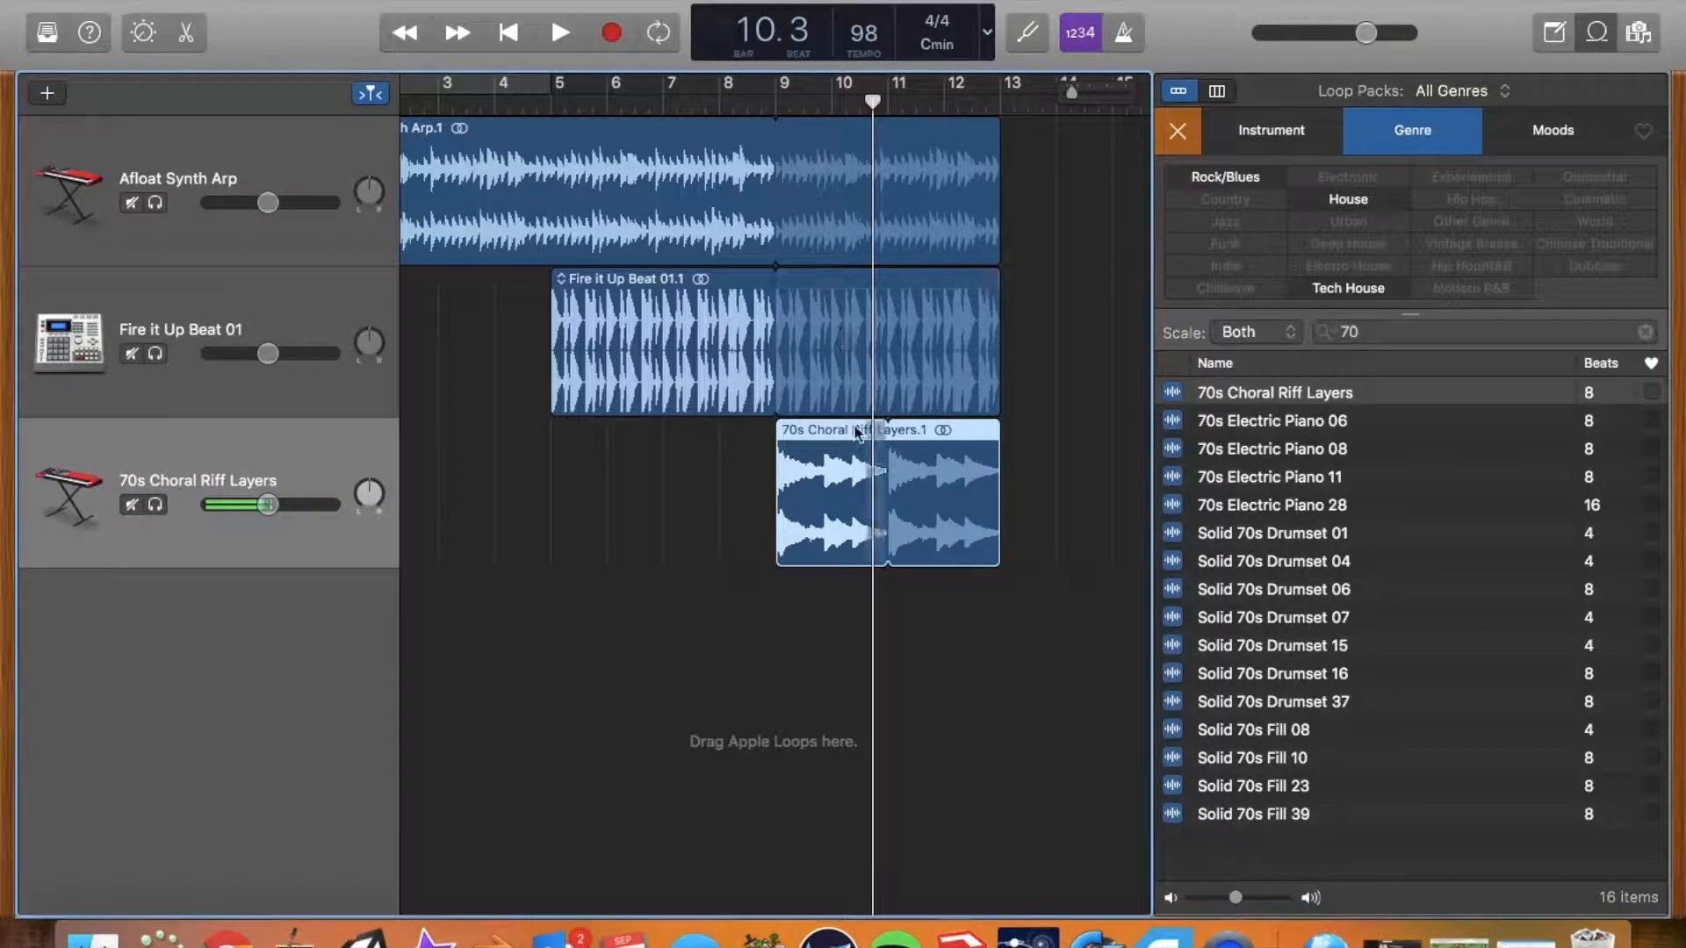
Step: Loop Fire it Up Beat to bar 15, adjust the choral riff loop, and preview the arrangement
scroll("right", 3)
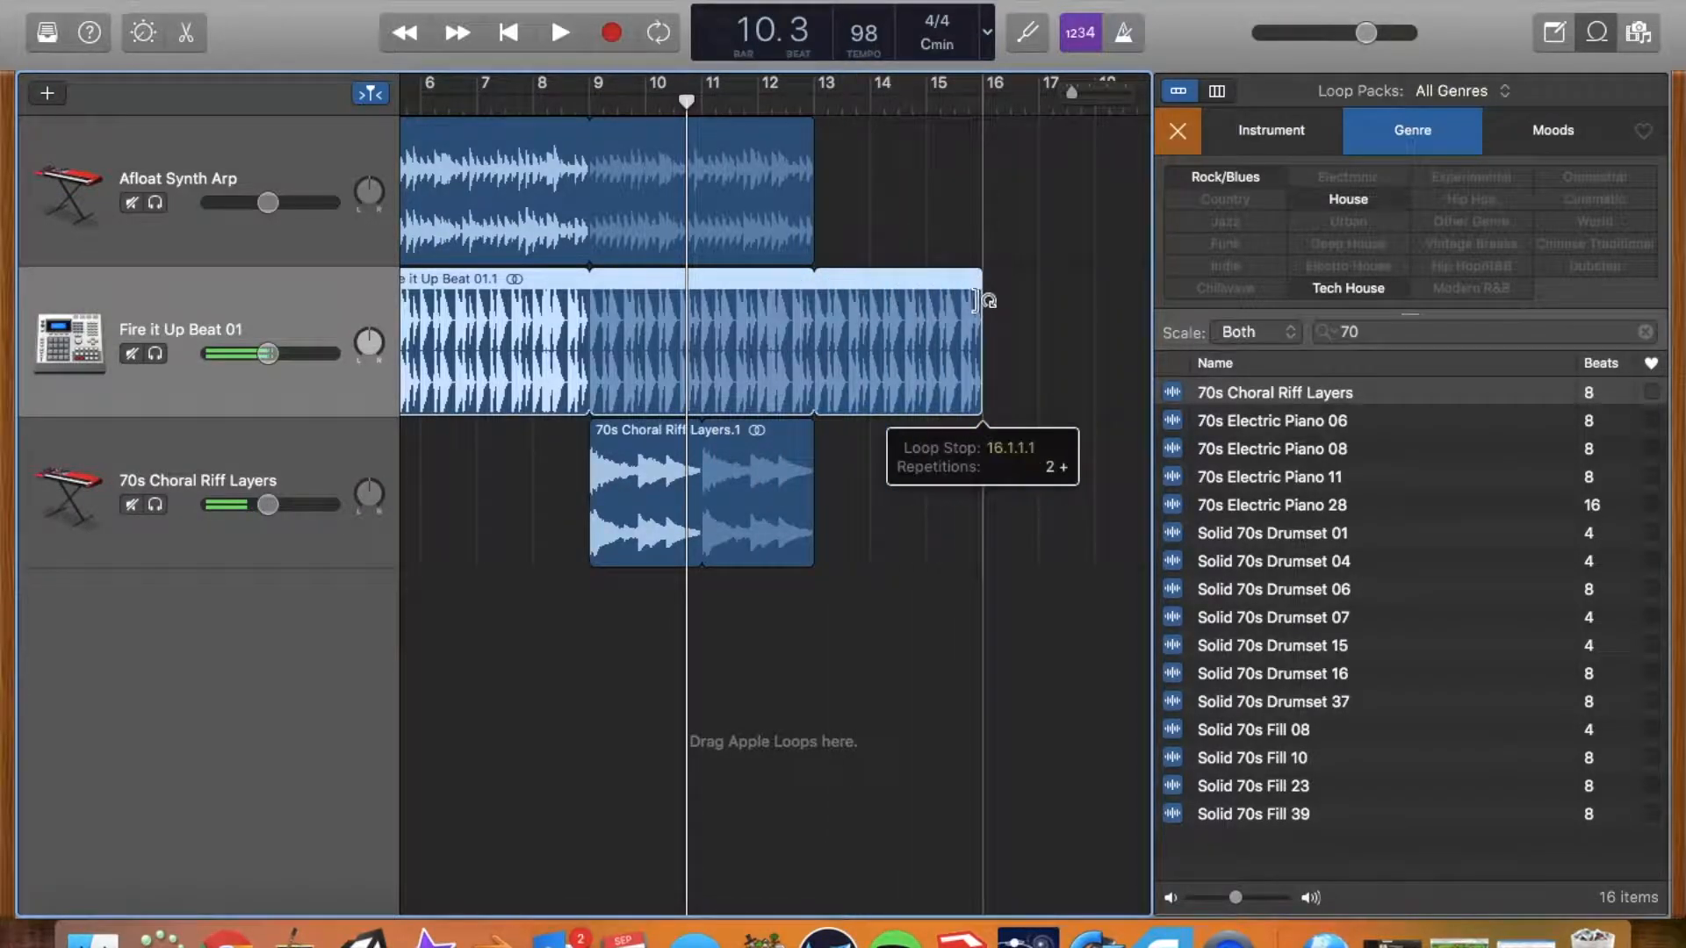
left_click_drag(973, 298, 1032, 299)
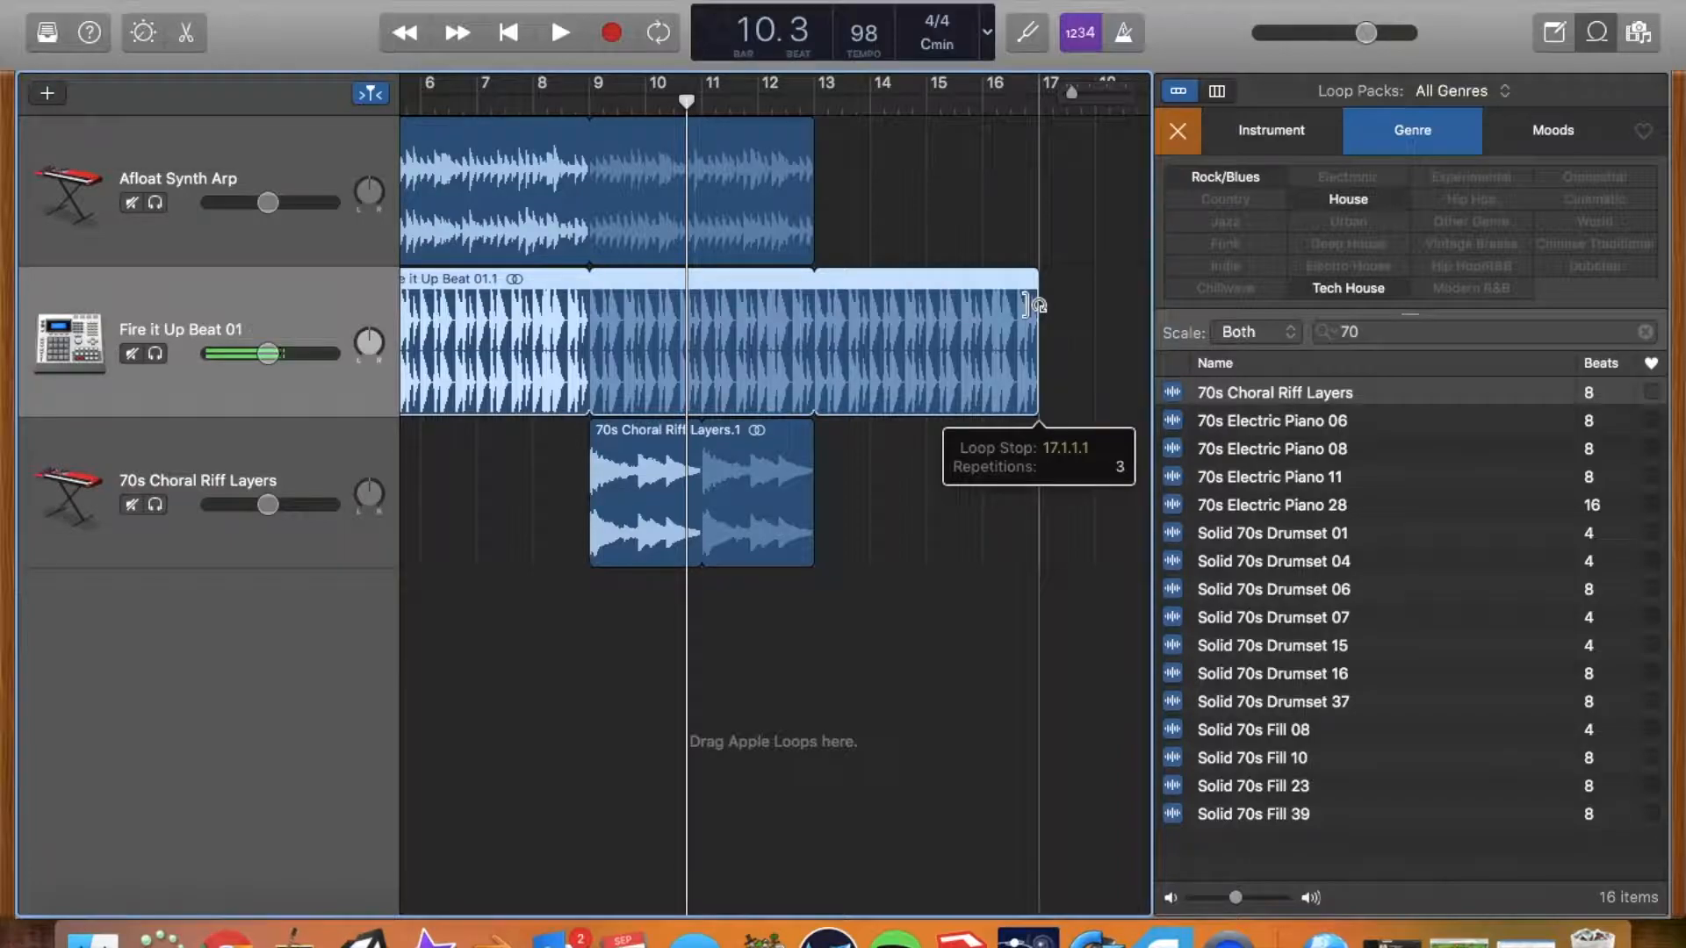
left_click_drag(1026, 312, 919, 311)
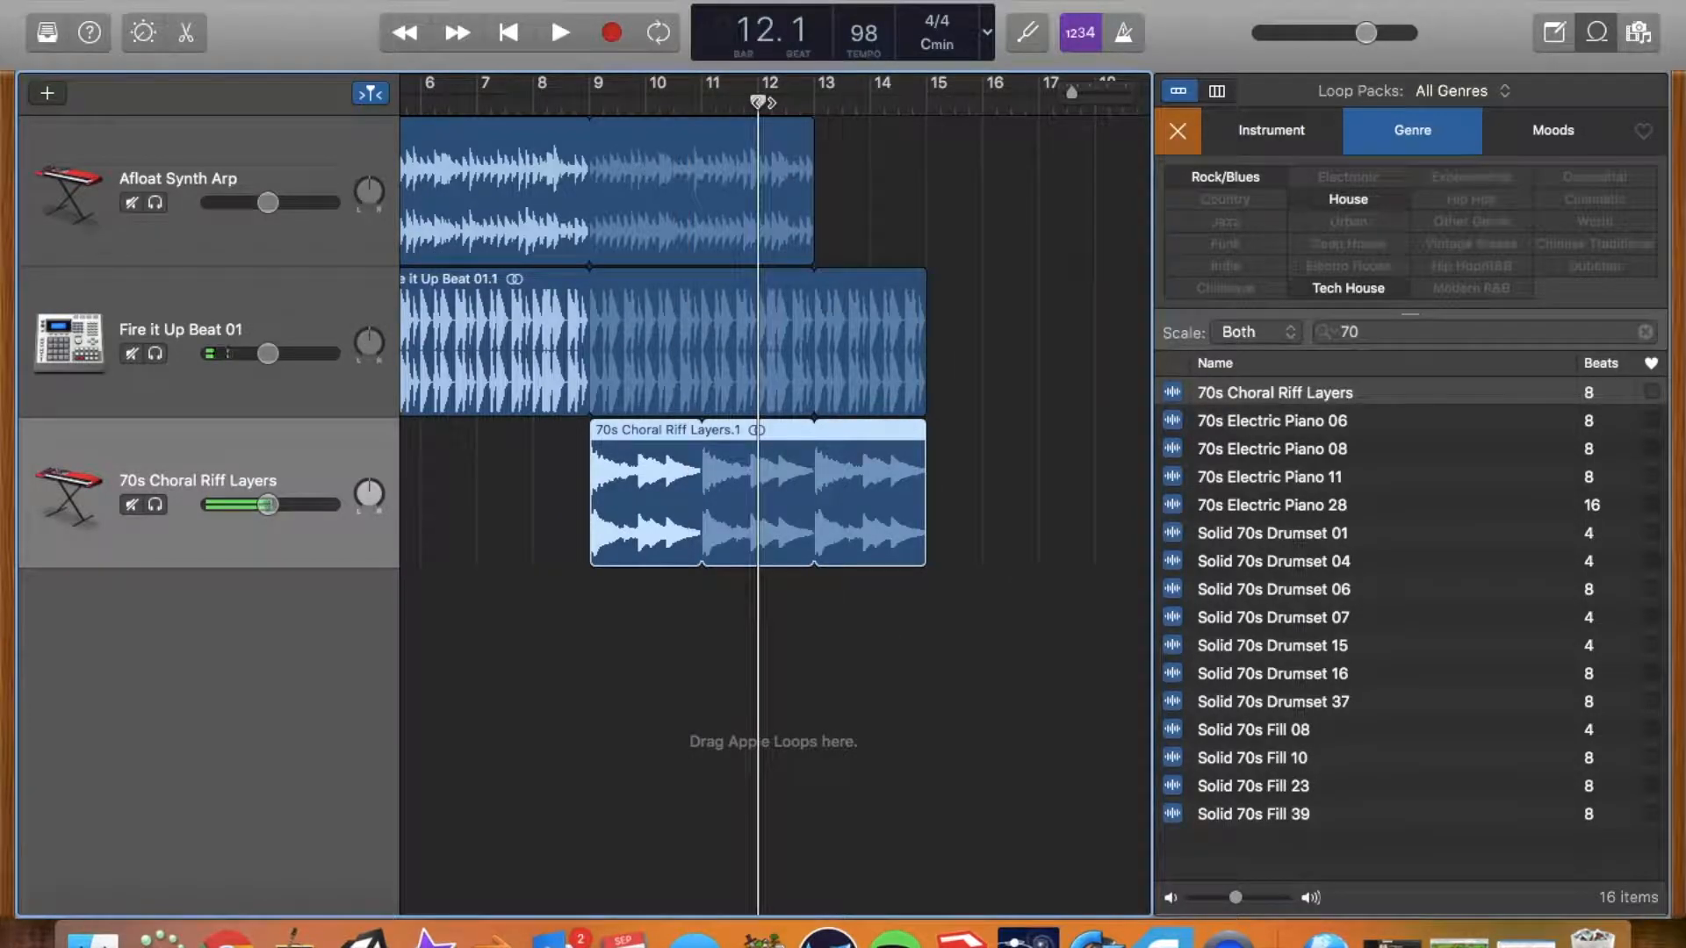
left_click(559, 32)
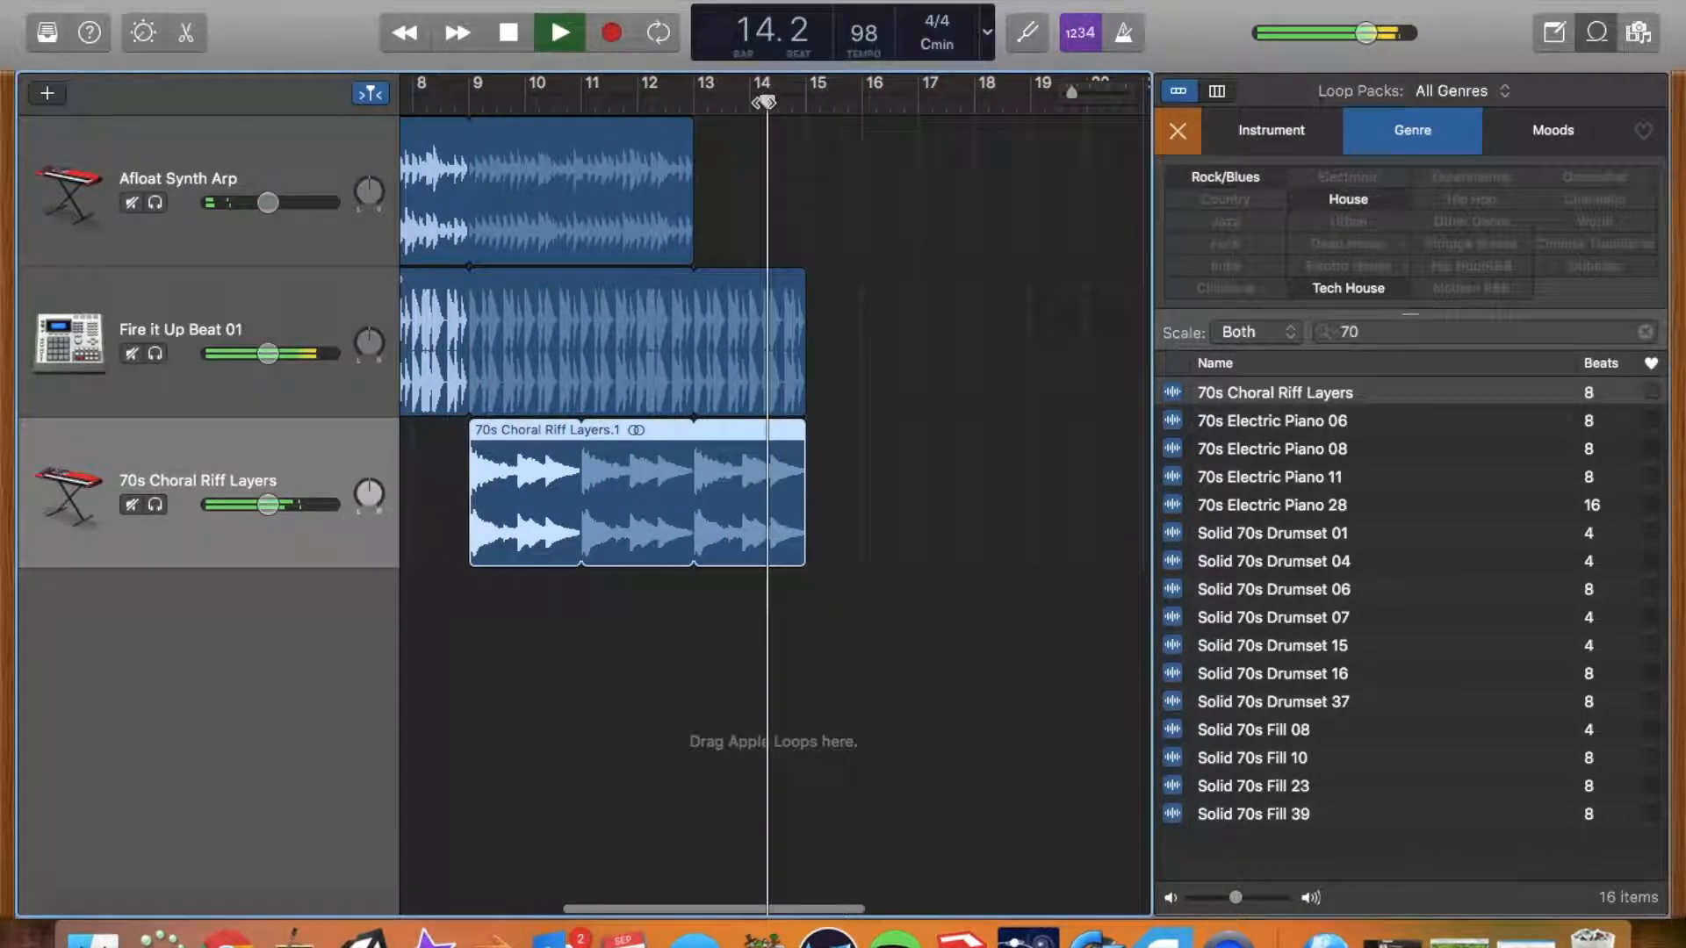
left_click(559, 32)
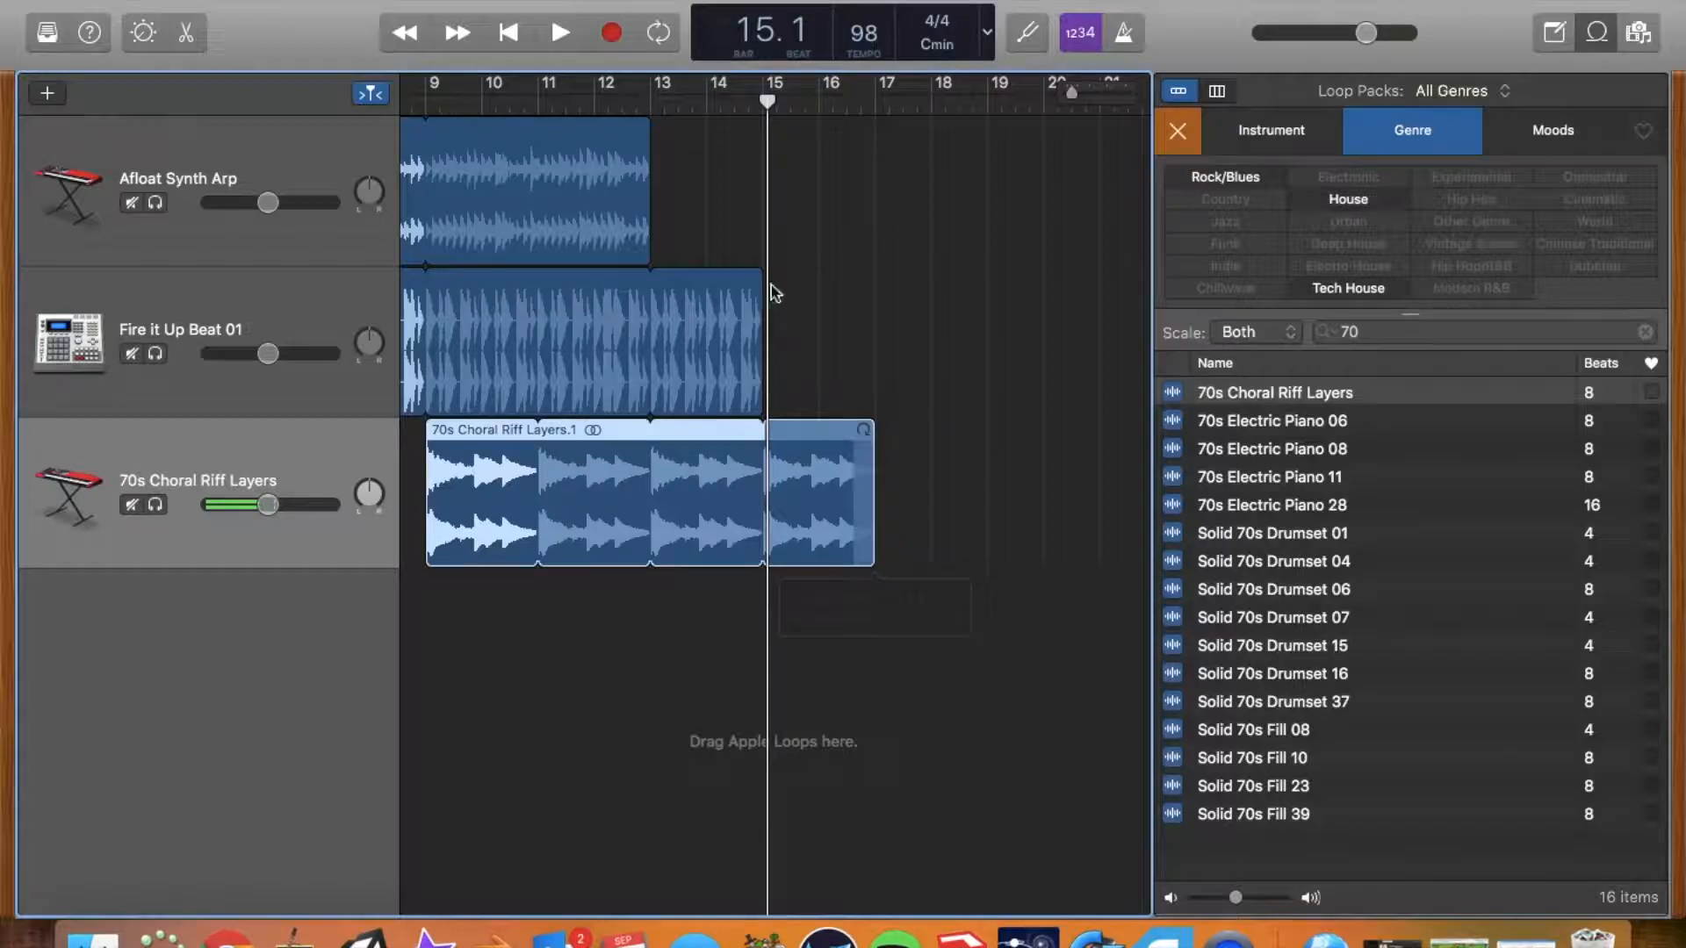
Step: Extend the choral riff loop to bar 17 and play back the staggered ending
left_click_drag(767, 102, 731, 102)
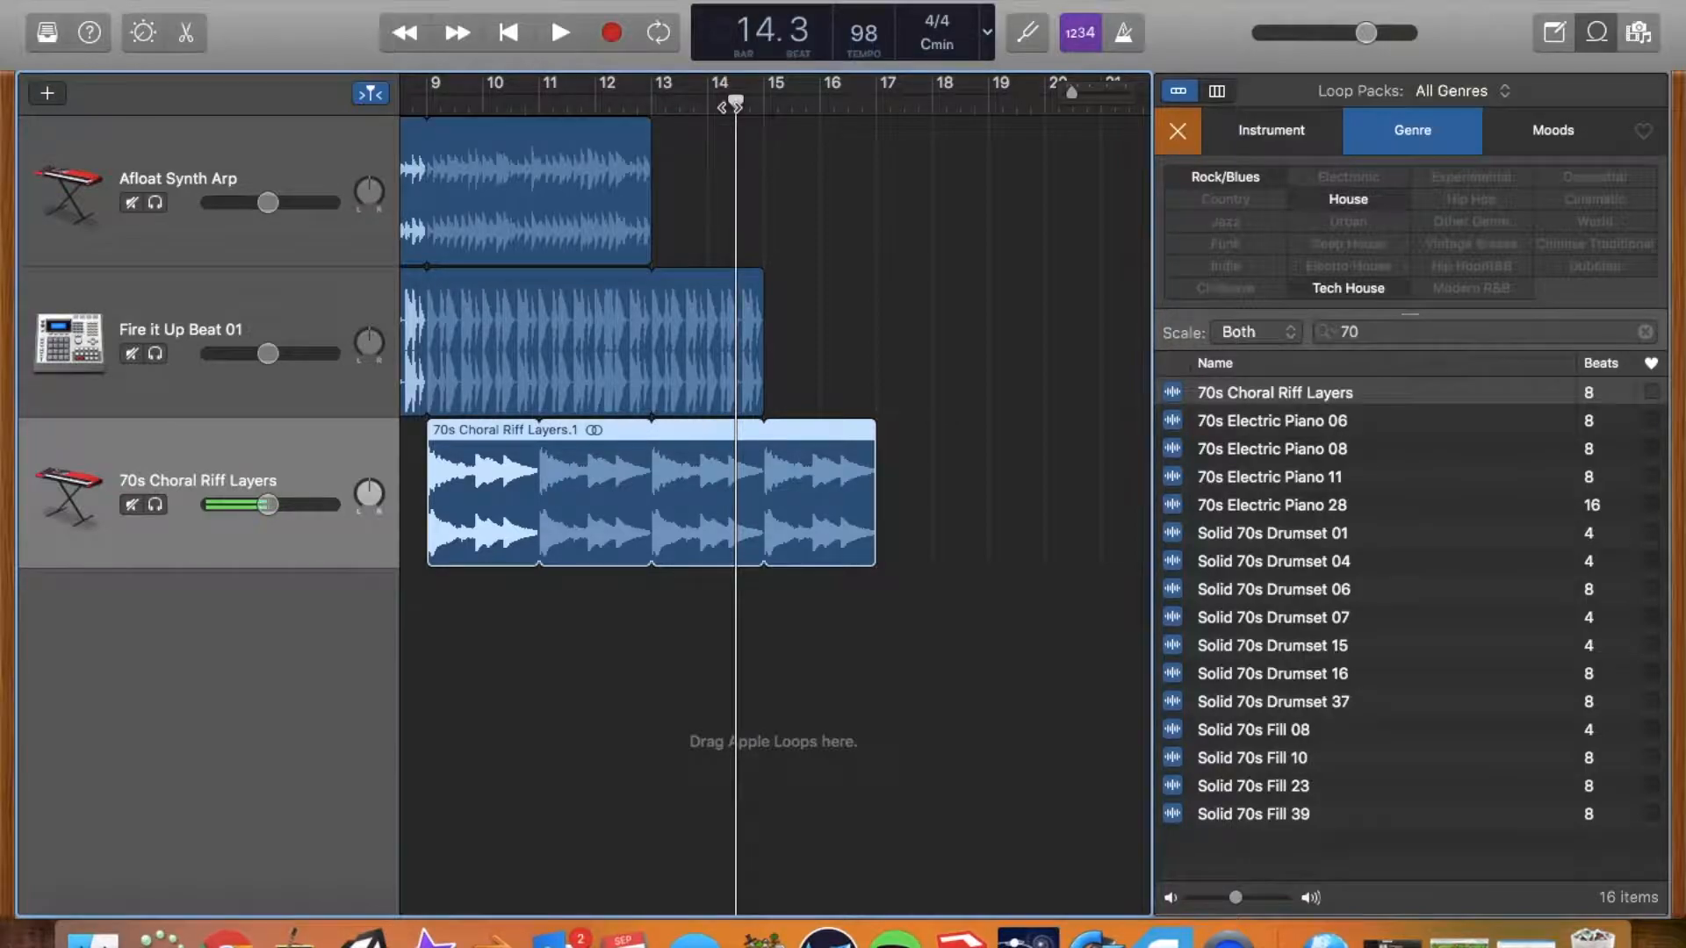
left_click(558, 33)
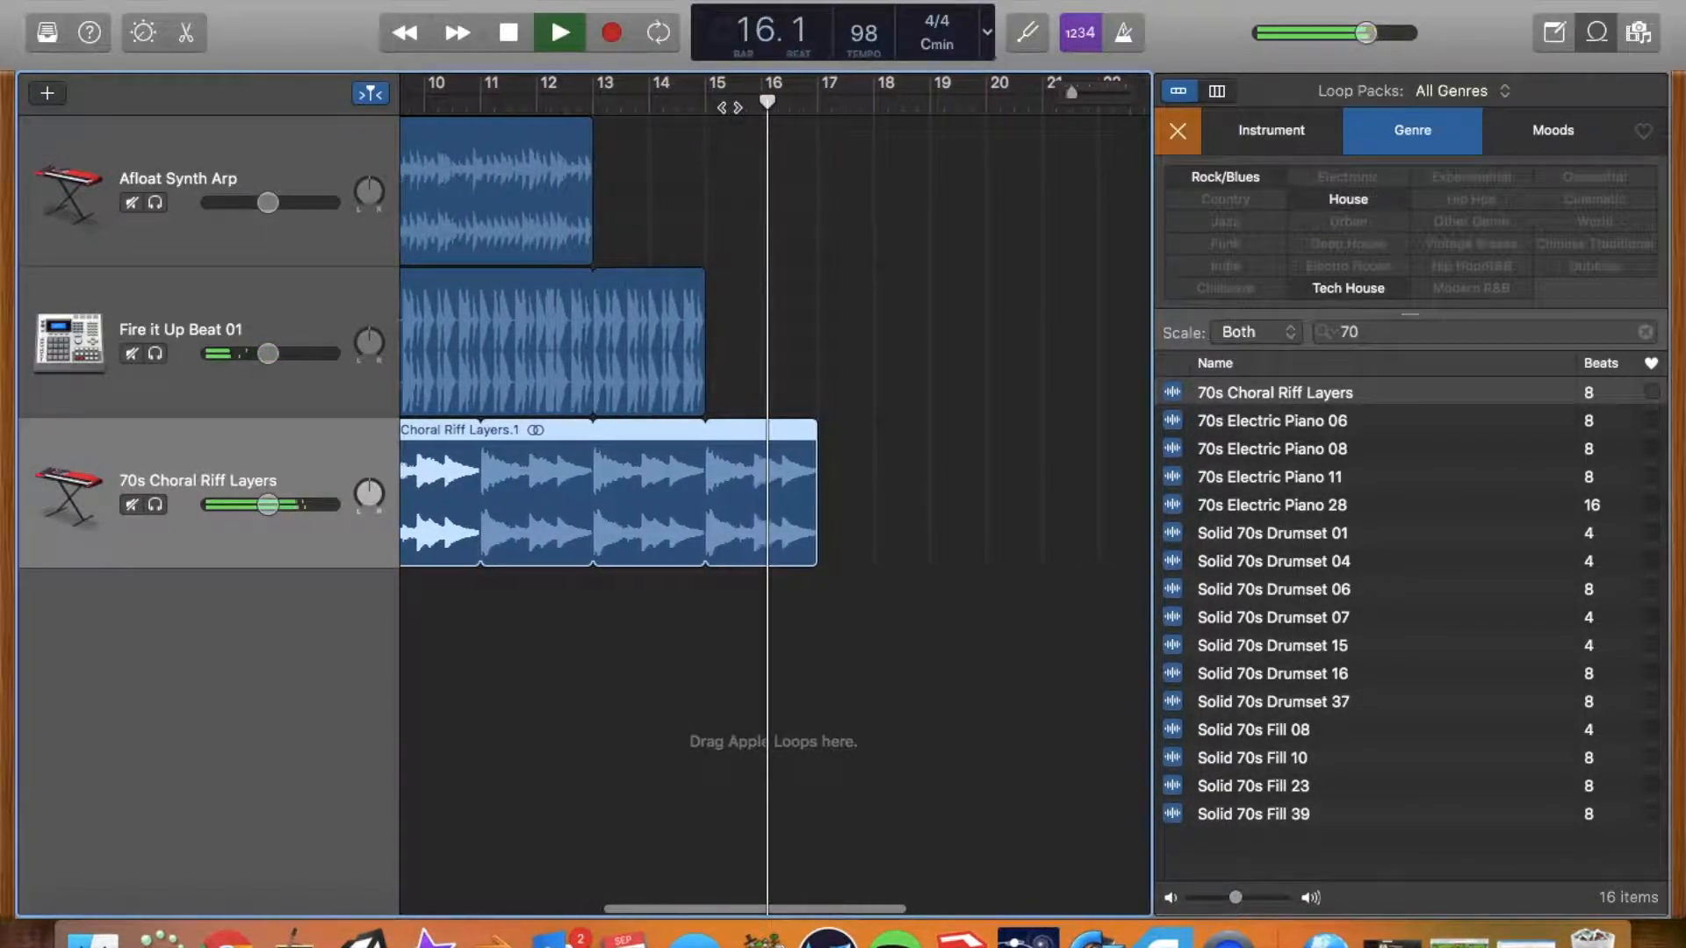
left_click(558, 32)
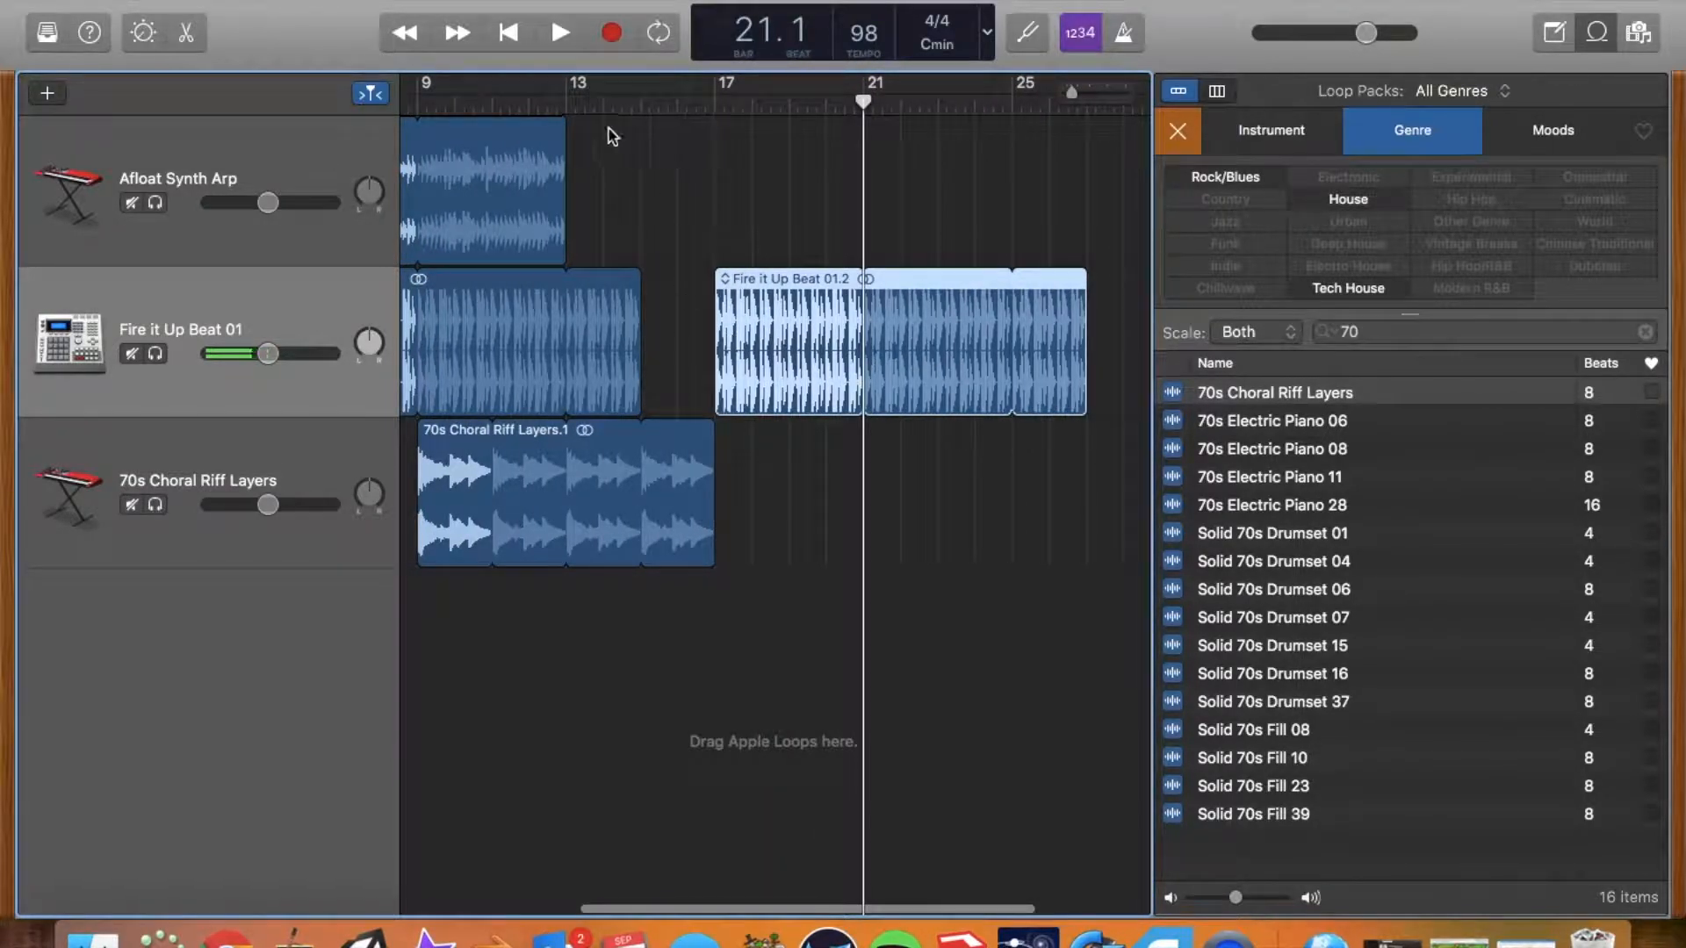
Step: Play back the song to hear the second Fire it Up Beat section near bar 17
left_click(558, 32)
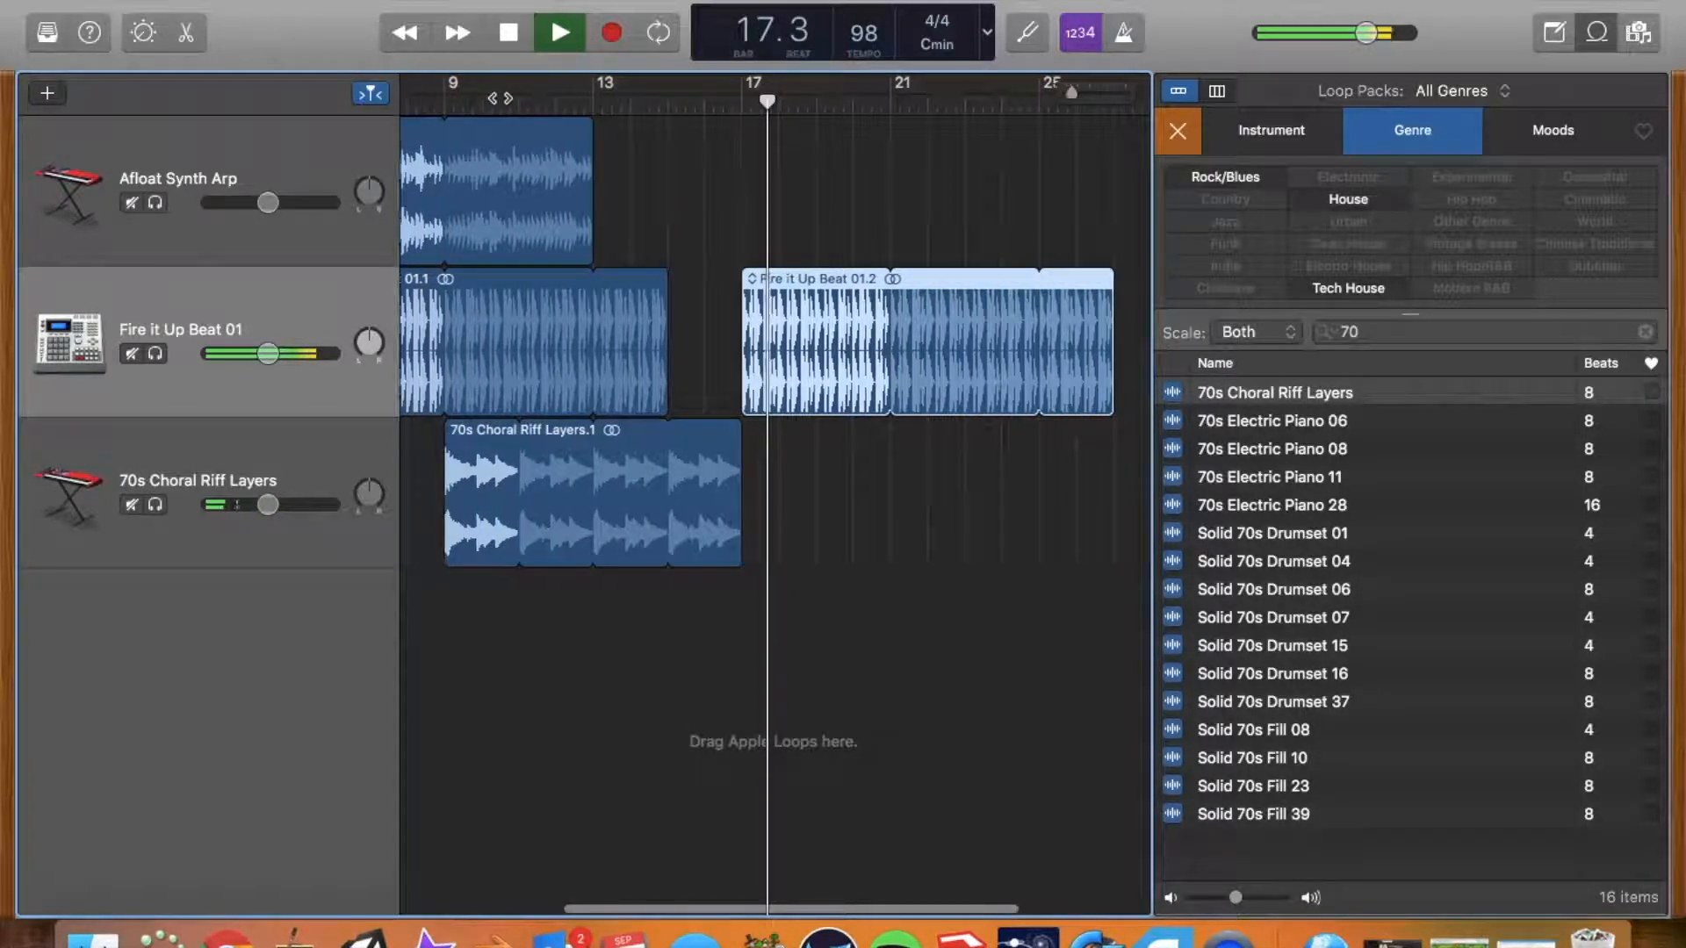
left_click(559, 32)
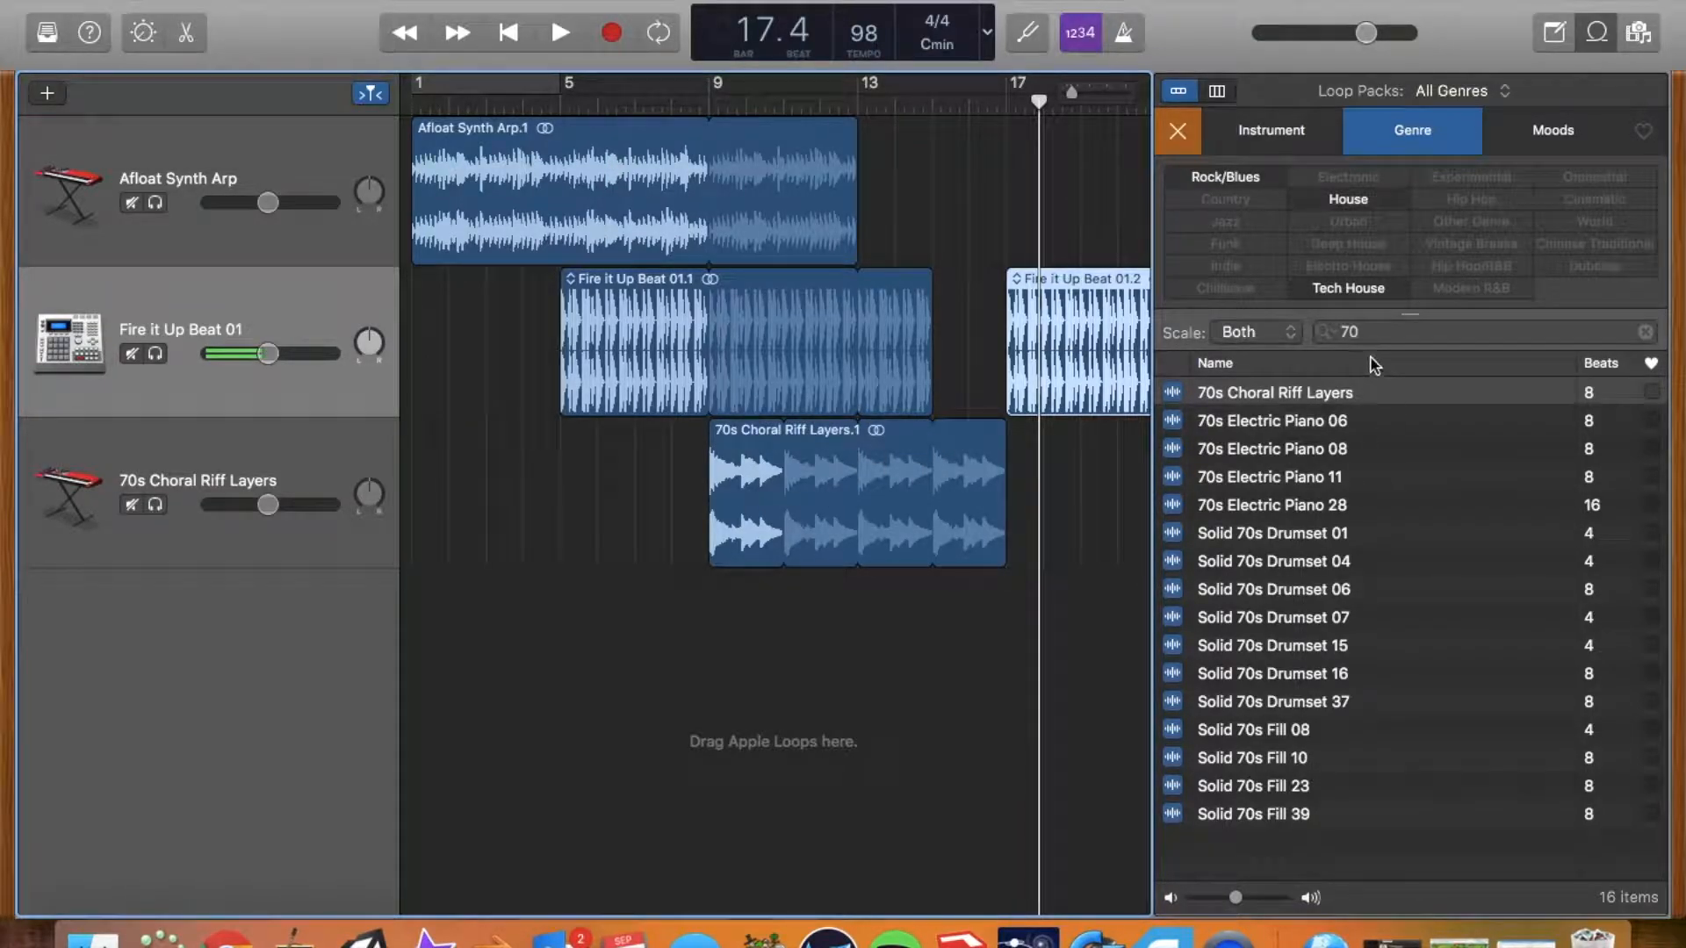
Step: Preview the 70s Electric Piano 11 and Solid 70s Drumset 01 loops from the 70s search
left_click(1483, 331)
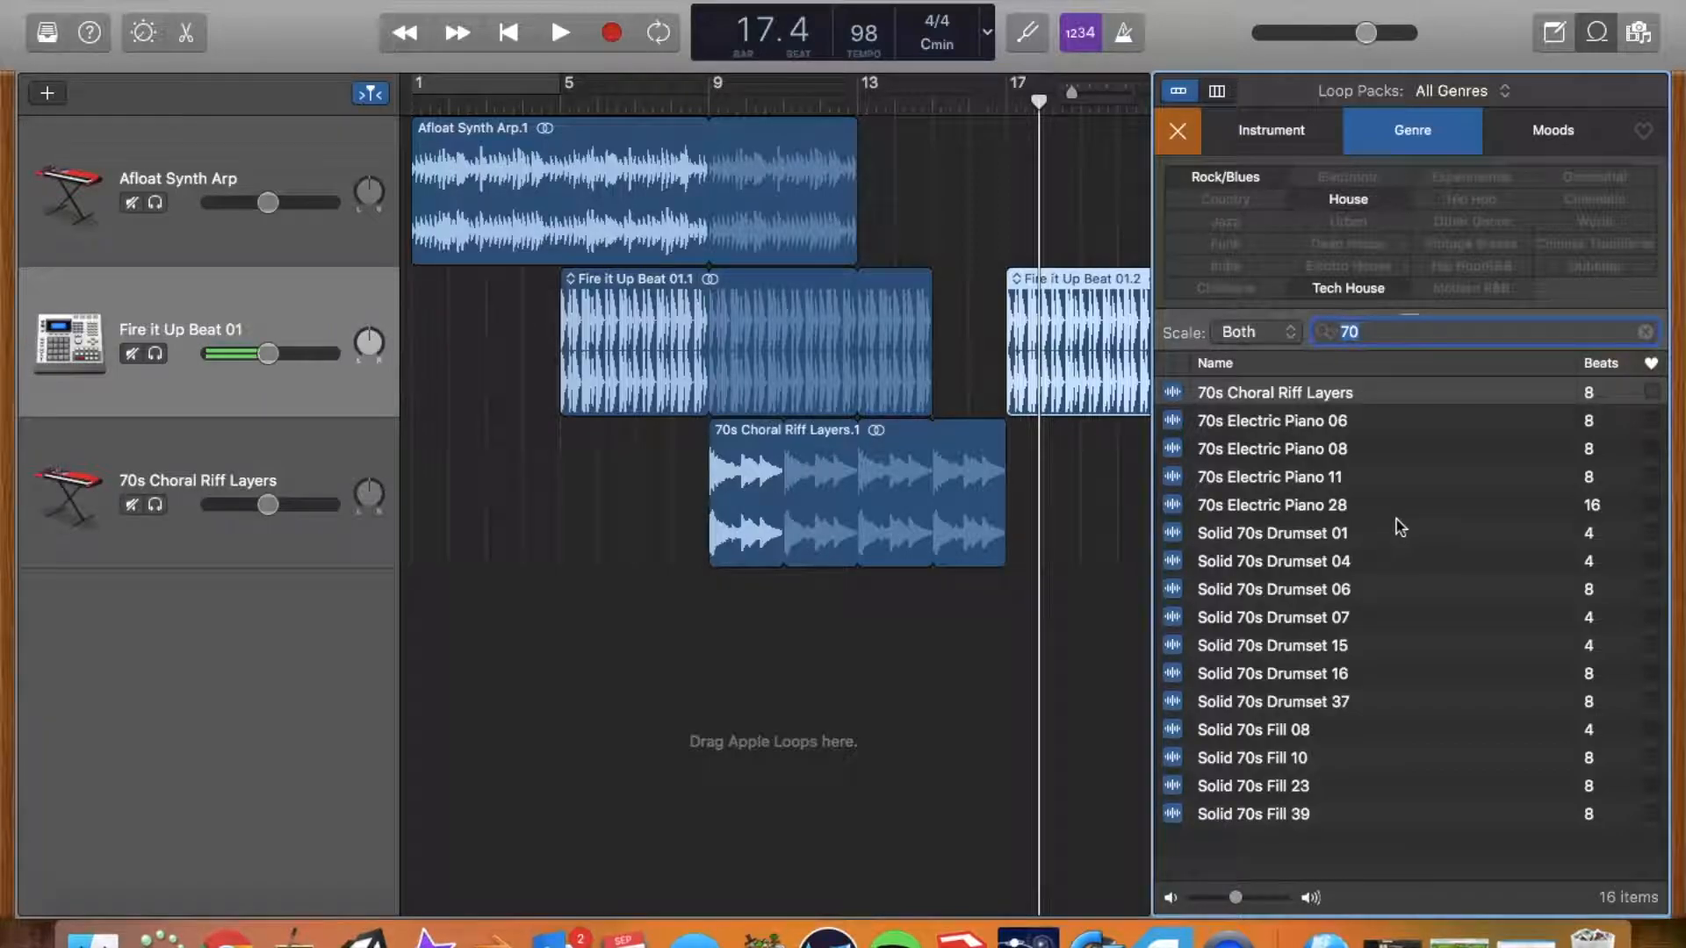
left_click(1272, 475)
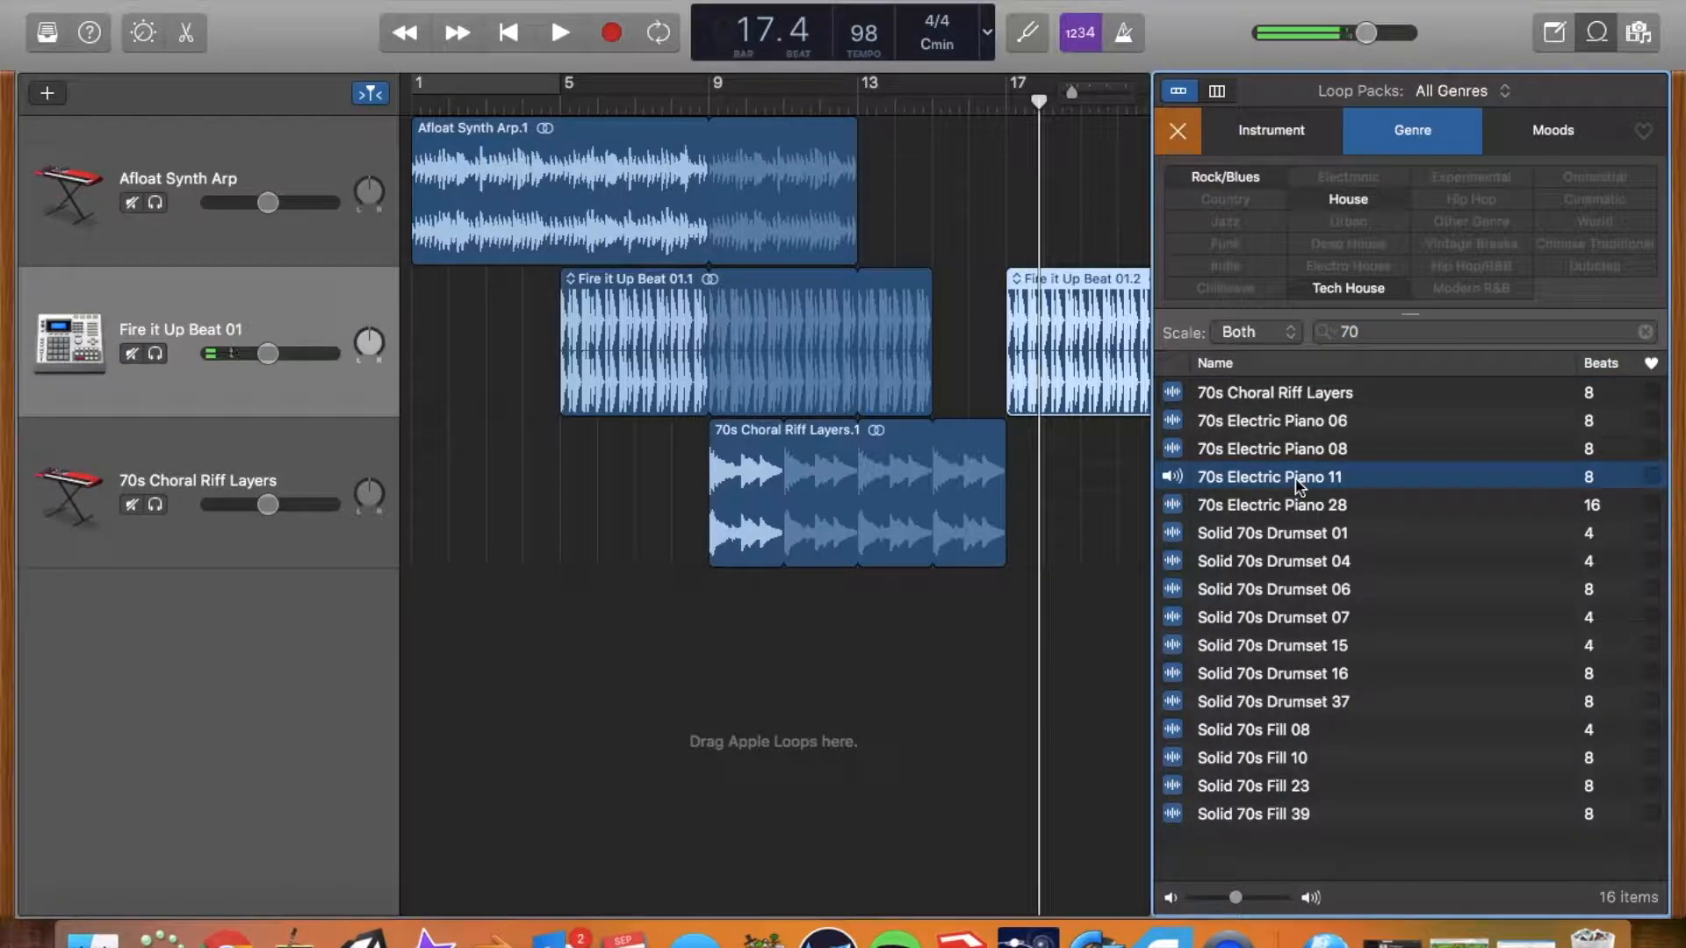
left_click(1273, 532)
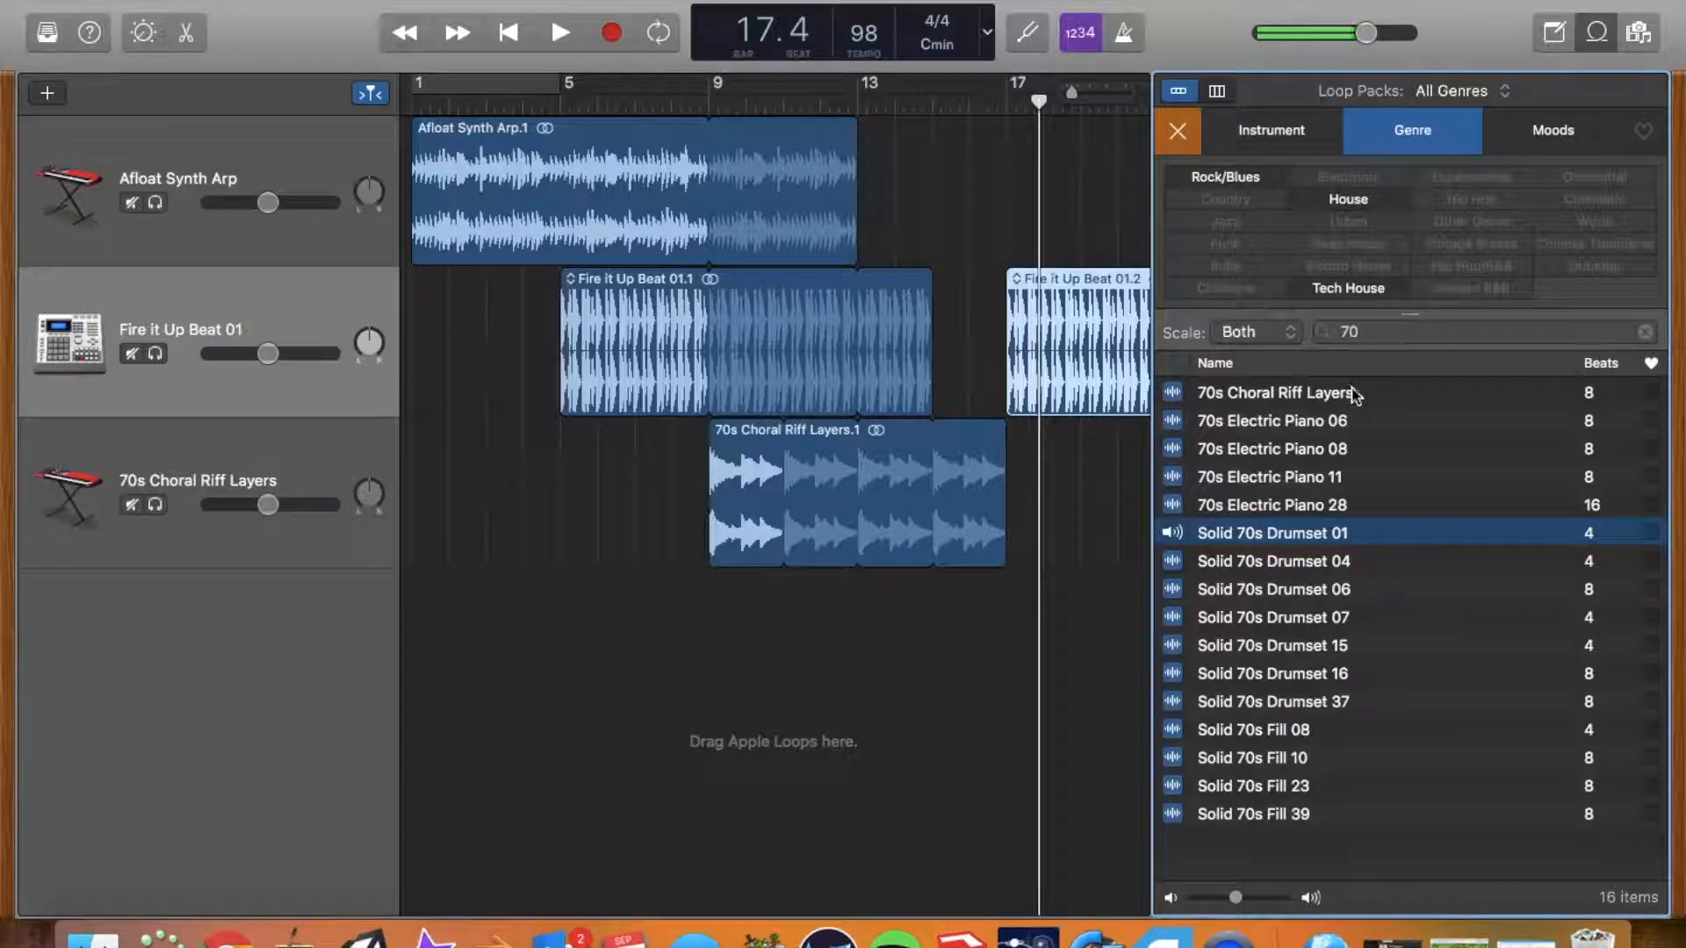
left_click(1484, 331)
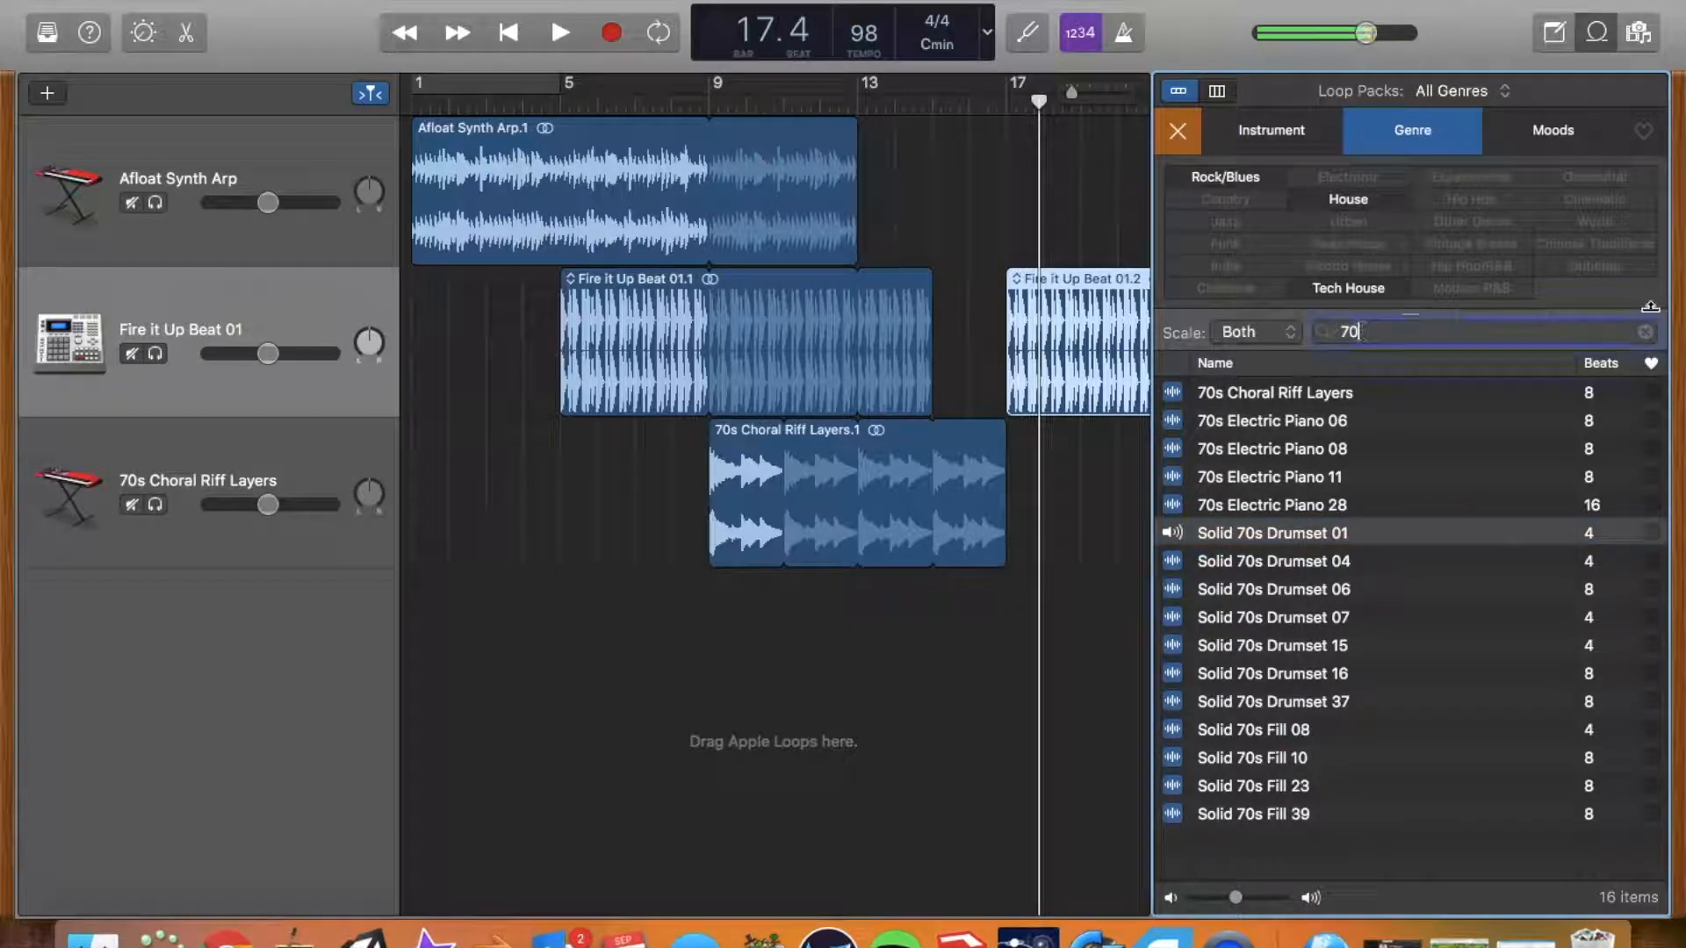
Step: Clear the 70s search, filter by Elec Piano, and audition loops like Disco Delight Electric Piano 04
left_click(1646, 331)
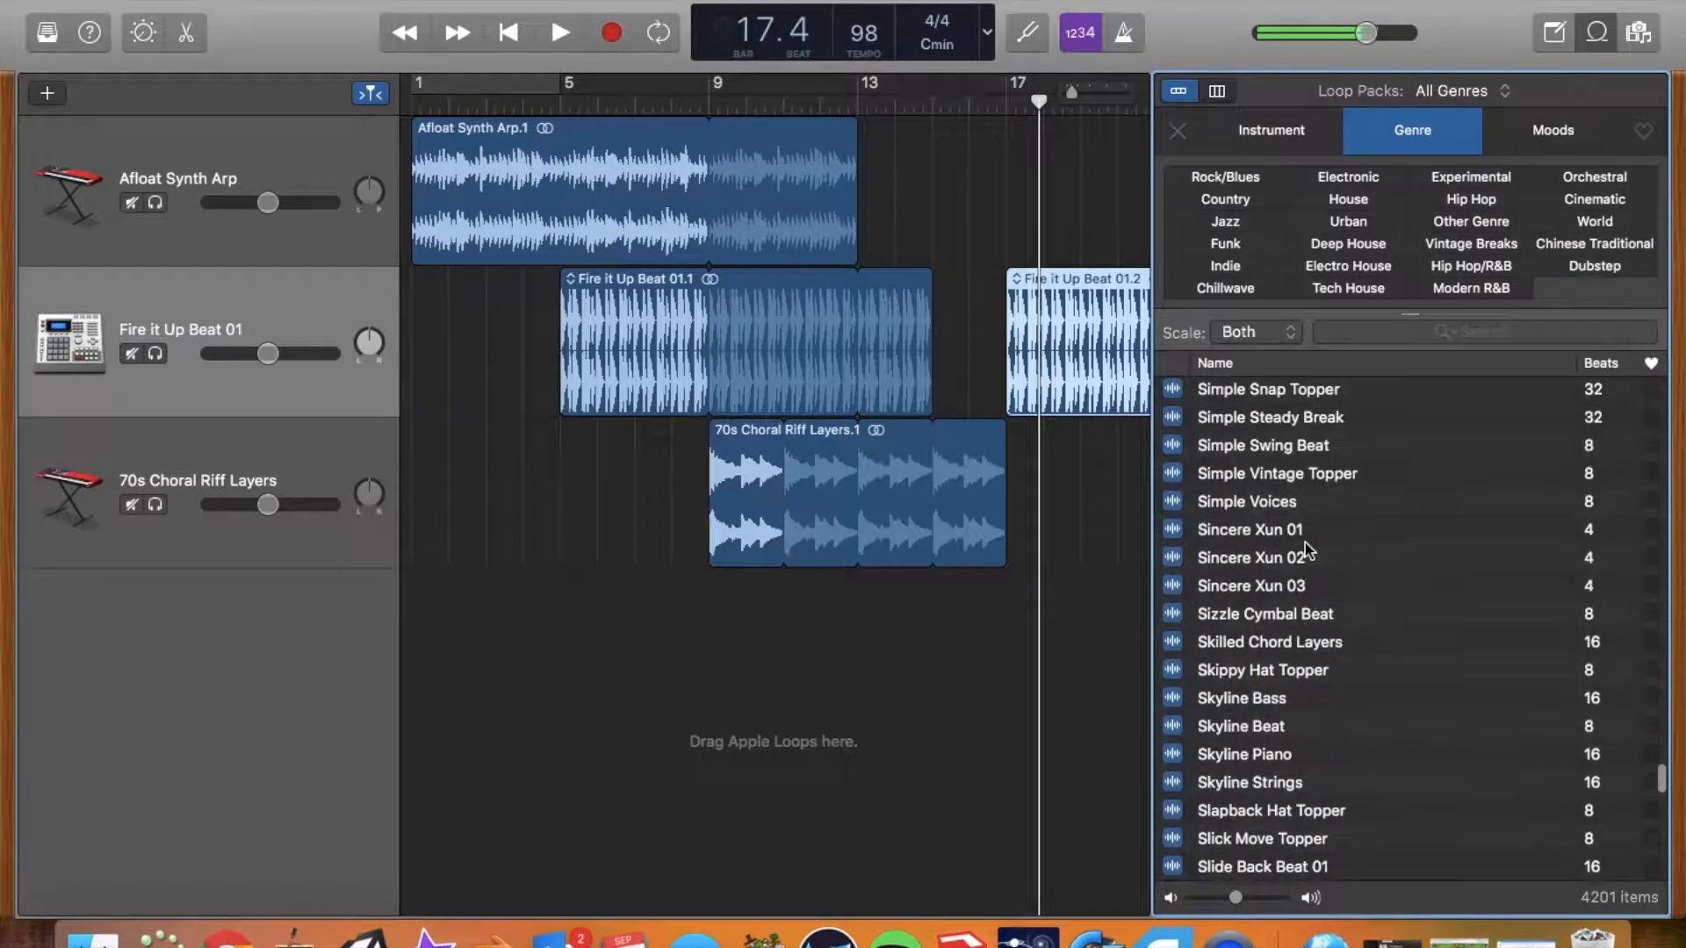
left_click(1270, 130)
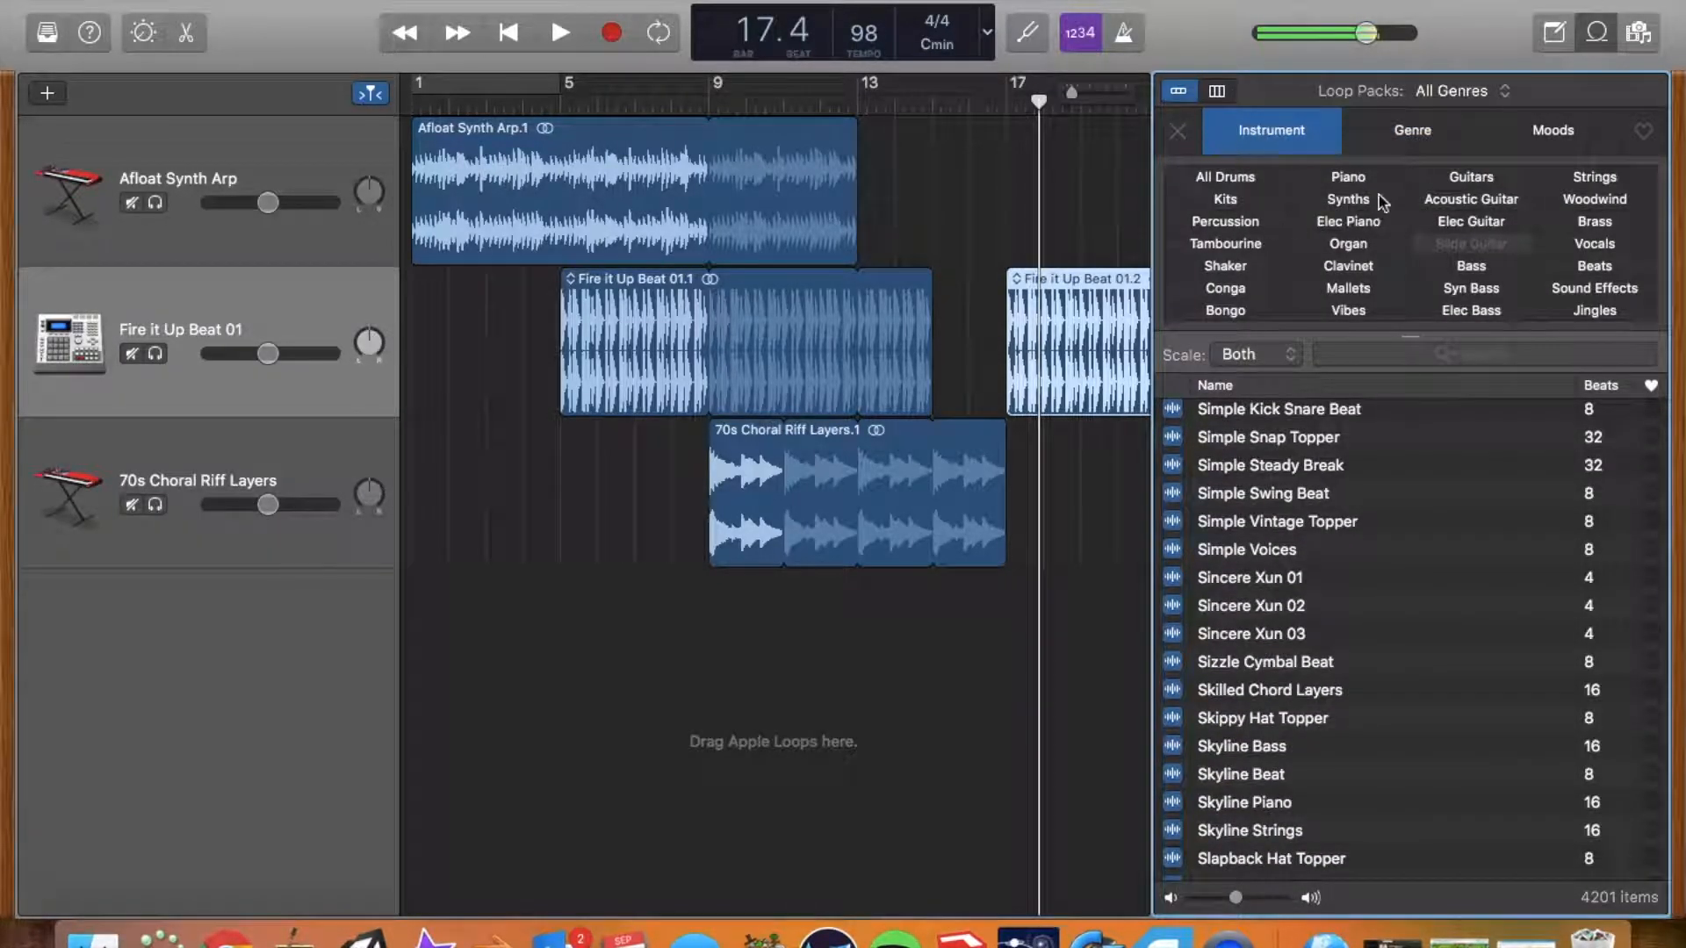
left_click(1347, 221)
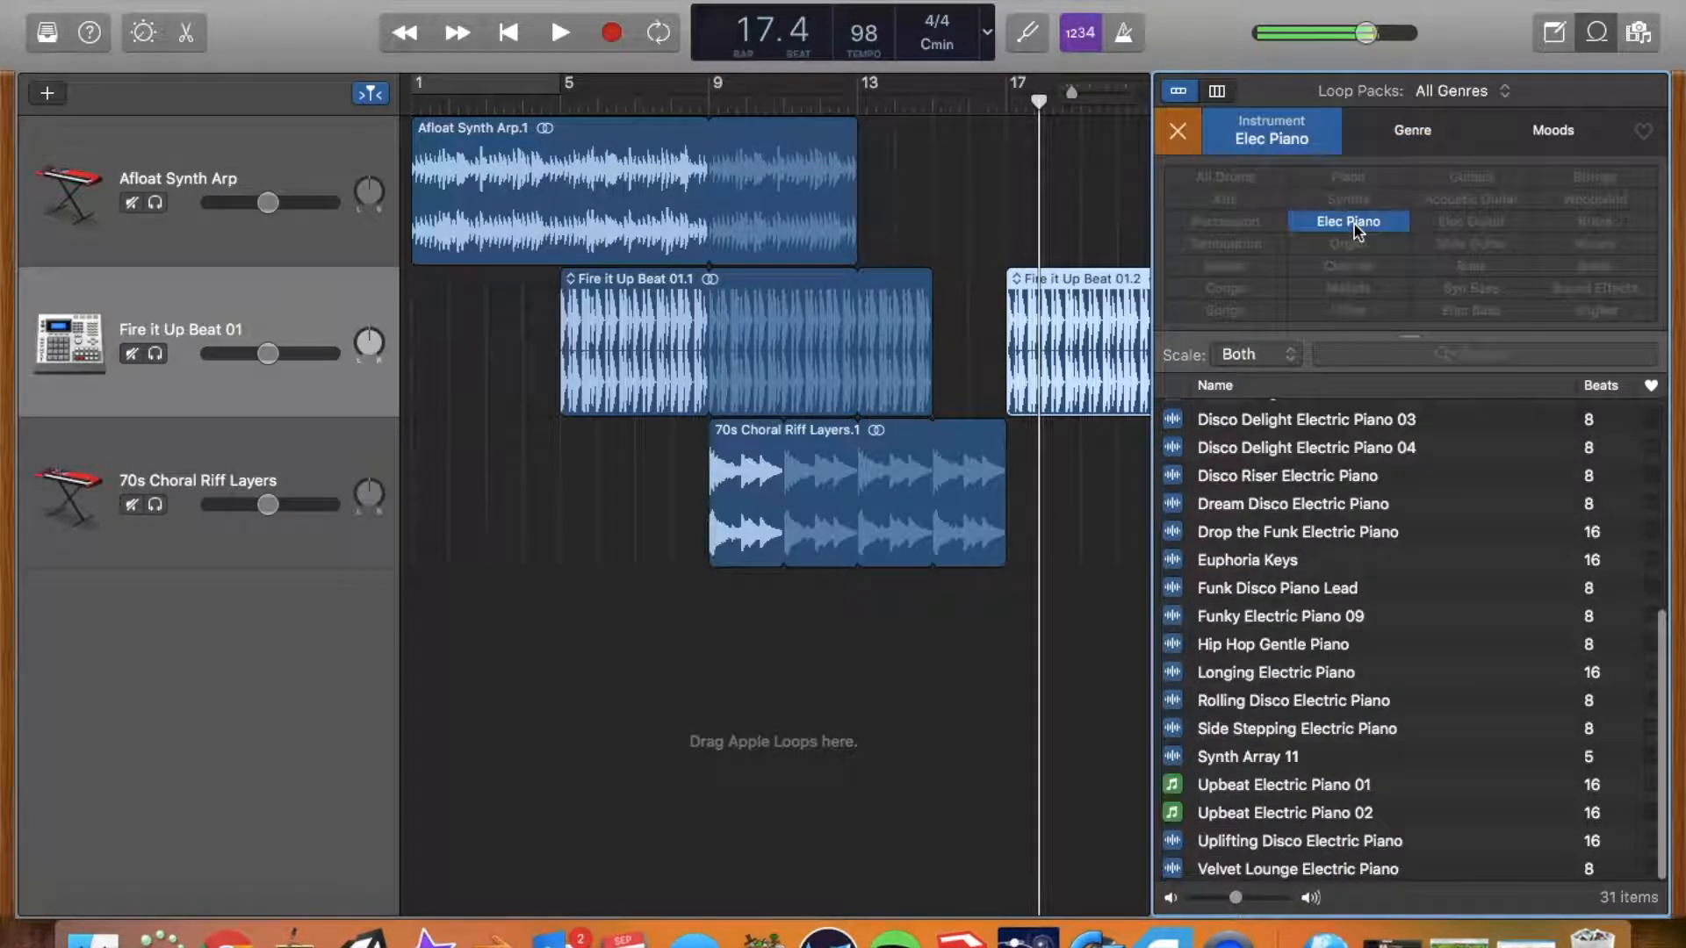
left_click(1305, 447)
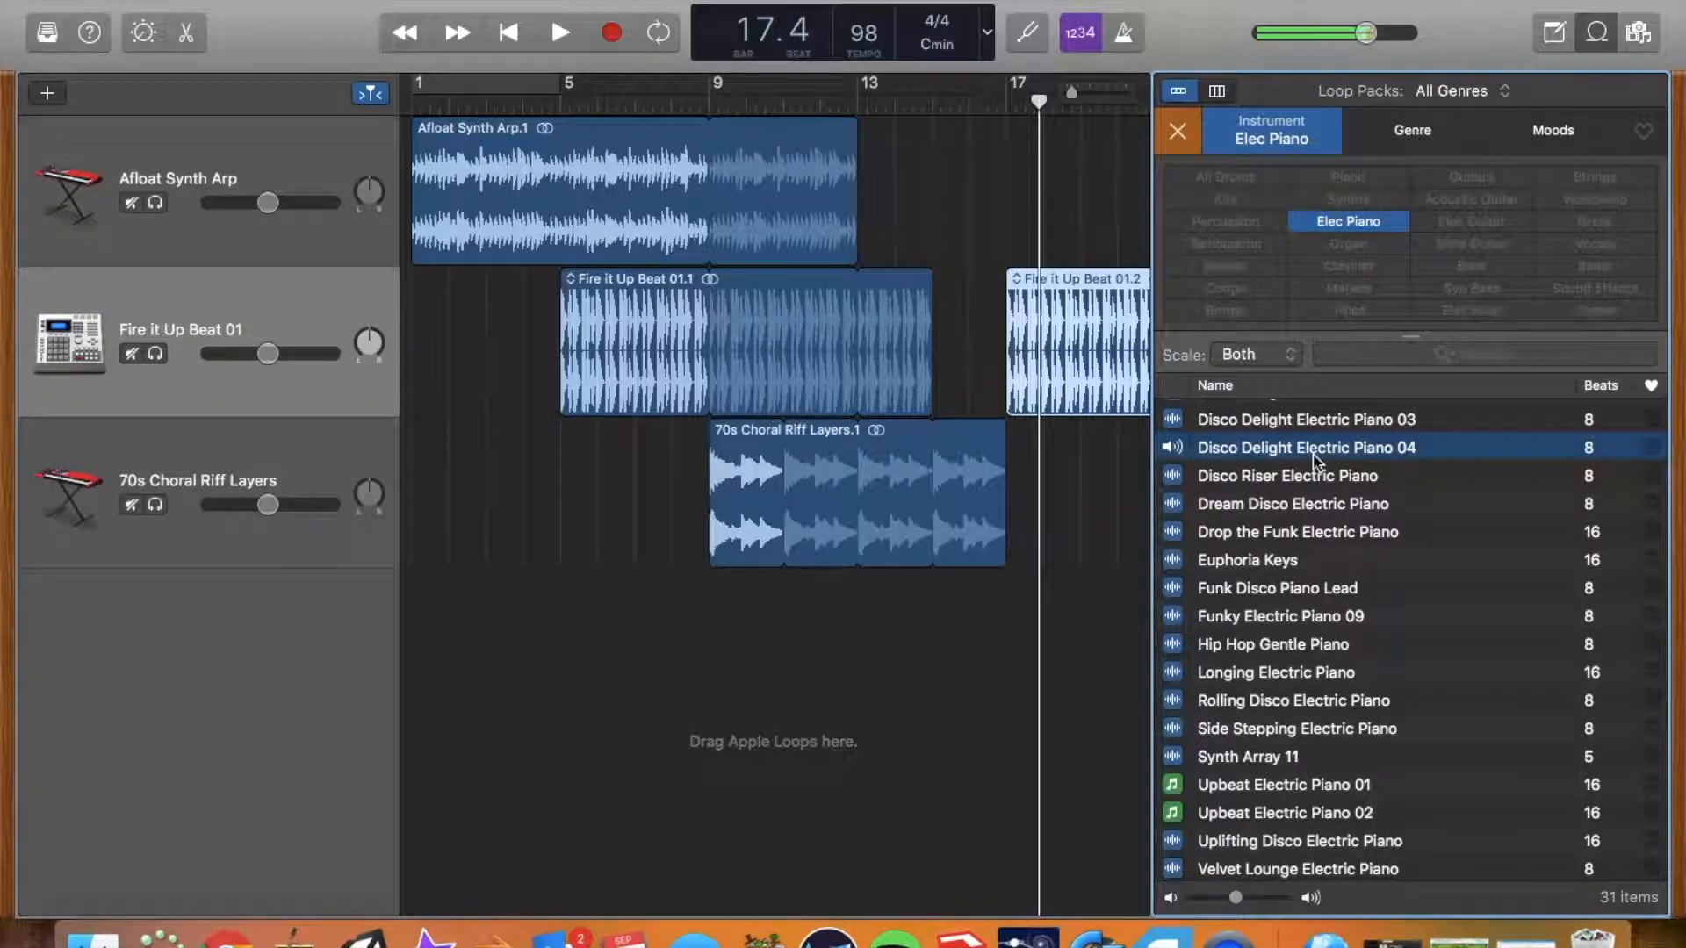
left_click(1292, 503)
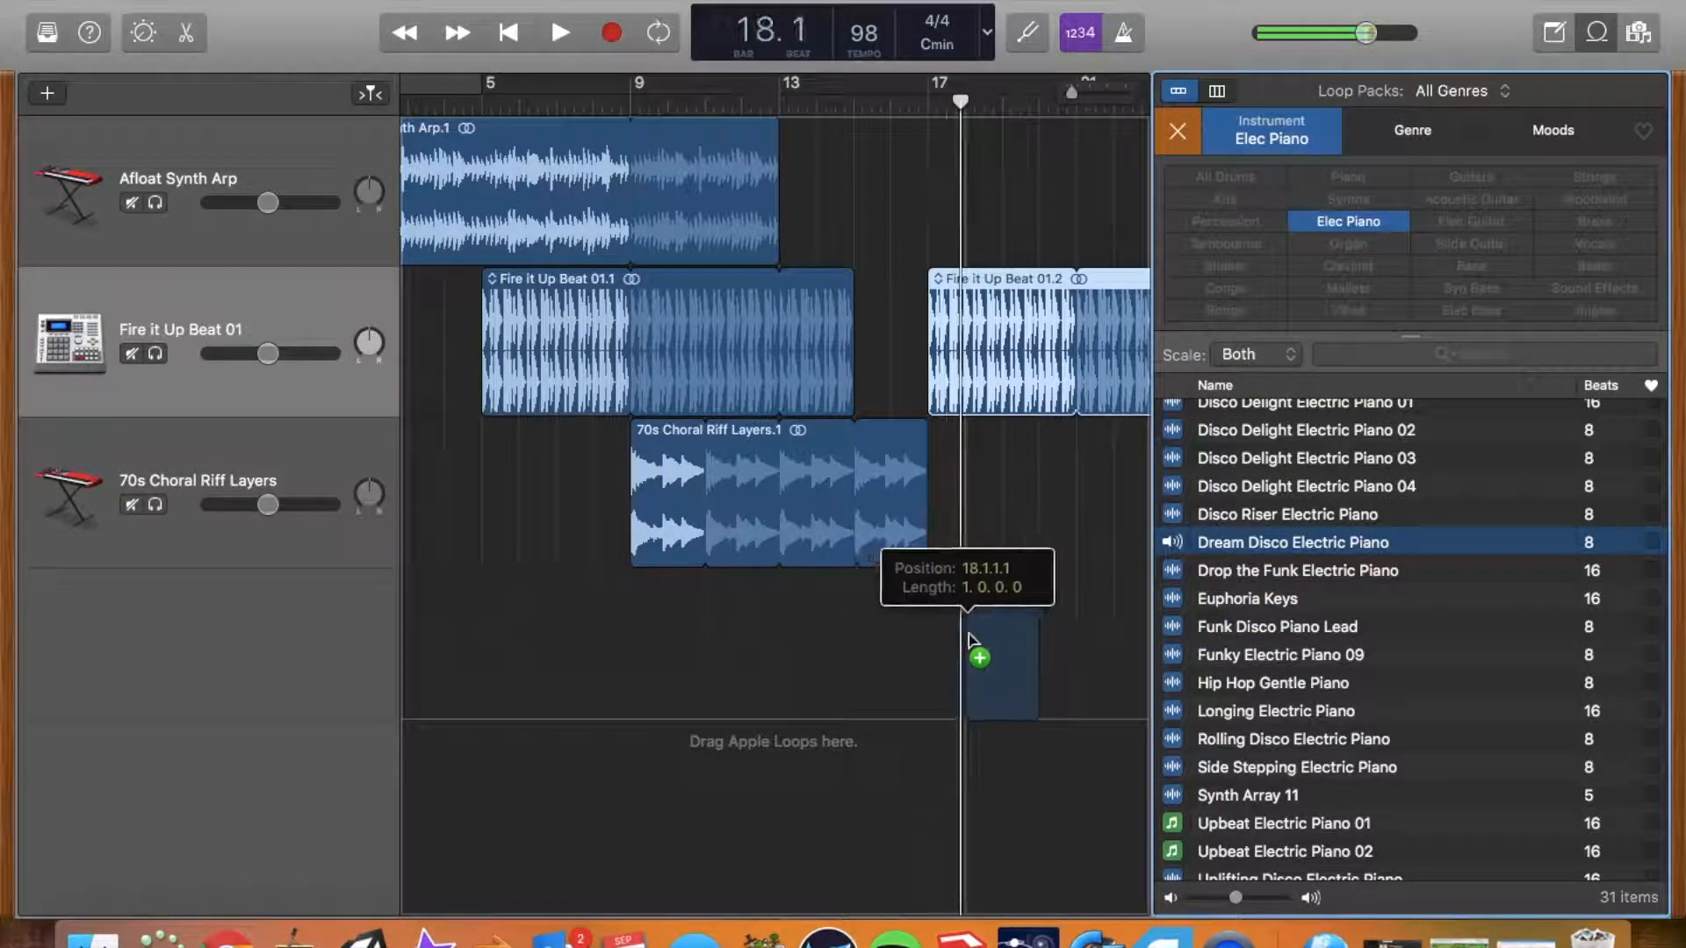
Step: Place Dream Disco Electric Piano as a fourth track at bar 19 and loop it longer
left_click_drag(975, 642, 1012, 656)
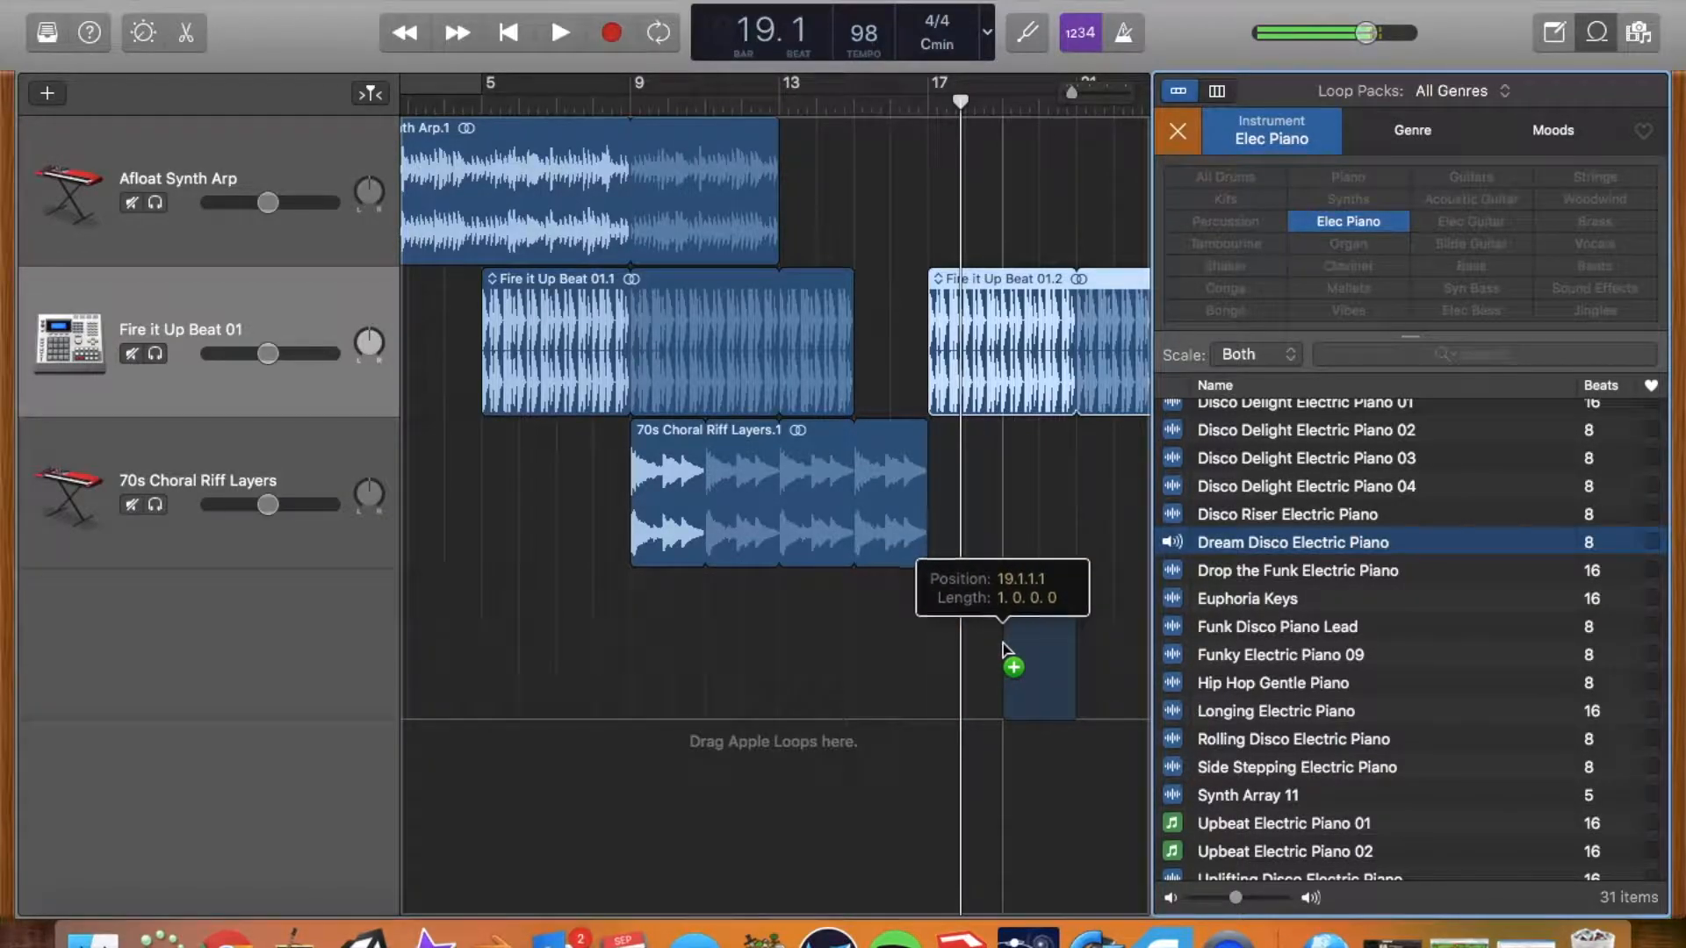
left_click_drag(1291, 542, 984, 646)
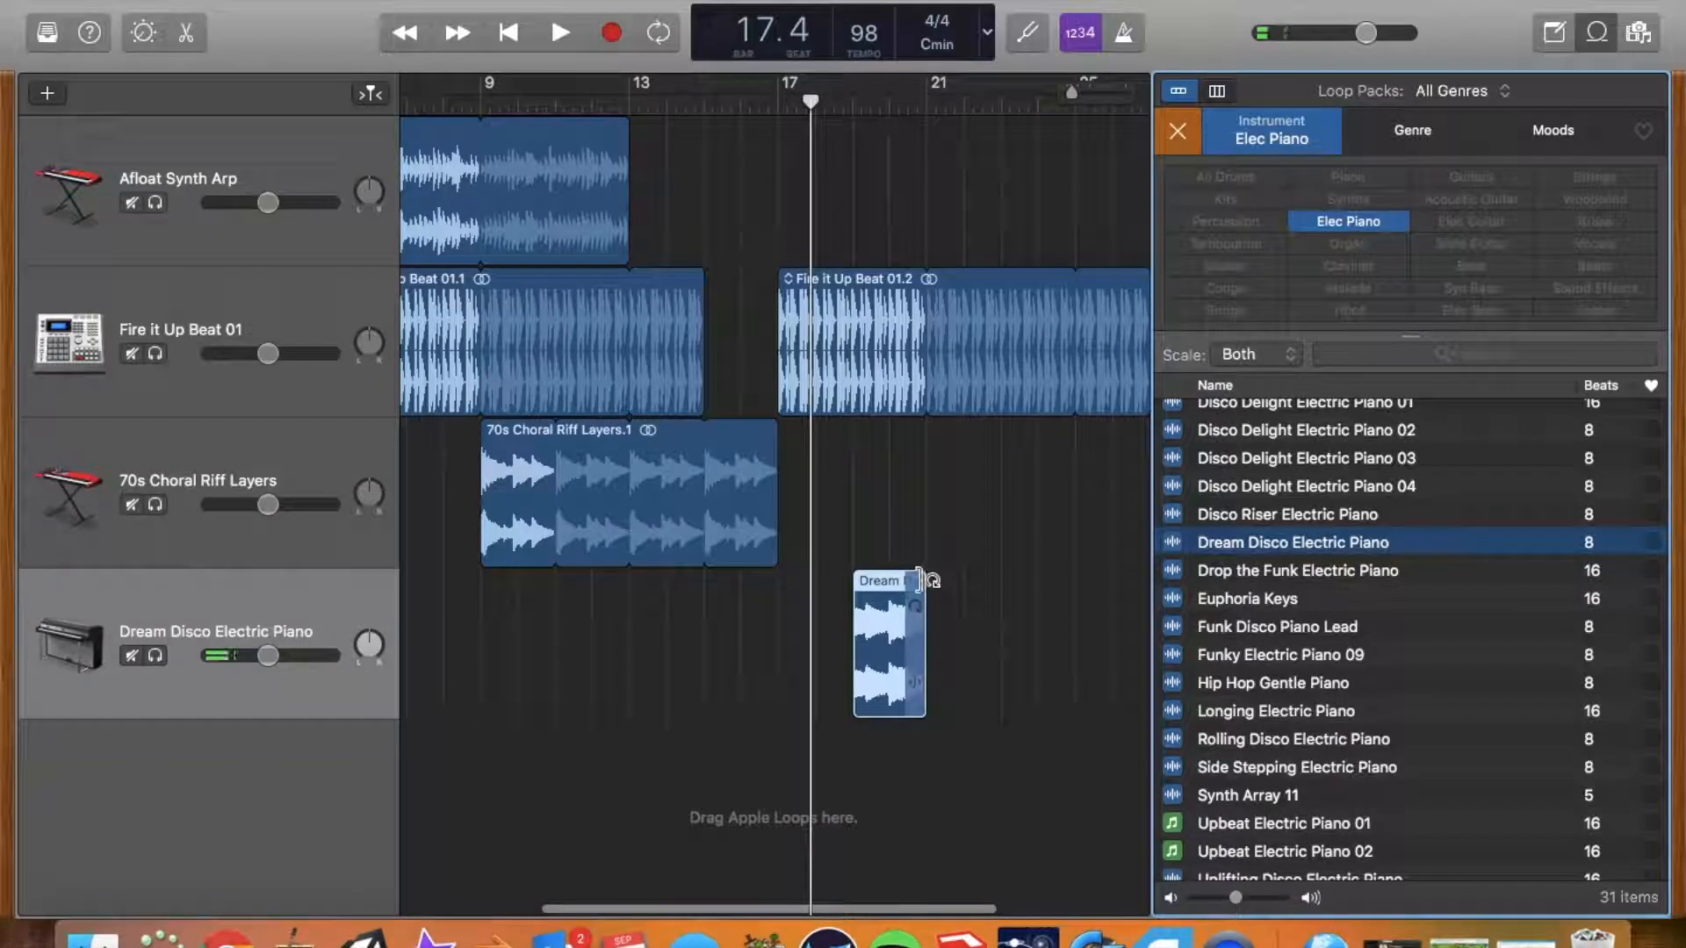
left_click_drag(918, 645, 995, 645)
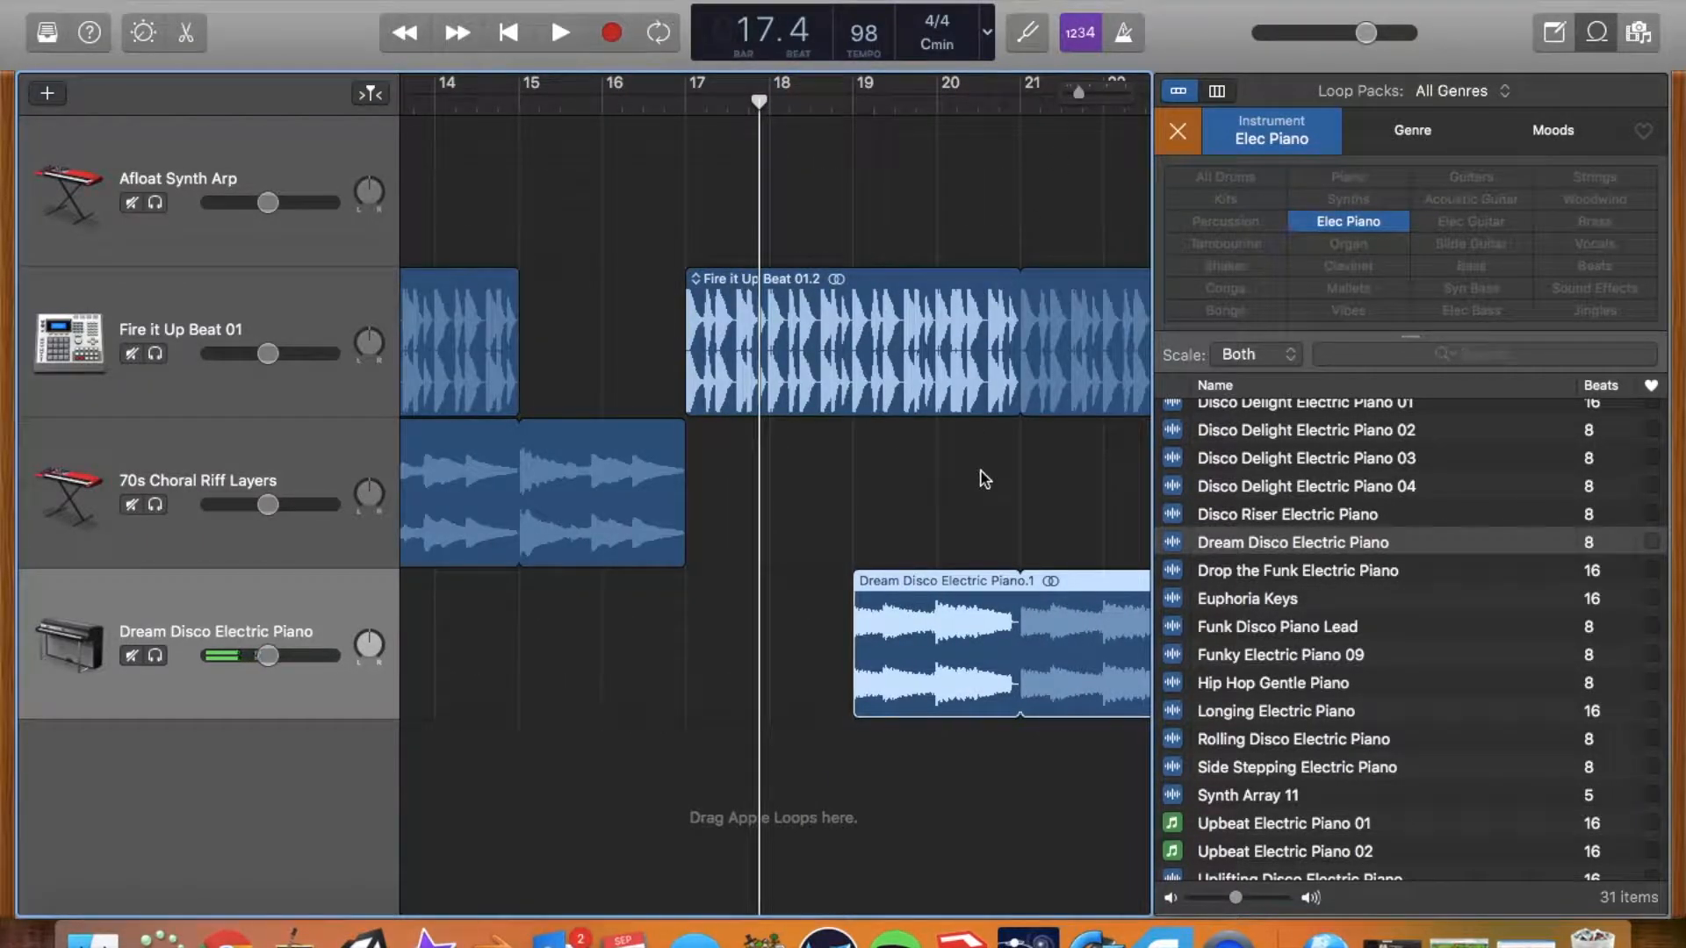
Step: Play back the arrangement around the new piano part, then stop
scroll("right", 3)
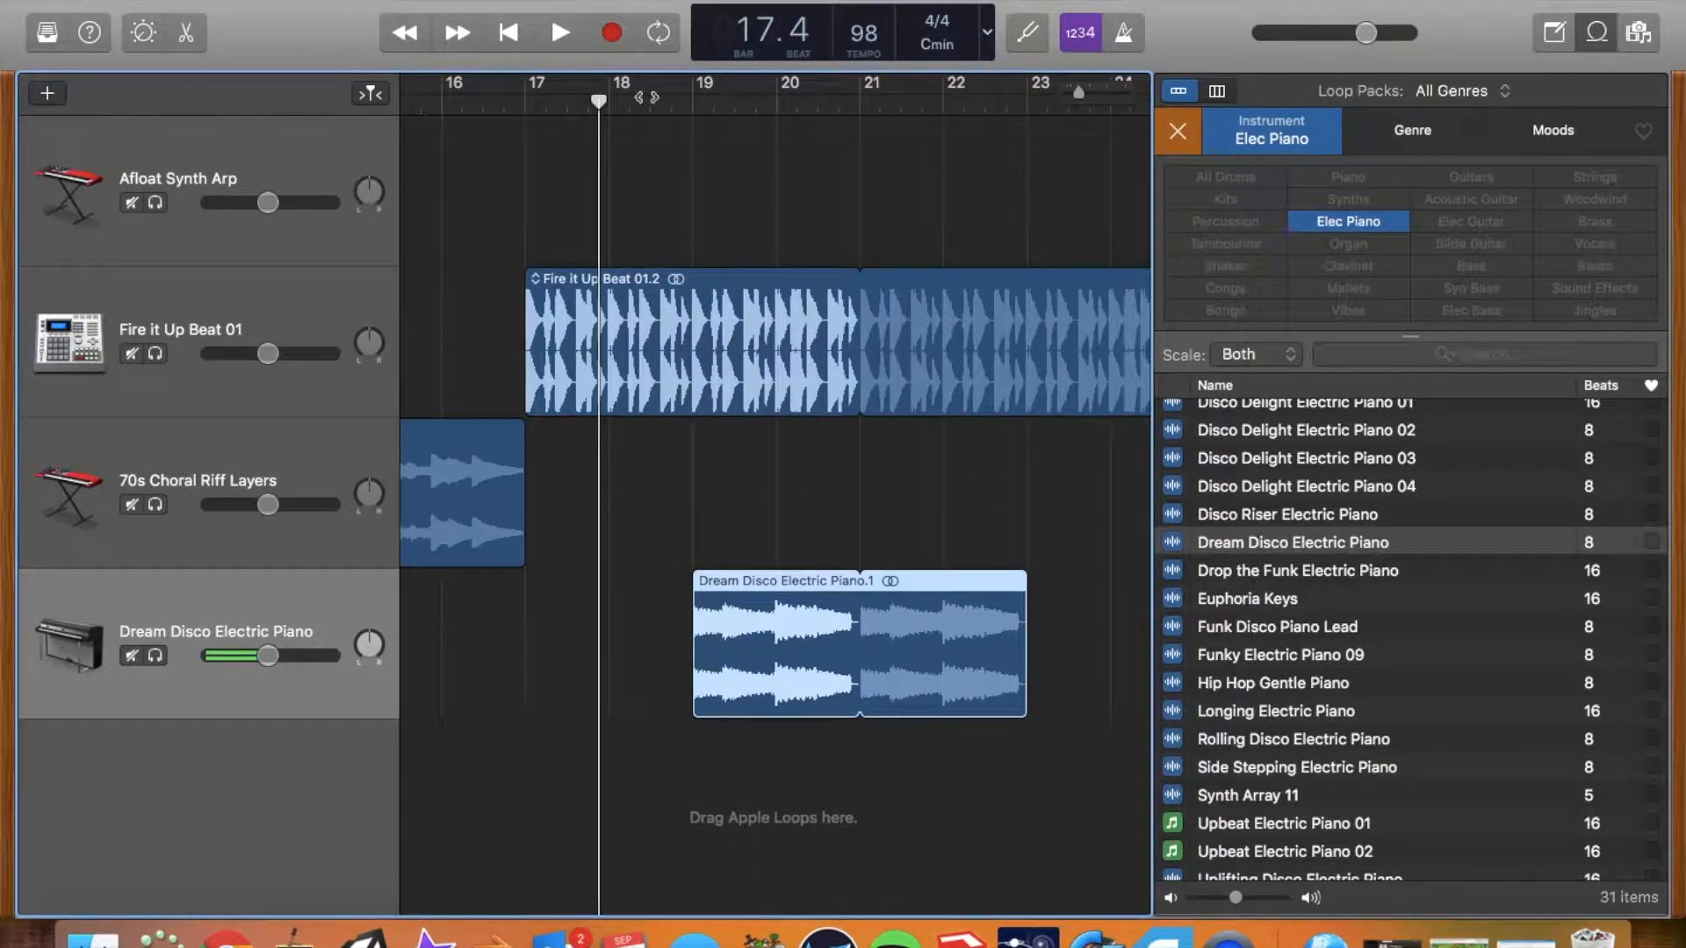
left_click(559, 32)
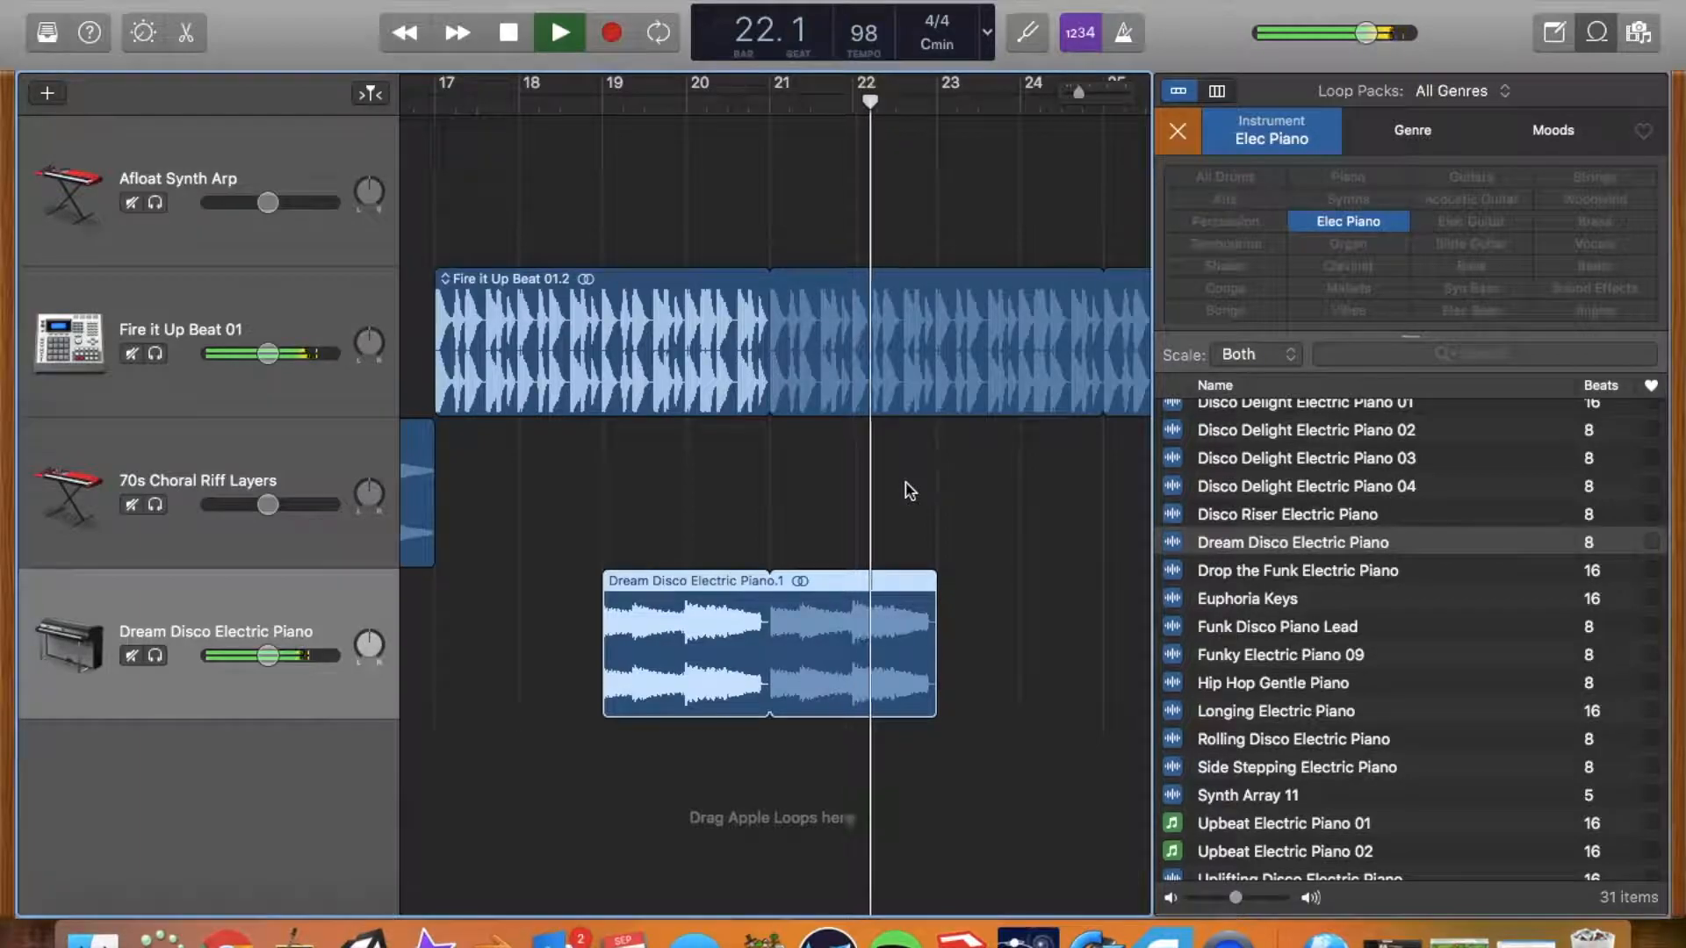
left_click(556, 32)
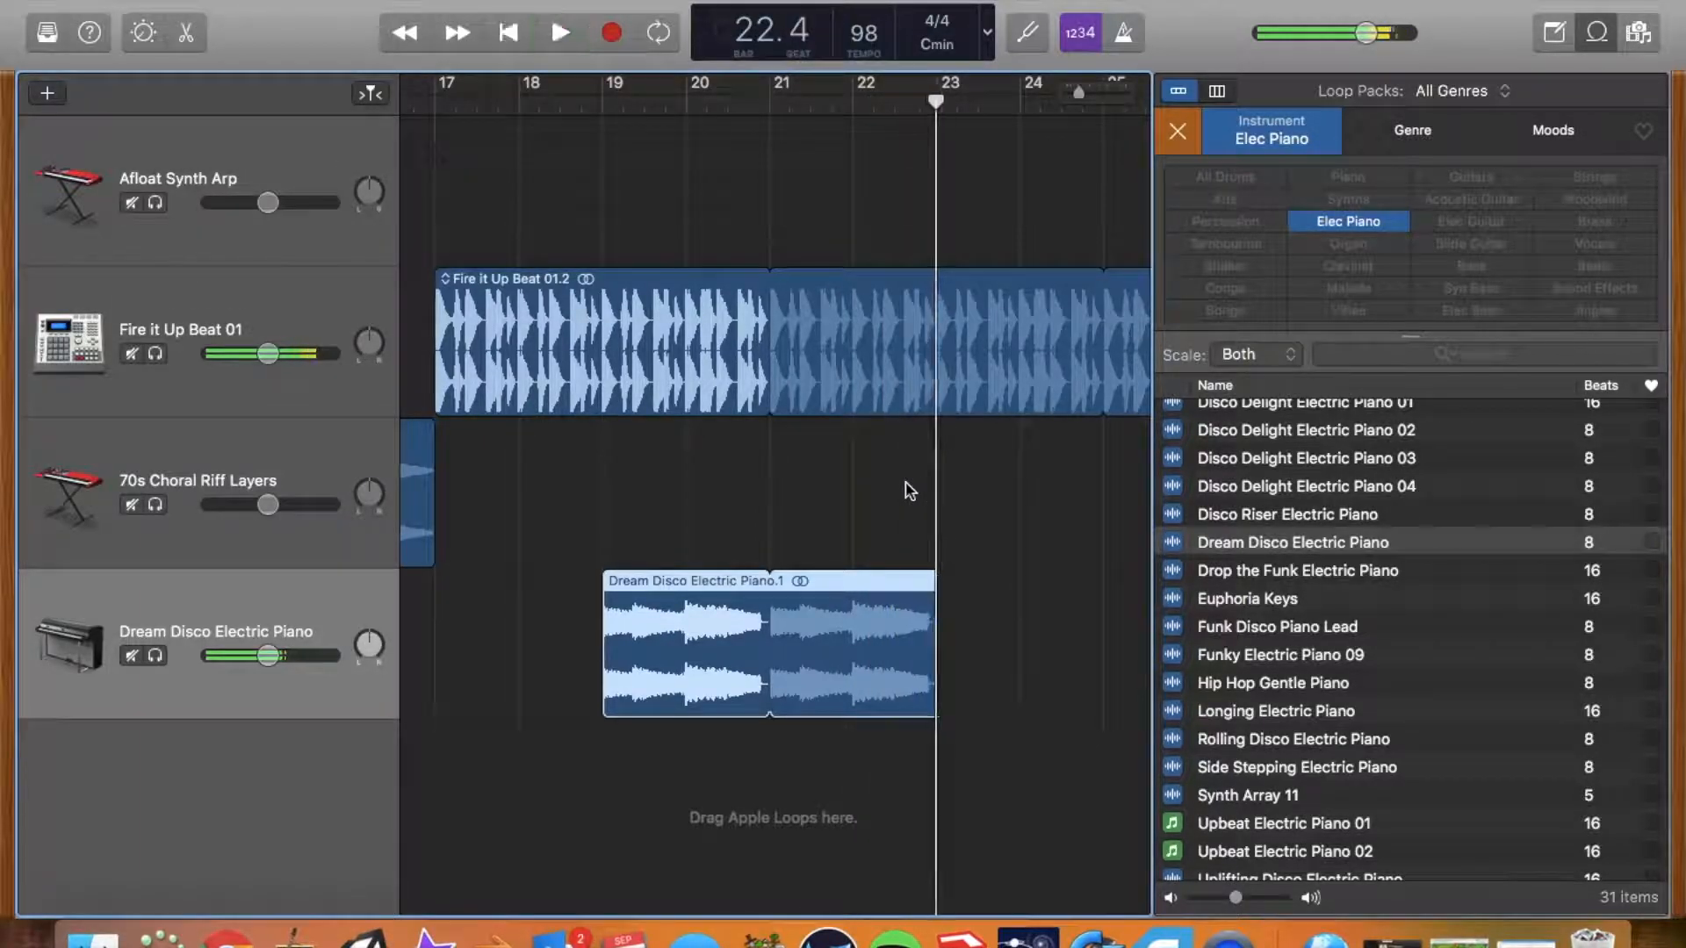
scroll("right", 3)
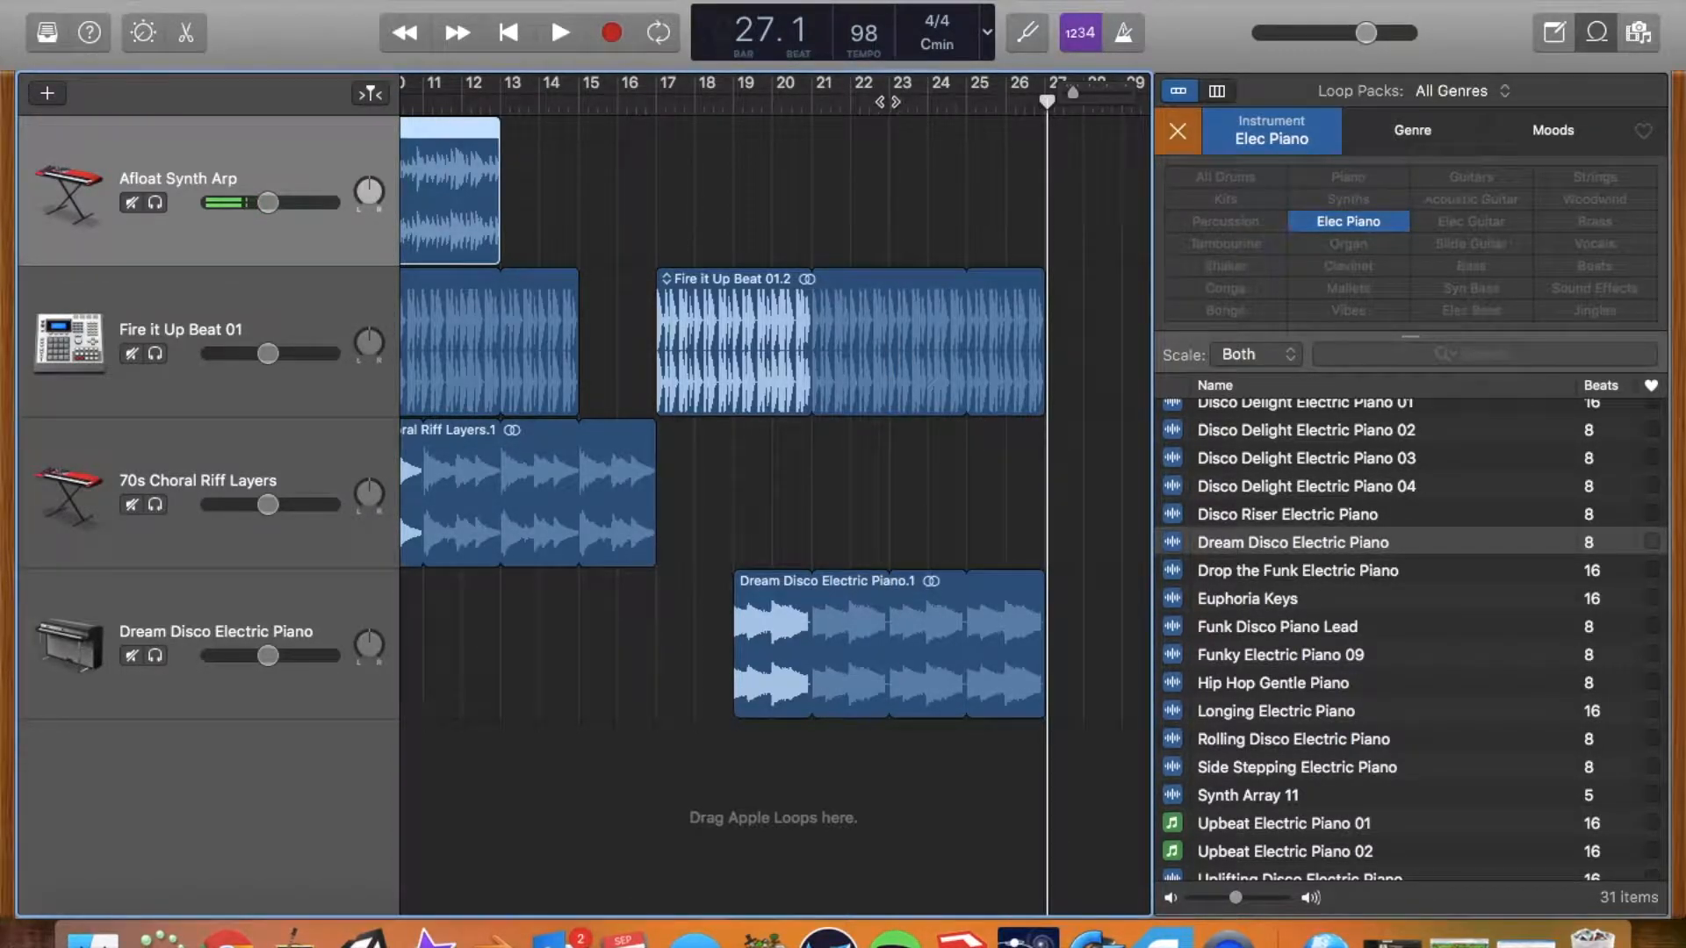
Step: Extend the piano region to bar 27 and add an Afloat Synth Arp region near bar 24
left_click(887, 82)
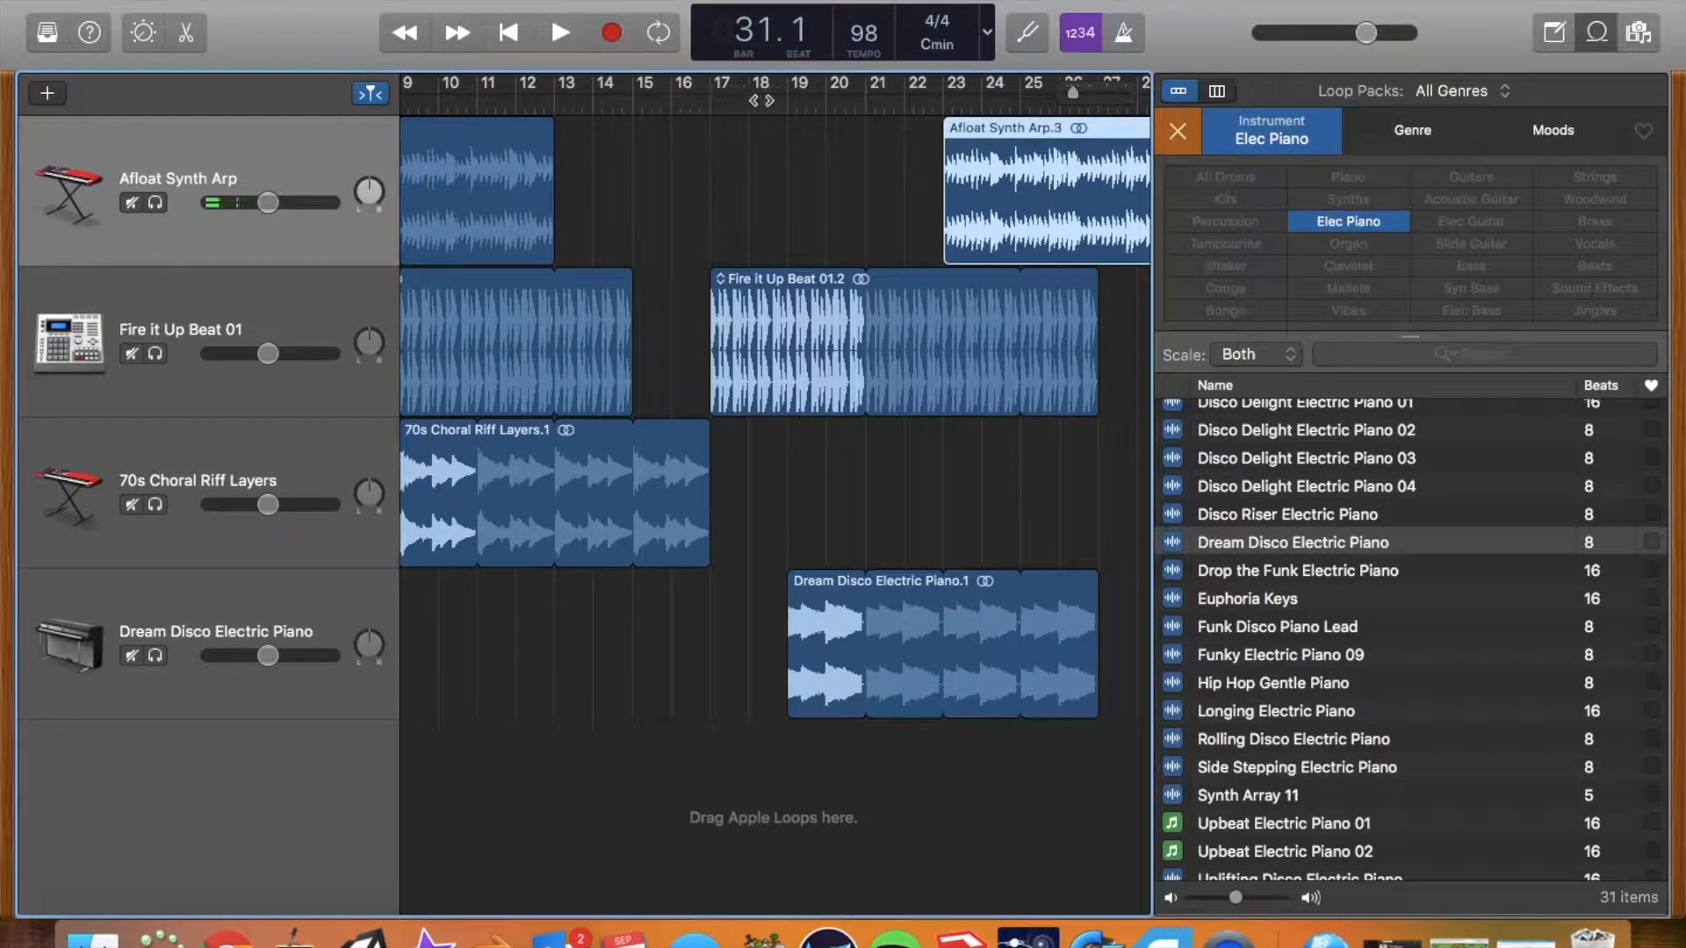
left_click(558, 32)
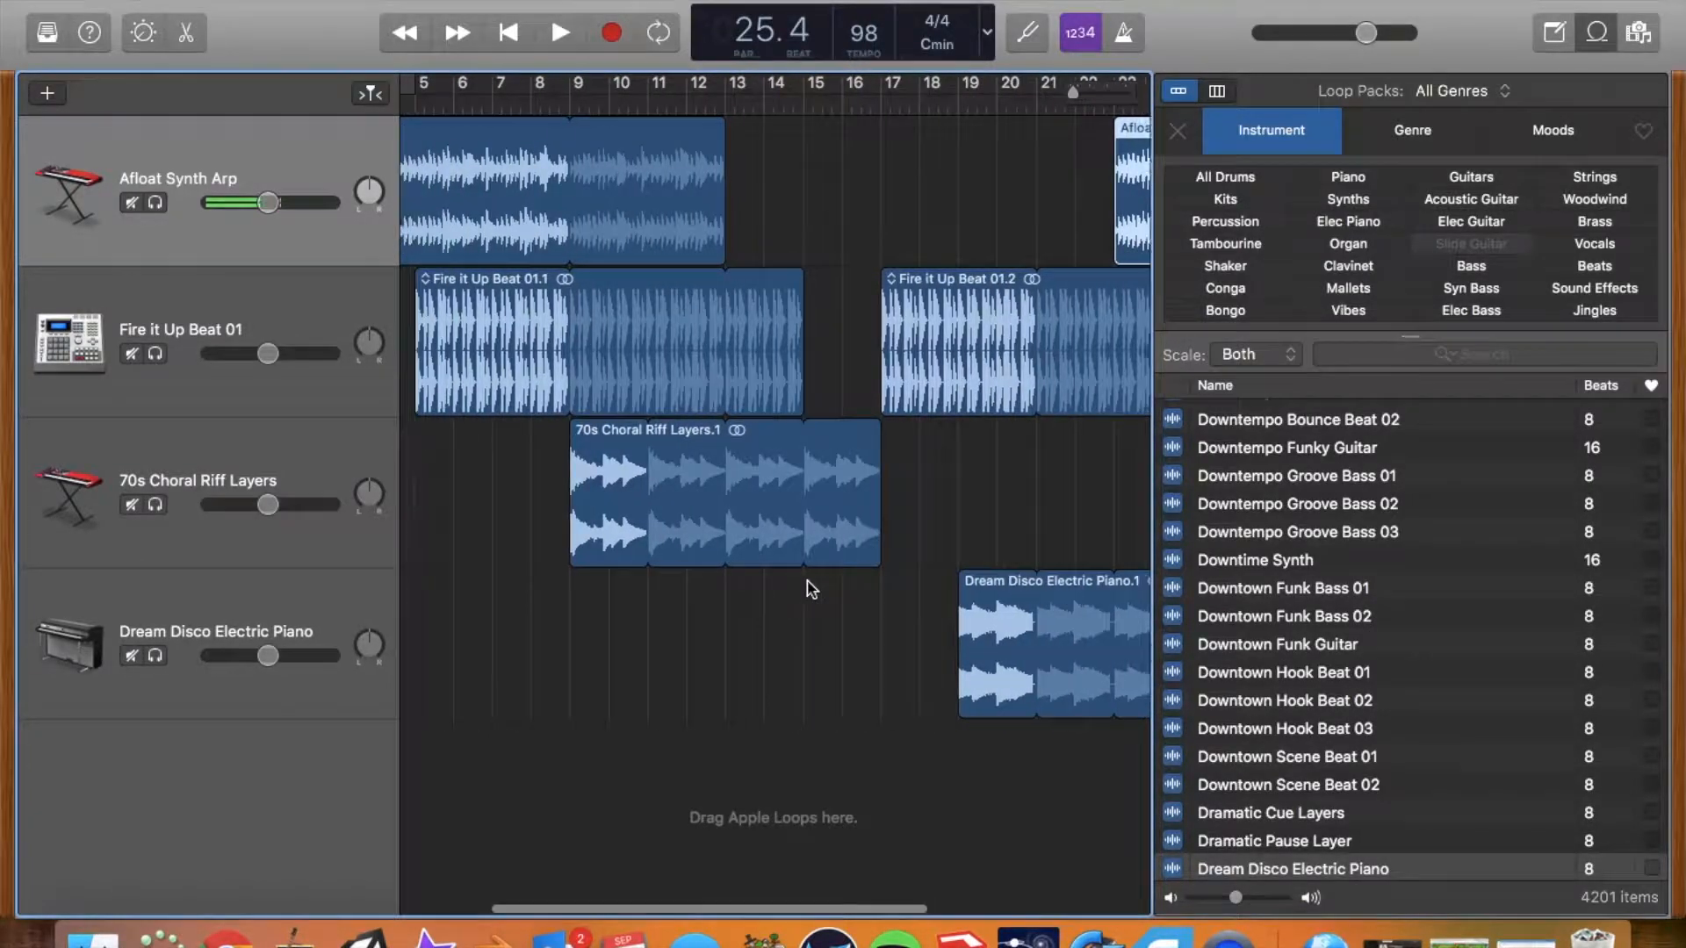
Step: Play the final section with the second choral riff and all four parts ending near bar 31
scroll("right", 3)
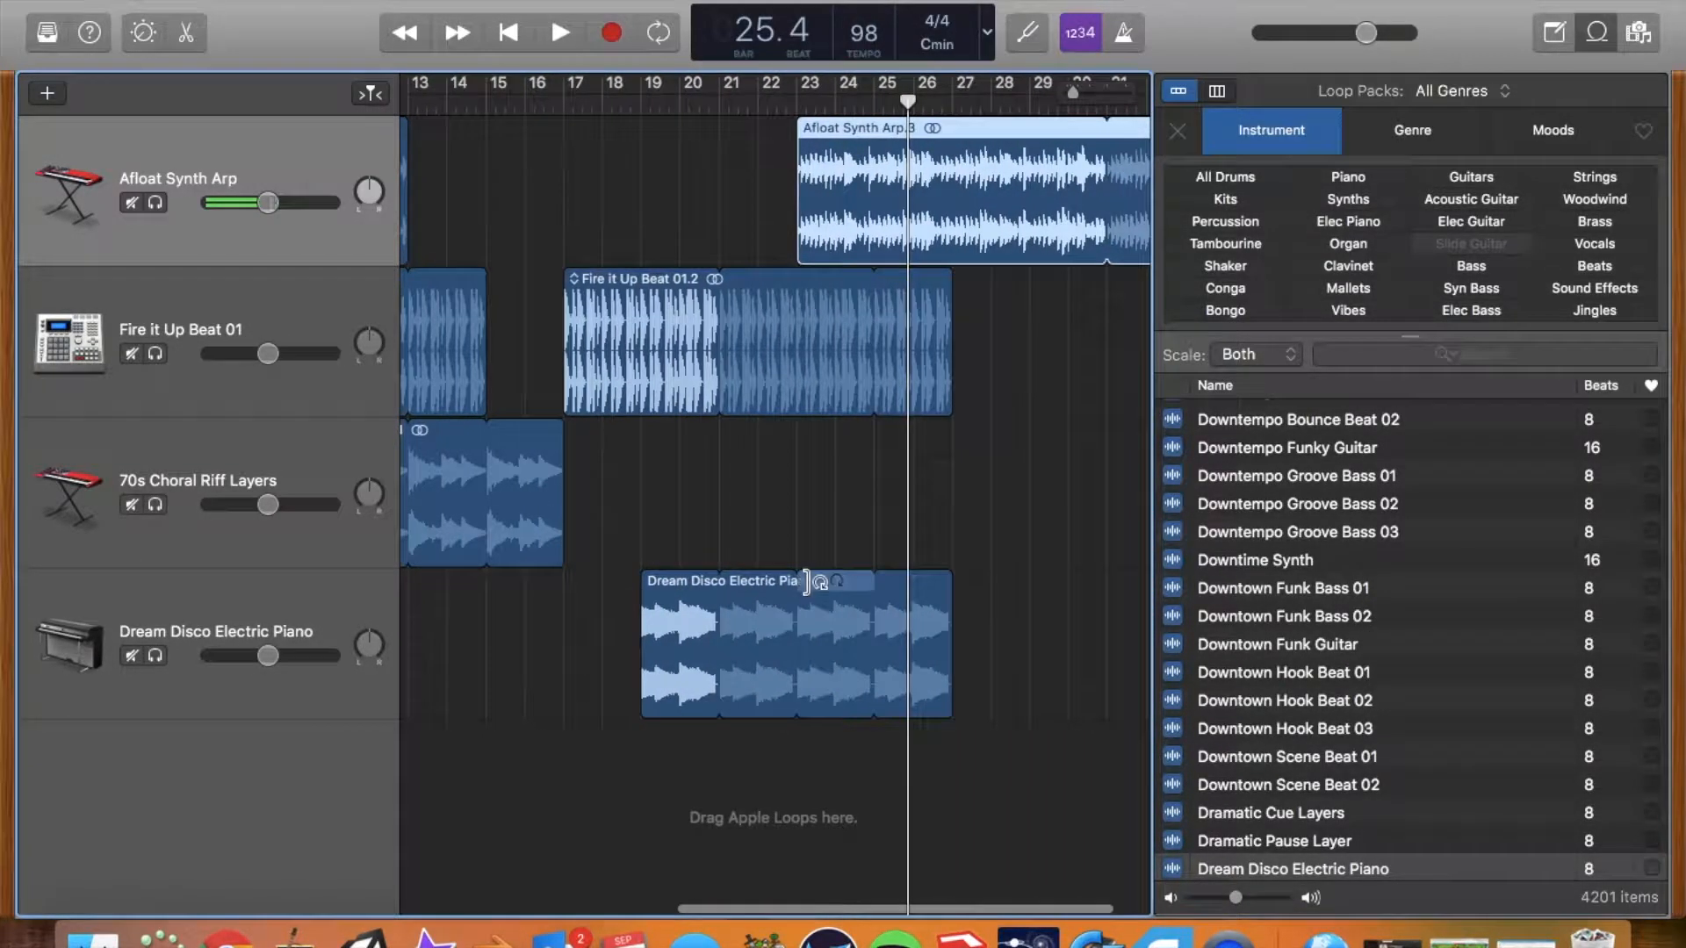
scroll("left", 3)
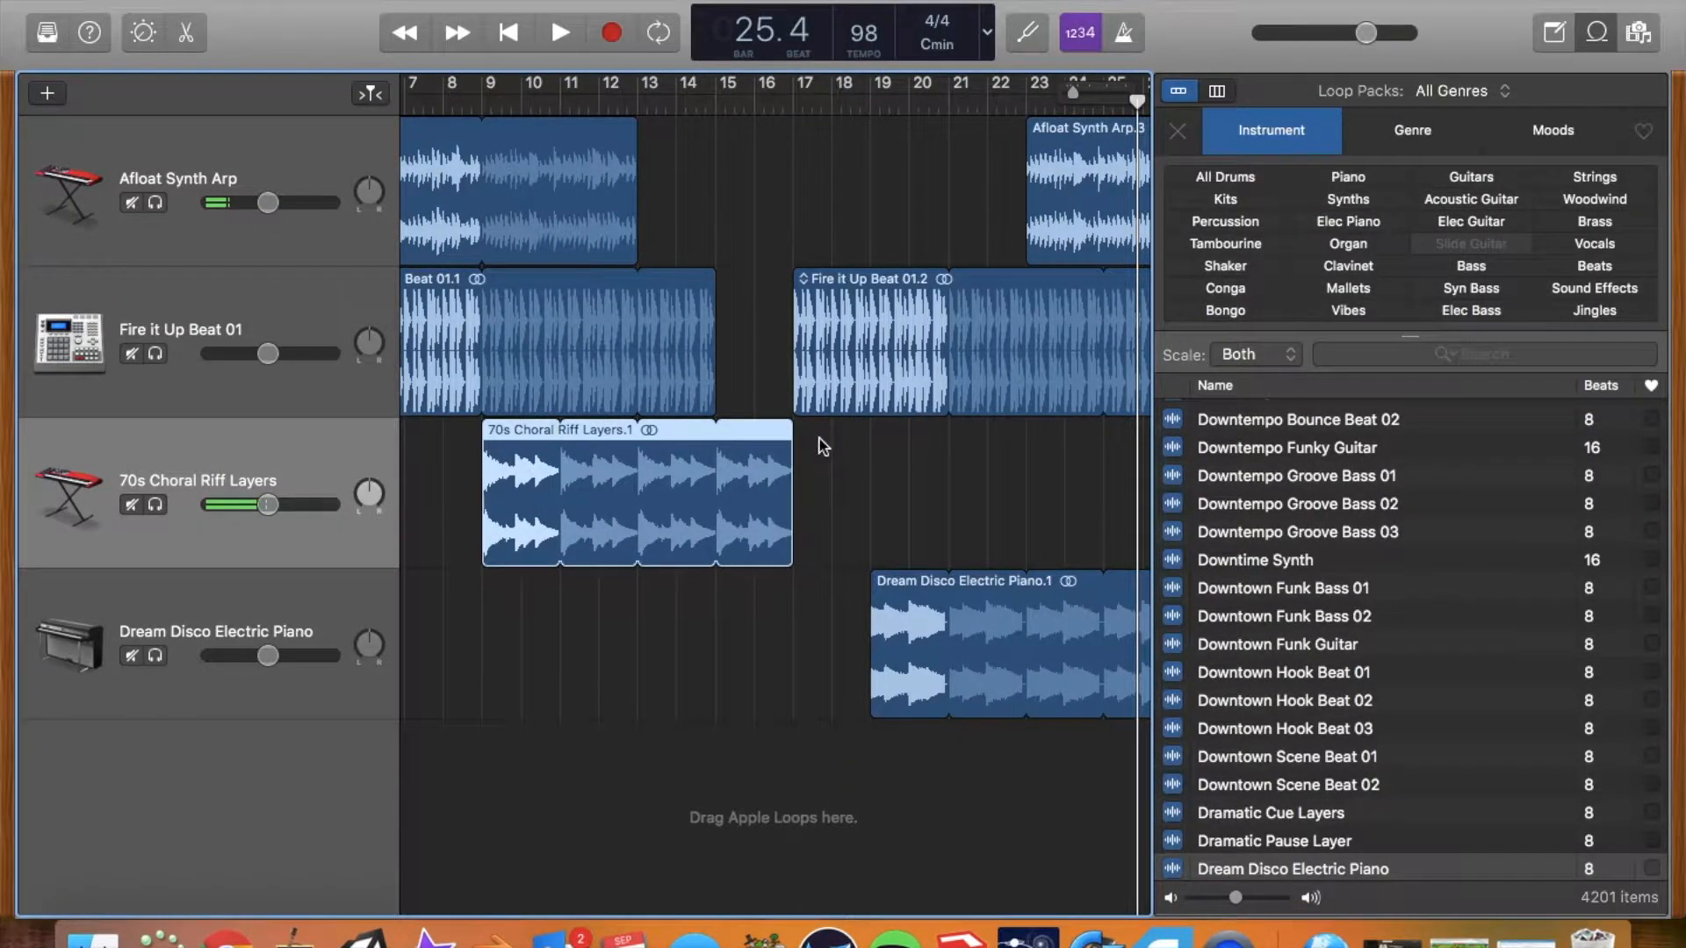
scroll("right", 3)
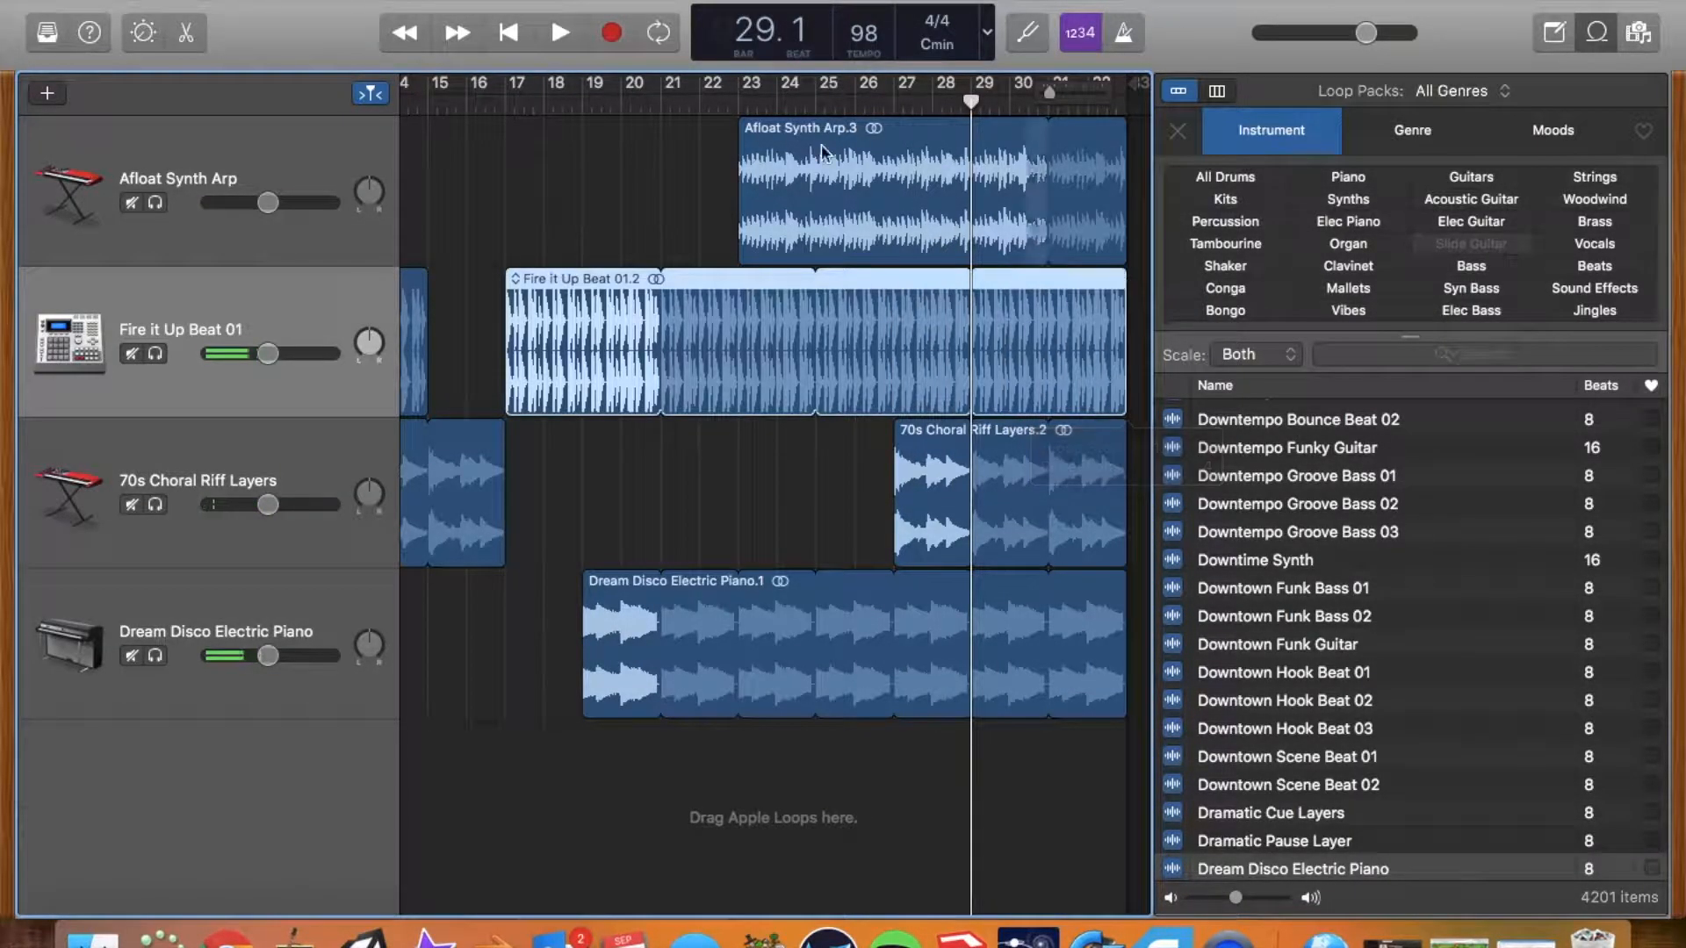
left_click(558, 32)
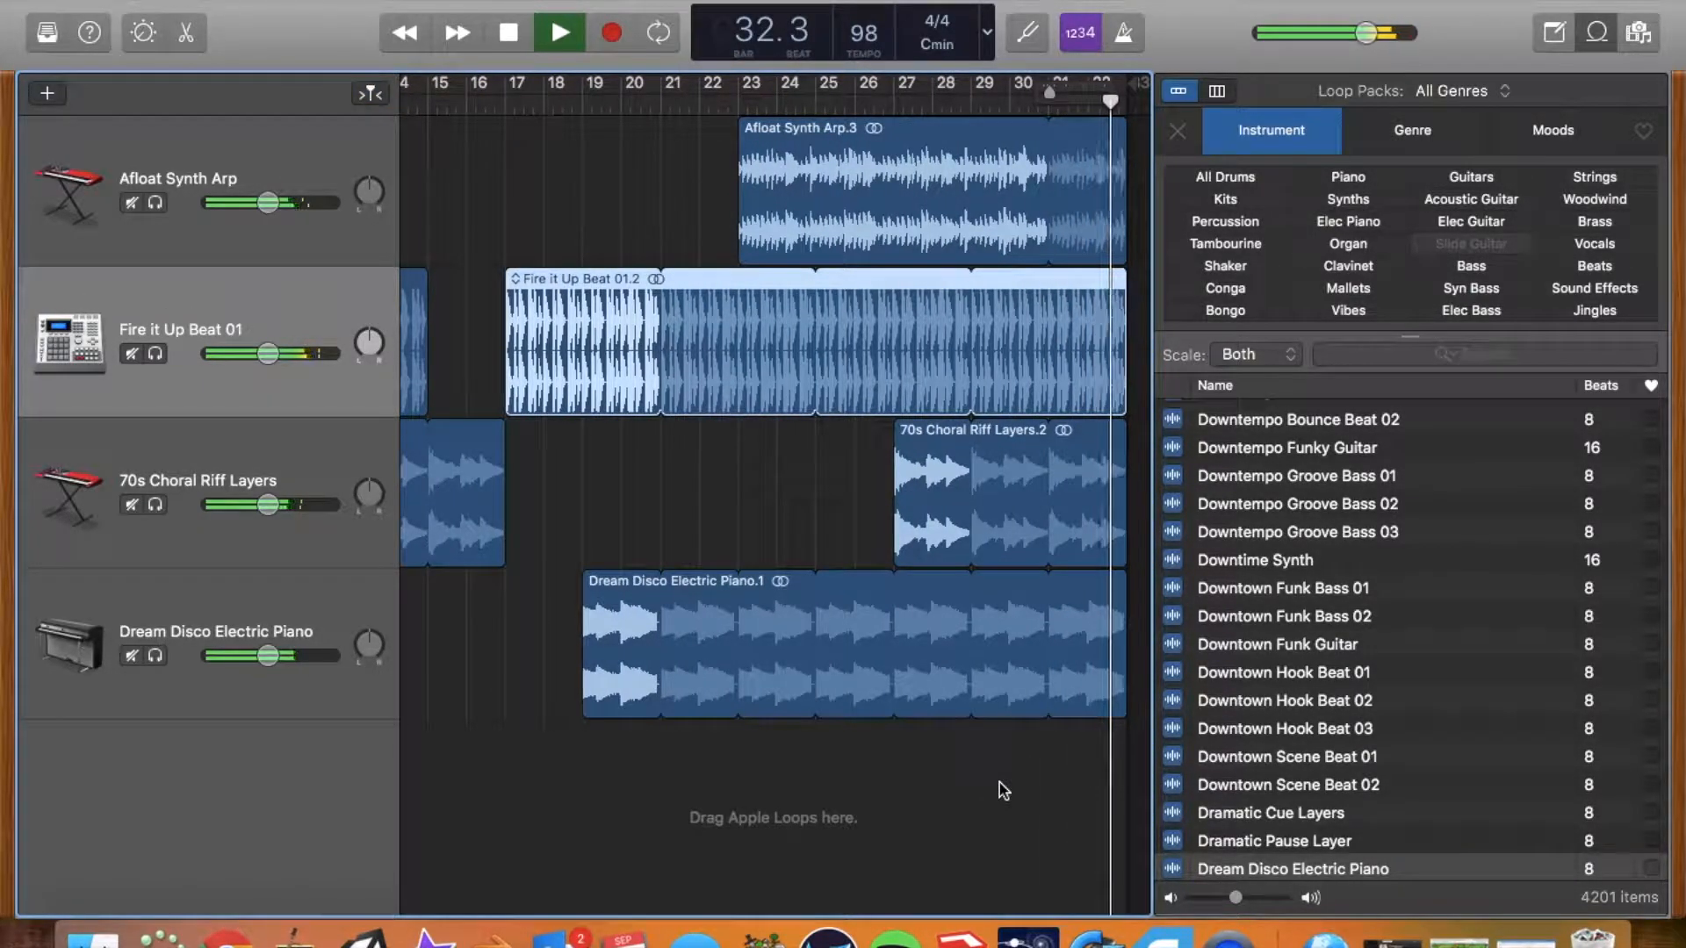
left_click(557, 32)
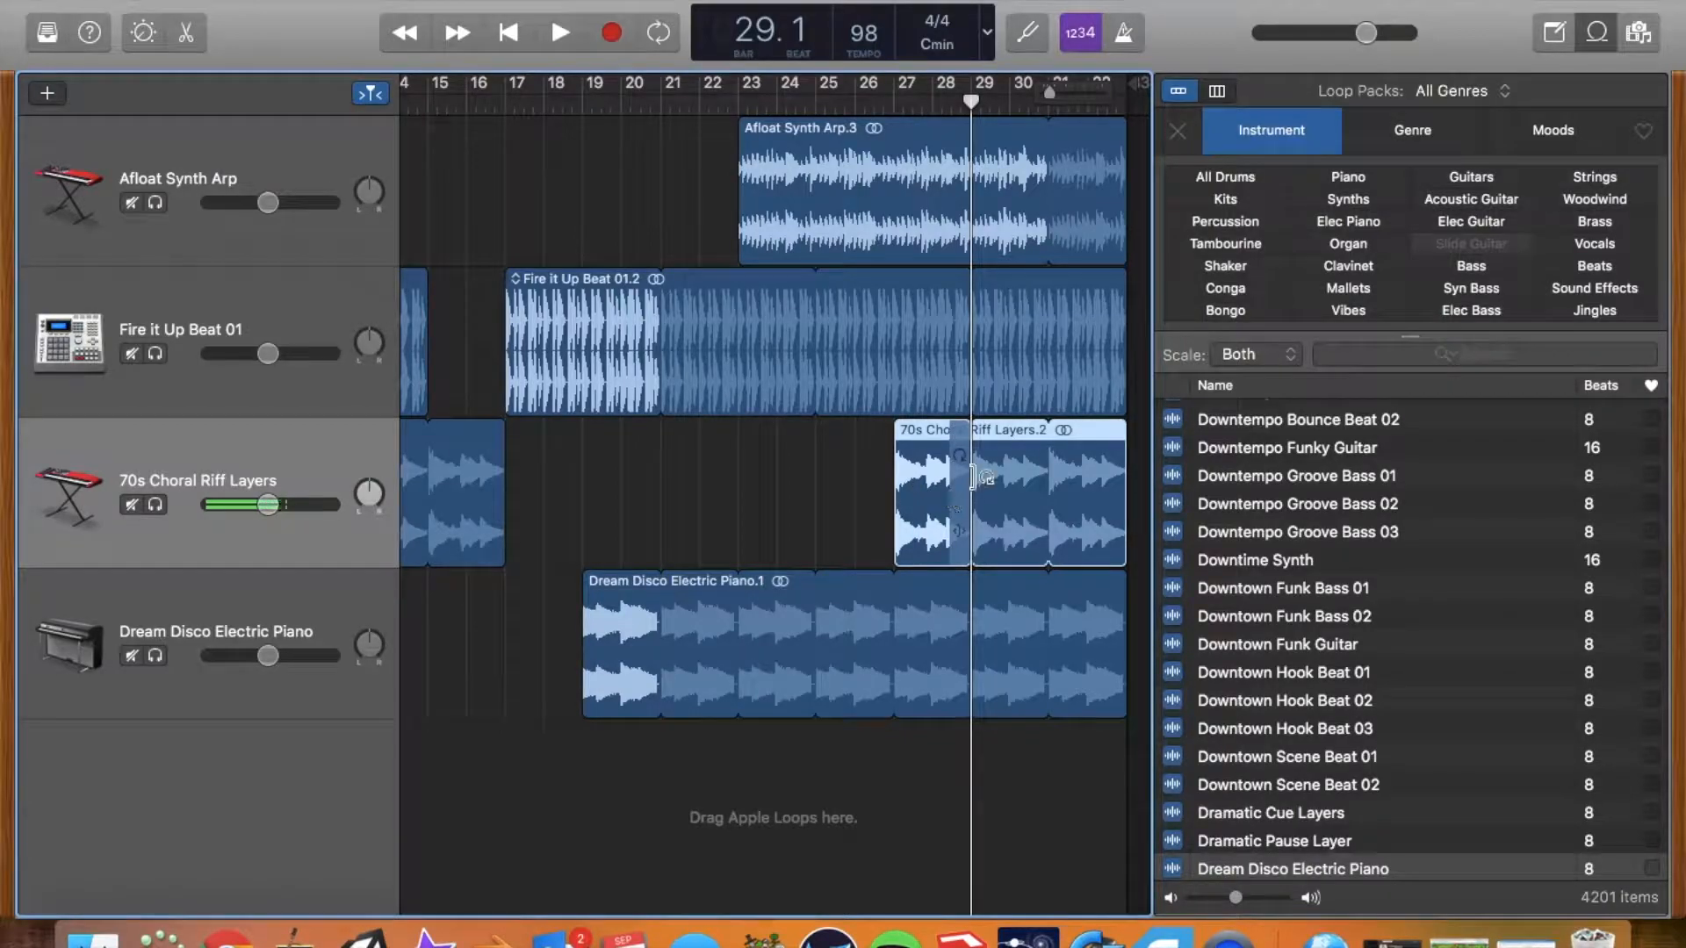
Step: Split the closing choral riff with Command+T, paste short pieces to bar 34, and play it
key("cmd+t")
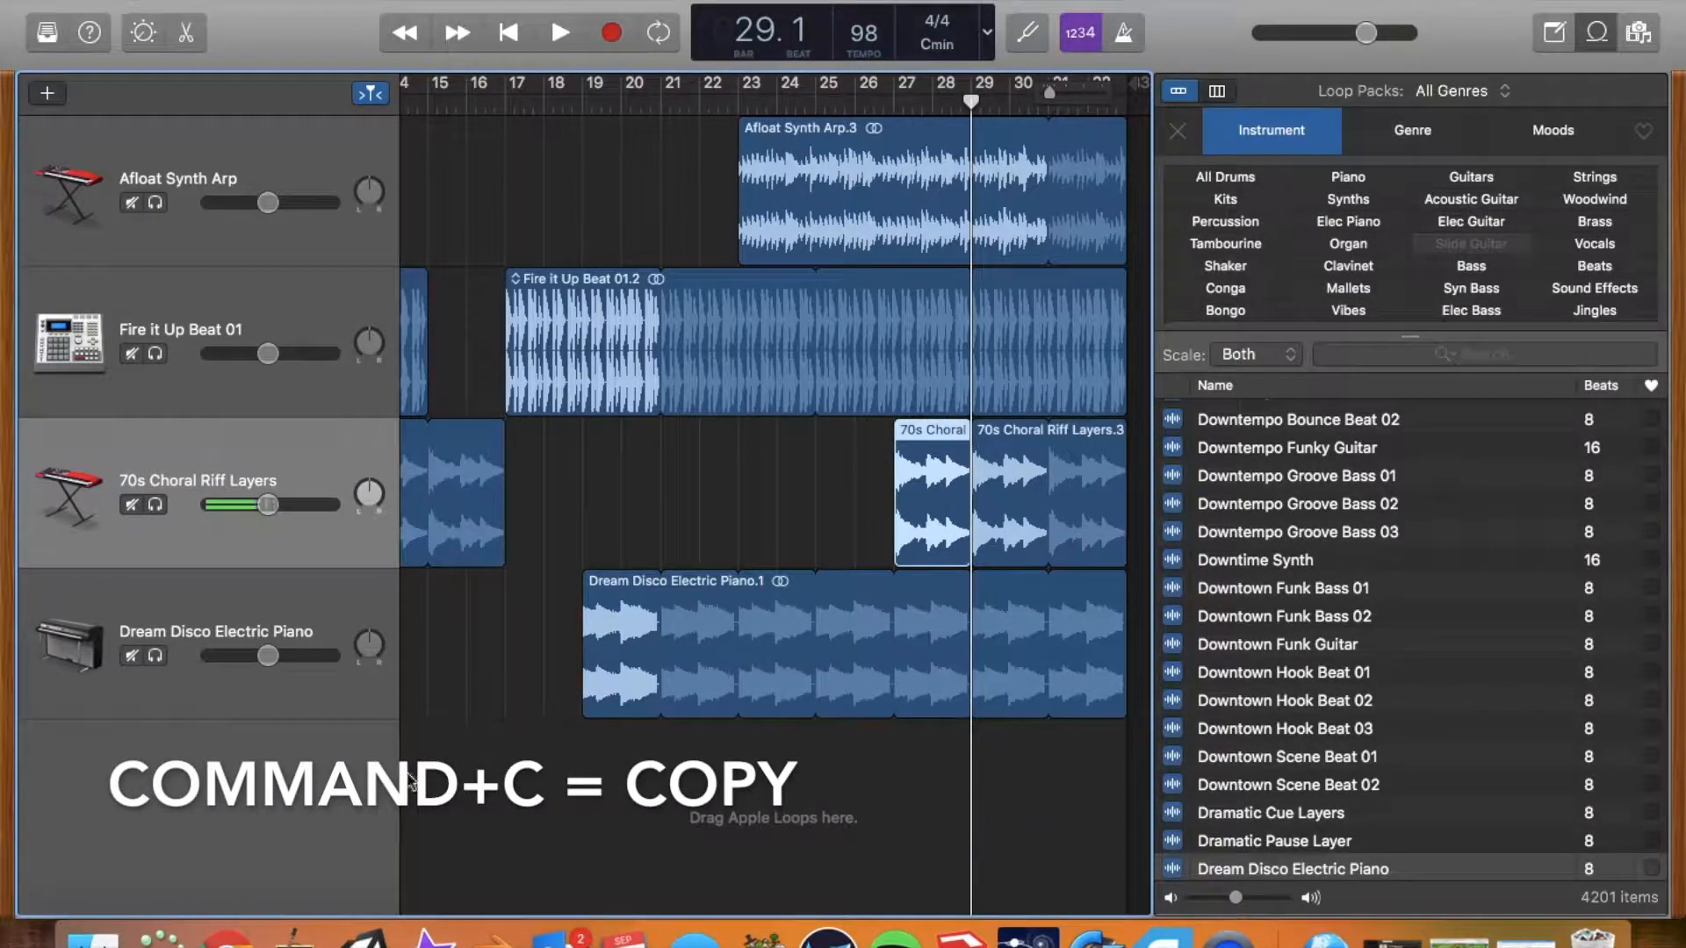
key("cmd+v")
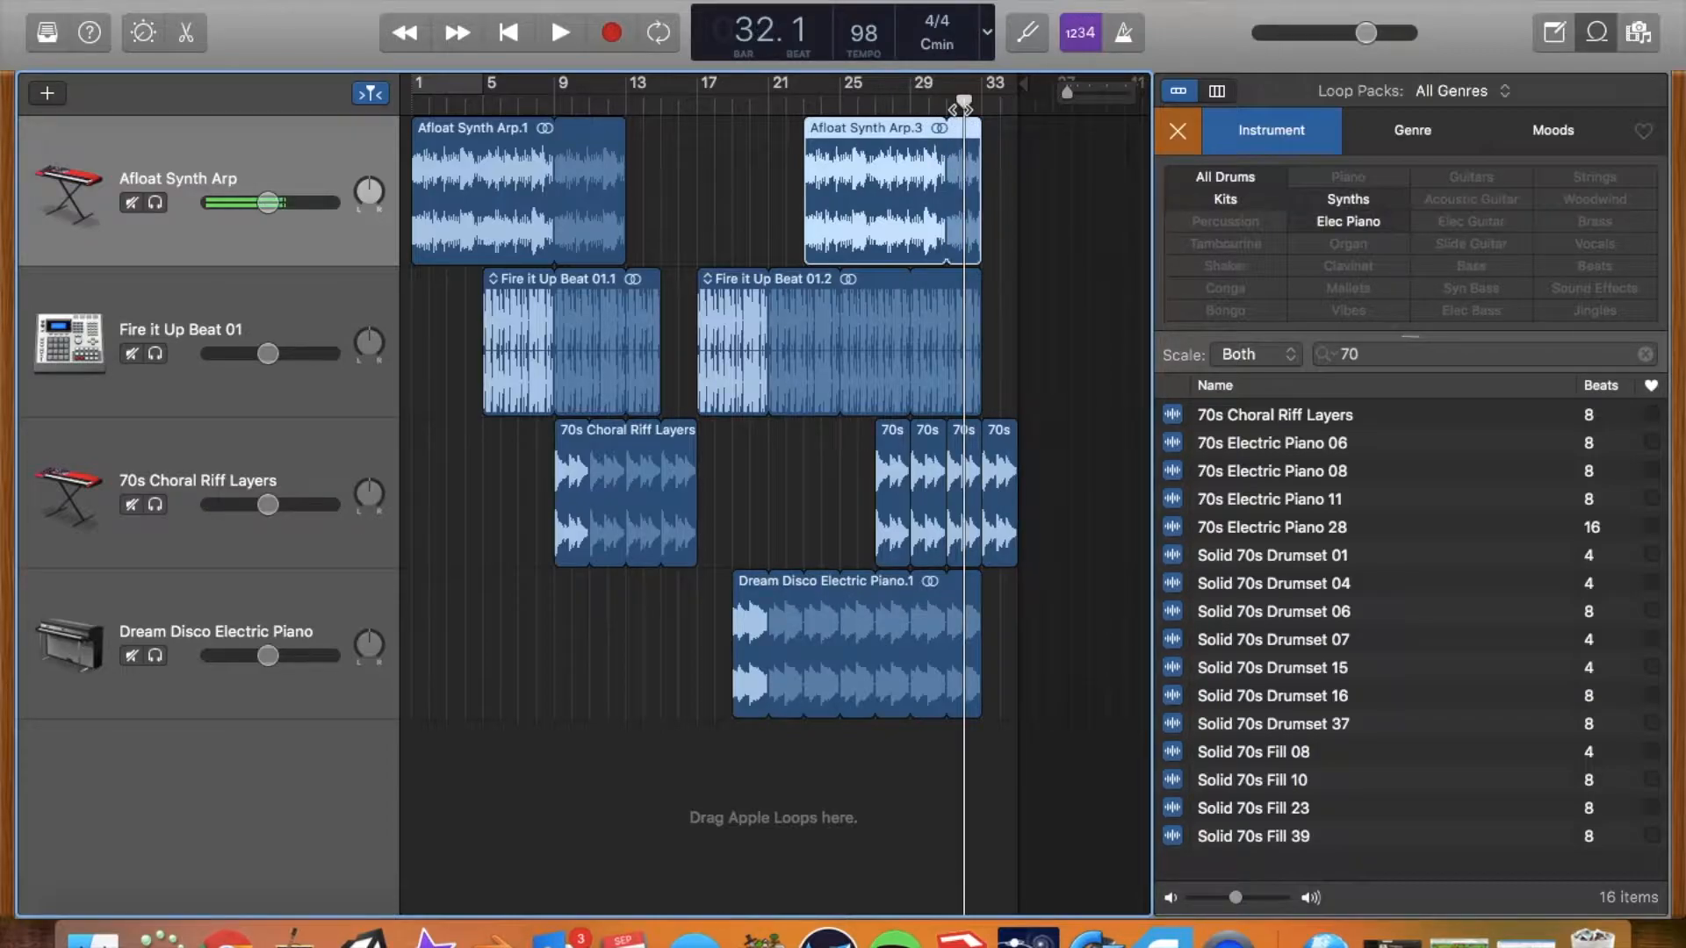
left_click(559, 33)
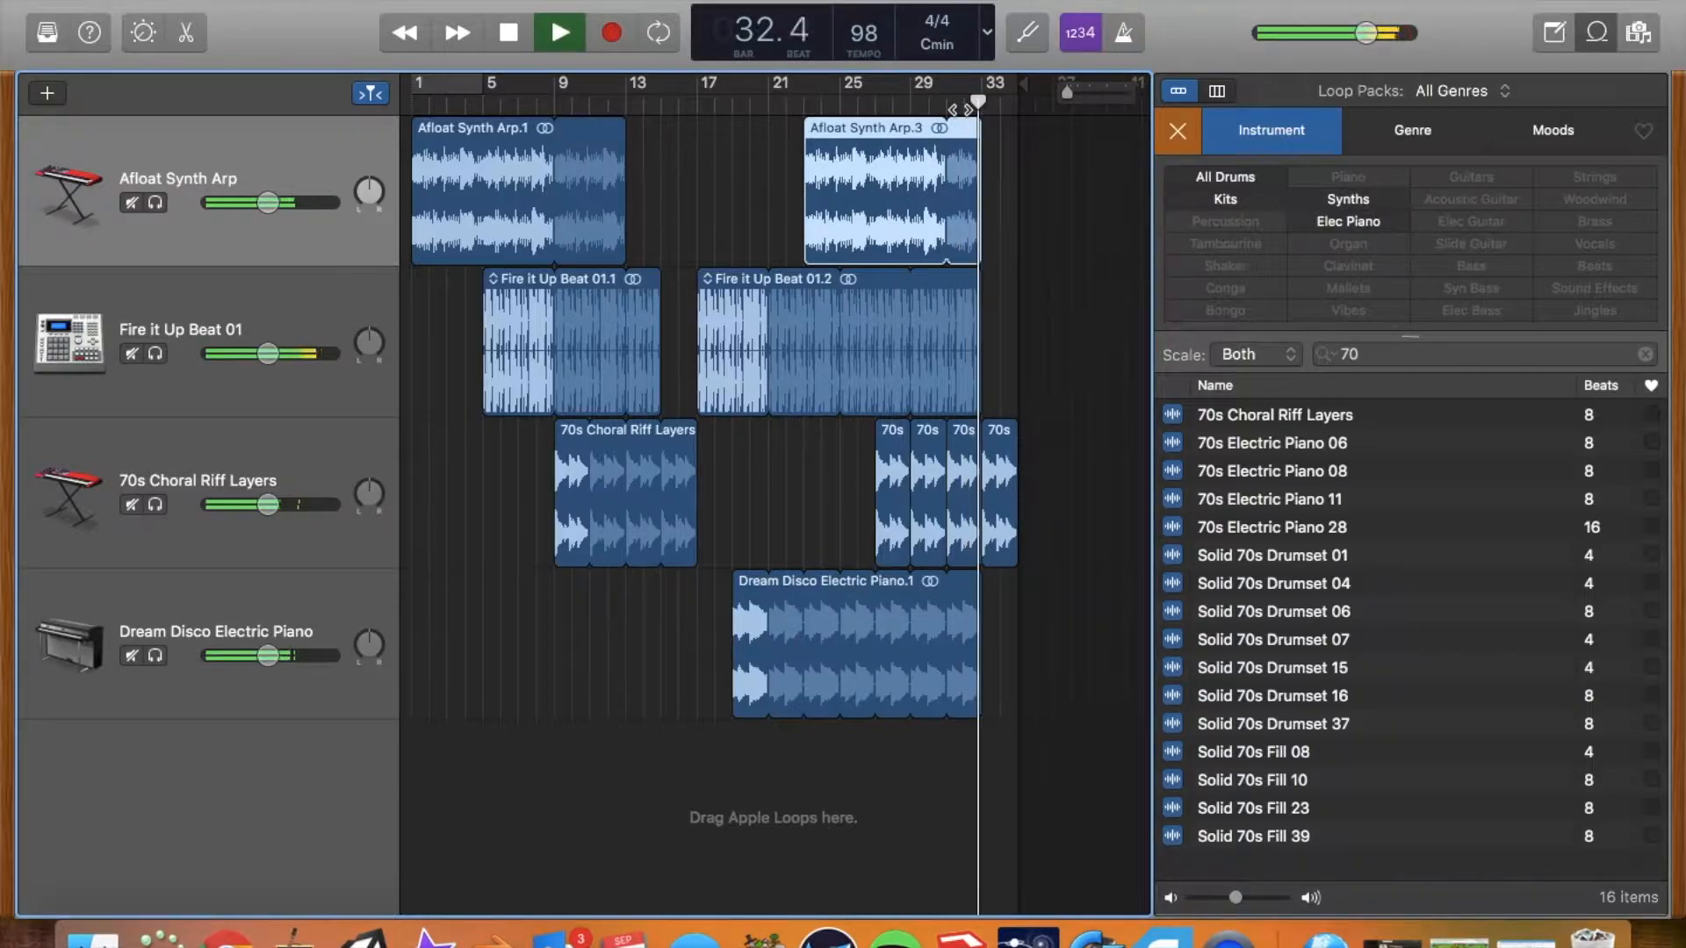
left_click(558, 33)
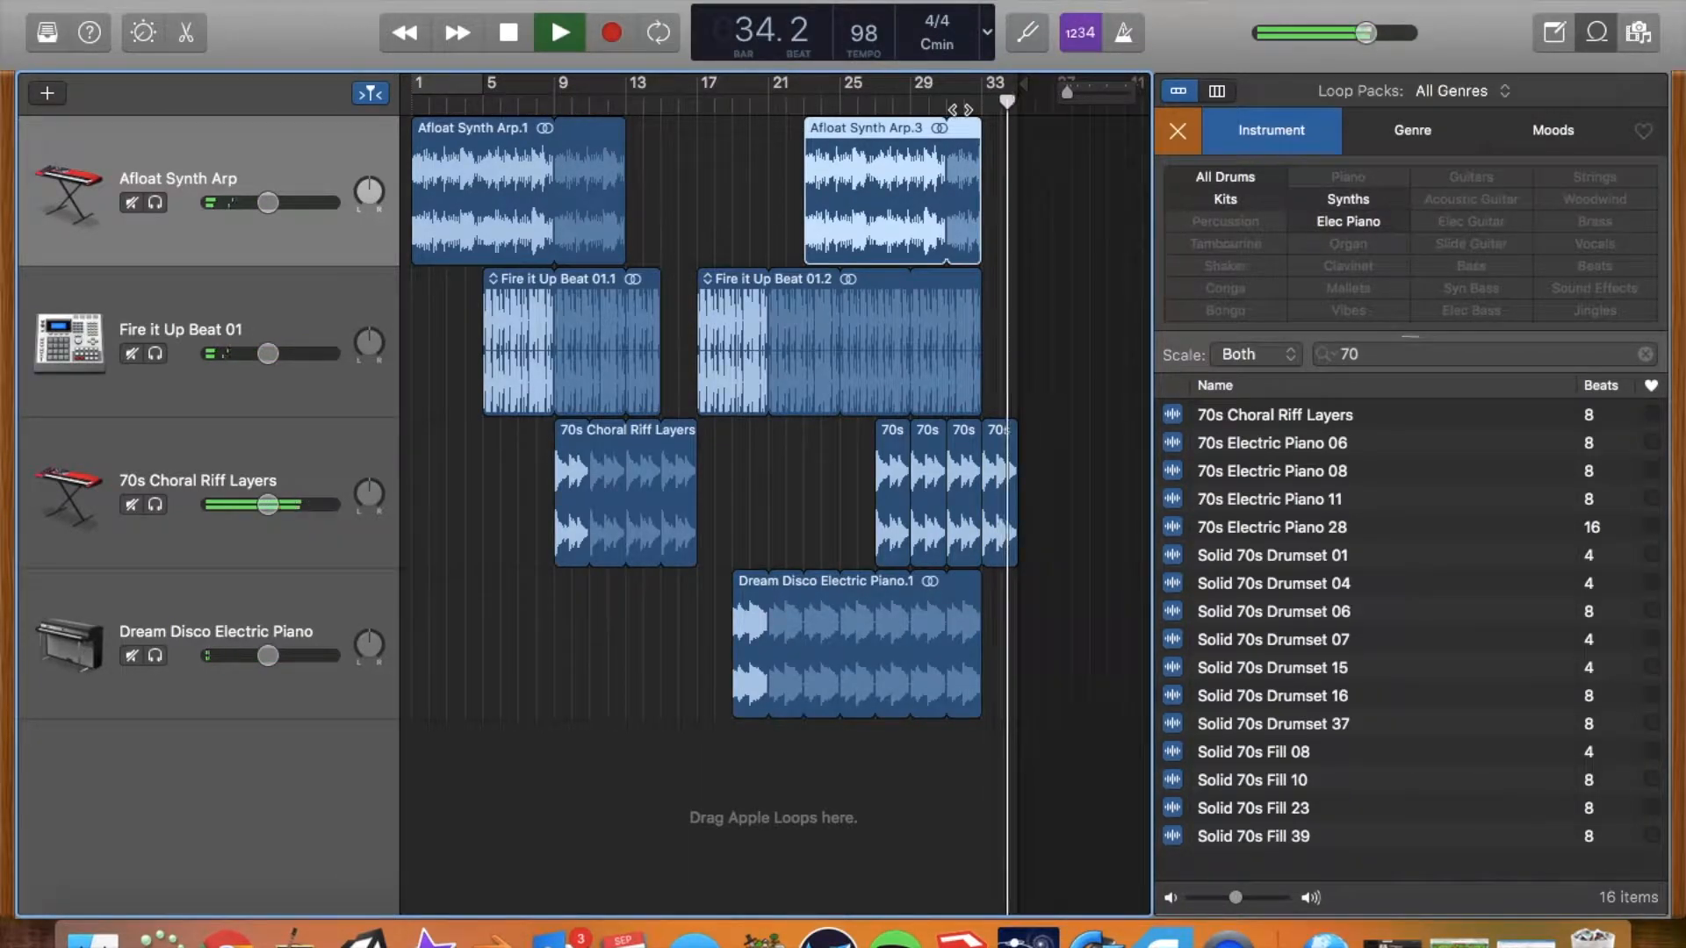
left_click(556, 33)
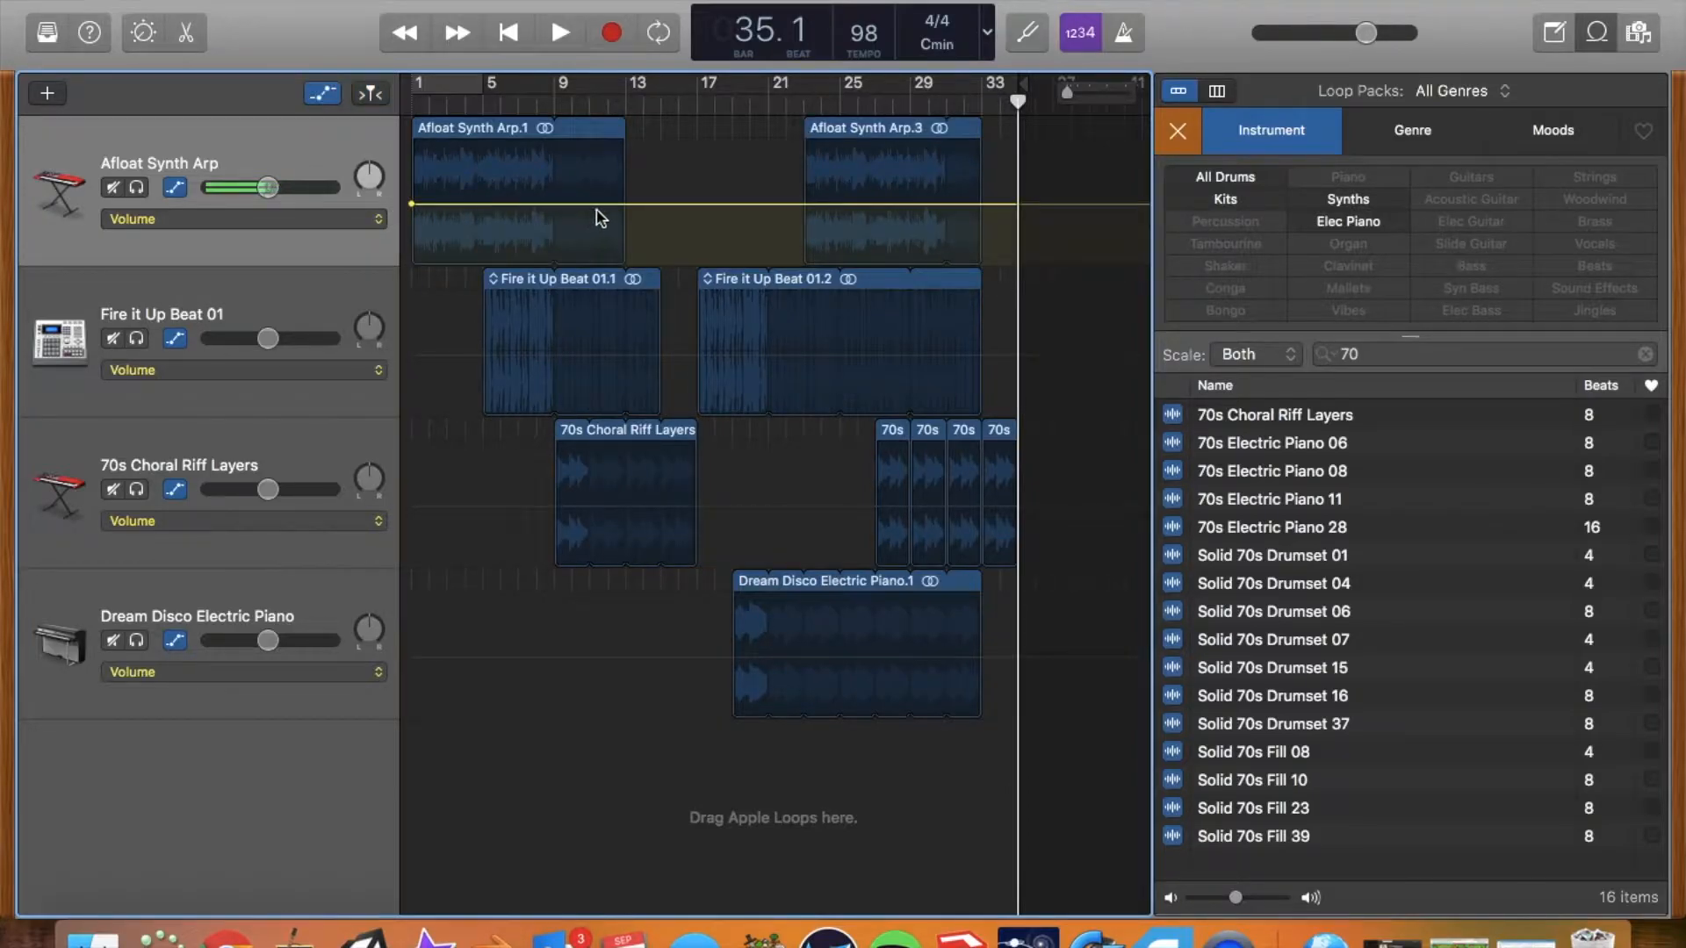
Step: Add Afloat Synth Arp volume points silencing it from bar 12 to bar 21, then play
left_click(599, 205)
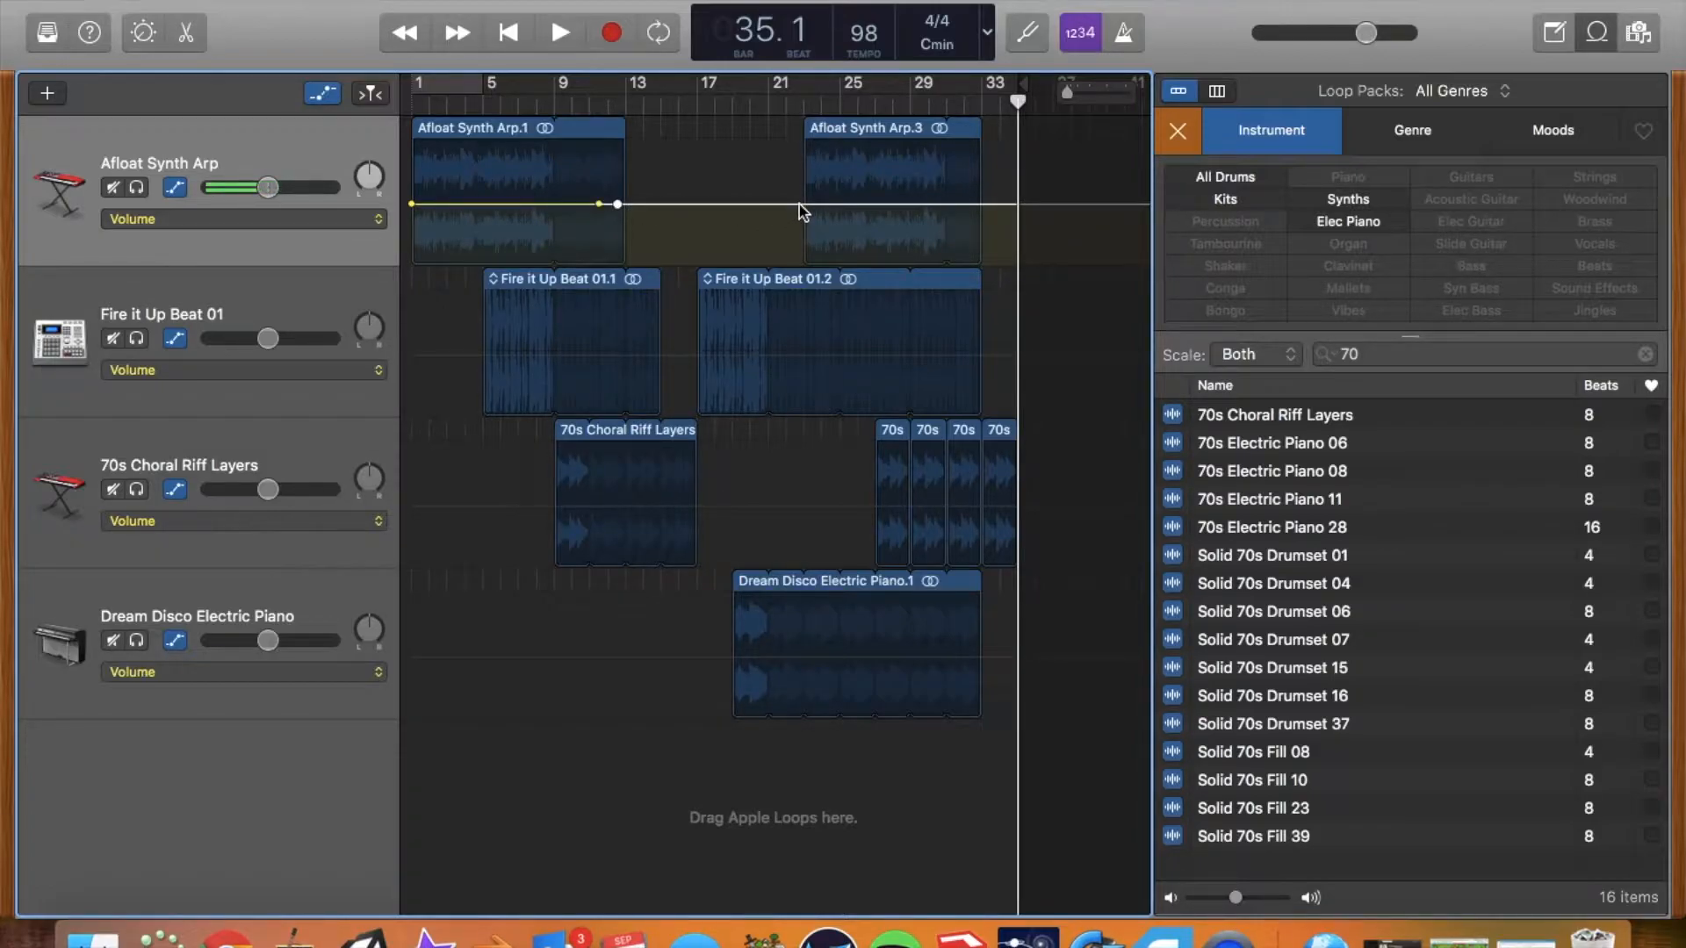
left_click(808, 205)
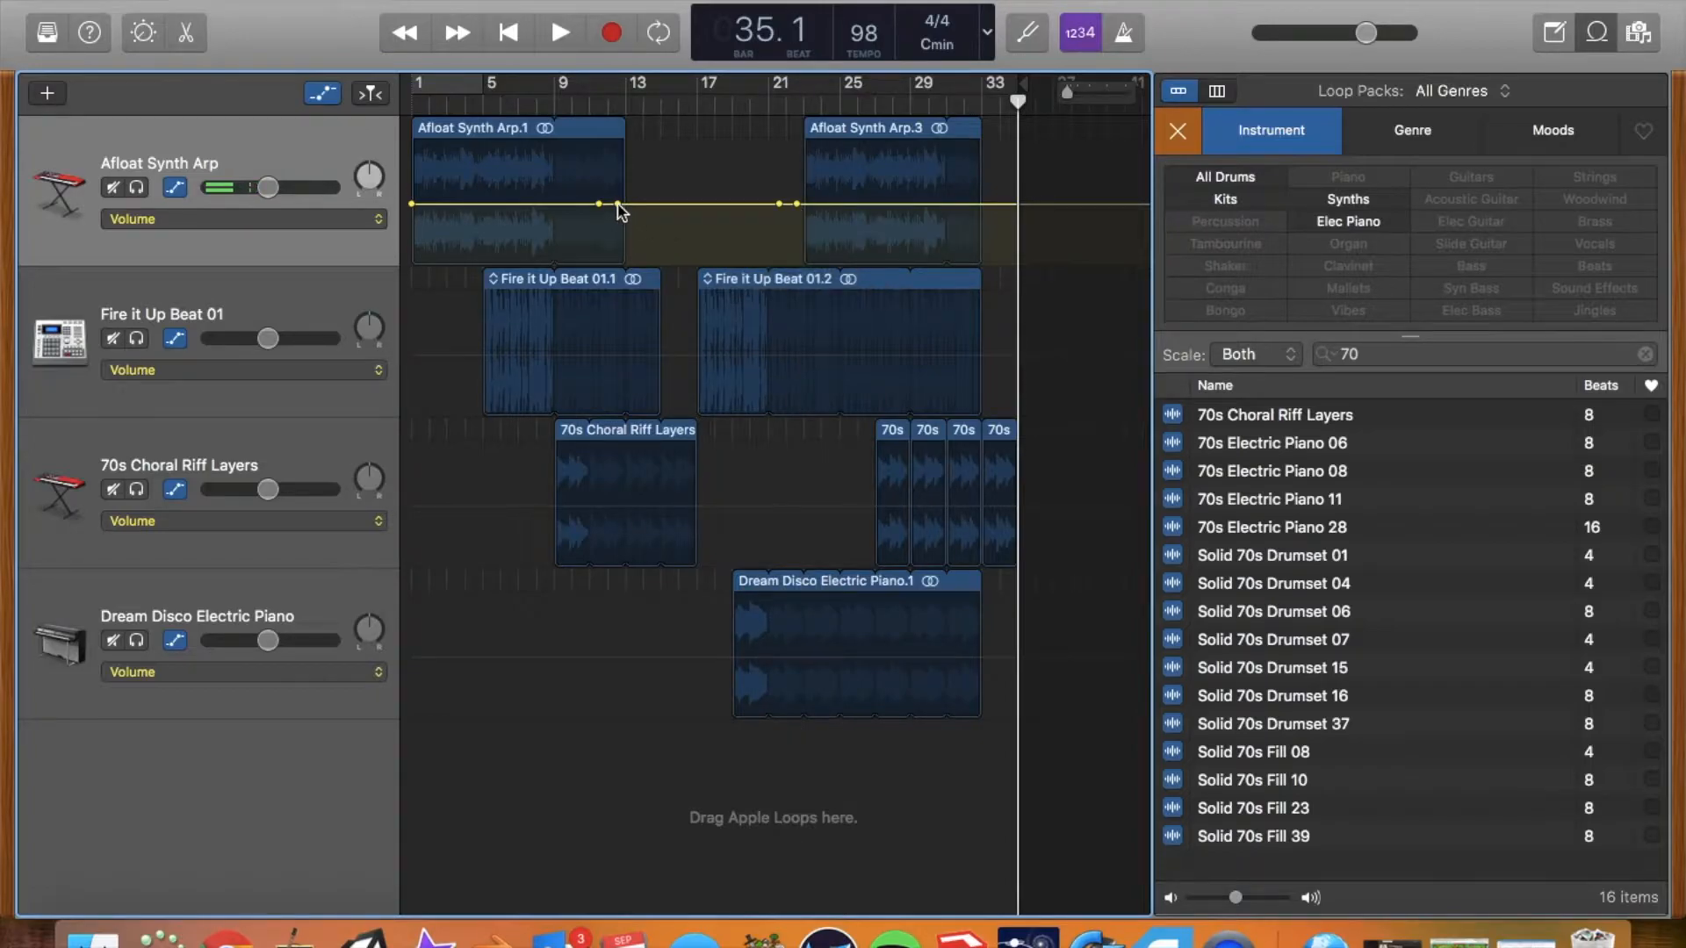
left_click_drag(600, 205, 600, 265)
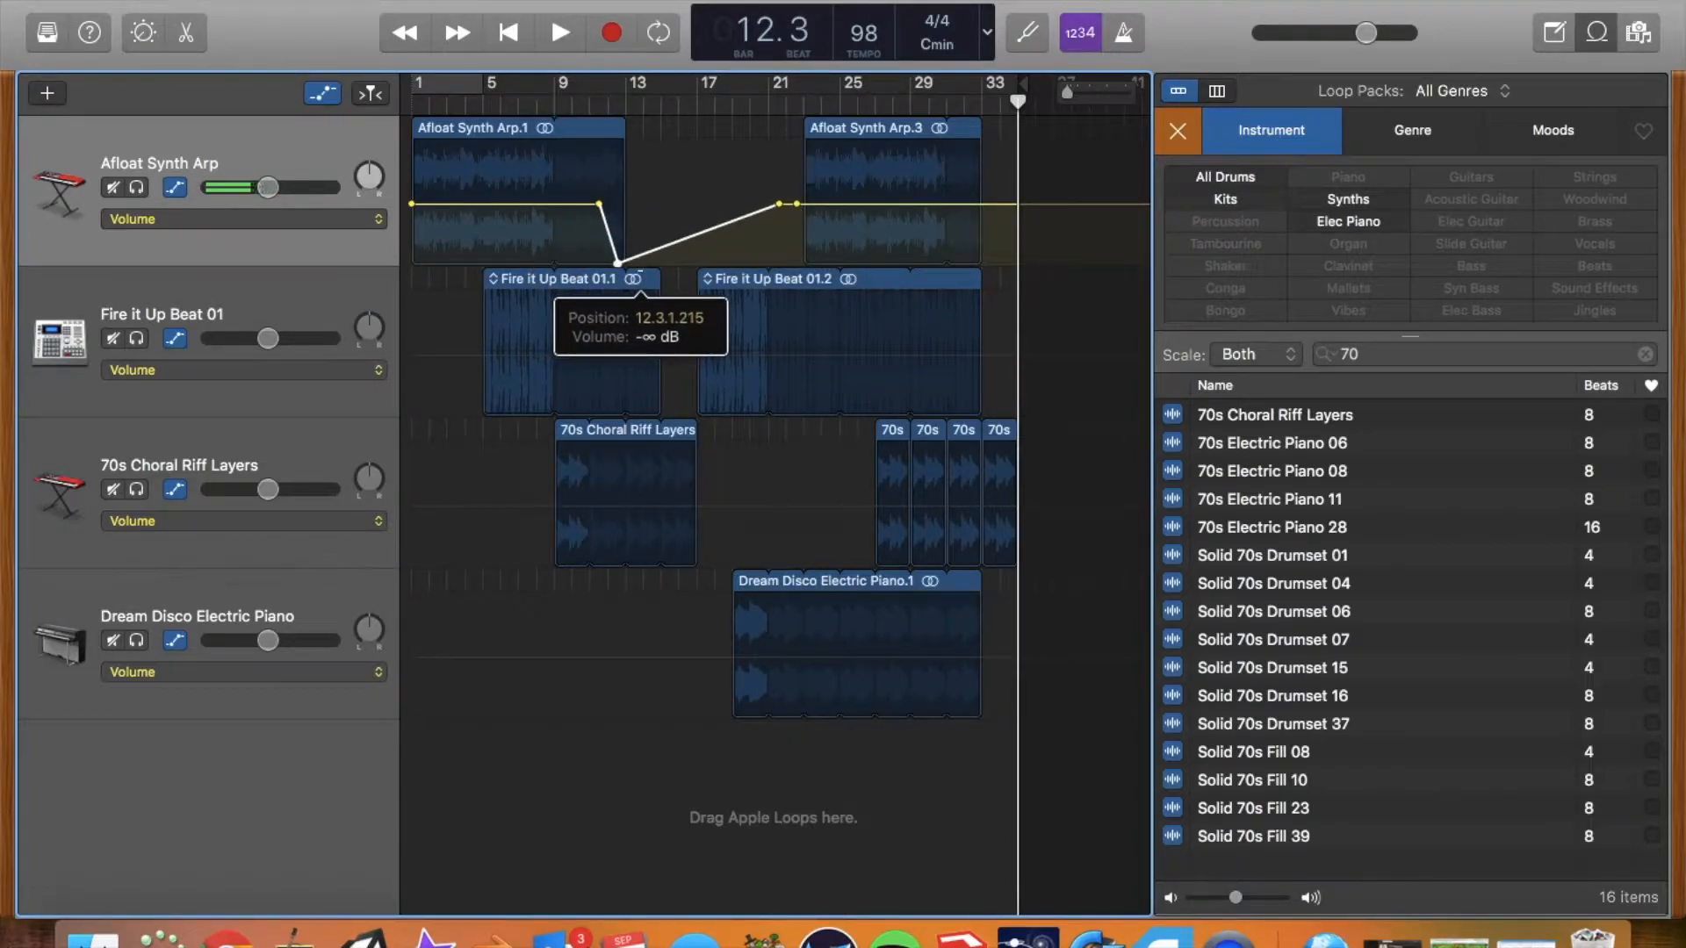
left_click_drag(616, 259, 790, 211)
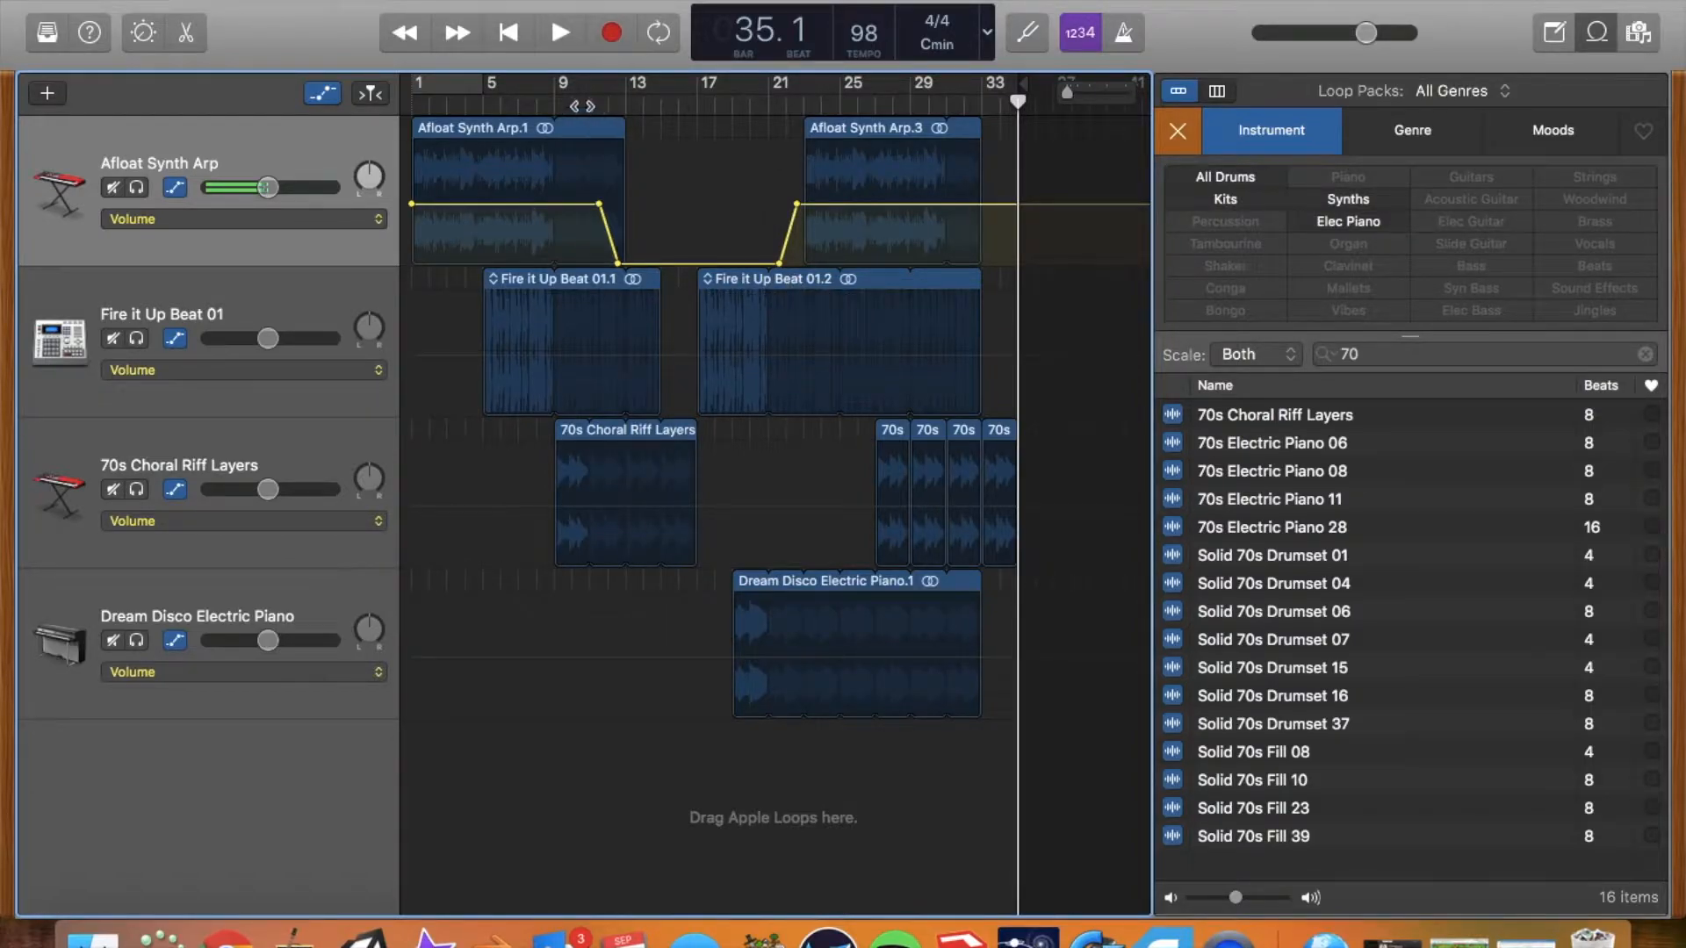
left_click(559, 33)
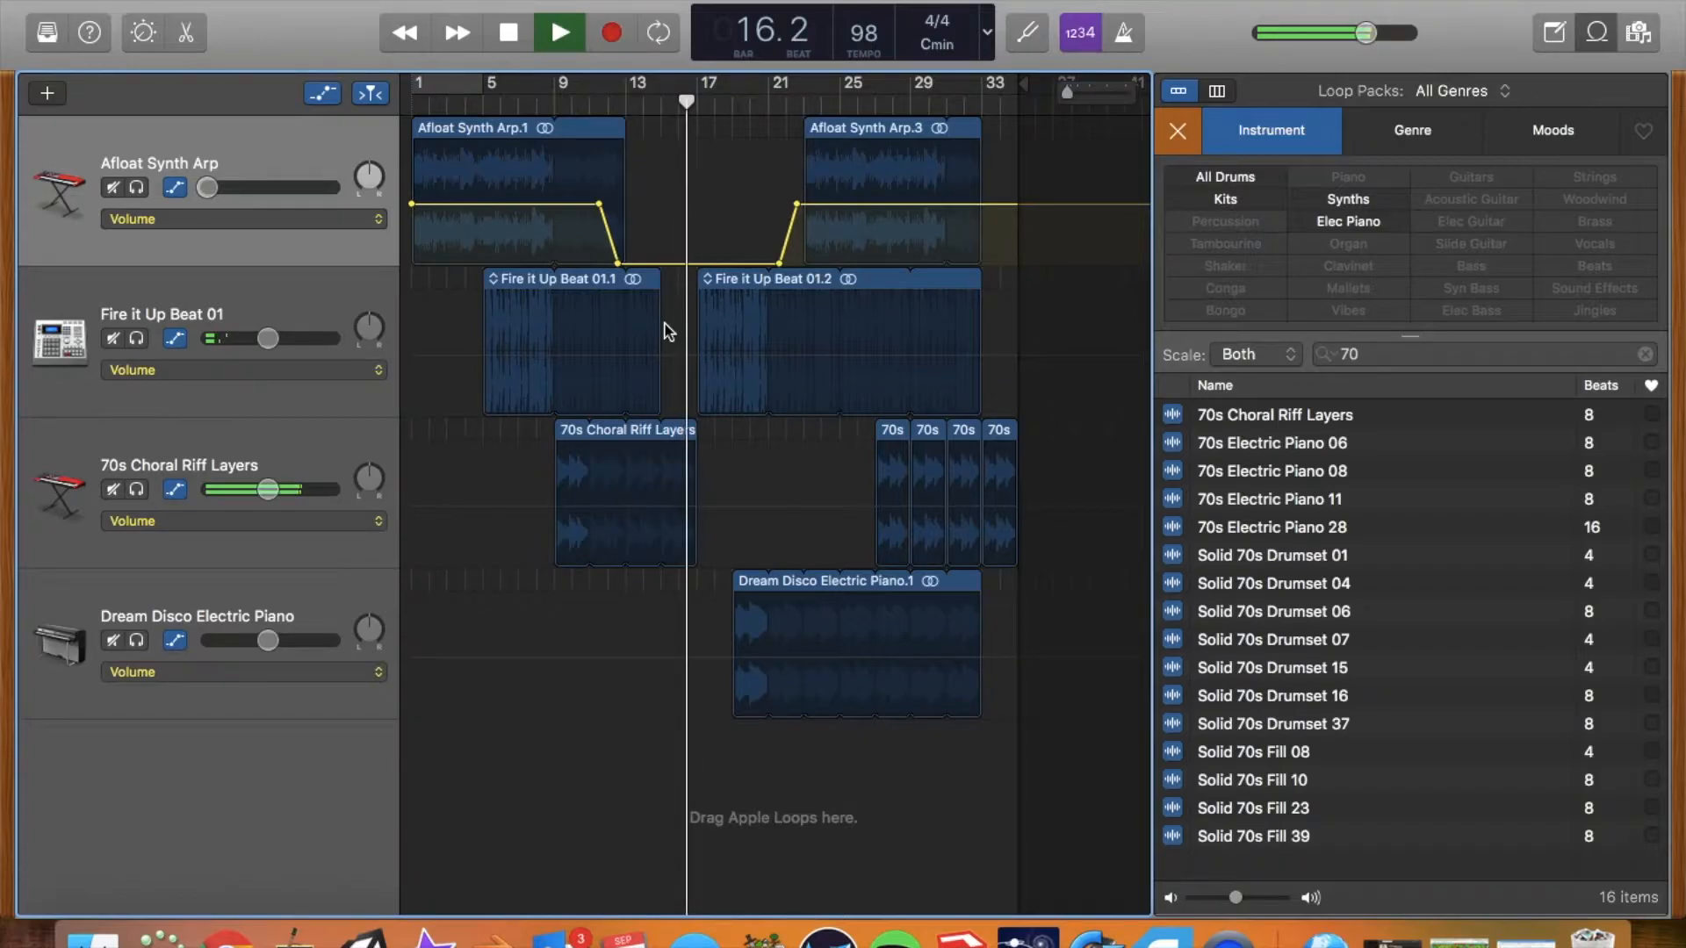
left_click(558, 32)
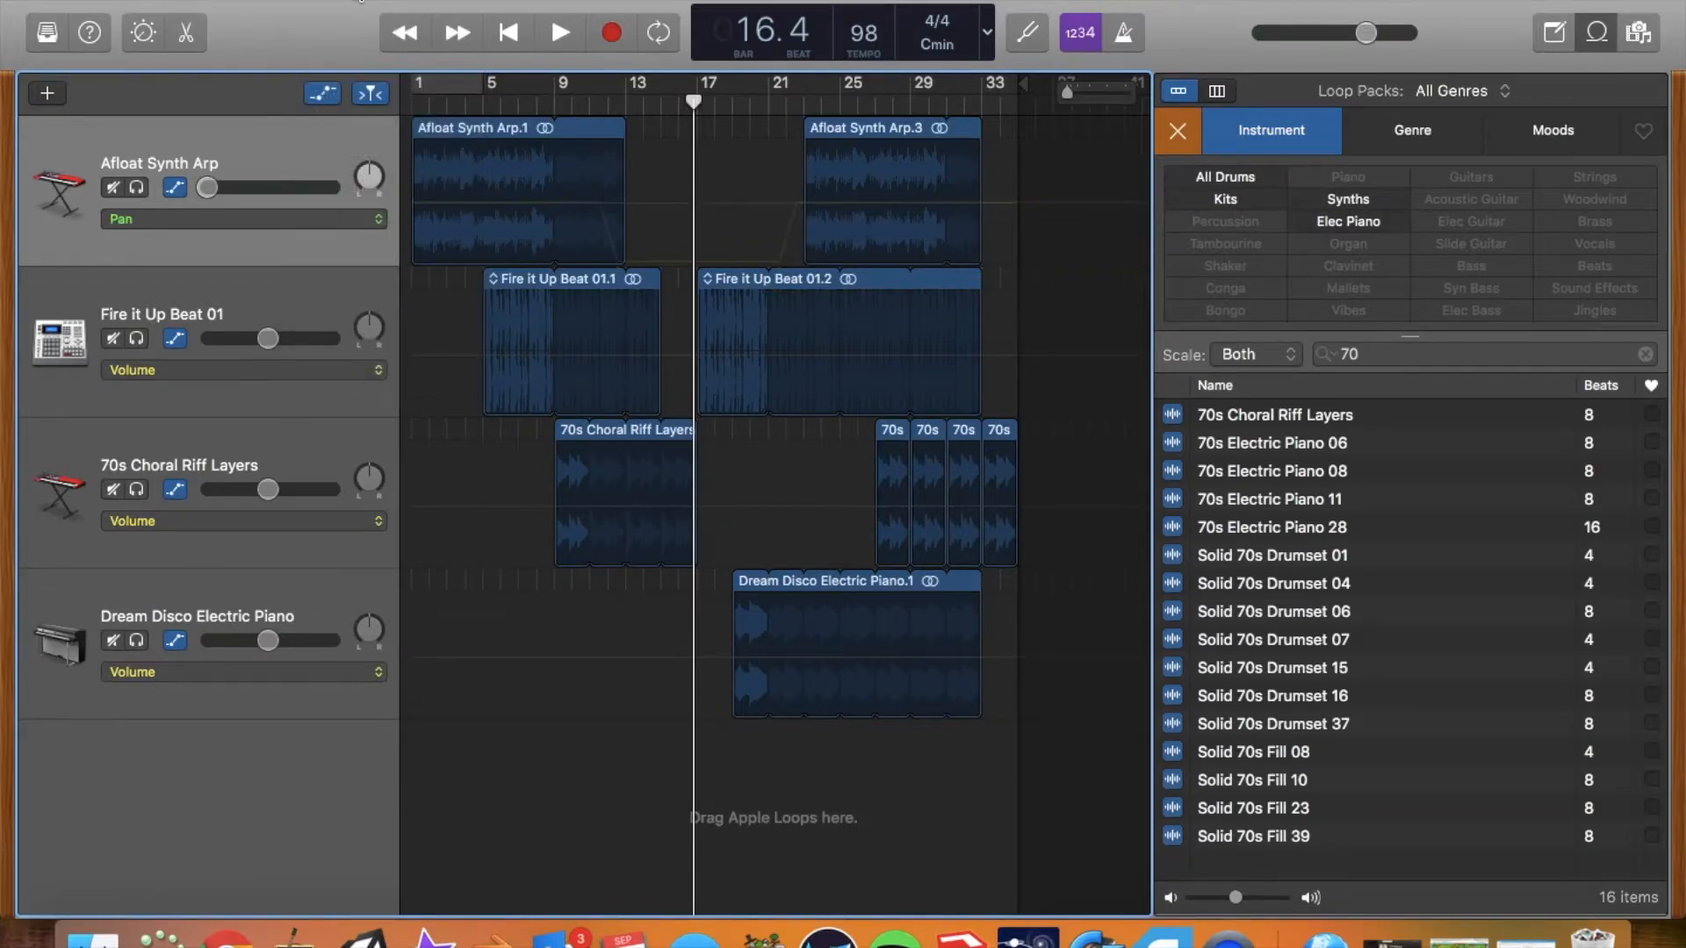
mouse_move(452, 227)
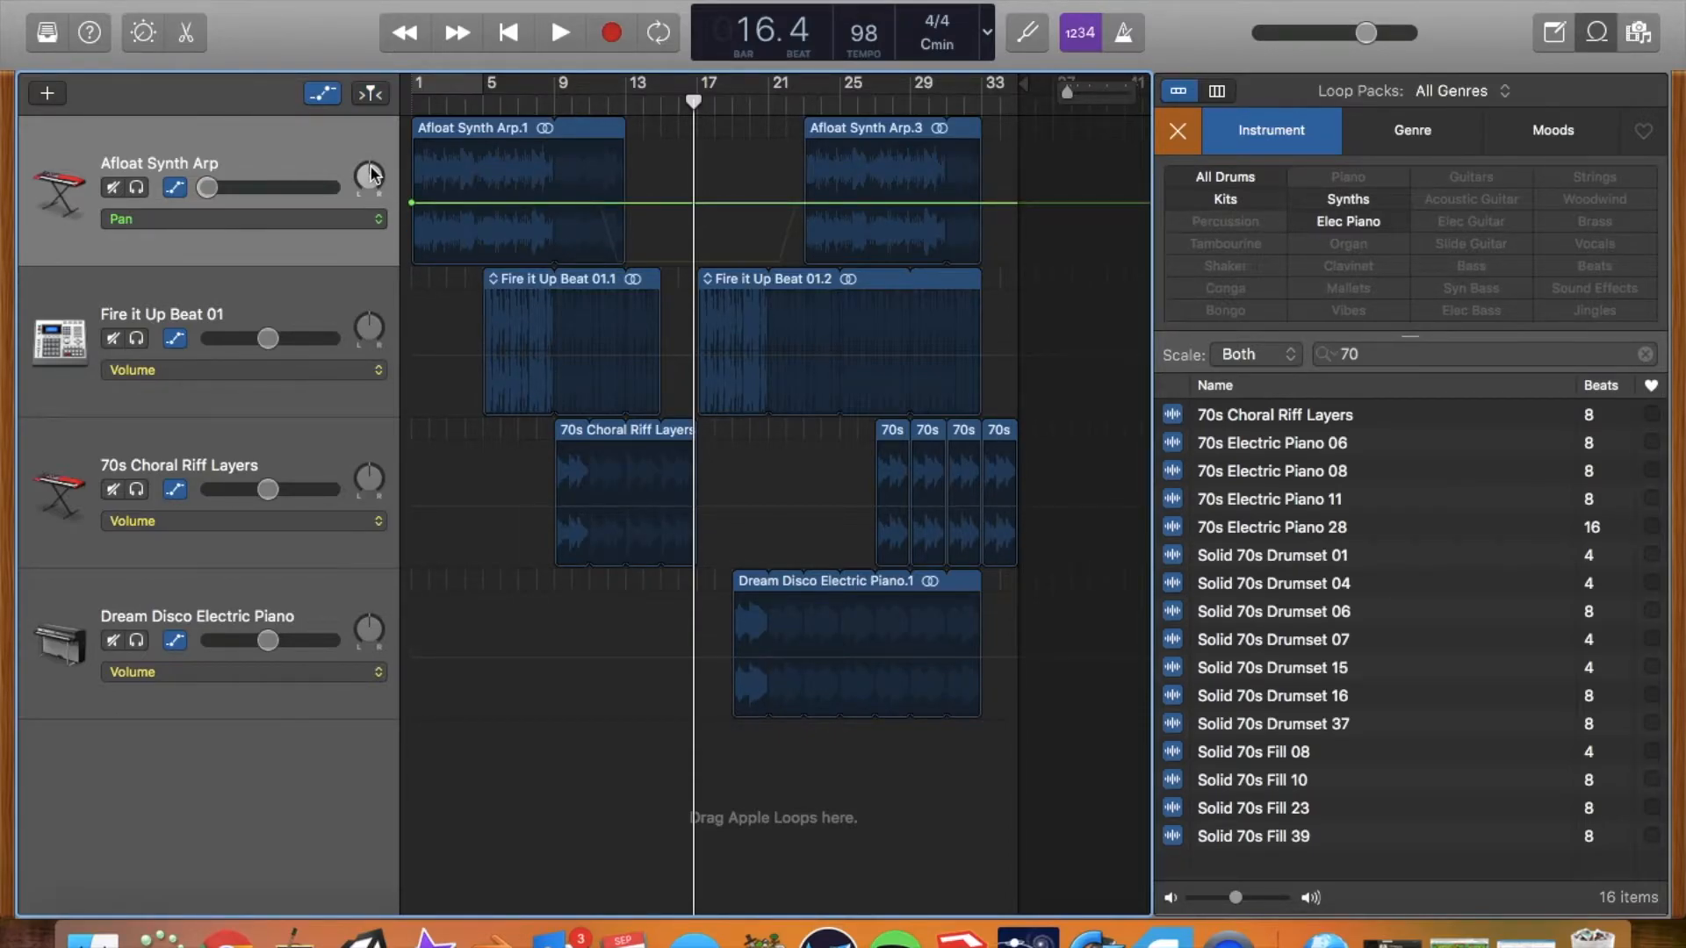
Step: Pan the Afloat Synth Arp to one side and show pan automation for 70s Choral Riff Layers
left_click_drag(368, 173, 413, 172)
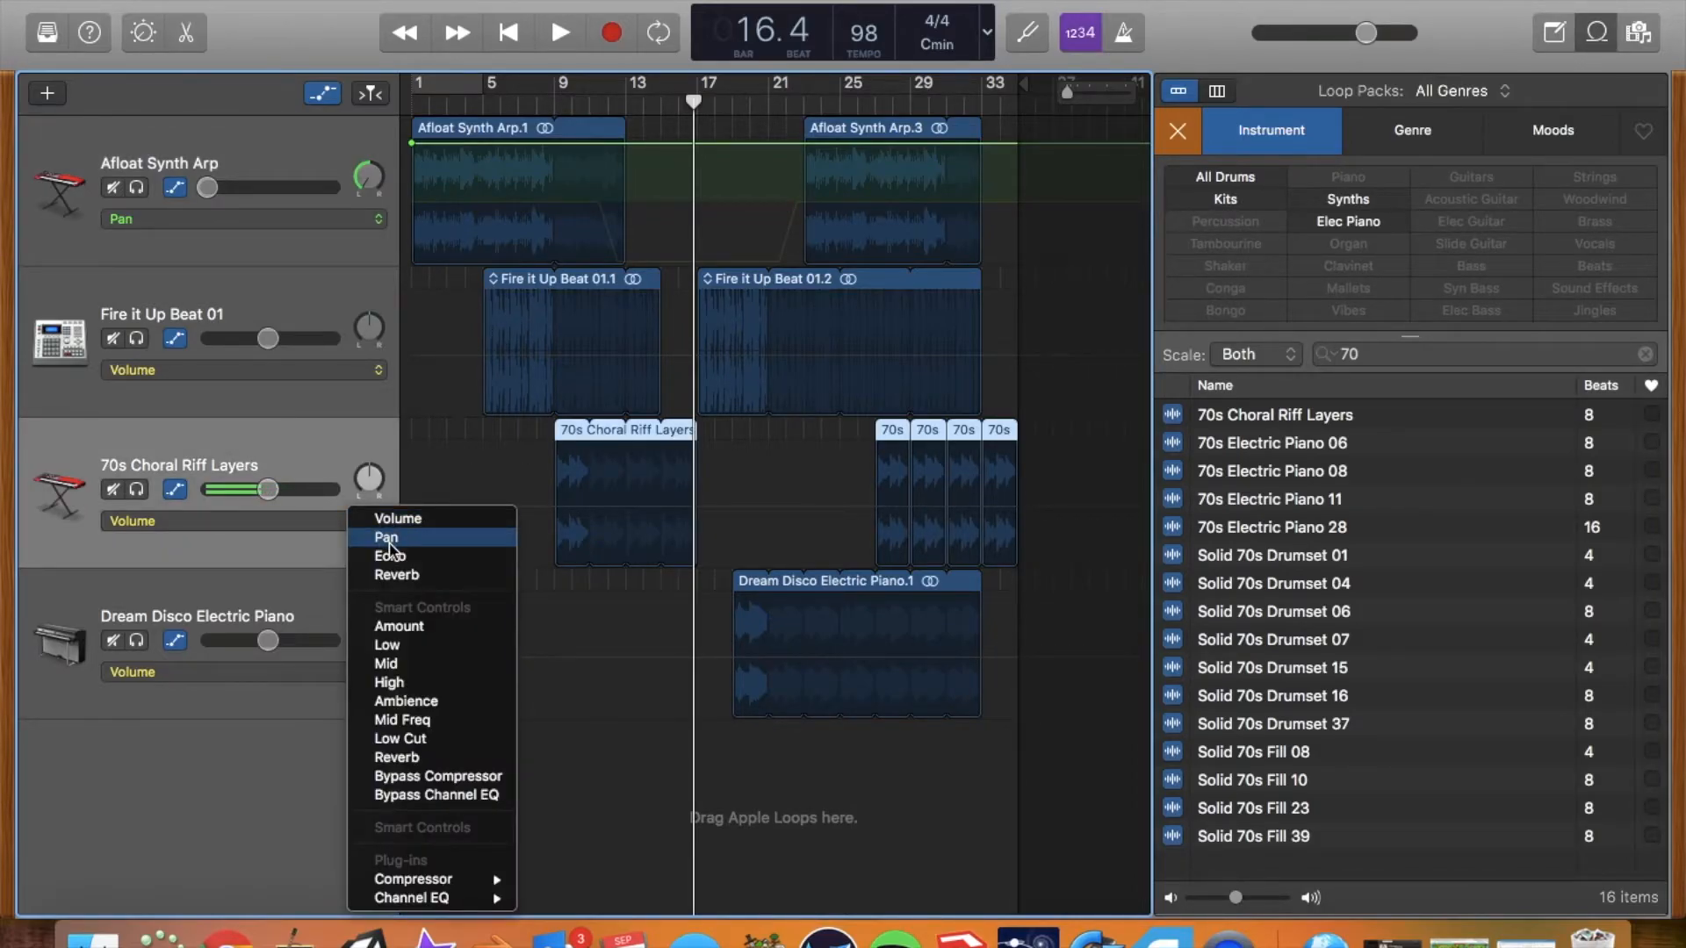
left_click(384, 537)
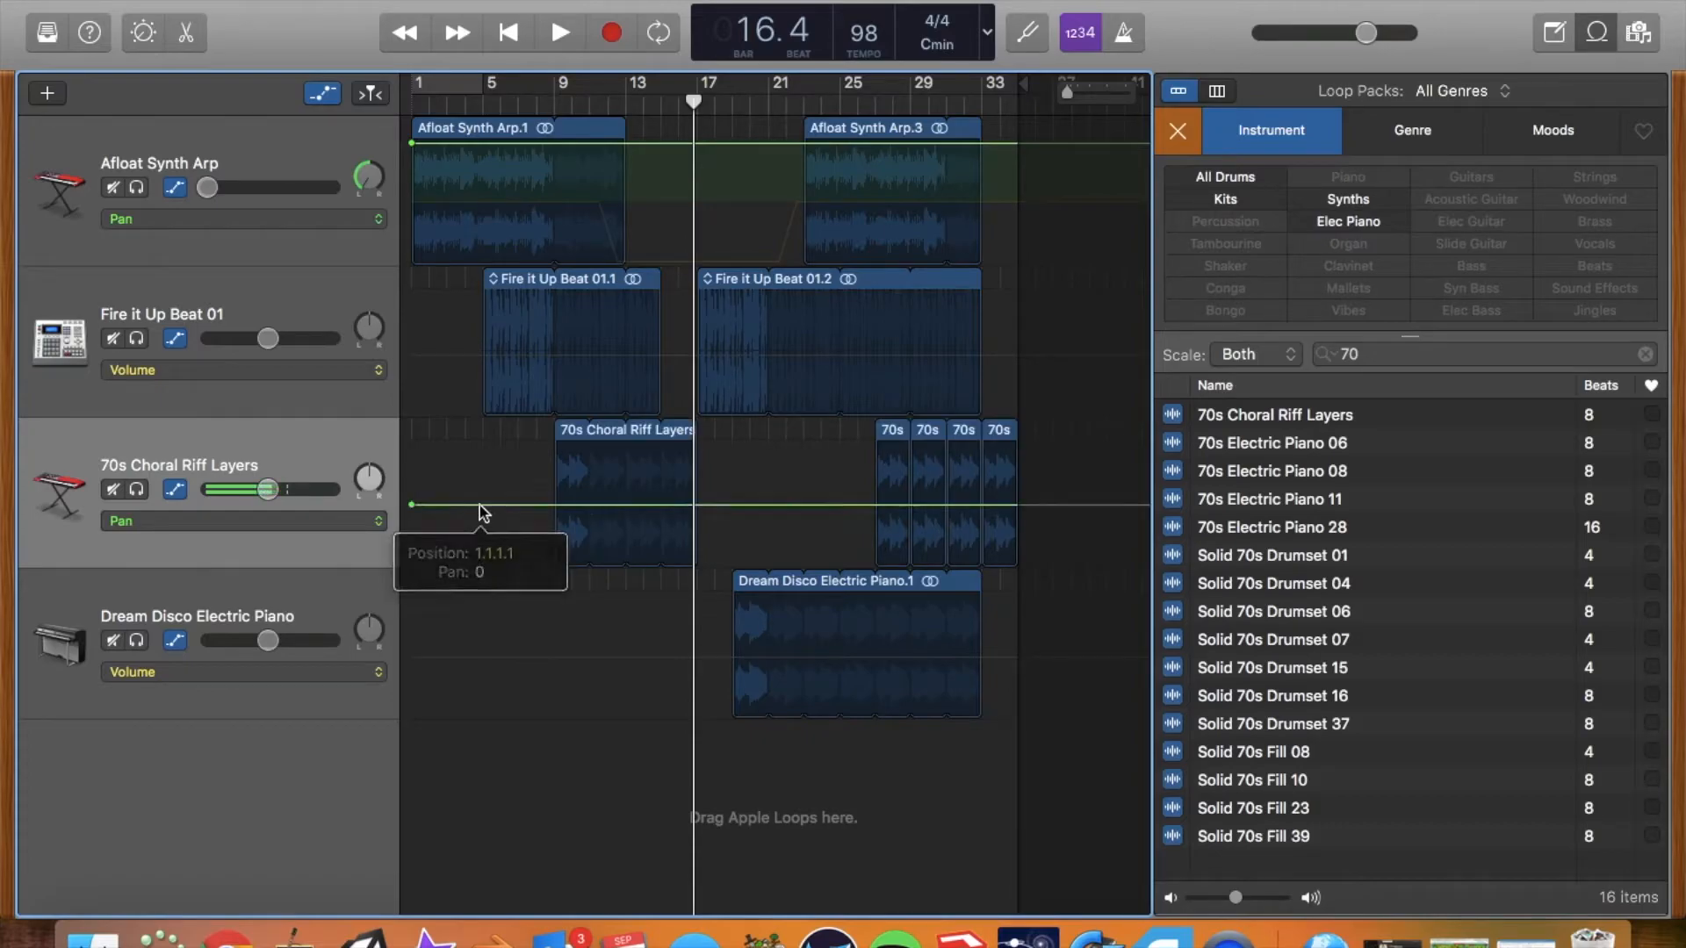